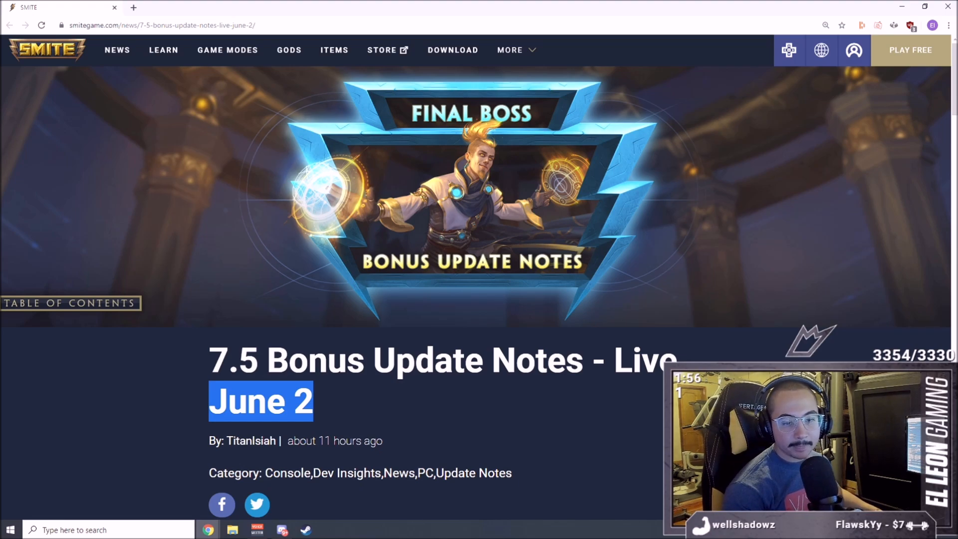
pyautogui.moveTo(459, 133)
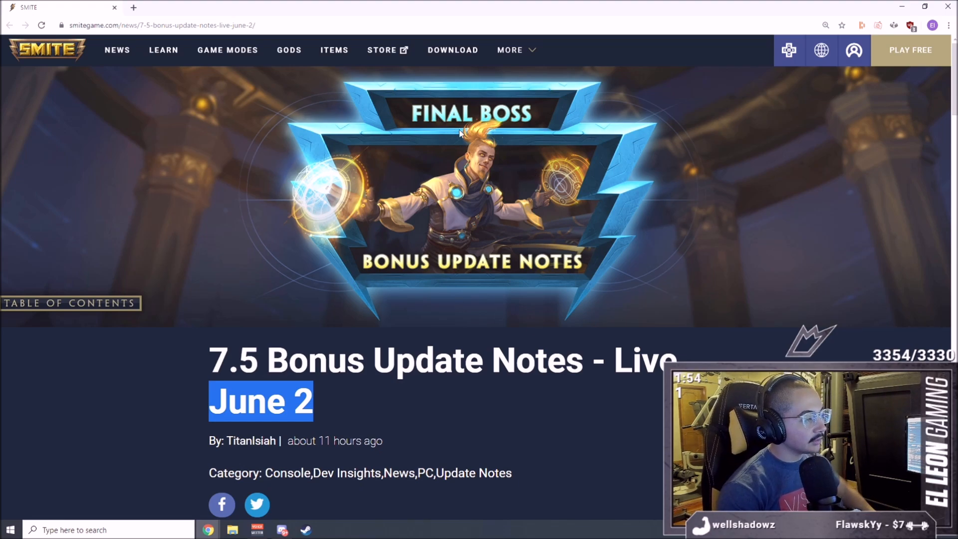
# Step: Browse the top of the New God Skins section and select the June 2 date in the title
pyautogui.scroll(-3)
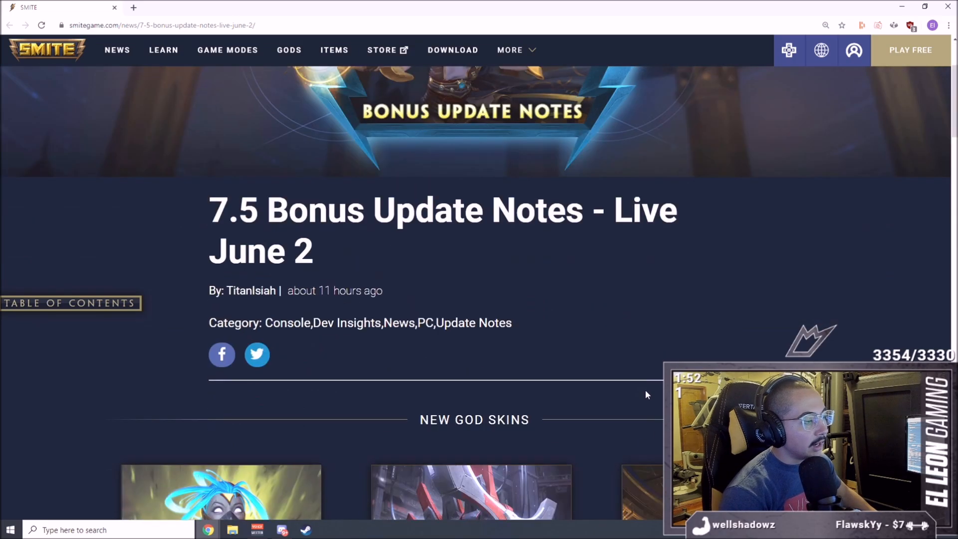
pyautogui.scroll(3)
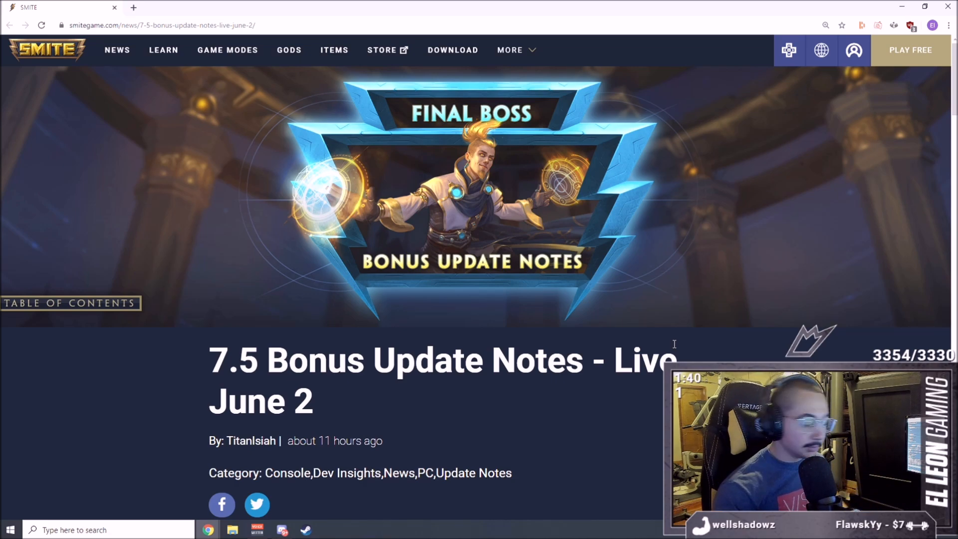
pyautogui.scroll(-3)
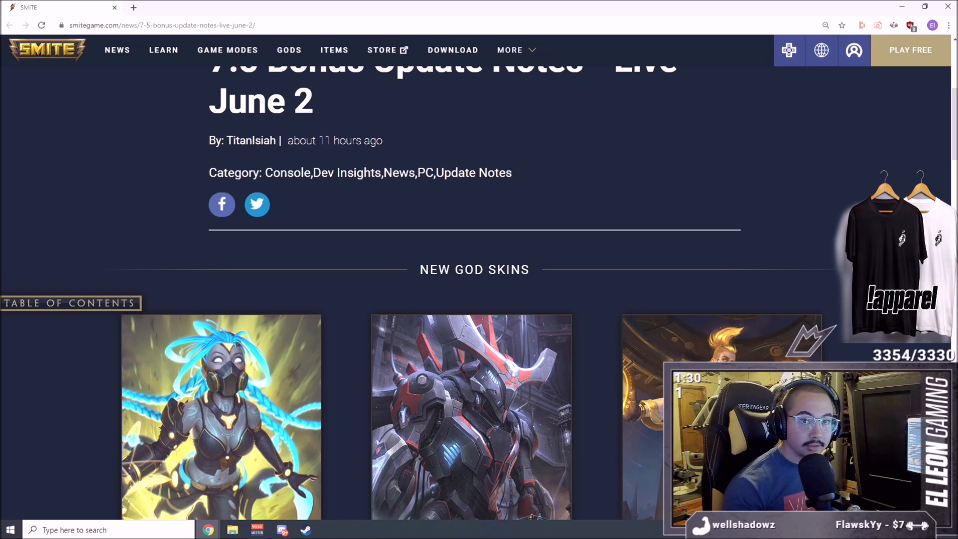
pyautogui.scroll(3)
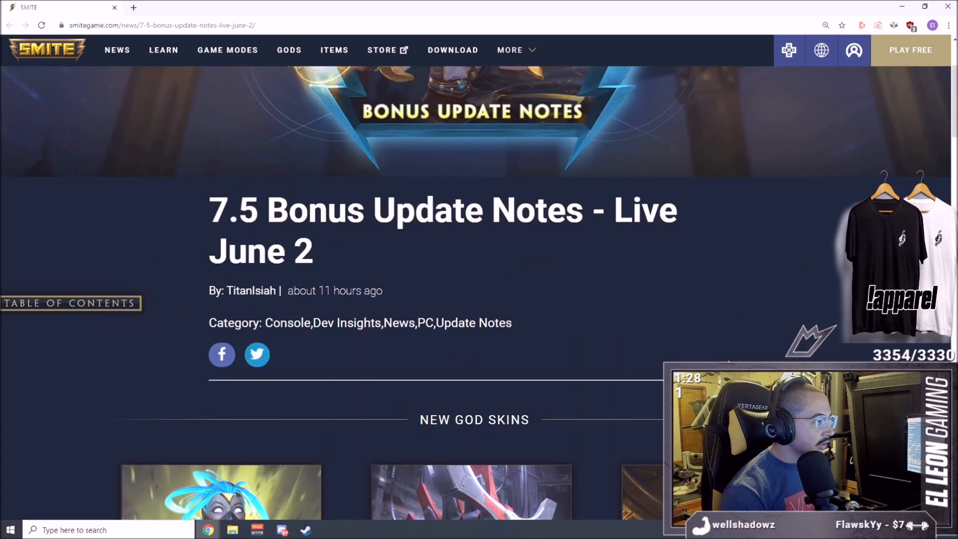
pyautogui.scroll(3)
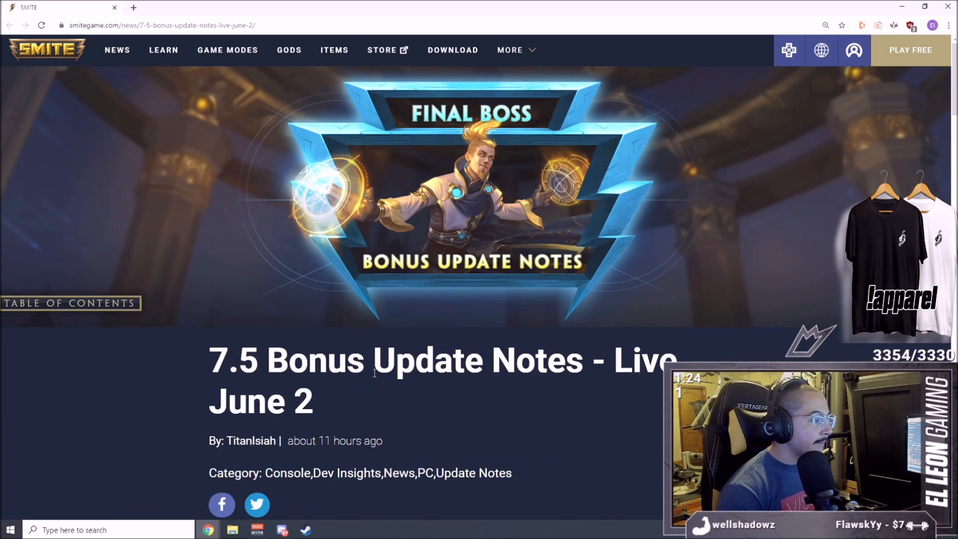
pyautogui.scroll(-3)
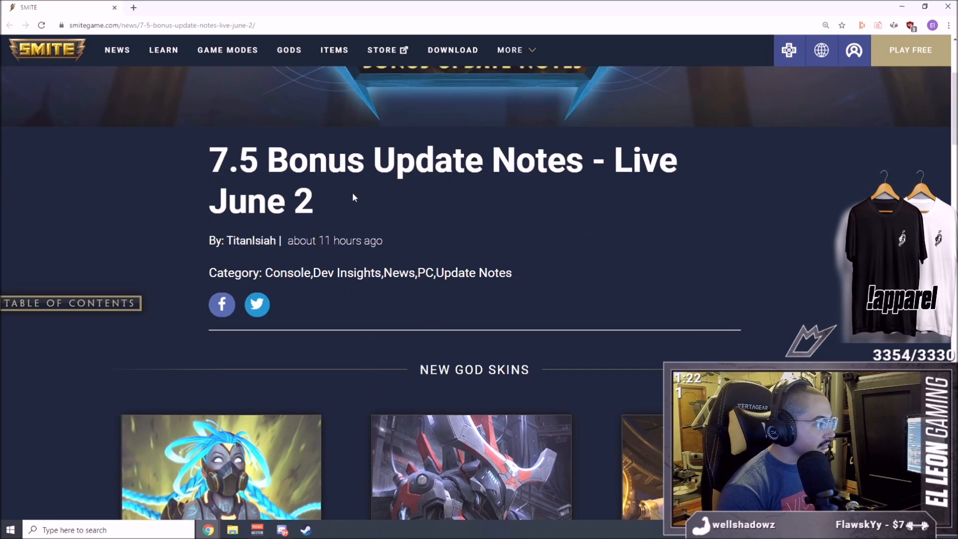
pyautogui.doubleClick(245, 200)
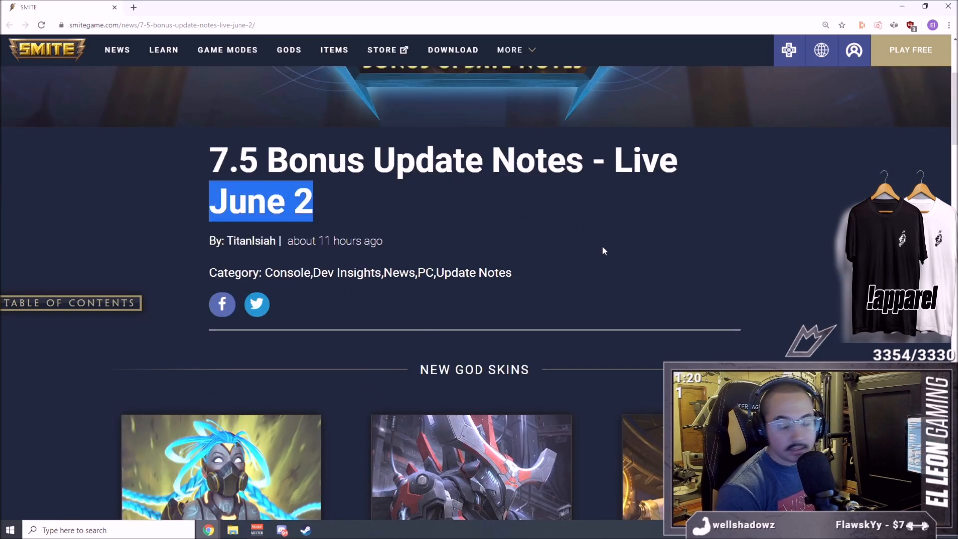
# Step: Scroll past the Nu Wa, Camazotz and Apollo skins to the Wave Rider Awilix card
pyautogui.scroll(-3)
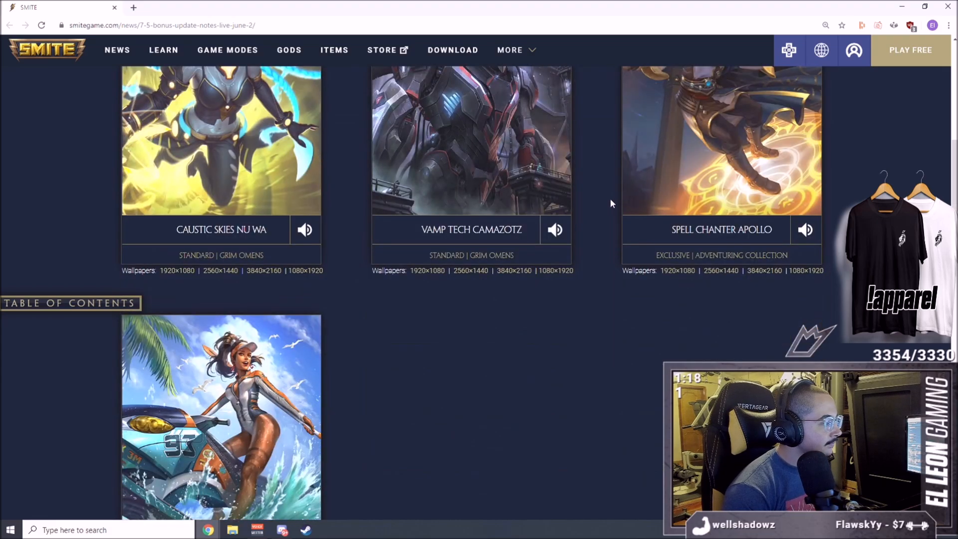
pyautogui.moveTo(603, 203)
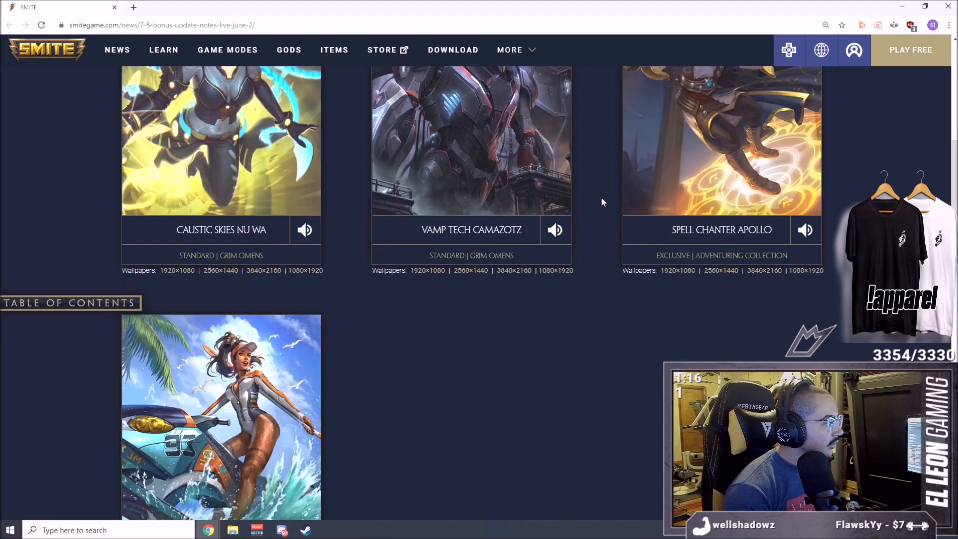
pyautogui.scroll(3)
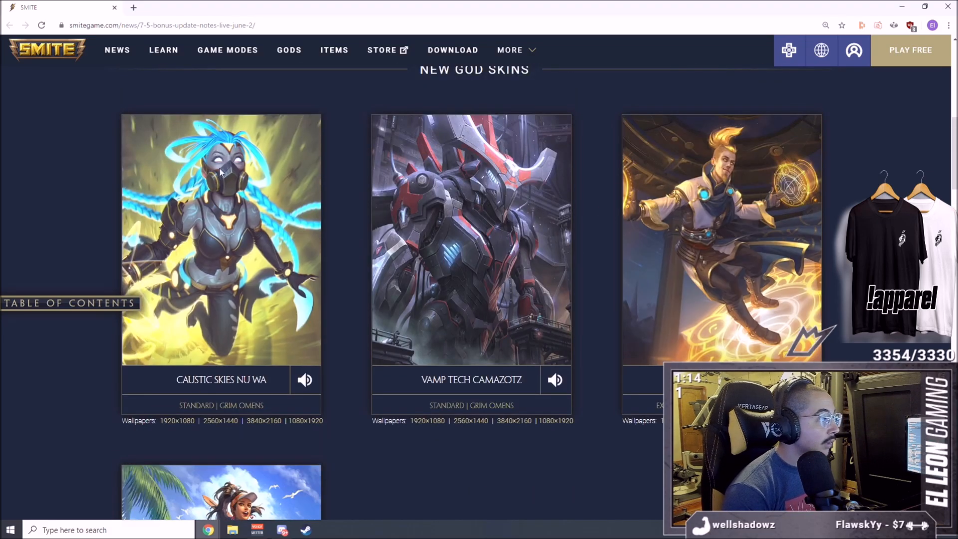
pyautogui.moveTo(459, 201)
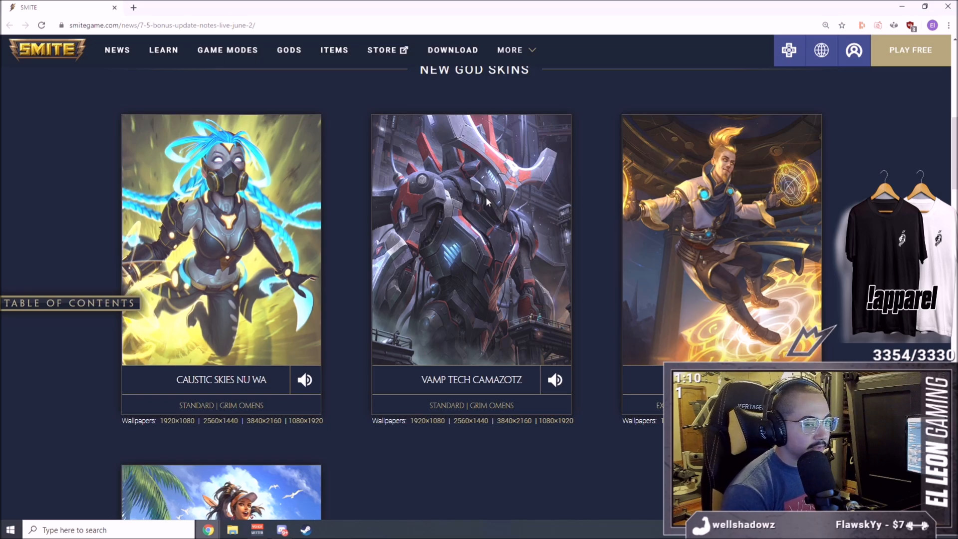
pyautogui.moveTo(743, 185)
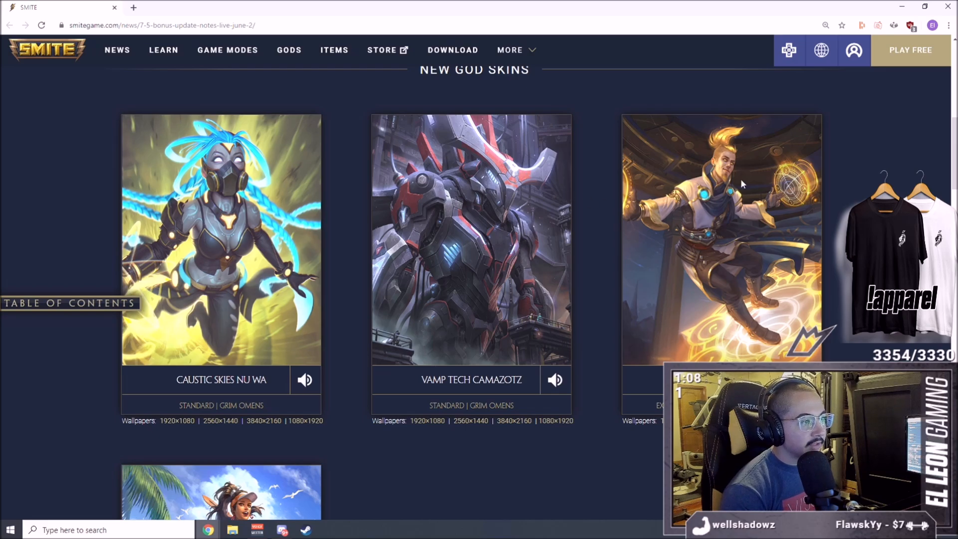
pyautogui.scroll(-3)
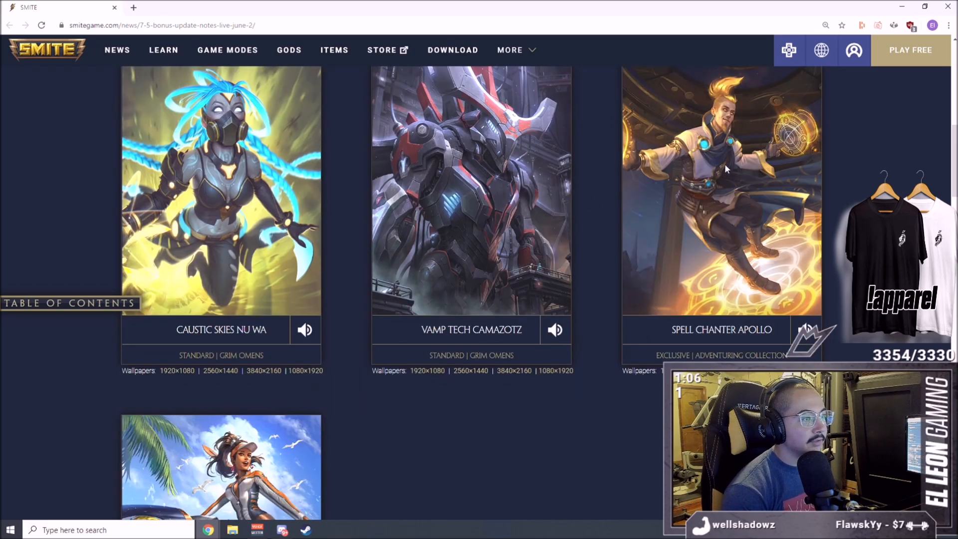
pyautogui.scroll(-3)
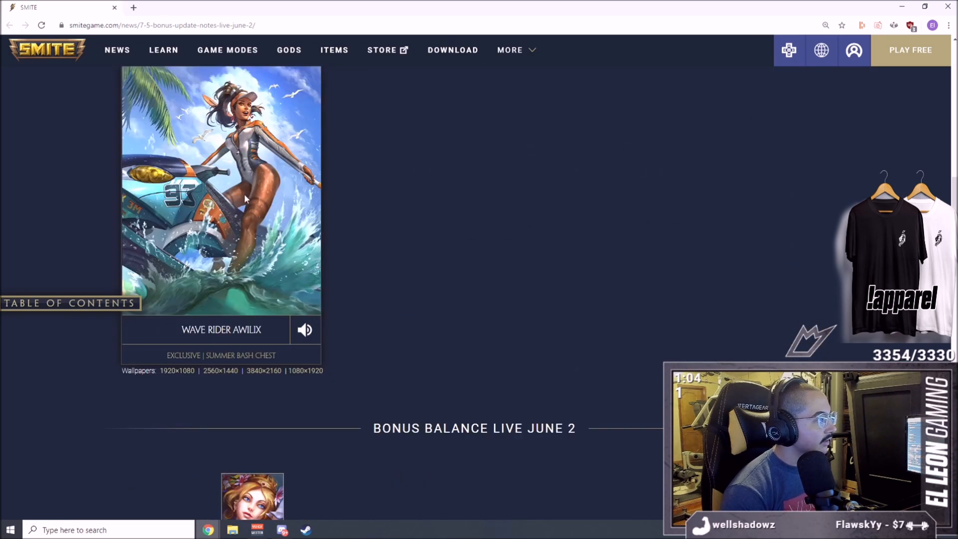
pyautogui.moveTo(231, 289)
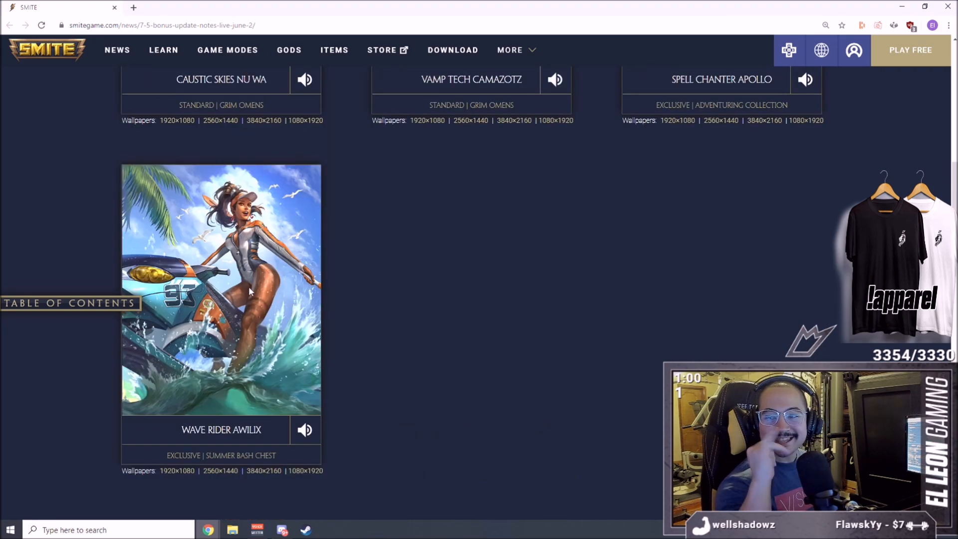
# Step: Scroll into the Bonus Balance section to Aphrodite's Love Birds and Back Off scaling reductions
pyautogui.scroll(-3)
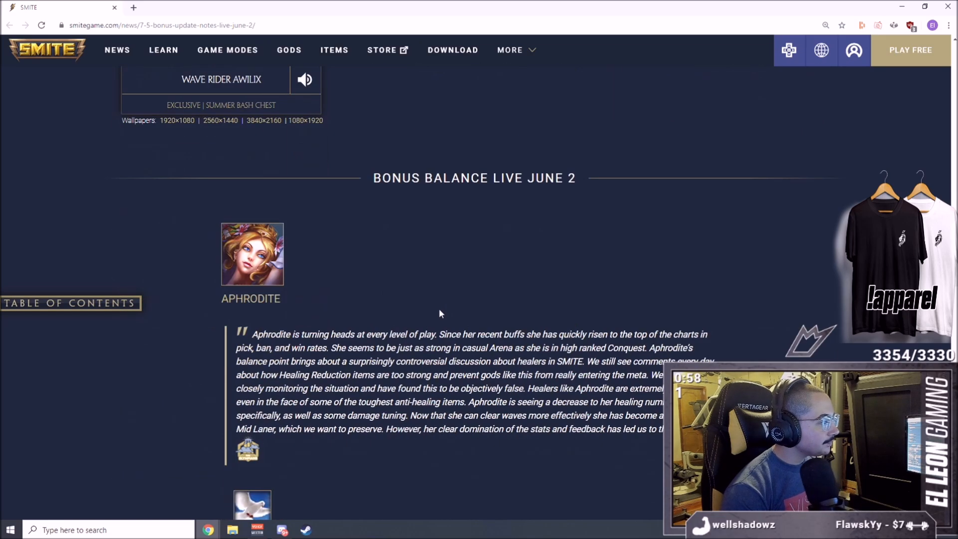
pyautogui.moveTo(459, 278)
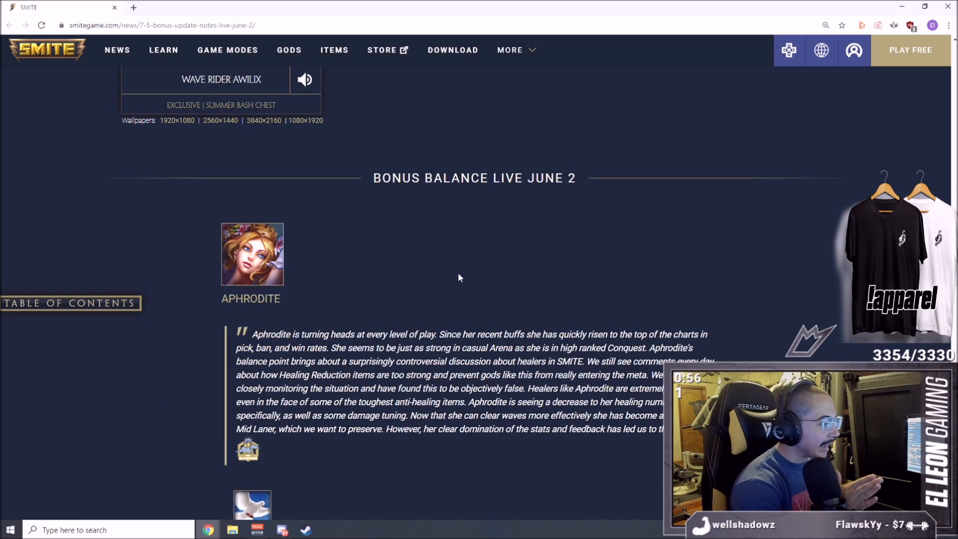
pyautogui.scroll(-3)
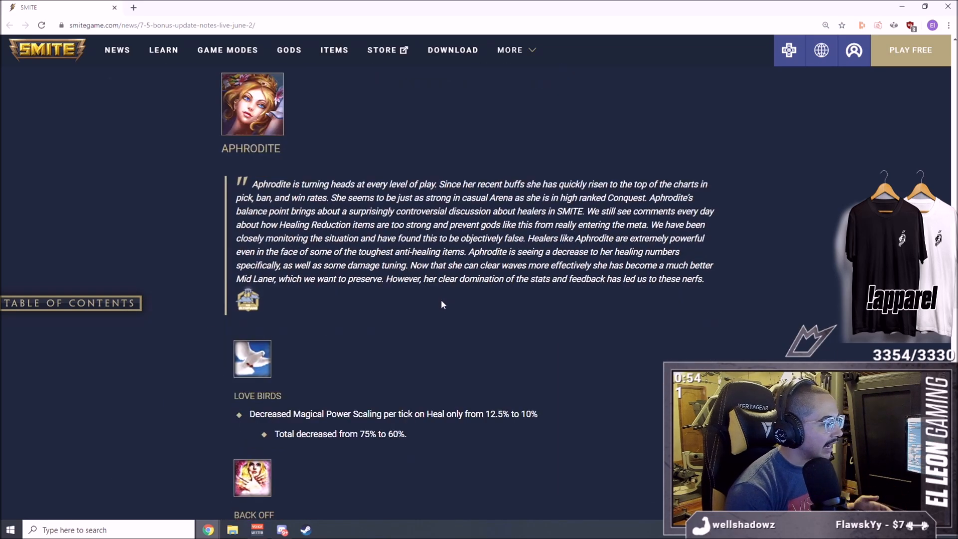
pyautogui.moveTo(346, 299)
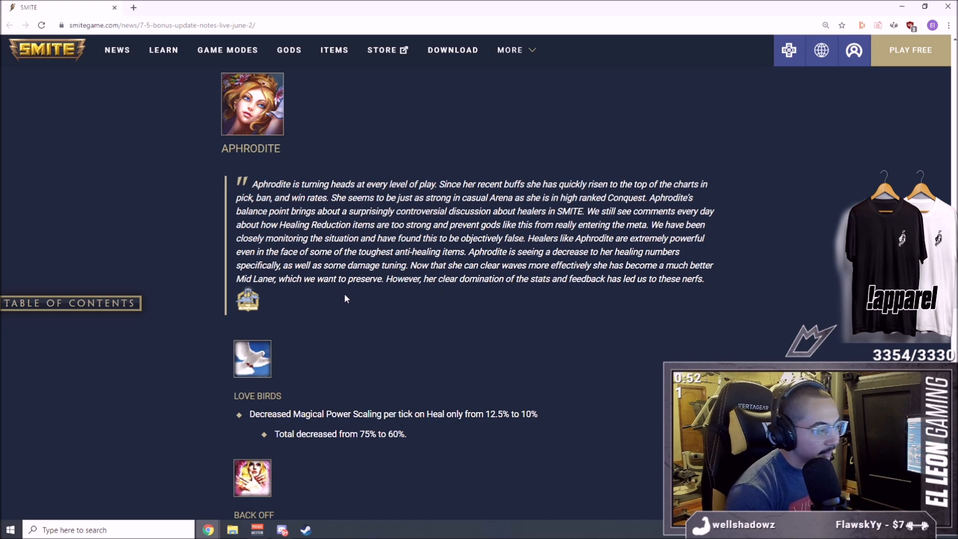
pyautogui.moveTo(409, 340)
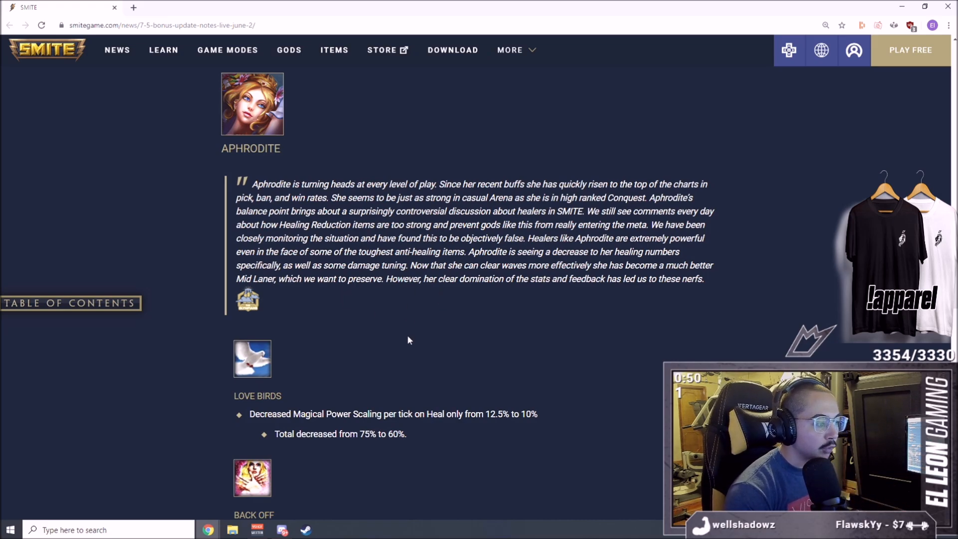
pyautogui.moveTo(428, 458)
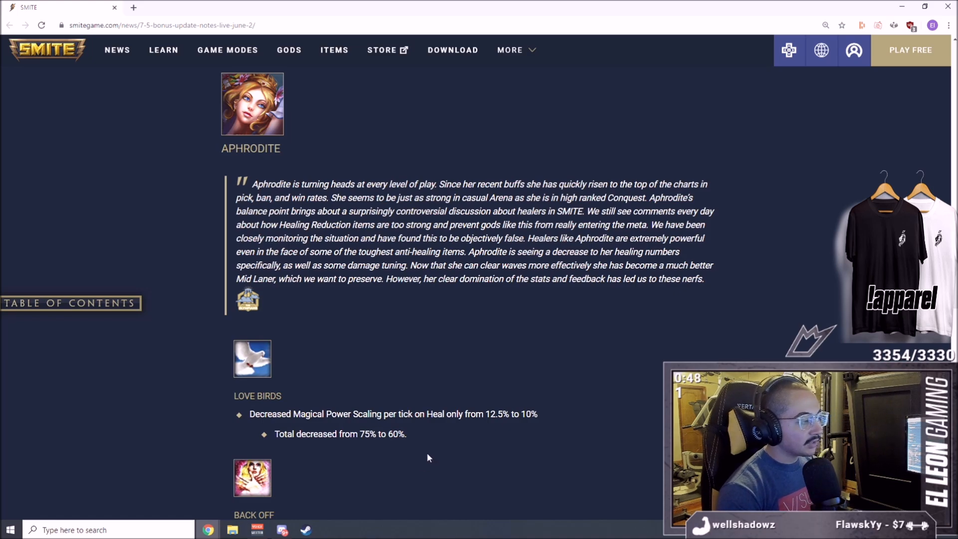
pyautogui.moveTo(477, 380)
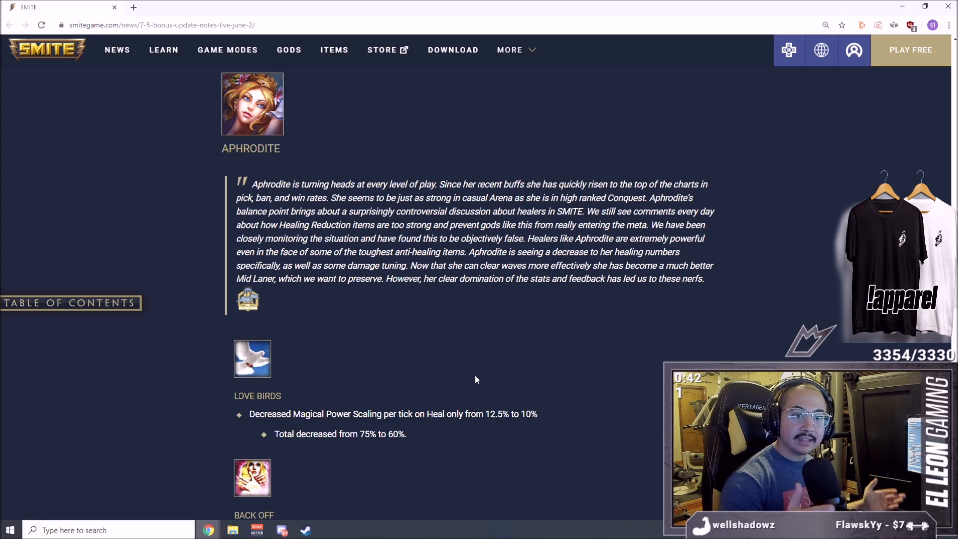
pyautogui.scroll(-3)
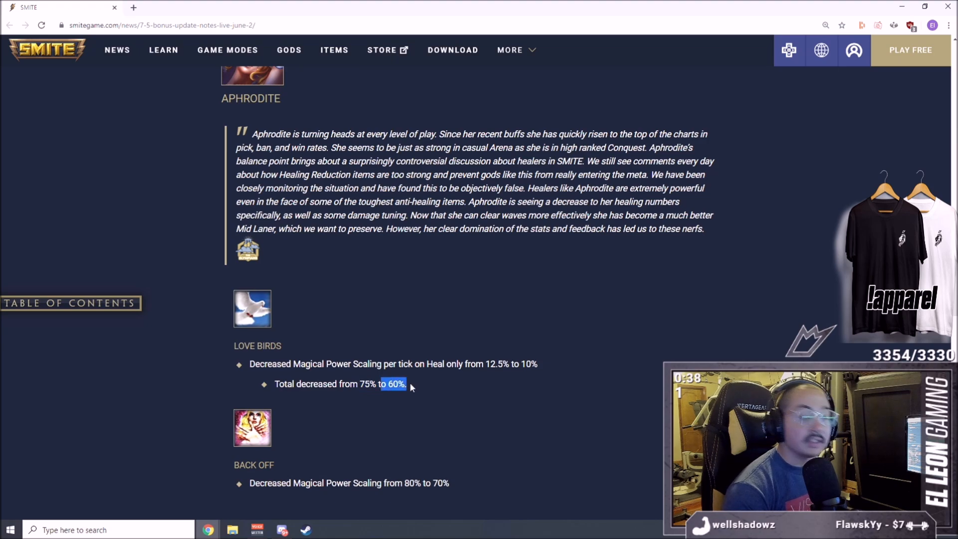
pyautogui.moveTo(455, 439)
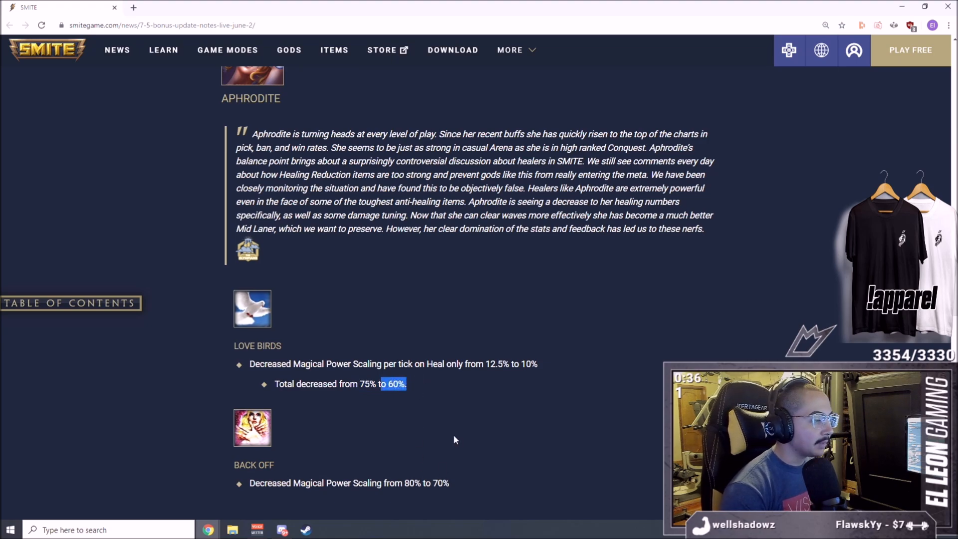
pyautogui.scroll(-3)
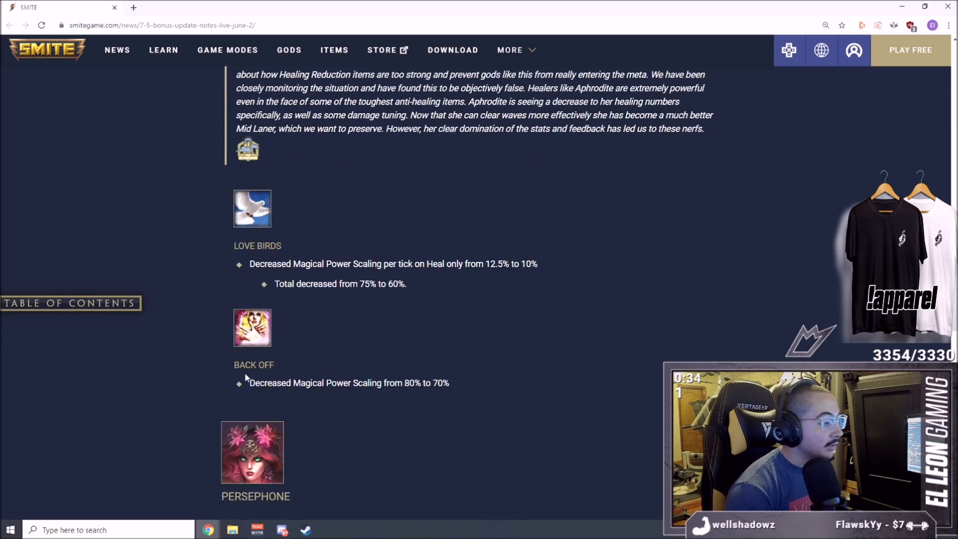
pyautogui.moveTo(347, 430)
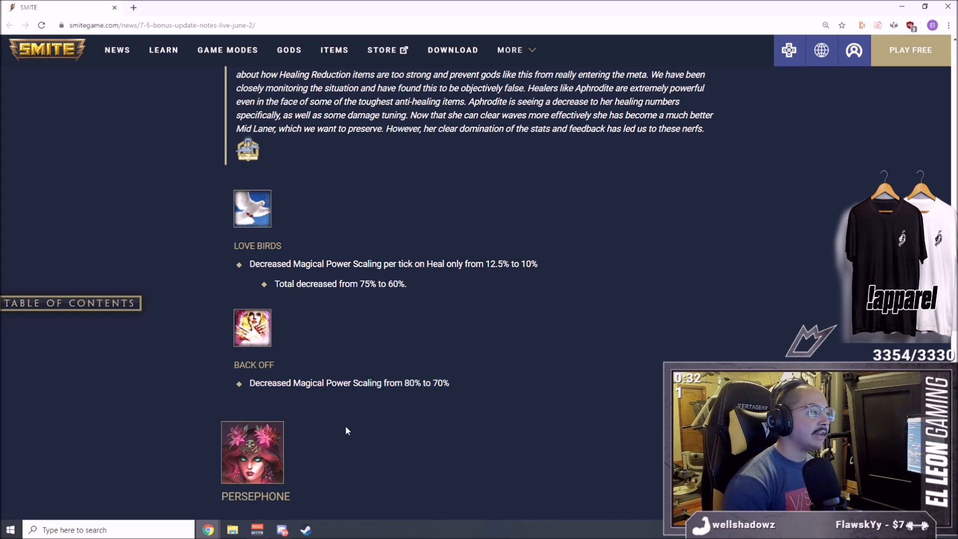
pyautogui.moveTo(458, 398)
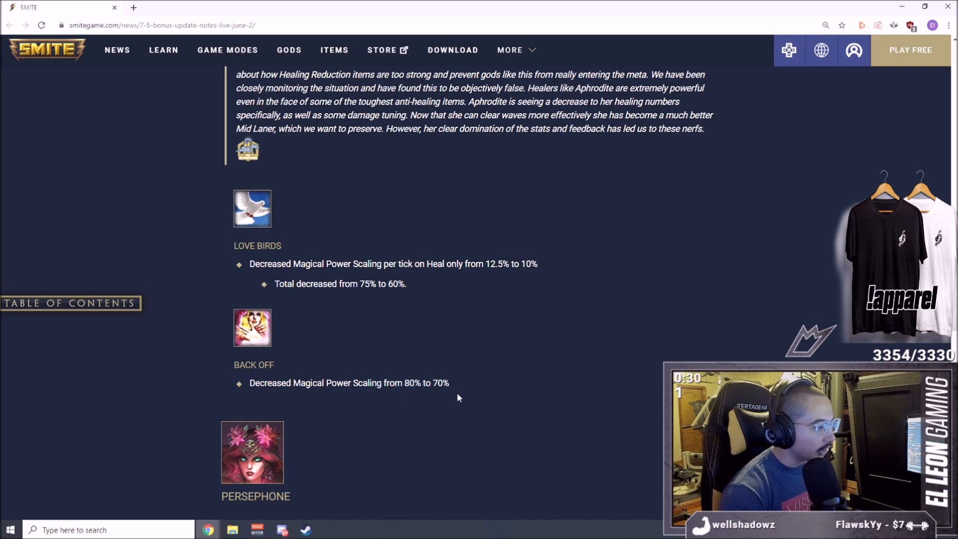
pyautogui.moveTo(498, 374)
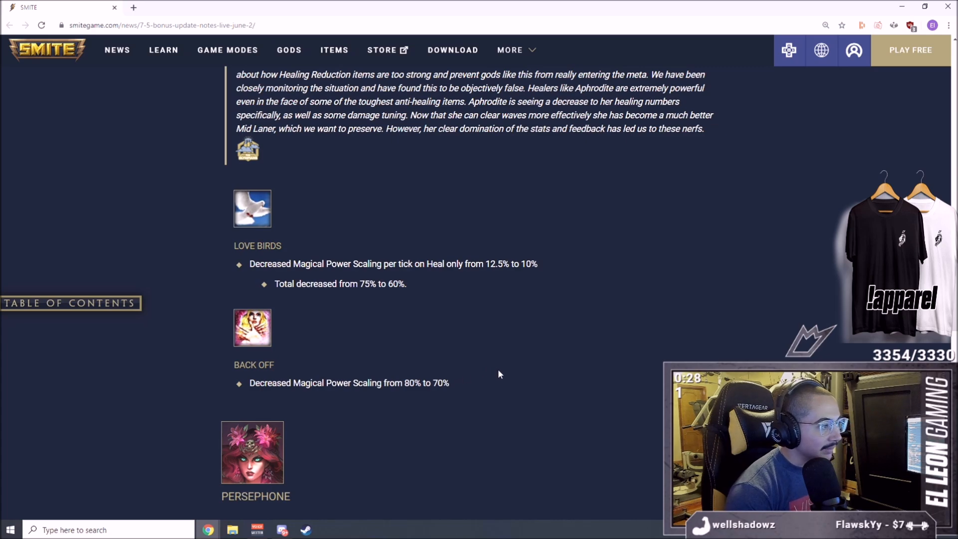
pyautogui.moveTo(434, 355)
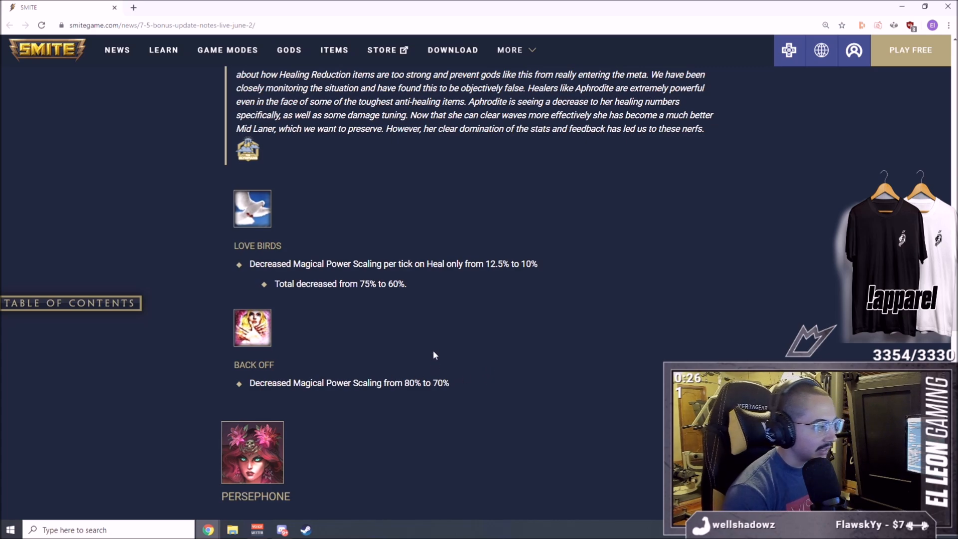
pyautogui.moveTo(442, 327)
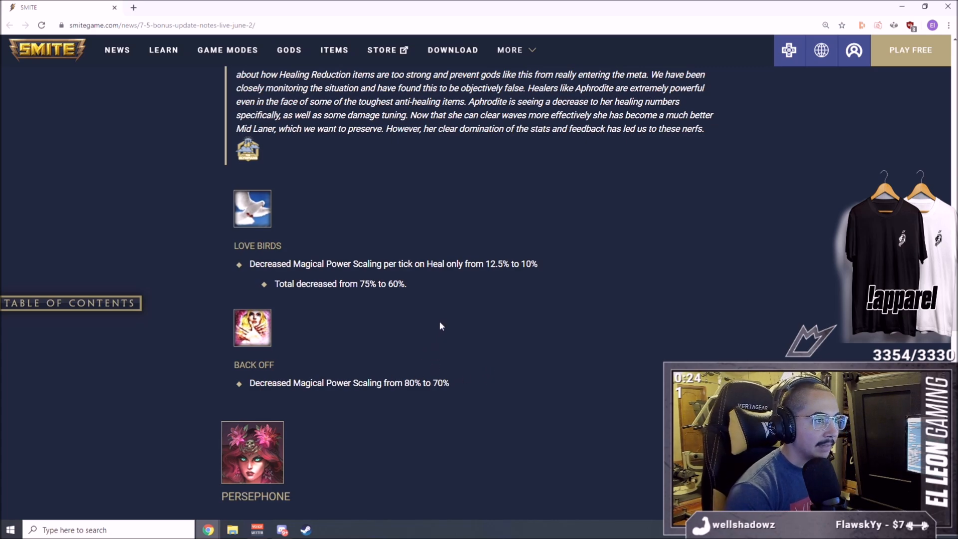
pyautogui.moveTo(351, 343)
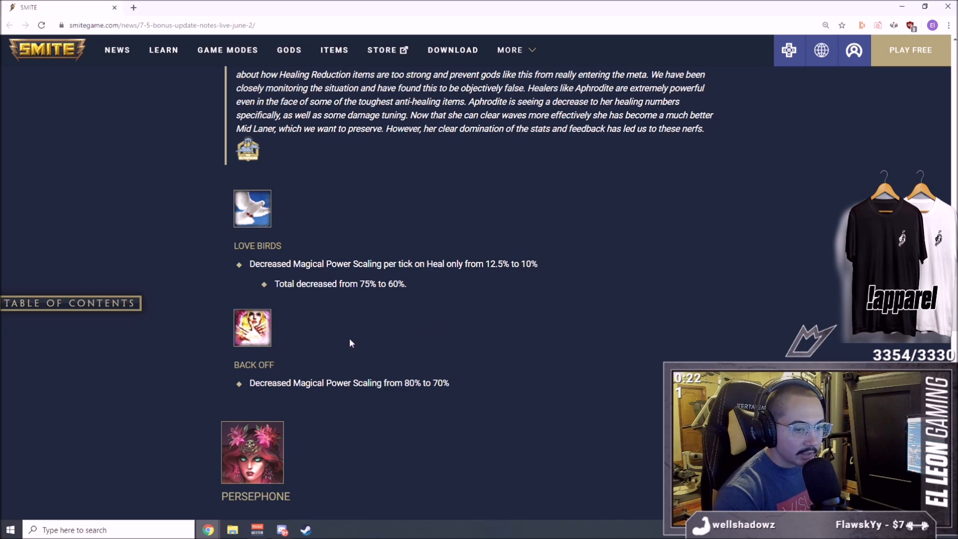
pyautogui.moveTo(470, 312)
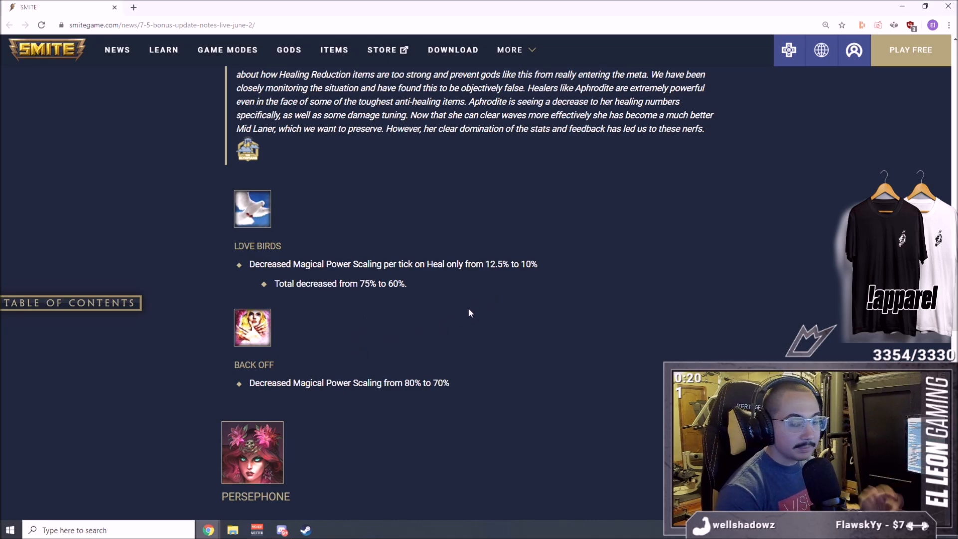
pyautogui.moveTo(385, 342)
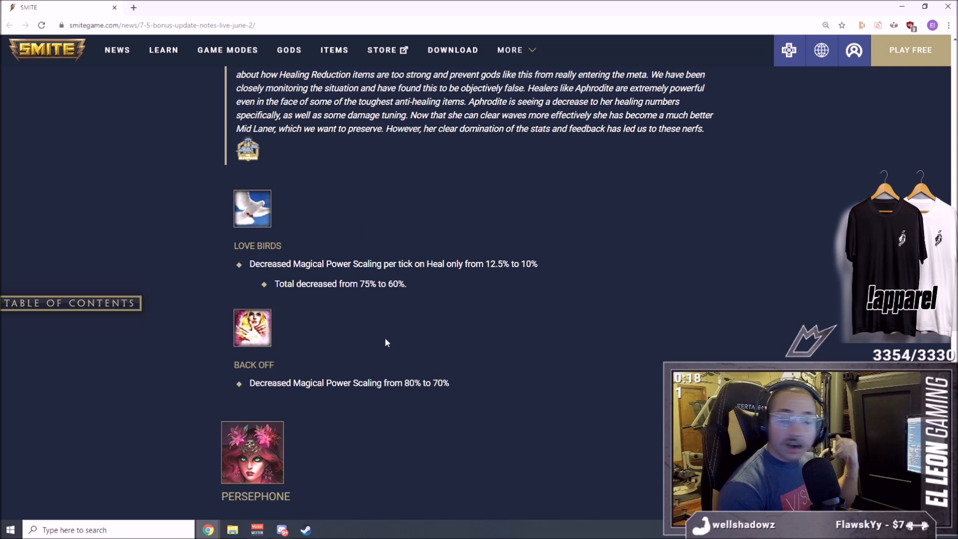
pyautogui.moveTo(410, 273)
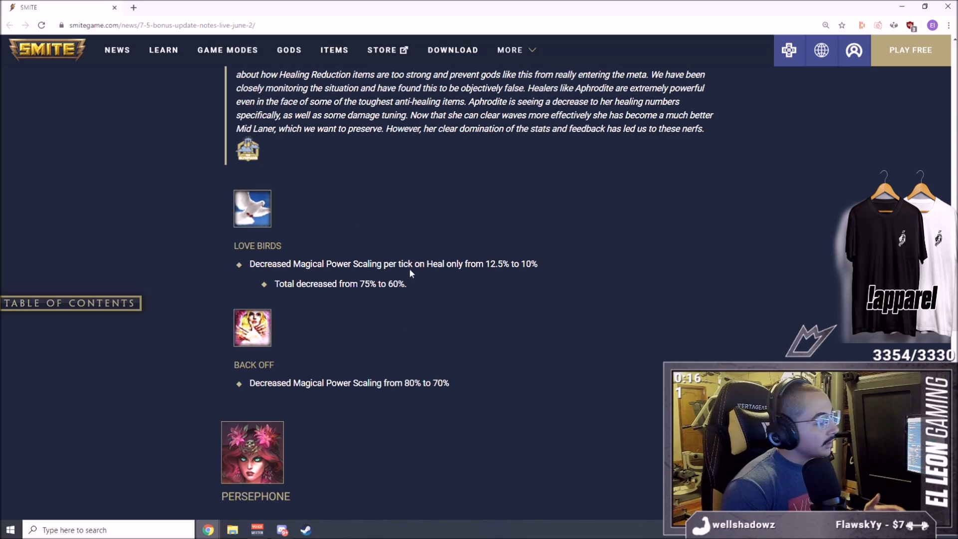
pyautogui.moveTo(419, 251)
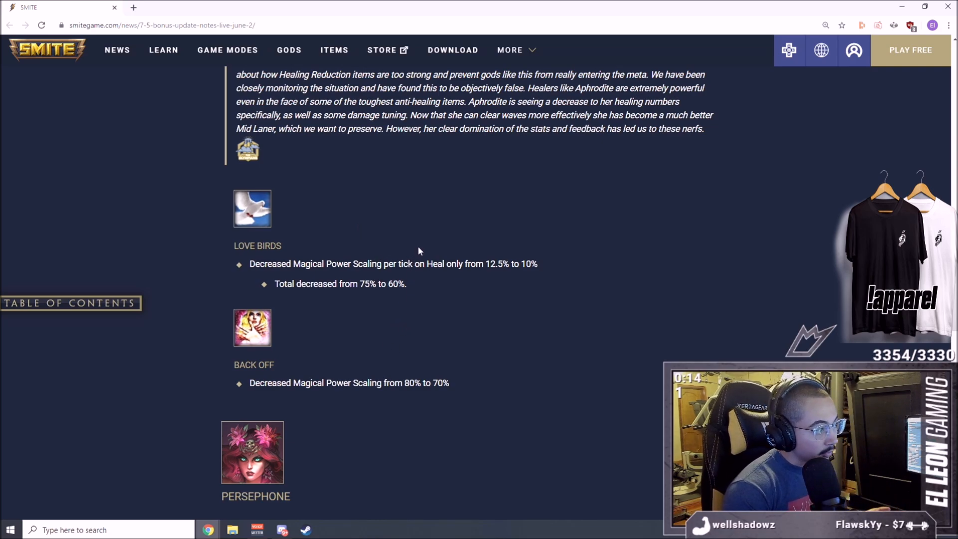
pyautogui.moveTo(289, 229)
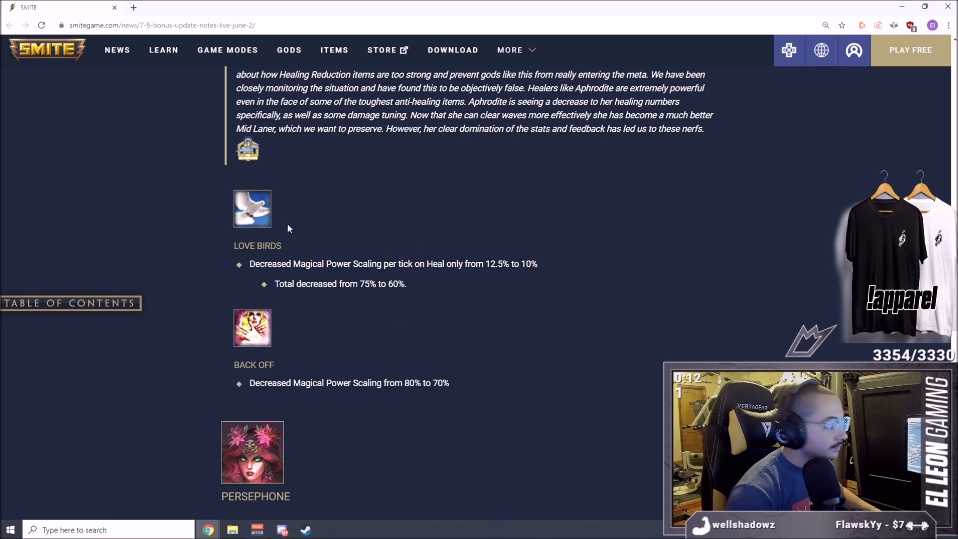
# Step: Scroll to Persephone's designer note and Pomegranate Seeds damage and slow changes
pyautogui.scroll(-3)
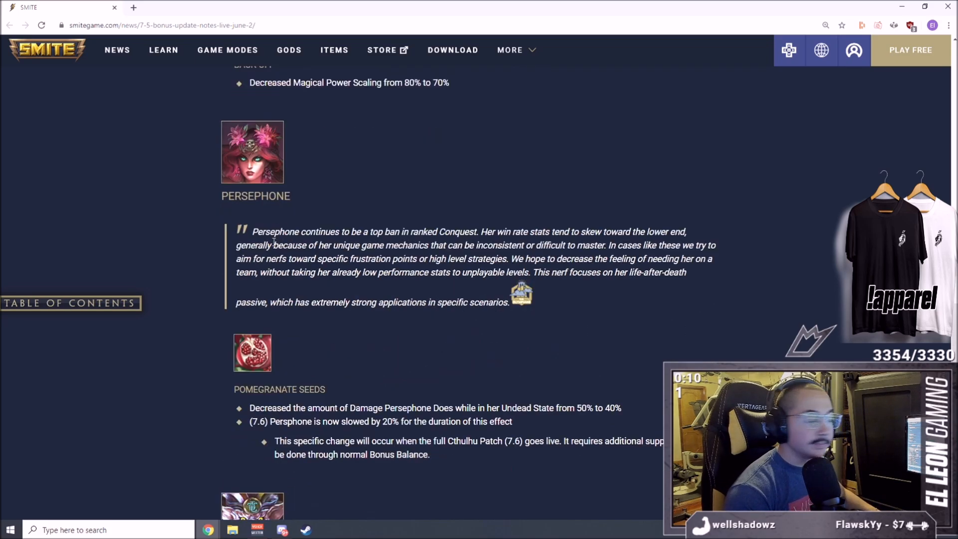
pyautogui.scroll(-3)
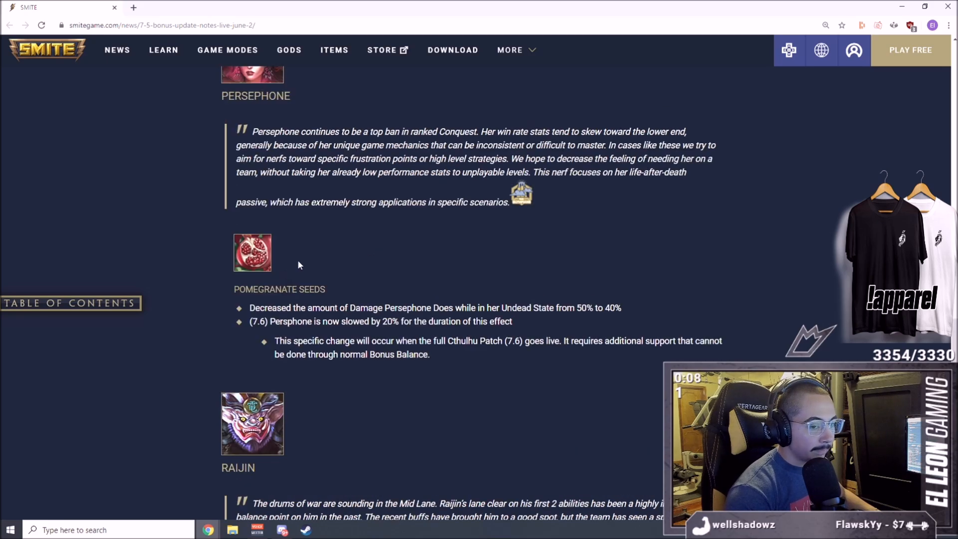
pyautogui.scroll(3)
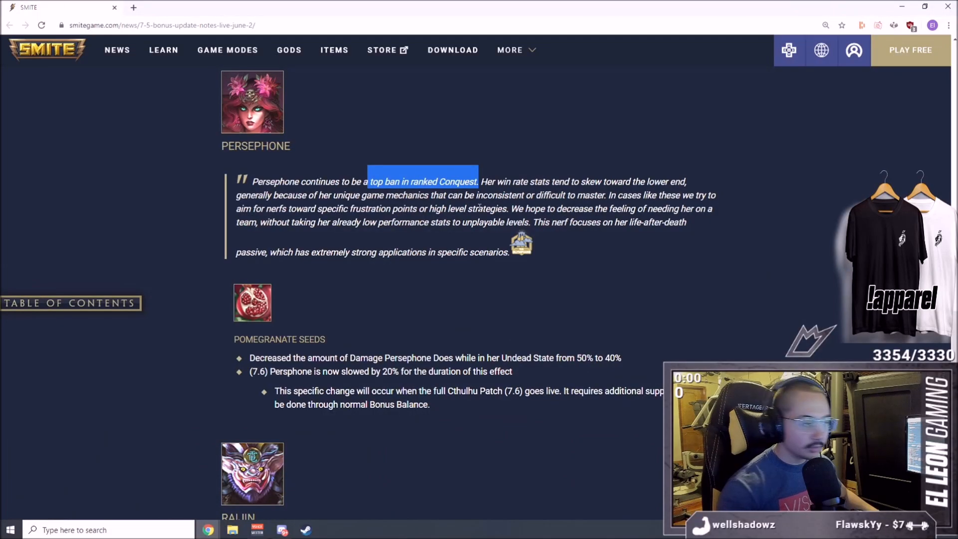
pyautogui.moveTo(314, 4)
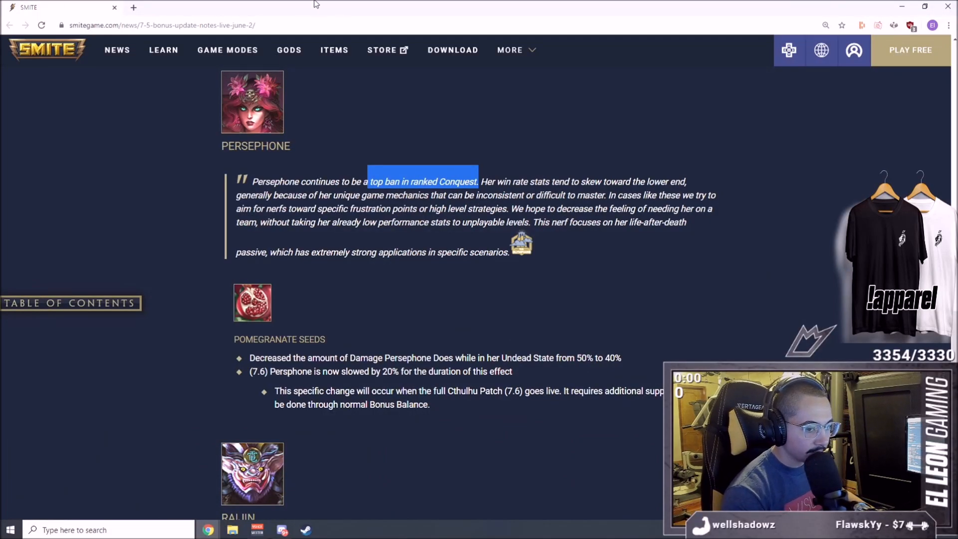
pyautogui.scroll(-3)
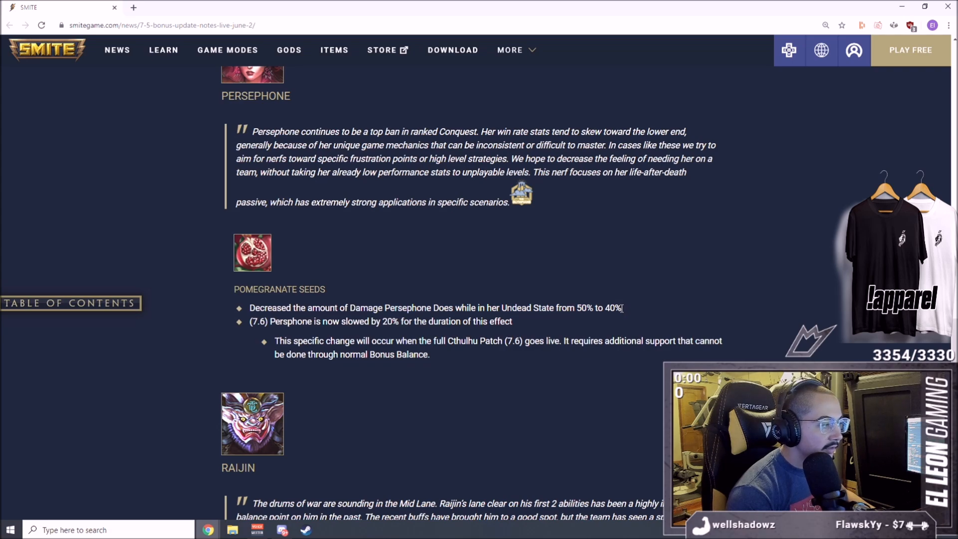
pyautogui.moveTo(290, 336)
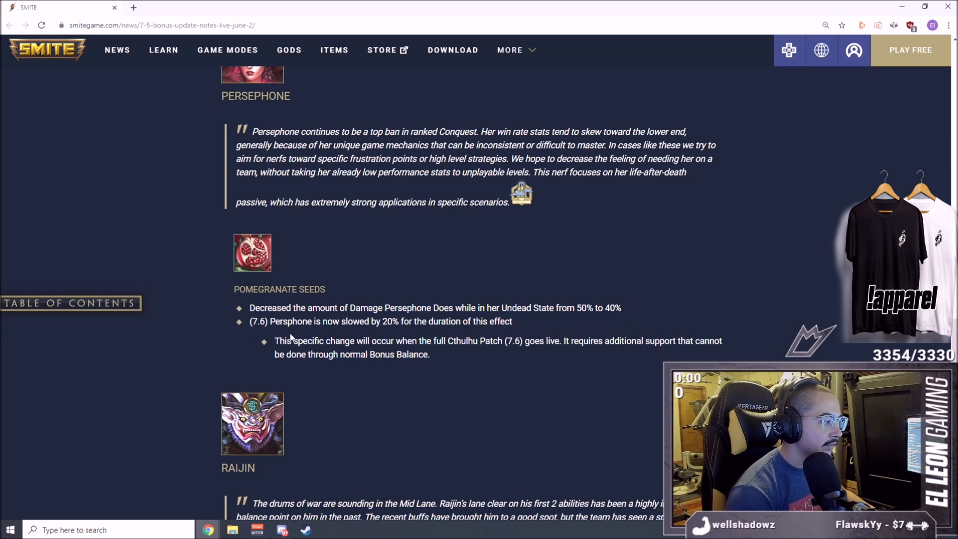
pyautogui.moveTo(355, 335)
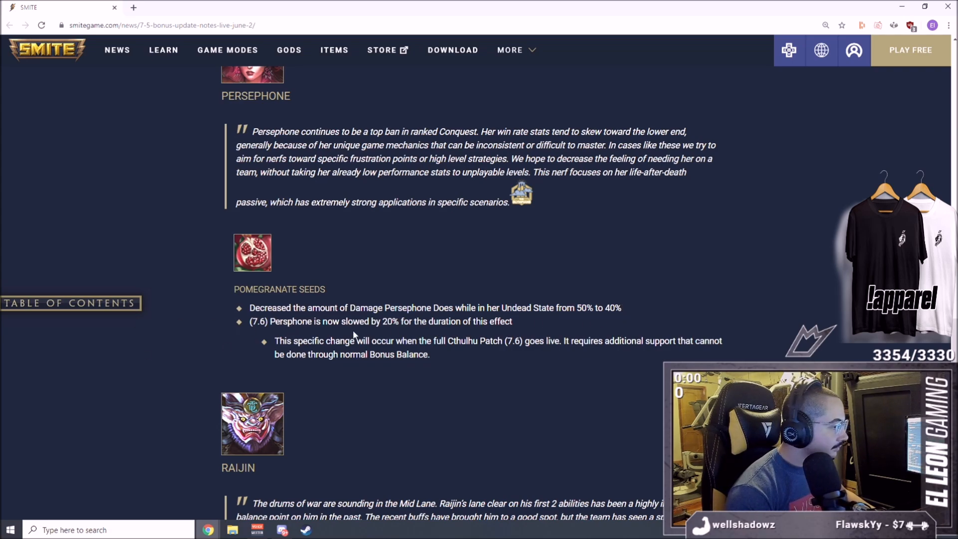
pyautogui.doubleClick(278, 320)
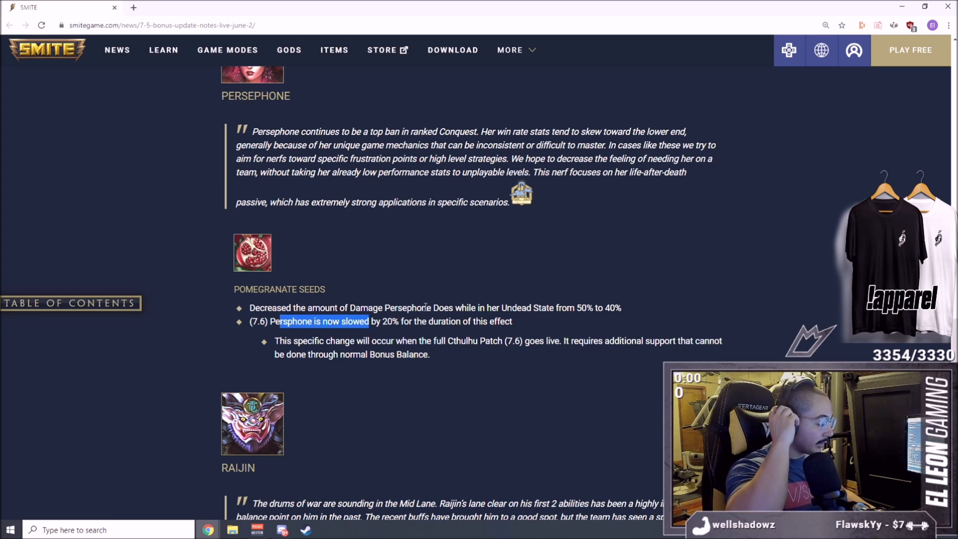
pyautogui.moveTo(535, 331)
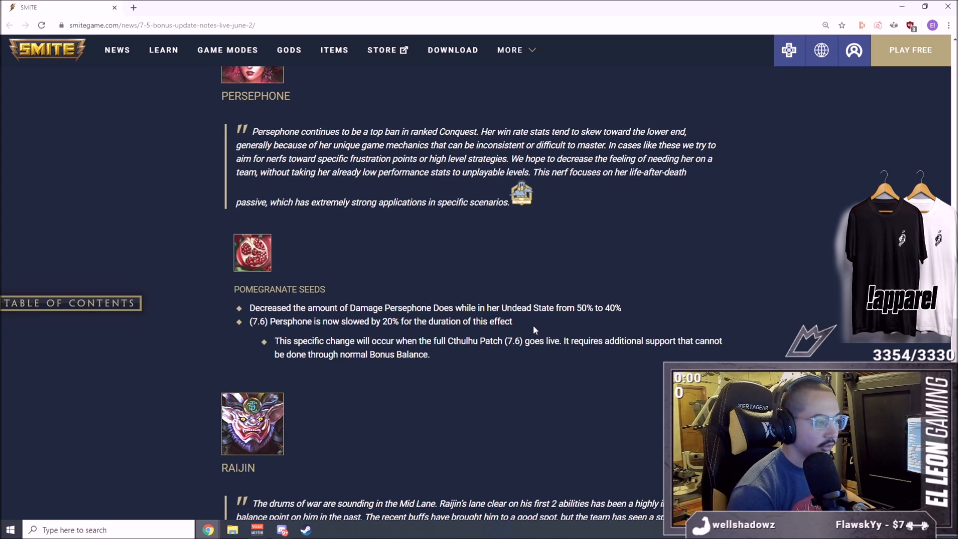
pyautogui.moveTo(279, 303)
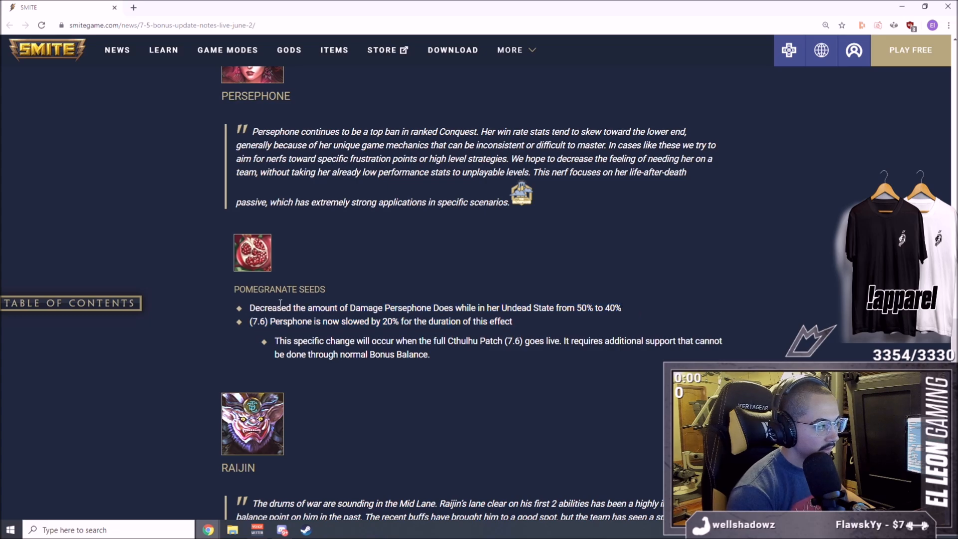
pyautogui.moveTo(385, 287)
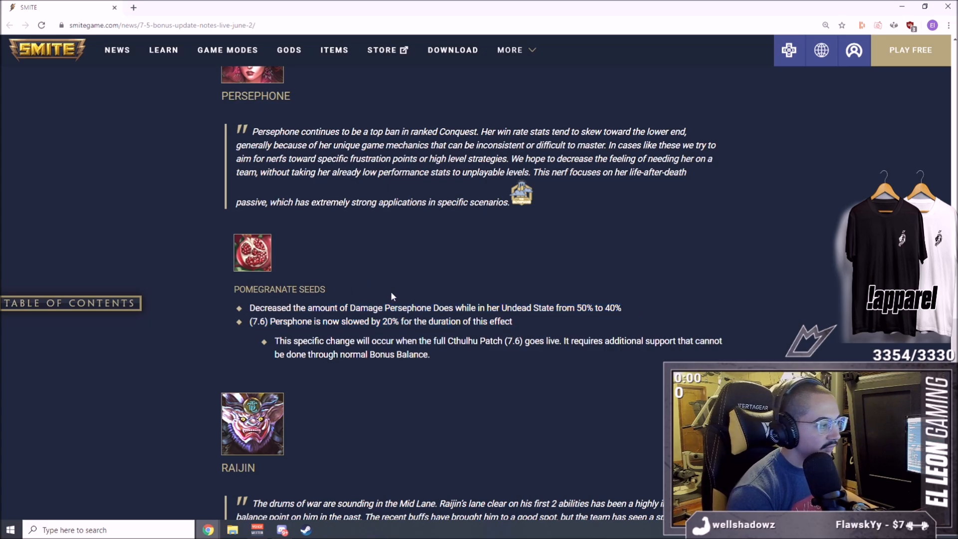
pyautogui.moveTo(492, 360)
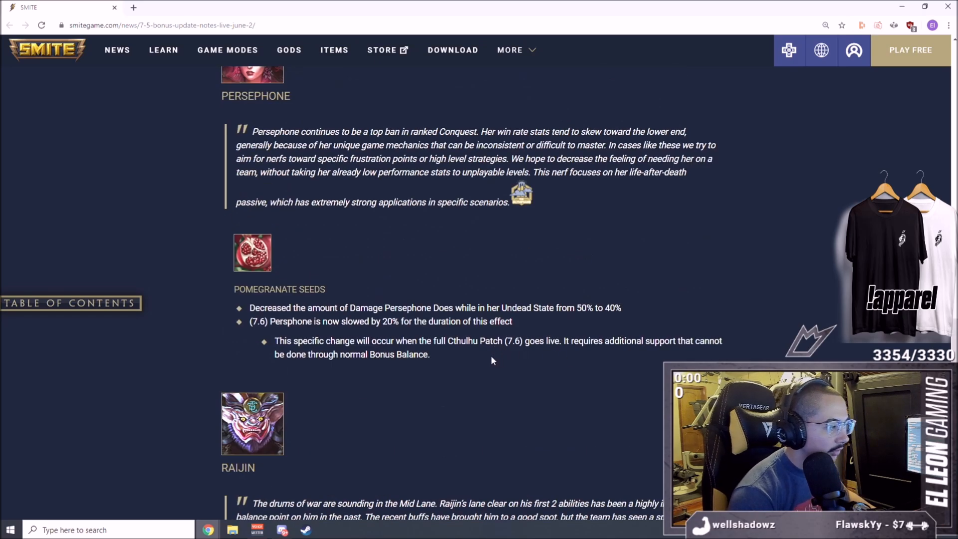
pyautogui.moveTo(447, 305)
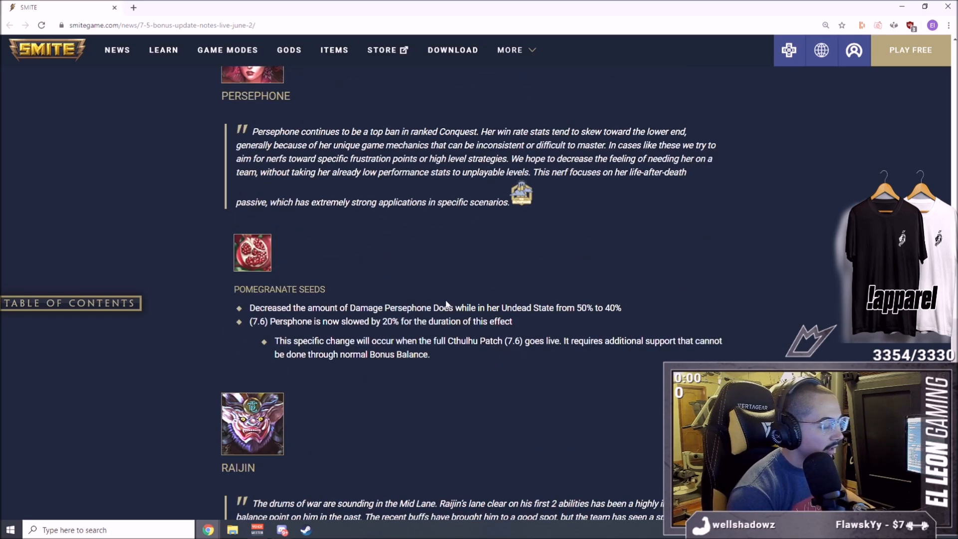
pyautogui.moveTo(518, 325)
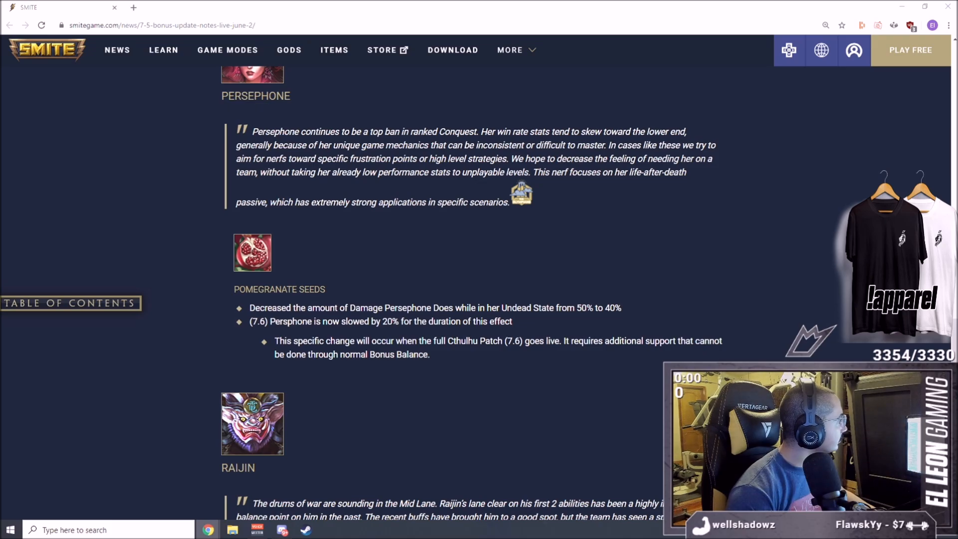
# Step: Scroll to Raijin's designer note and the Taiko Drums base damage reduction
pyautogui.scroll(-3)
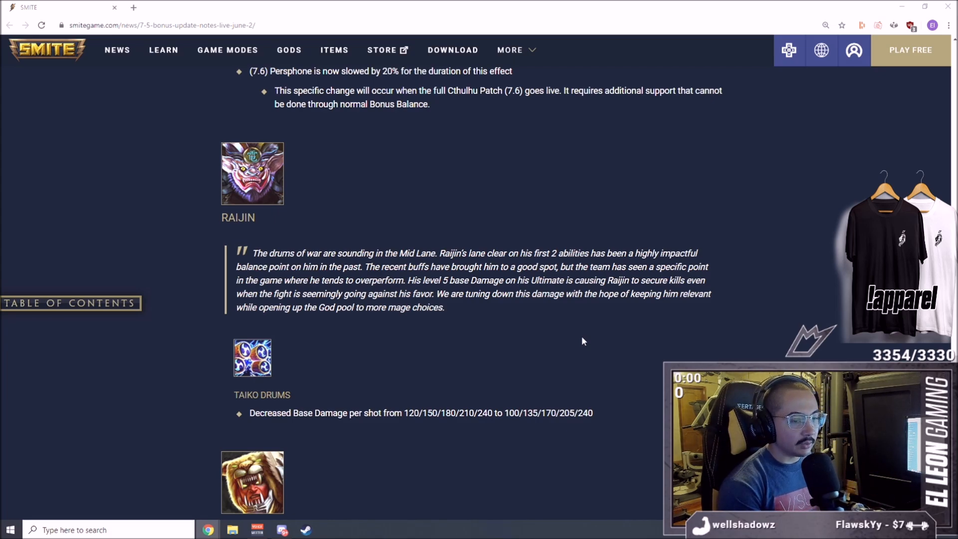
pyautogui.scroll(-3)
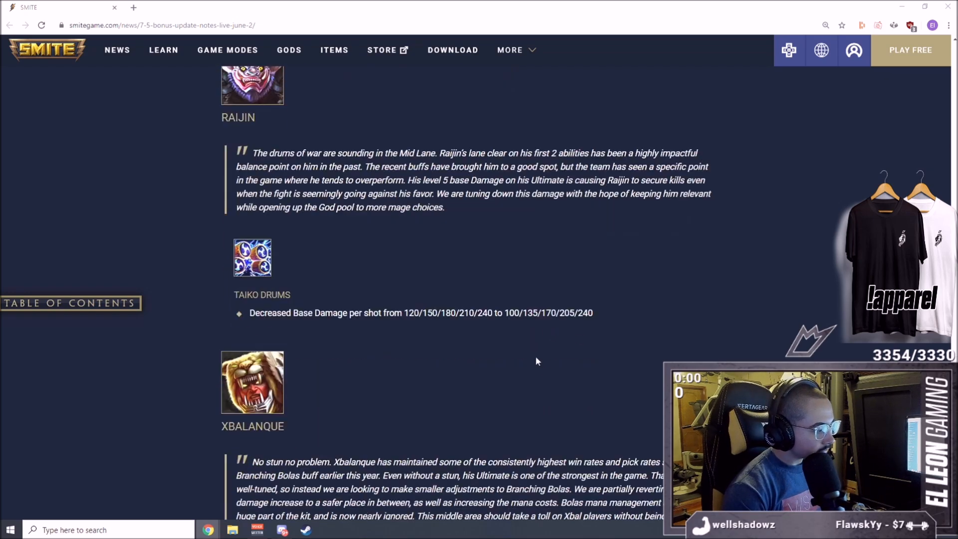
pyautogui.scroll(3)
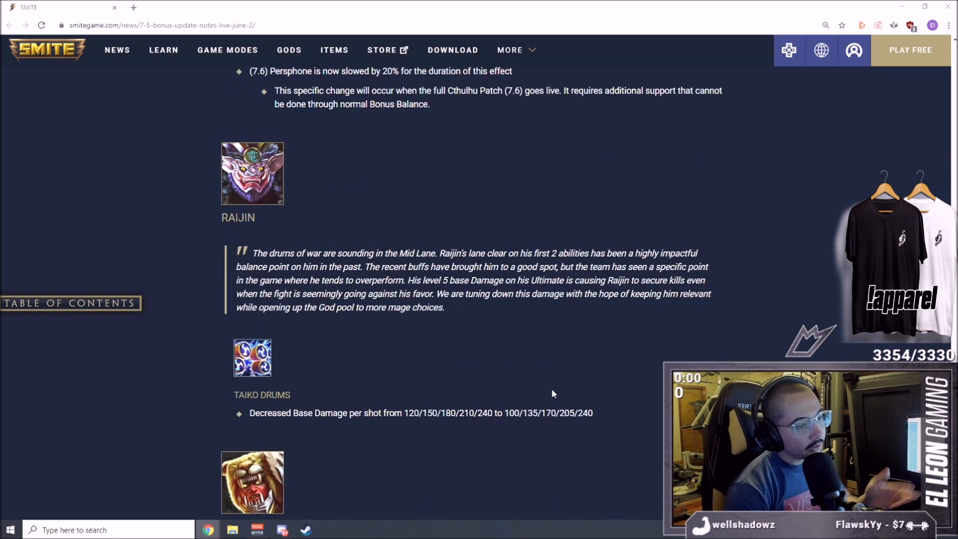
pyautogui.moveTo(478, 324)
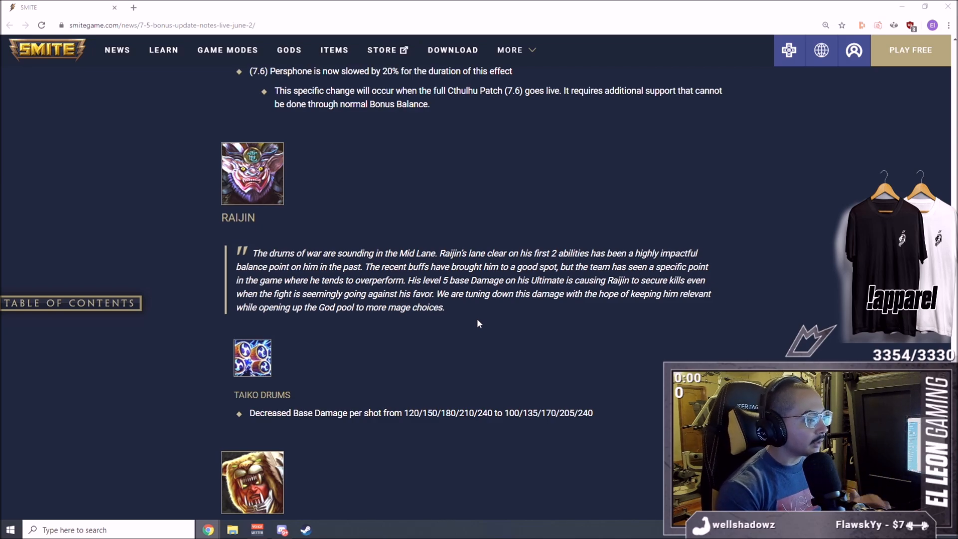
# Step: Scroll to Xbalanque's Branching Bola damage and mana cost changes at the bottom of the notes
pyautogui.scroll(-3)
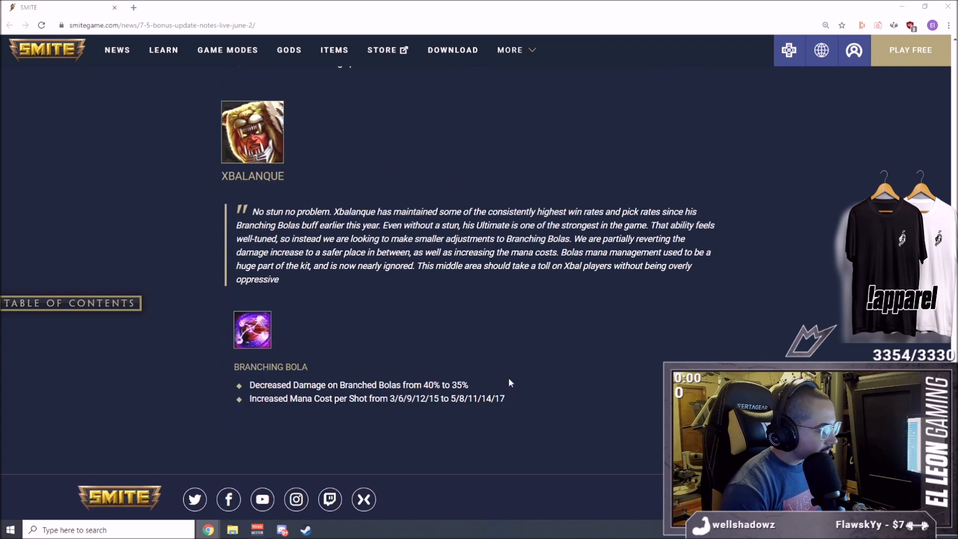
pyautogui.scroll(3)
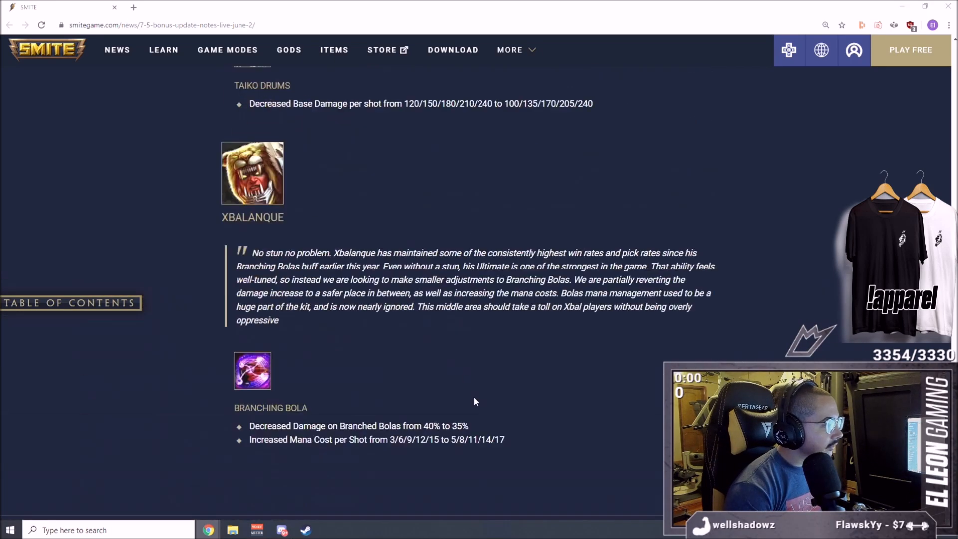
pyautogui.scroll(3)
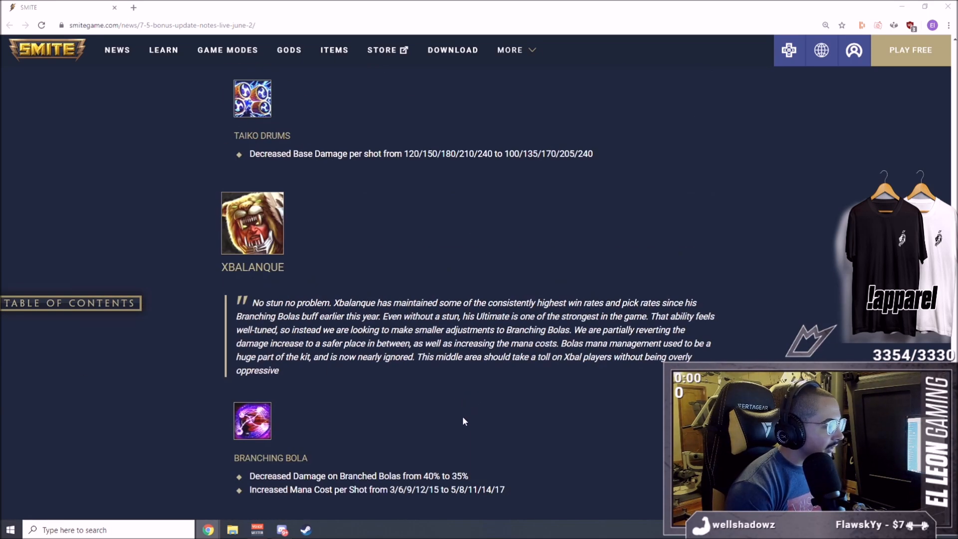
pyautogui.moveTo(426, 473)
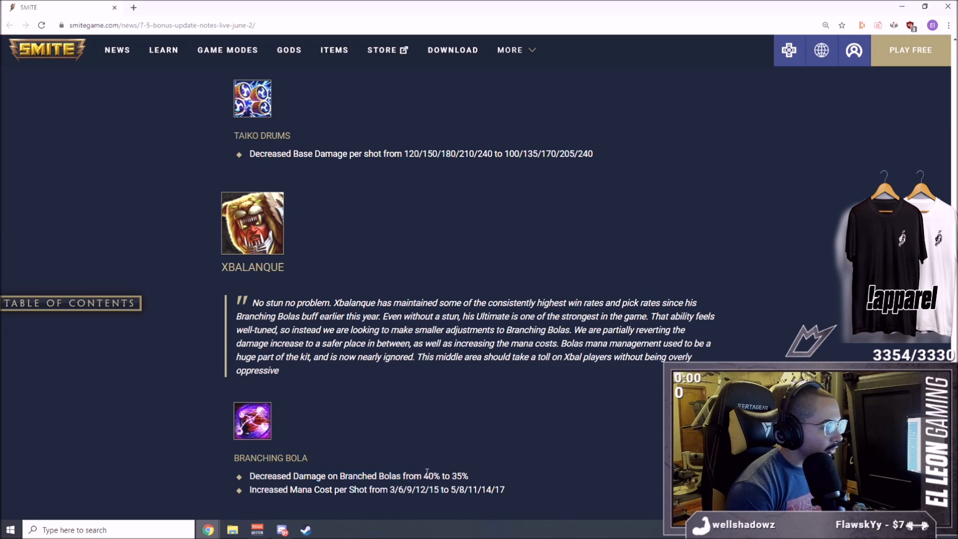
pyautogui.moveTo(464, 459)
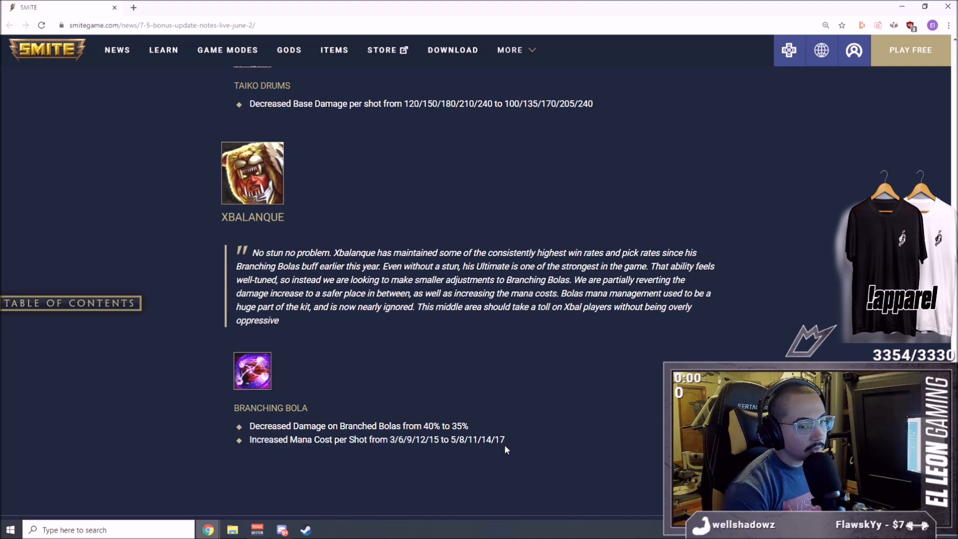
pyautogui.moveTo(531, 414)
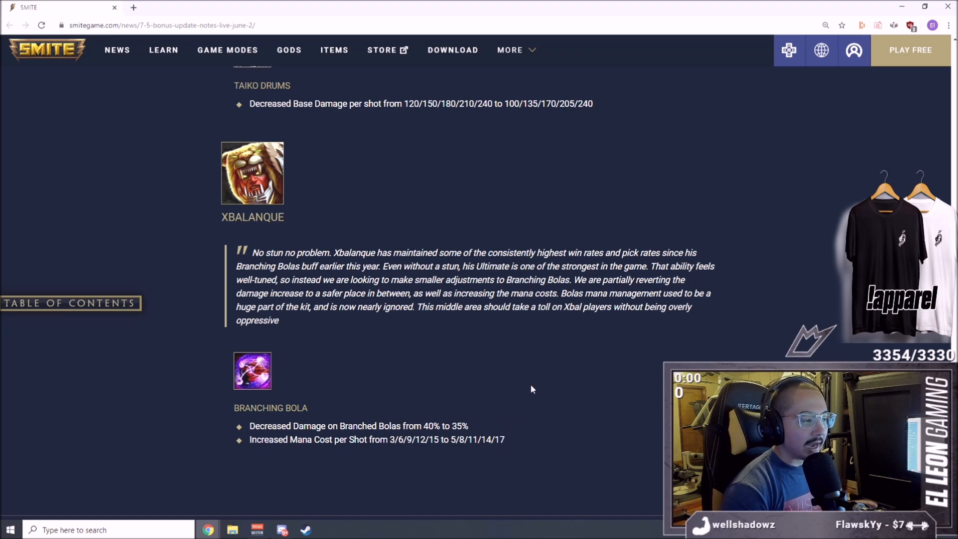
# Step: Scroll through the Persephone and Xbalanque notes to the footer, then back up to the article title
pyautogui.scroll(3)
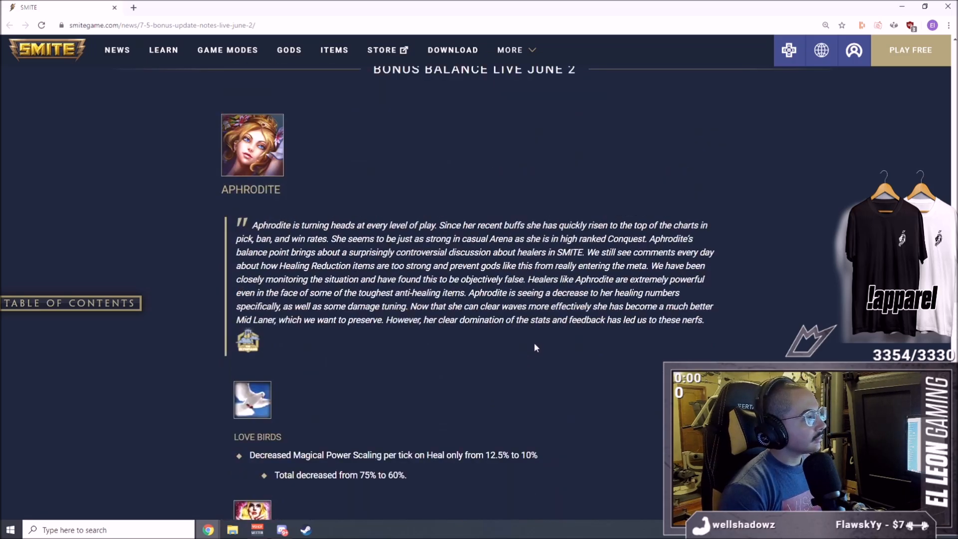
pyautogui.scroll(3)
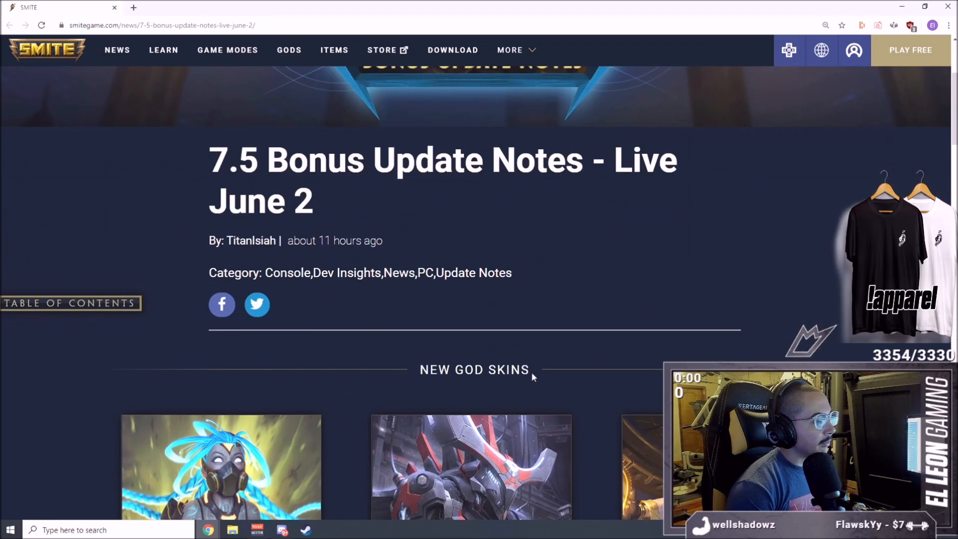
pyautogui.scroll(-3)
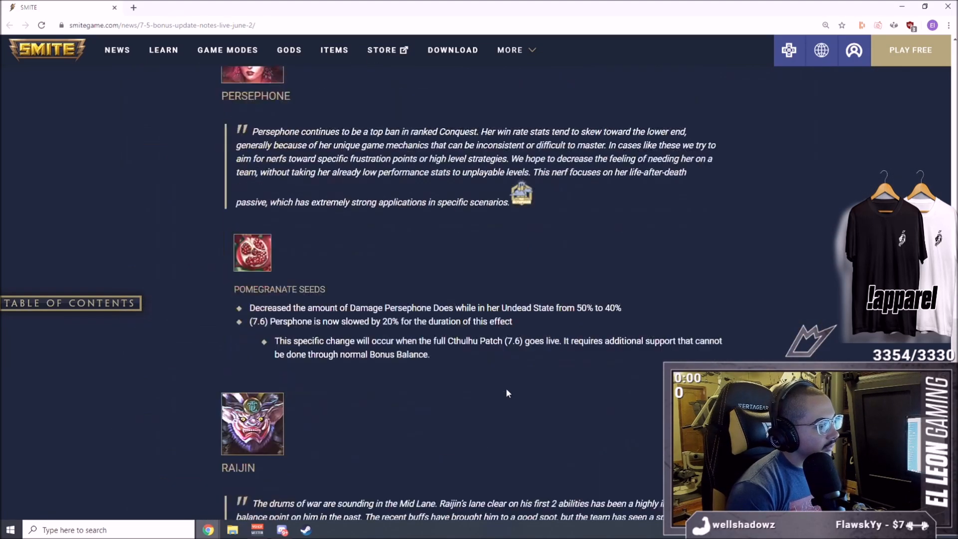
pyautogui.scroll(-3)
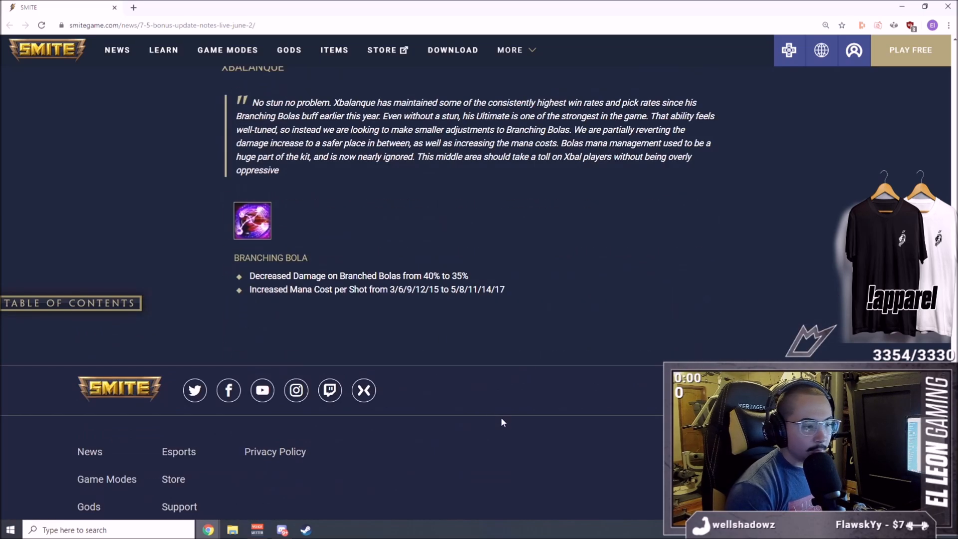
pyautogui.scroll(3)
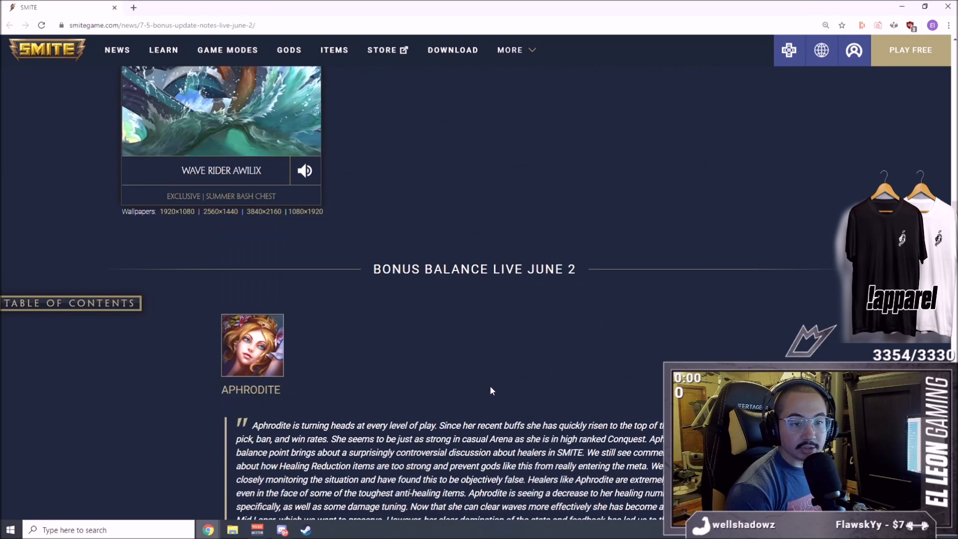
pyautogui.scroll(3)
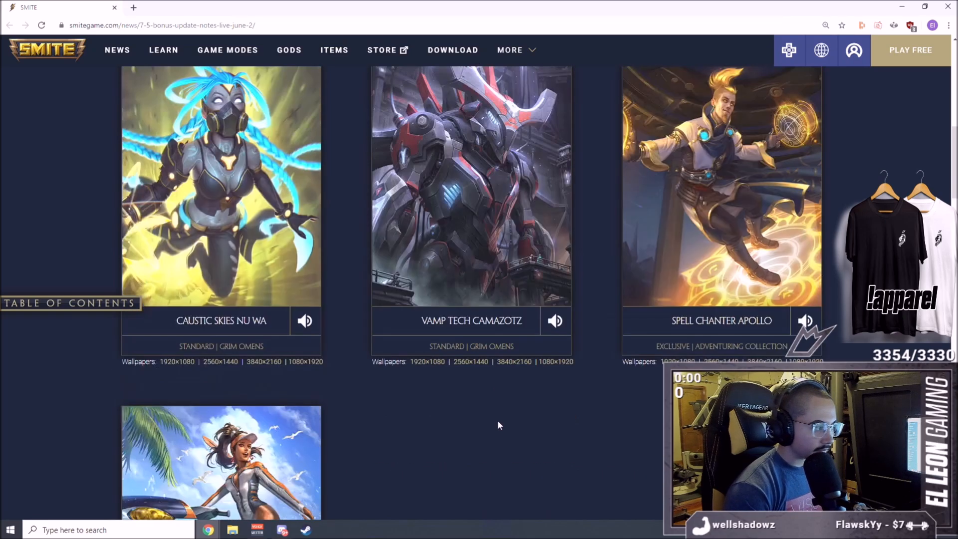
pyautogui.scroll(3)
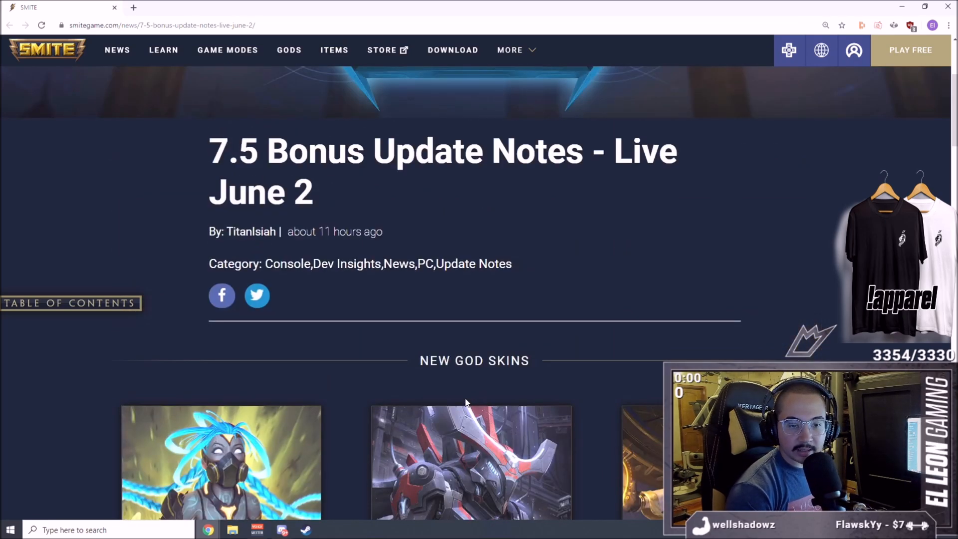
pyautogui.moveTo(458, 365)
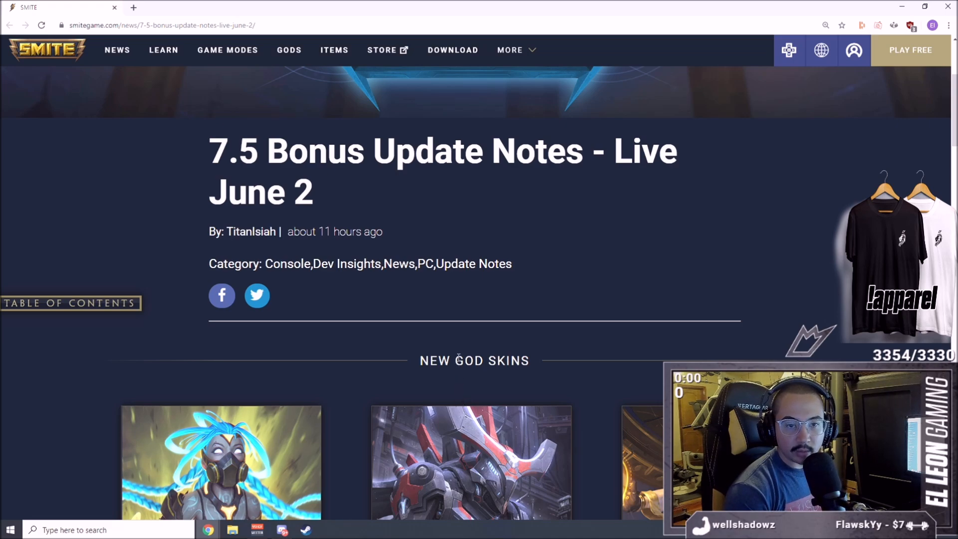
pyautogui.moveTo(461, 394)
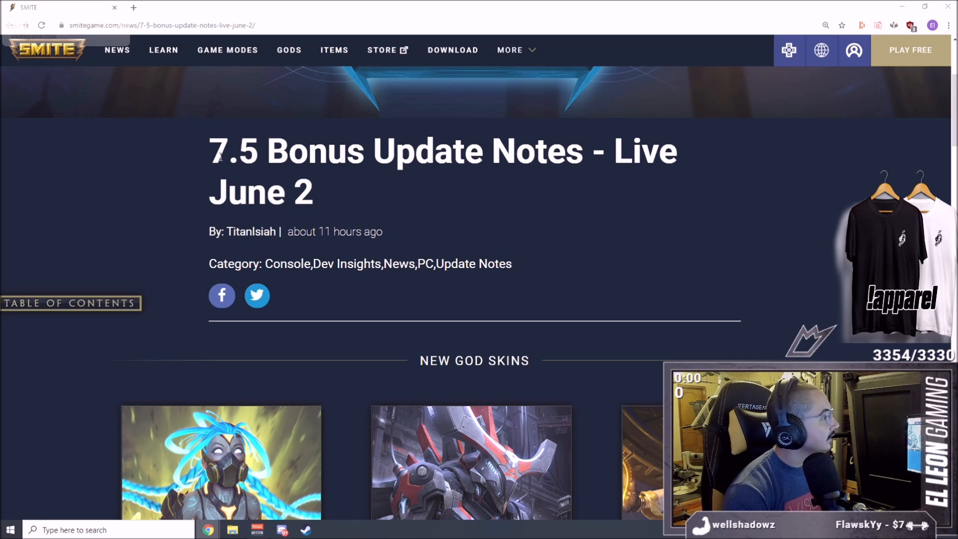
# Step: Skim down past the skins and balance changes to the footer, then back up to Persephone's notes
pyautogui.scroll(-3)
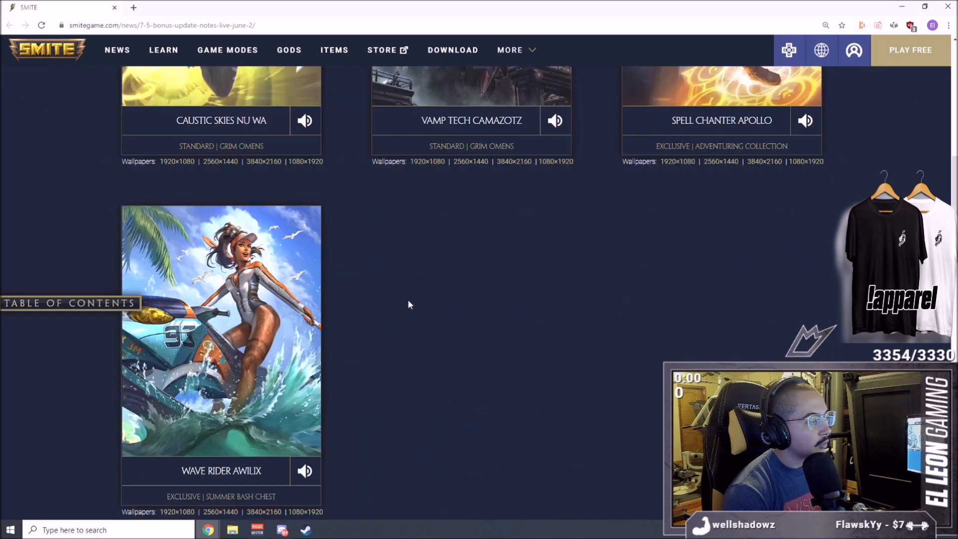
pyautogui.scroll(-3)
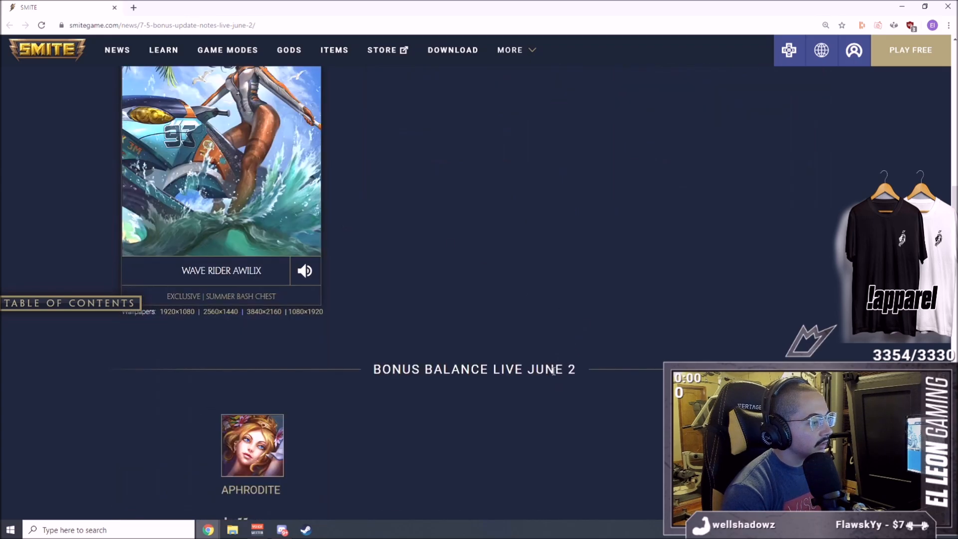
pyautogui.scroll(-3)
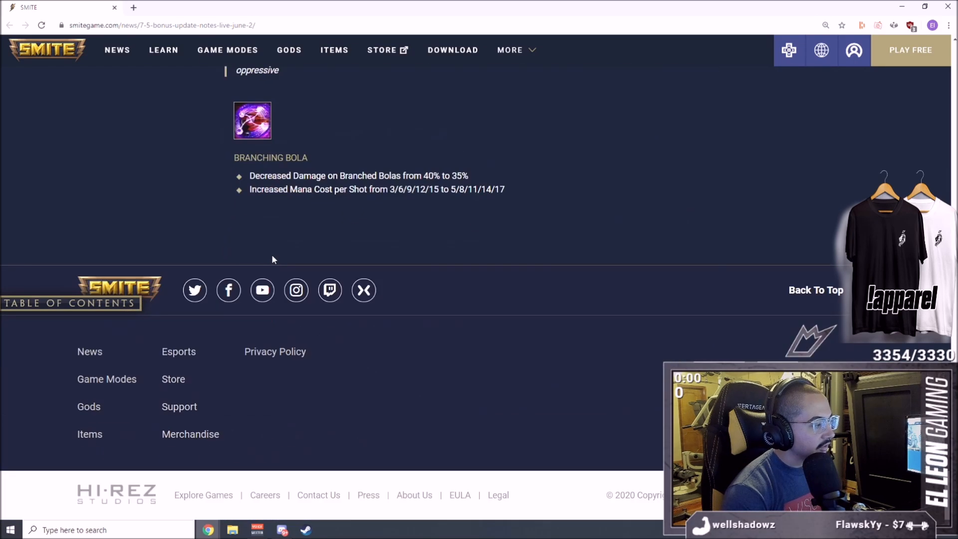
pyautogui.scroll(3)
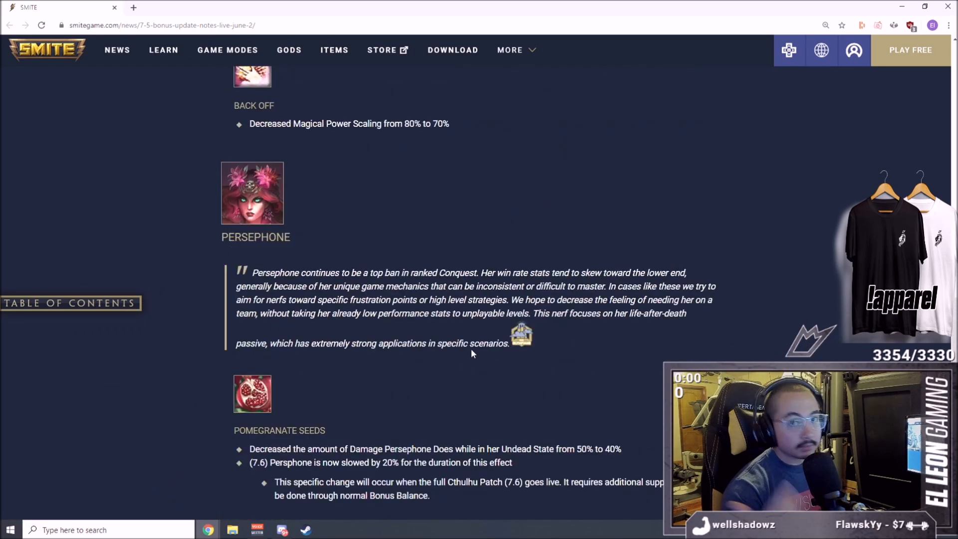
pyautogui.scroll(3)
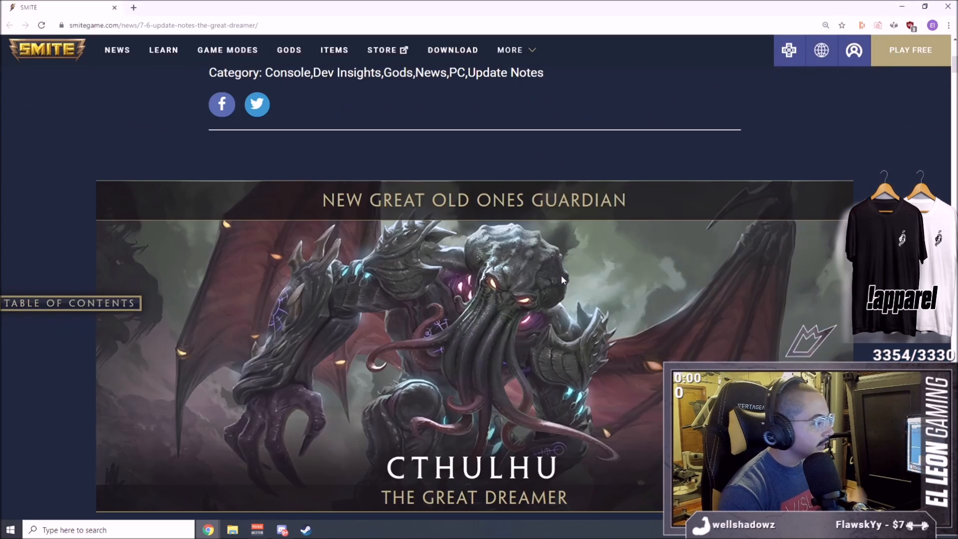
# Step: Scroll from the 7.6 notes' Cthulhu intro down into the skin wallpaper grid
pyautogui.scroll(3)
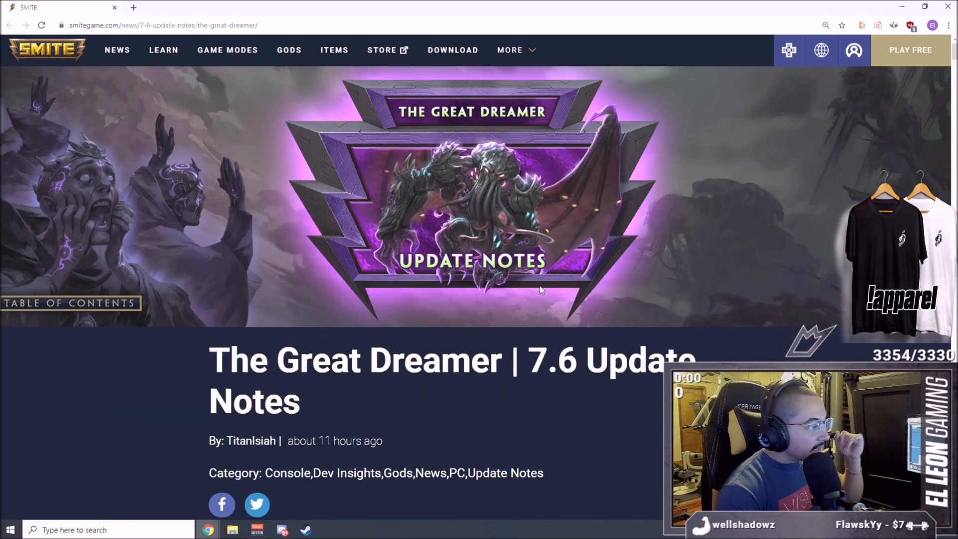
pyautogui.moveTo(616, 293)
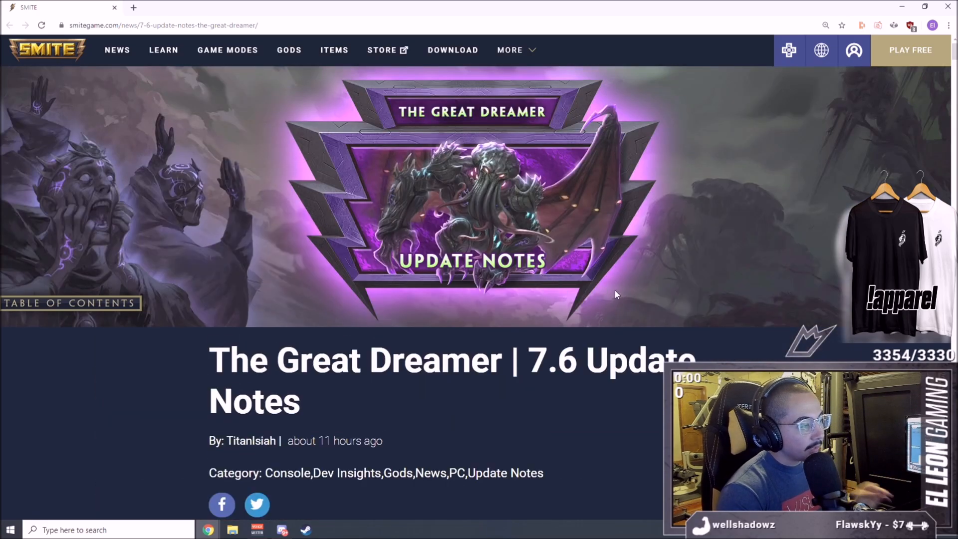
pyautogui.moveTo(582, 164)
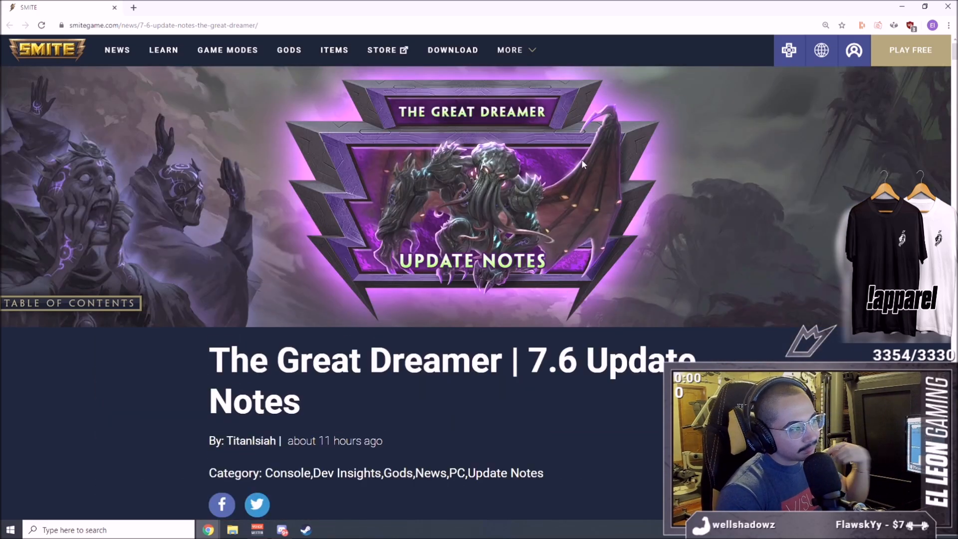
pyautogui.scroll(-3)
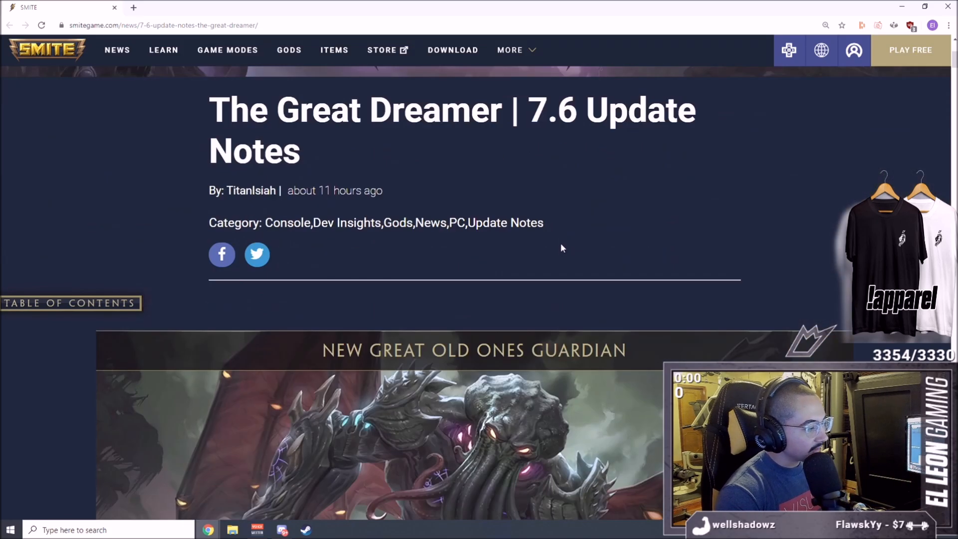
pyautogui.scroll(-3)
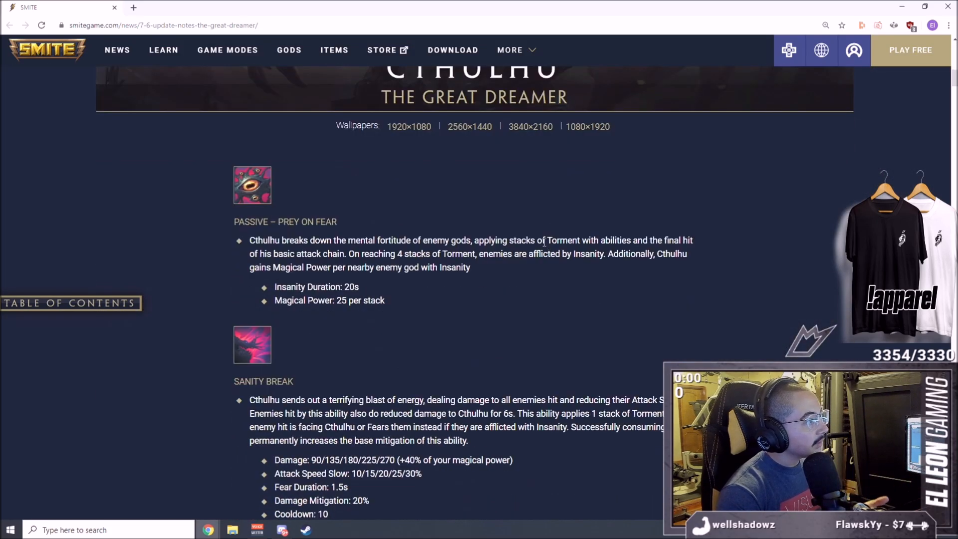
pyautogui.scroll(3)
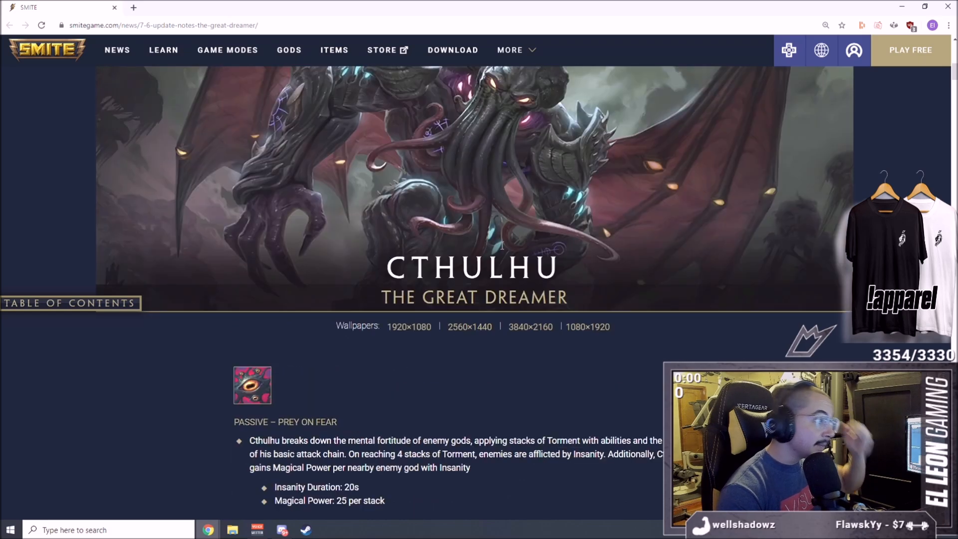
pyautogui.scroll(3)
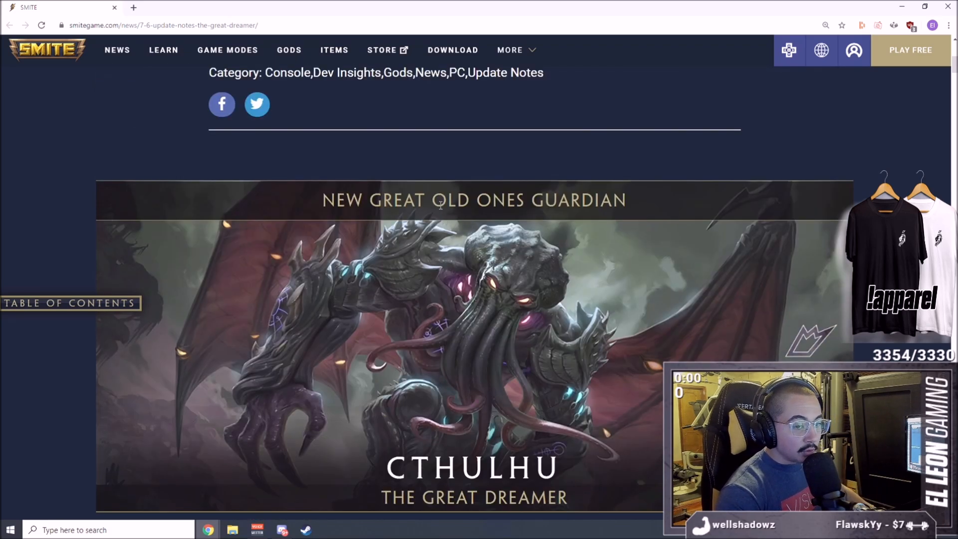
pyautogui.scroll(-3)
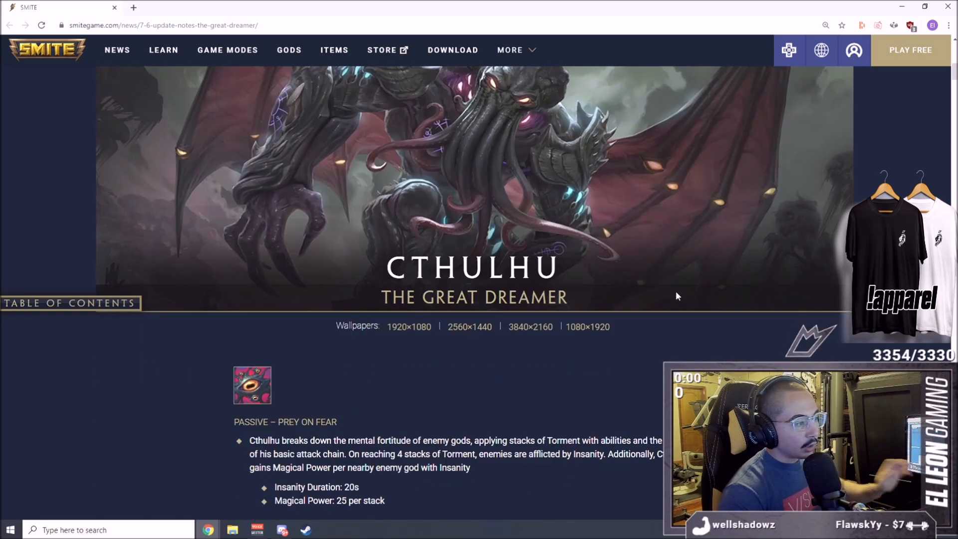
pyautogui.scroll(-3)
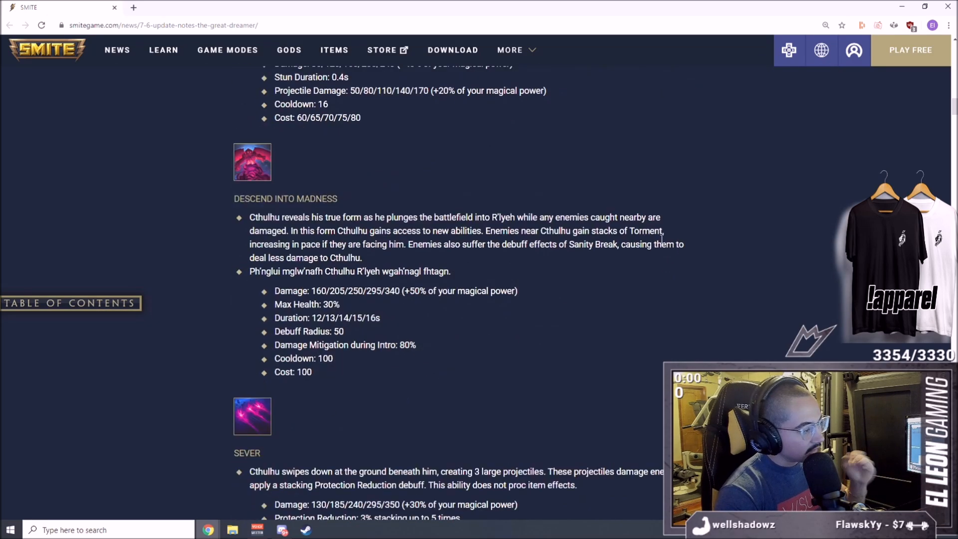
pyautogui.scroll(-3)
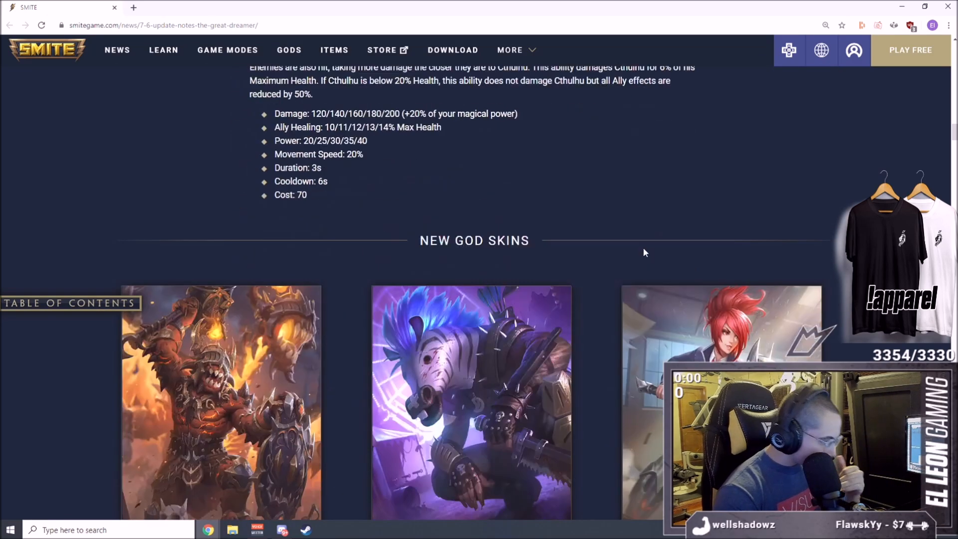
pyautogui.scroll(-3)
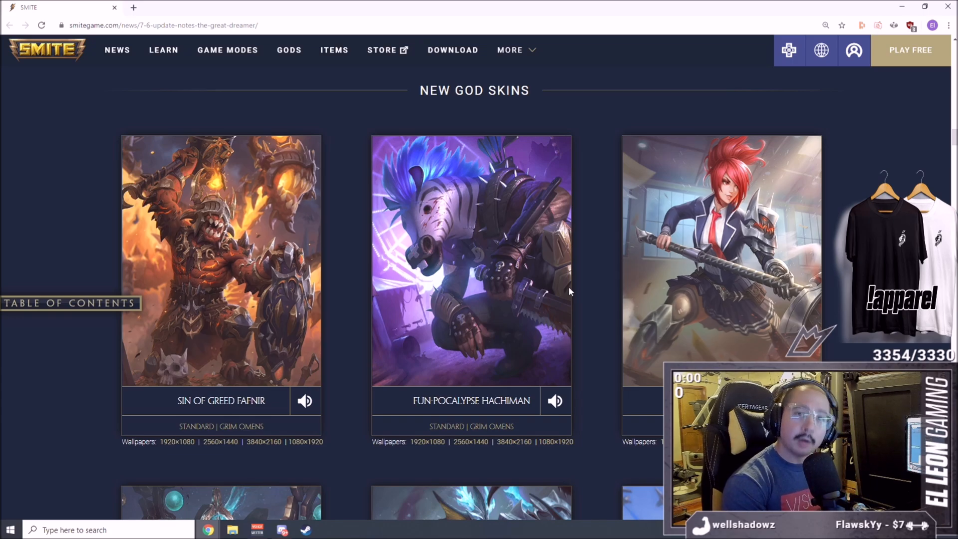
pyautogui.moveTo(343, 205)
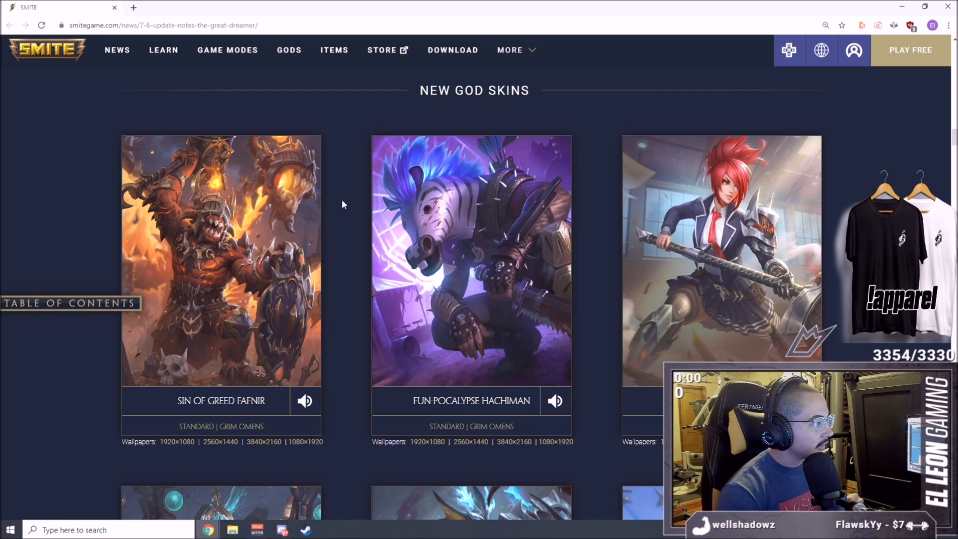
pyautogui.moveTo(274, 231)
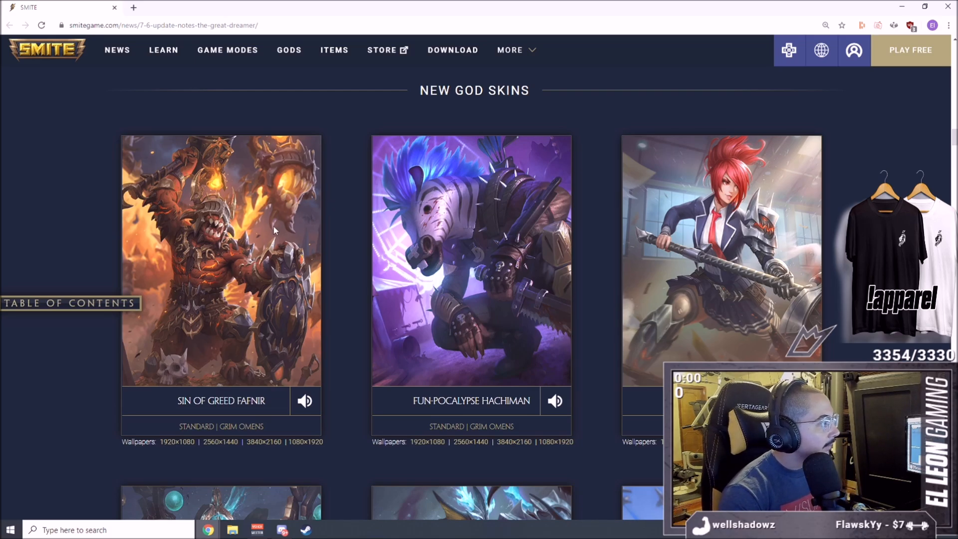
# Step: Continue through the skin gallery to the Cosmic Horror and Ascended Cthulhu skins
pyautogui.scroll(-3)
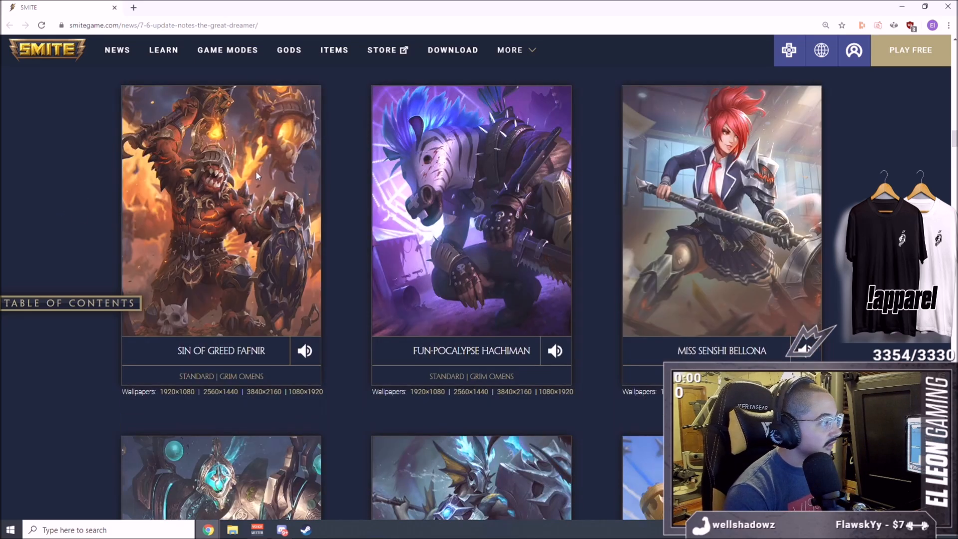
pyautogui.moveTo(475, 198)
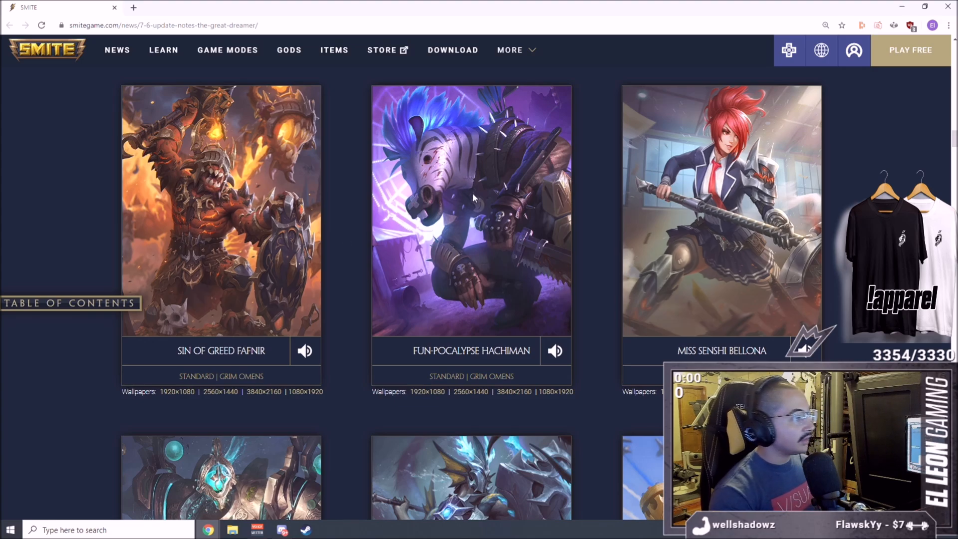
pyautogui.moveTo(556, 230)
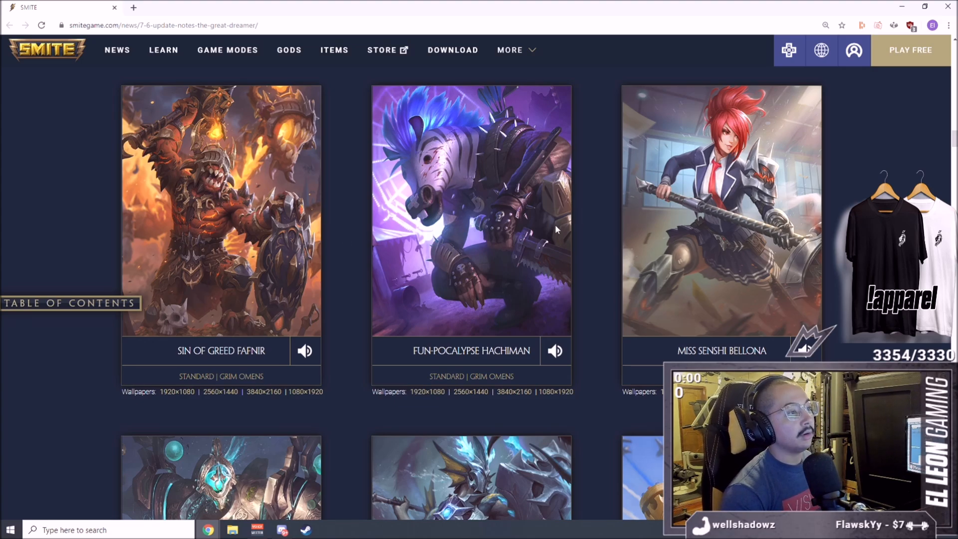
pyautogui.moveTo(702, 157)
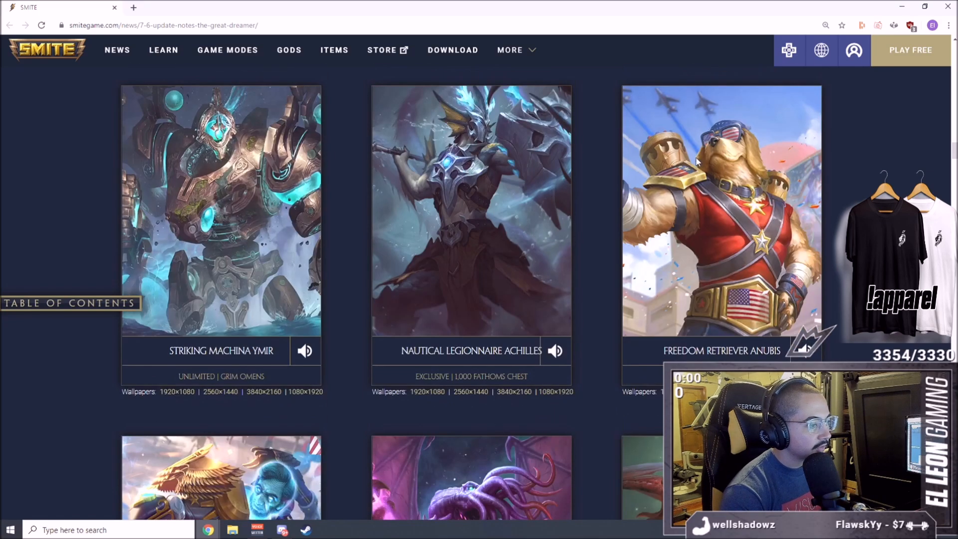
pyautogui.scroll(3)
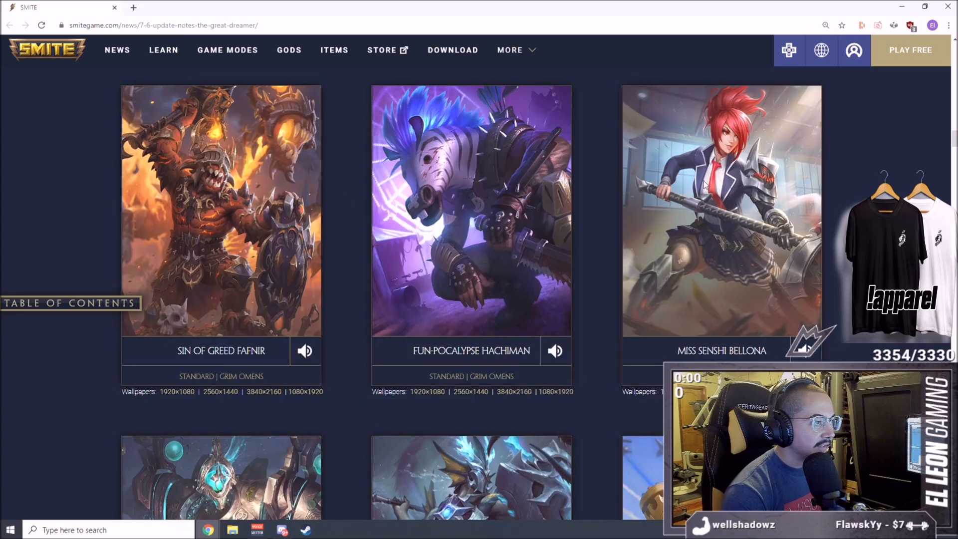
pyautogui.moveTo(720, 180)
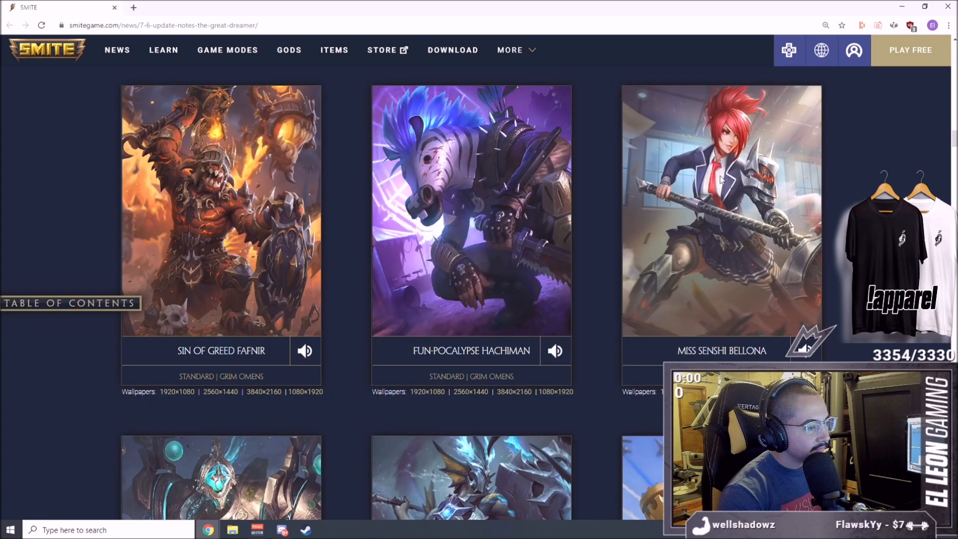
pyautogui.scroll(-3)
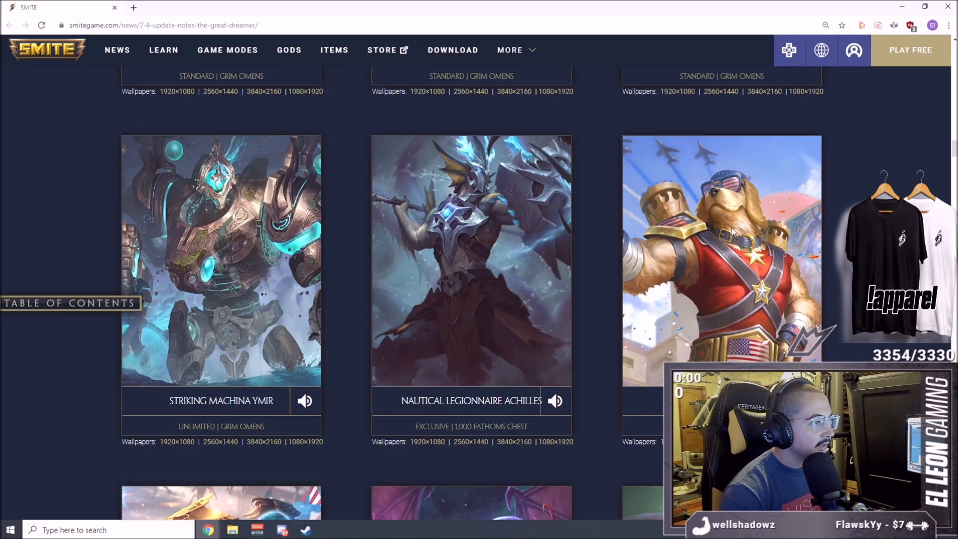
pyautogui.scroll(-3)
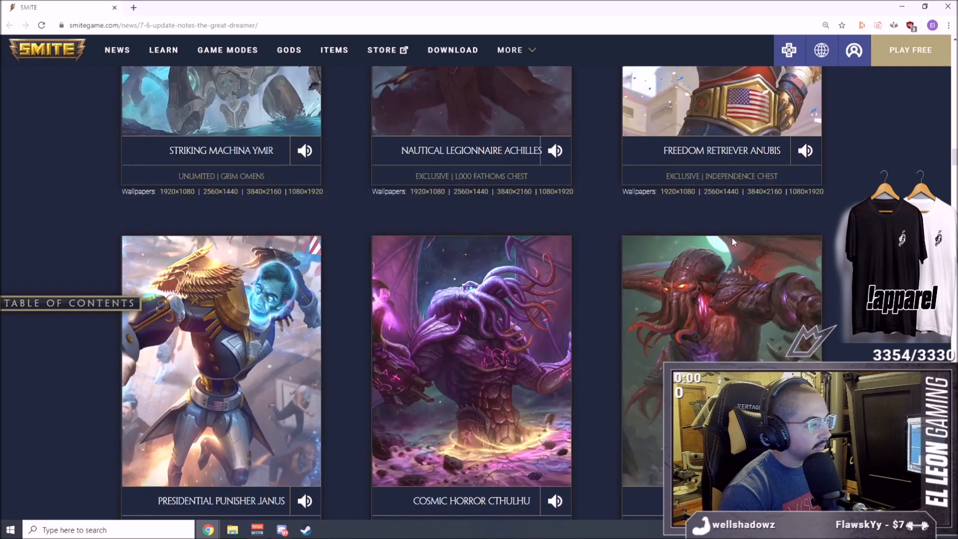
pyautogui.scroll(-3)
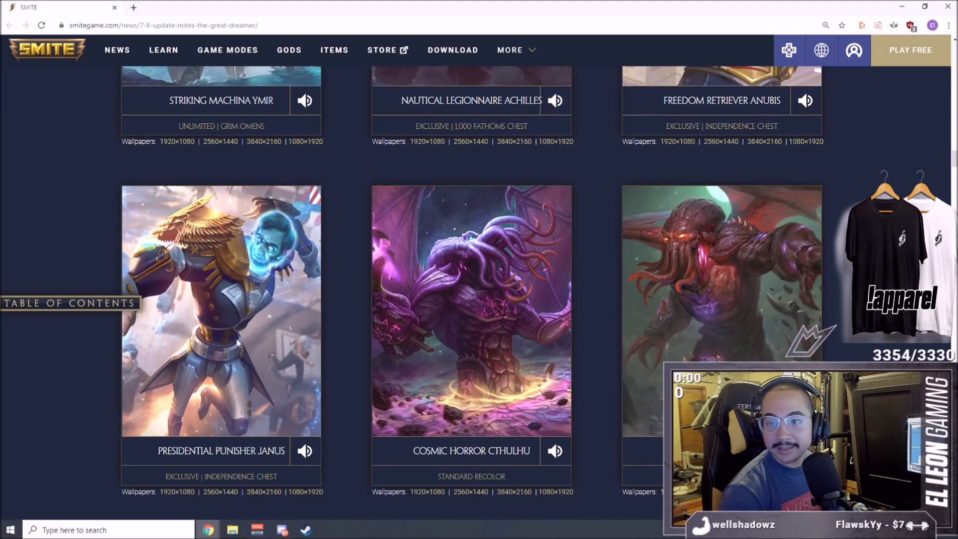
pyautogui.moveTo(249, 302)
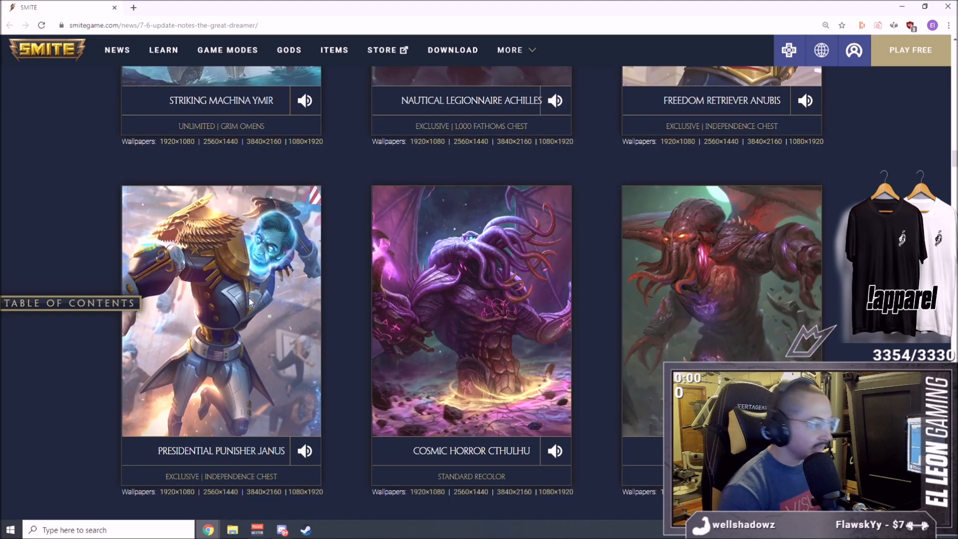
pyautogui.moveTo(481, 263)
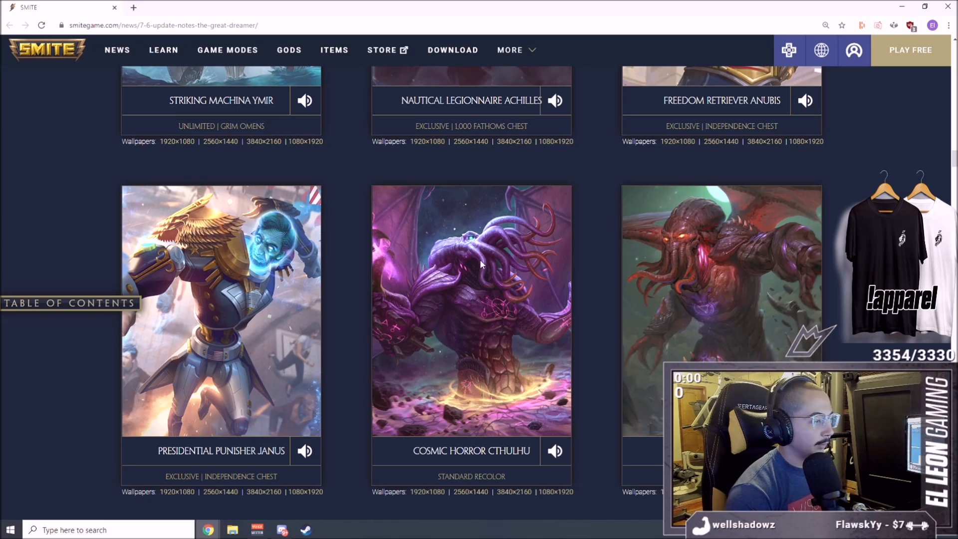
pyautogui.moveTo(701, 270)
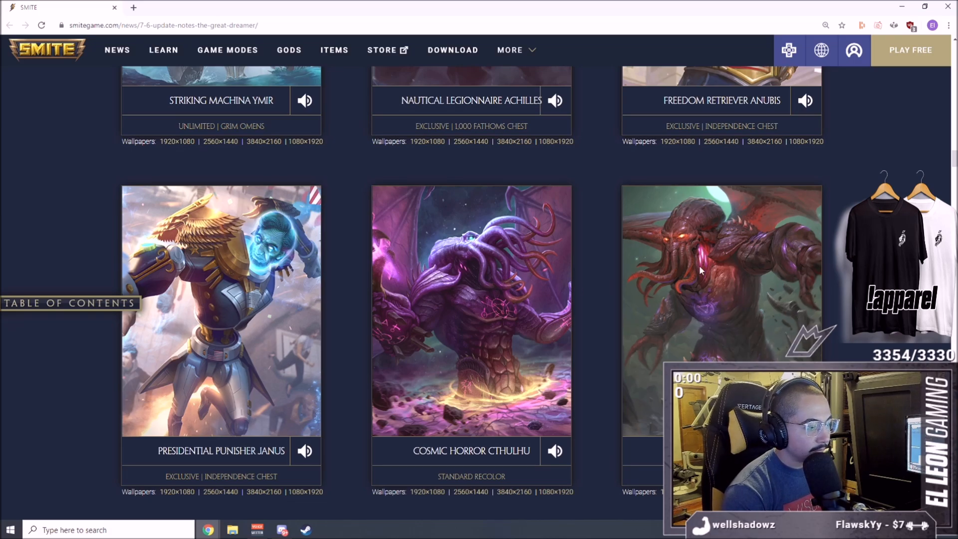
pyautogui.scroll(-3)
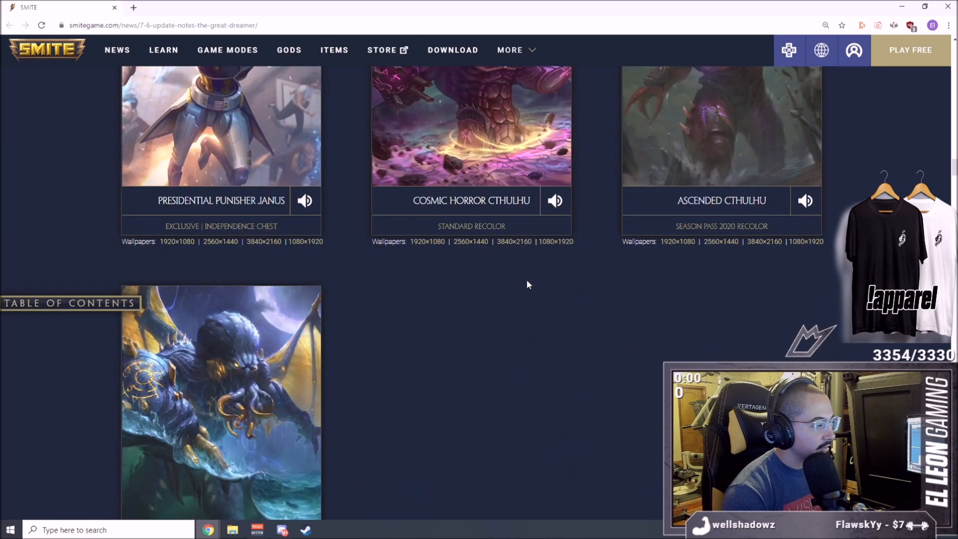
# Step: Scroll past the Update Release Schedule and Project Olympus to the Gameplay and Bug Fixes headings
pyautogui.scroll(-3)
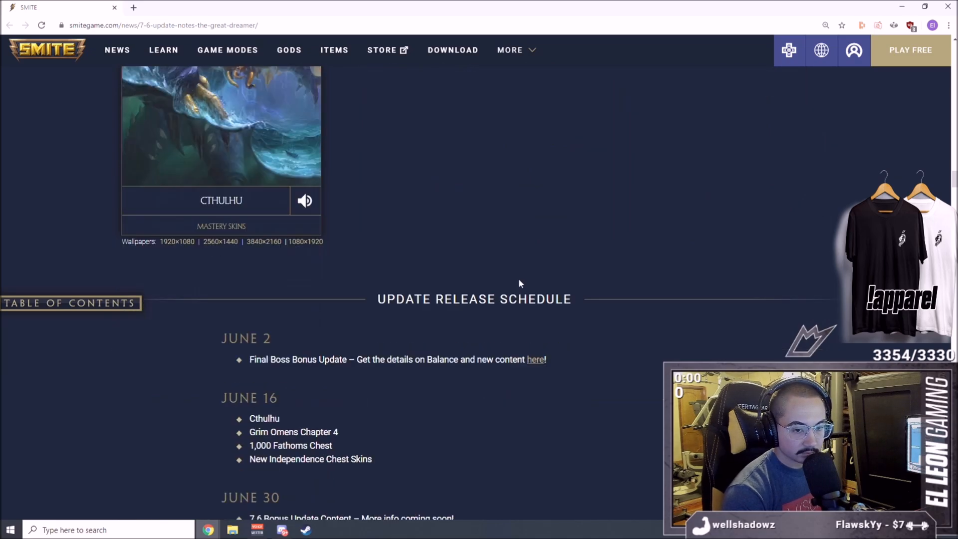
pyautogui.scroll(-3)
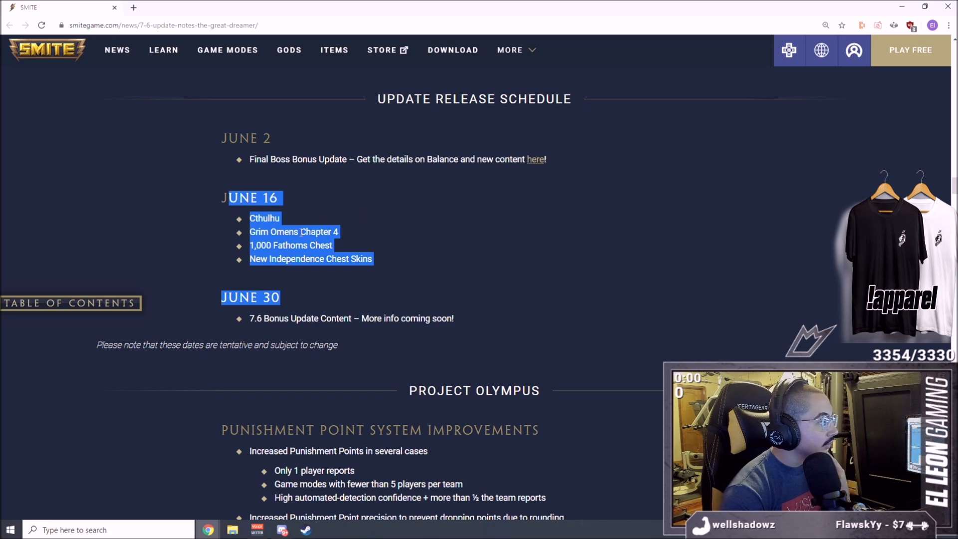
pyautogui.scroll(-3)
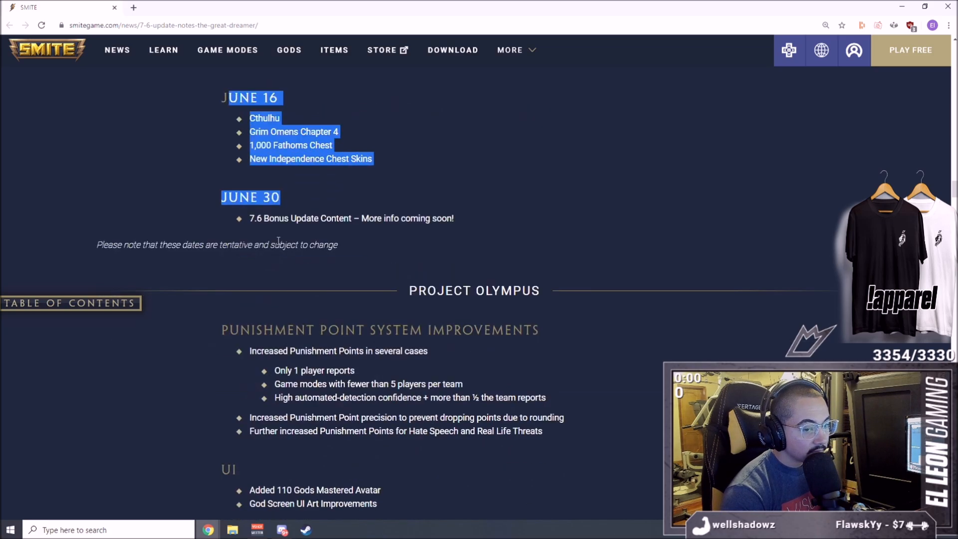
pyautogui.scroll(-3)
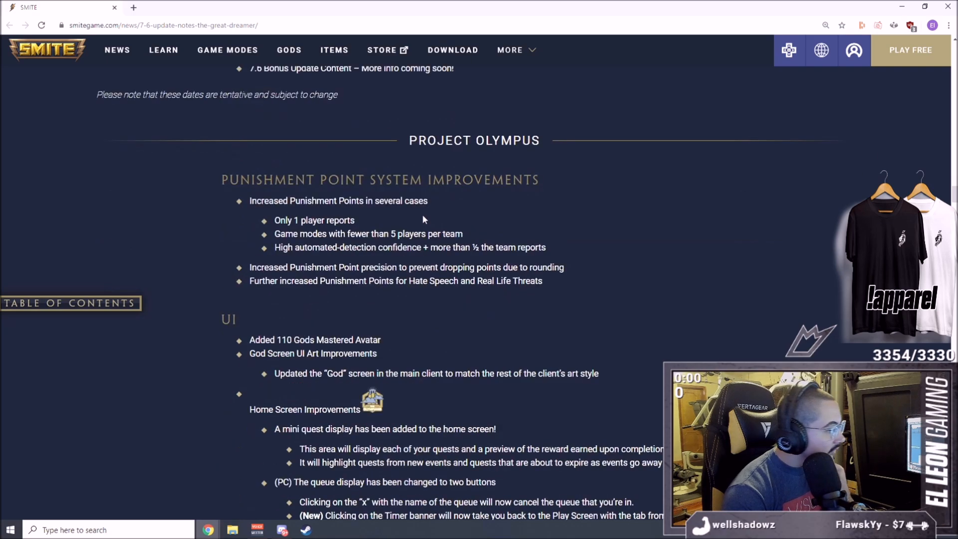
pyautogui.moveTo(318, 219)
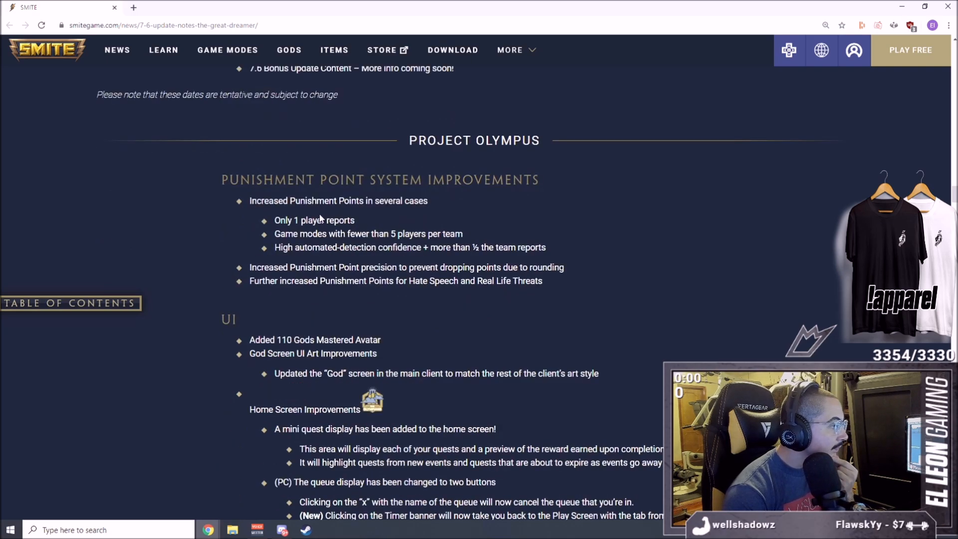
pyautogui.moveTo(481, 186)
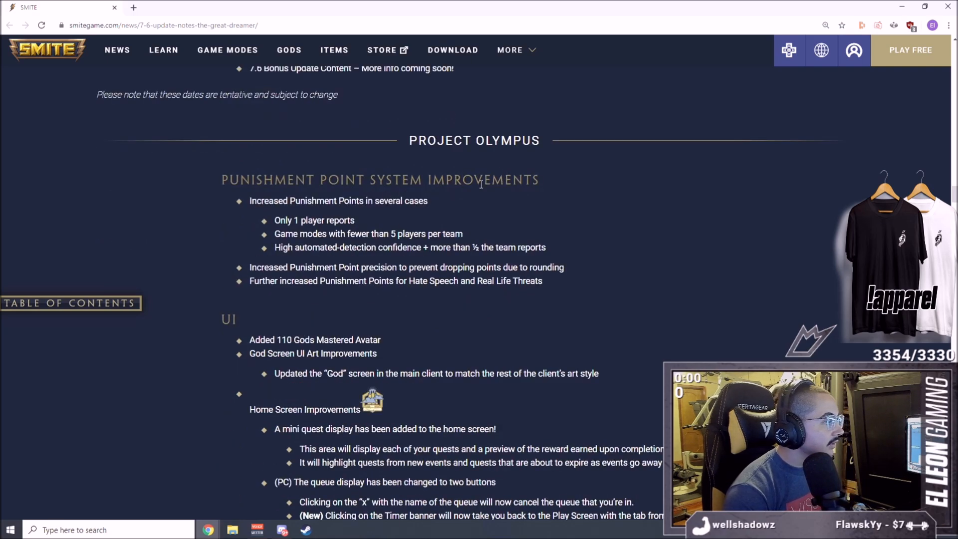
pyautogui.scroll(-3)
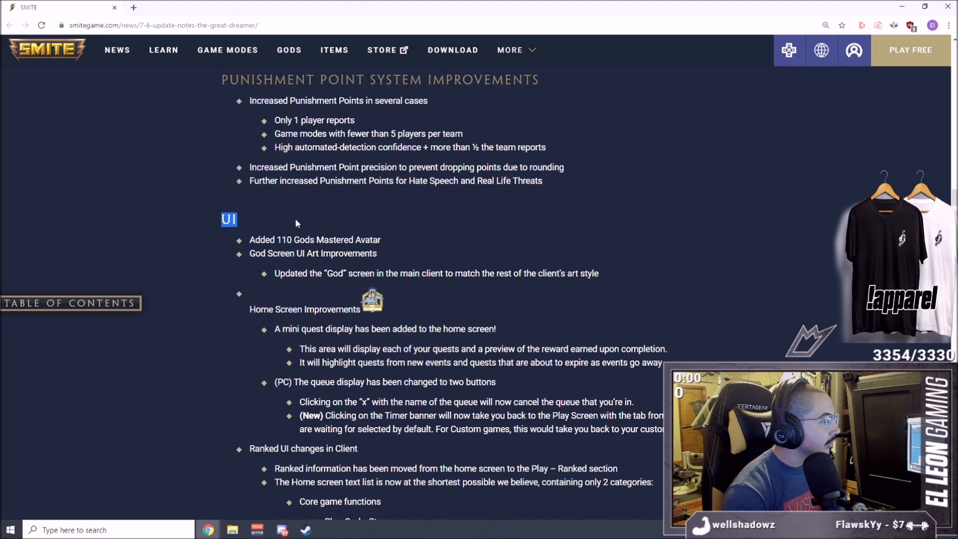
pyautogui.scroll(-3)
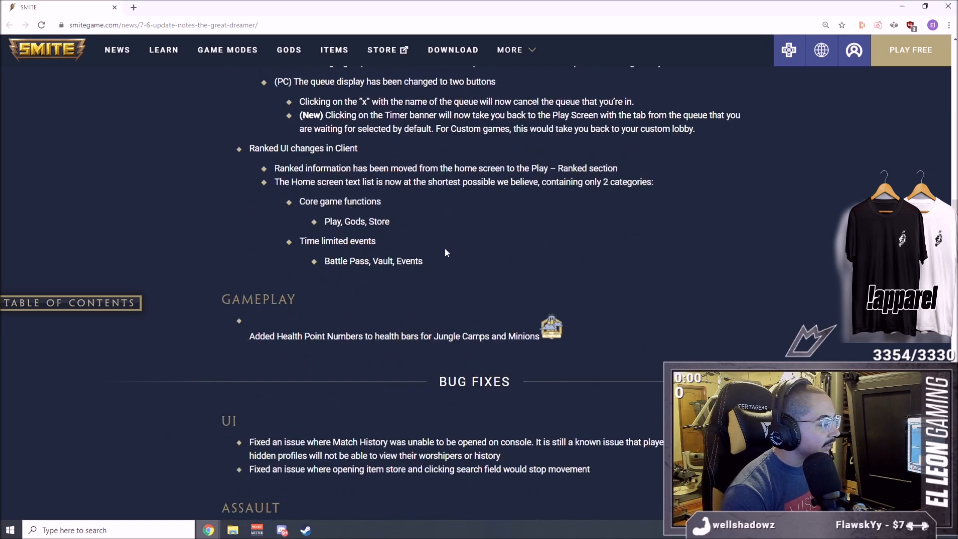
# Step: Highlight the Gameplay note on jungle camp health point numbers, then clear the selection with Bug Fixes in view
pyautogui.scroll(-3)
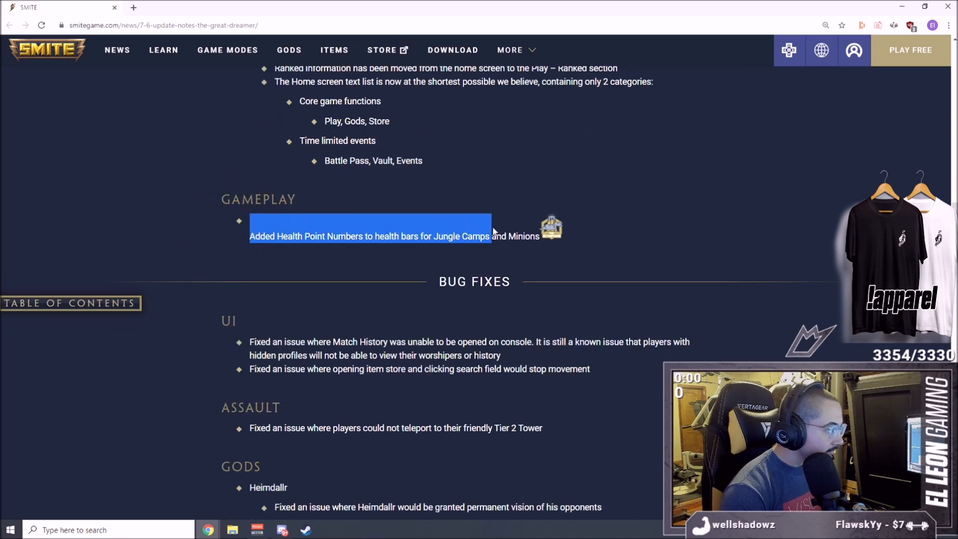
pyautogui.click(441, 236)
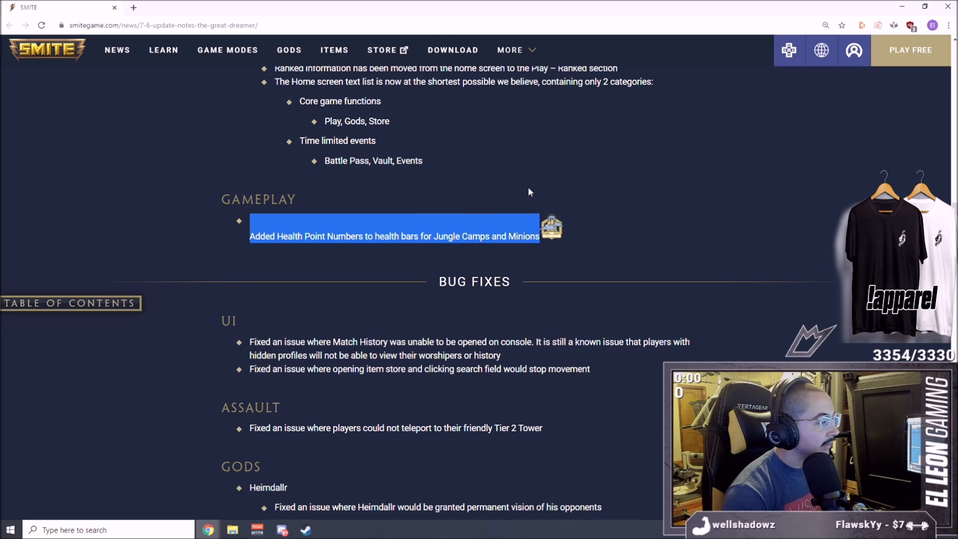
pyautogui.scroll(-3)
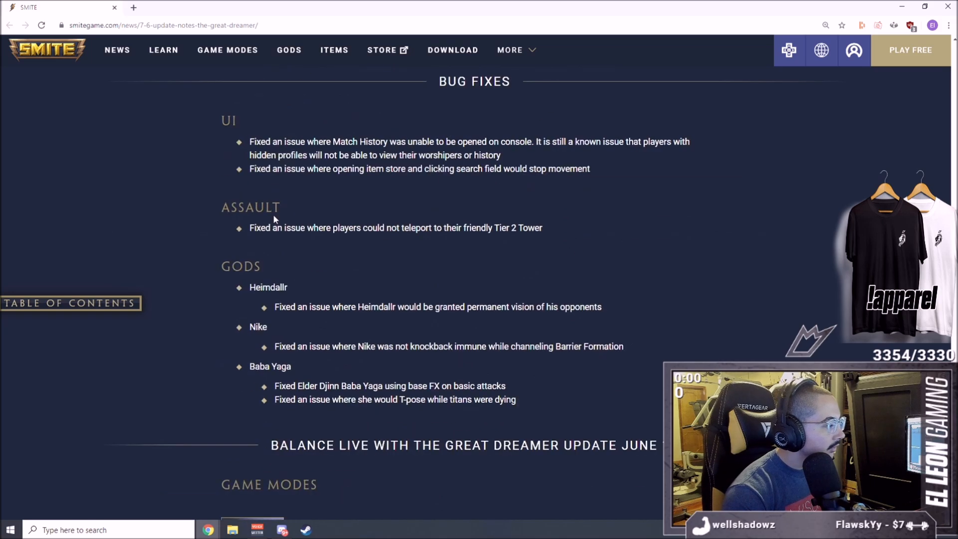
pyautogui.scroll(3)
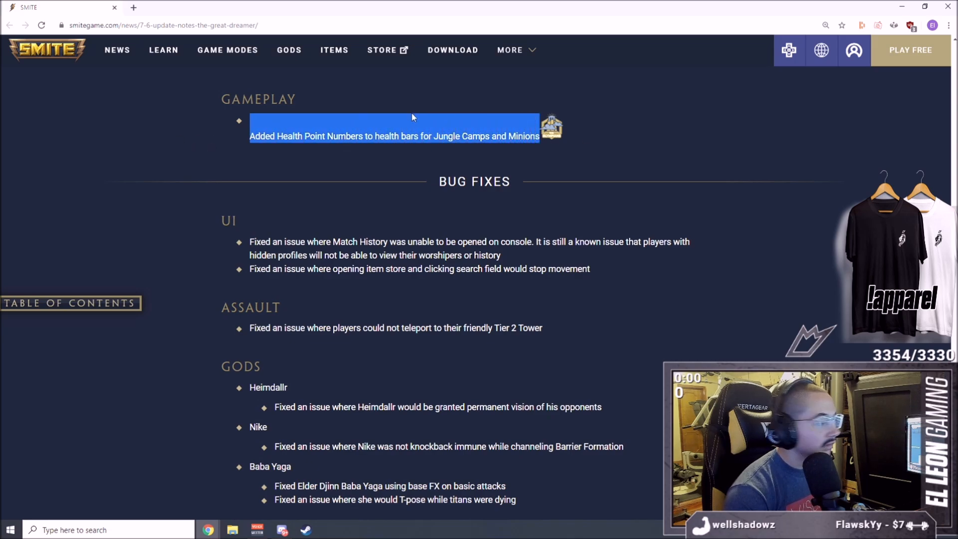
pyautogui.click(412, 118)
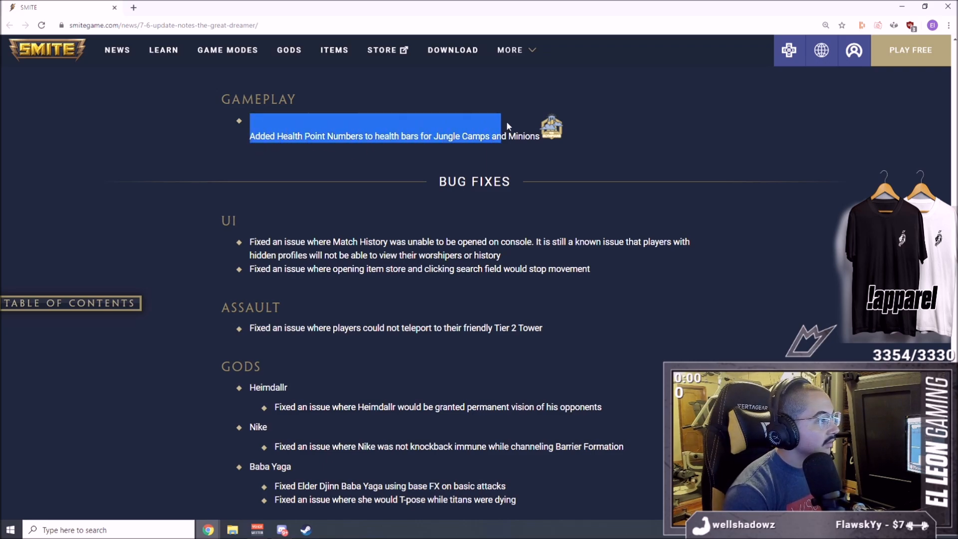
pyautogui.click(522, 119)
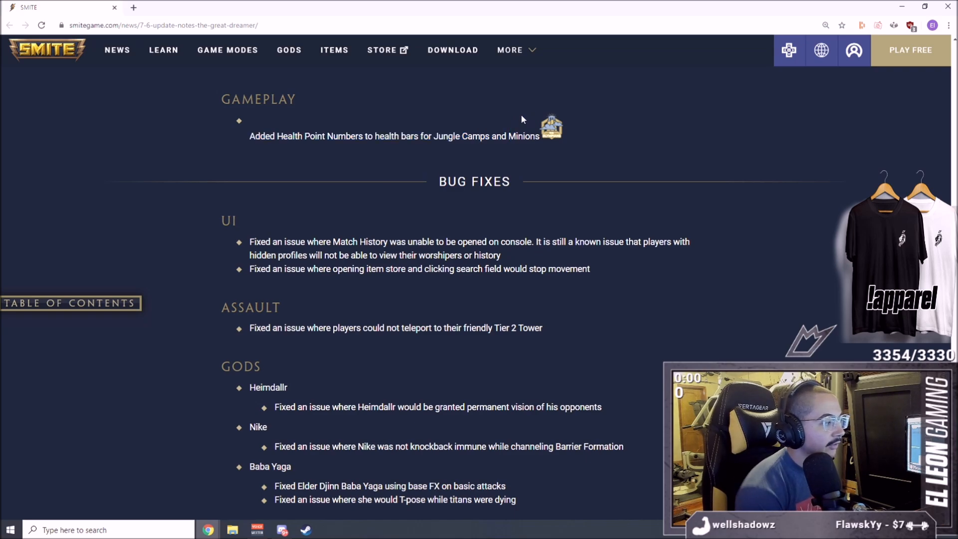
pyautogui.moveTo(529, 108)
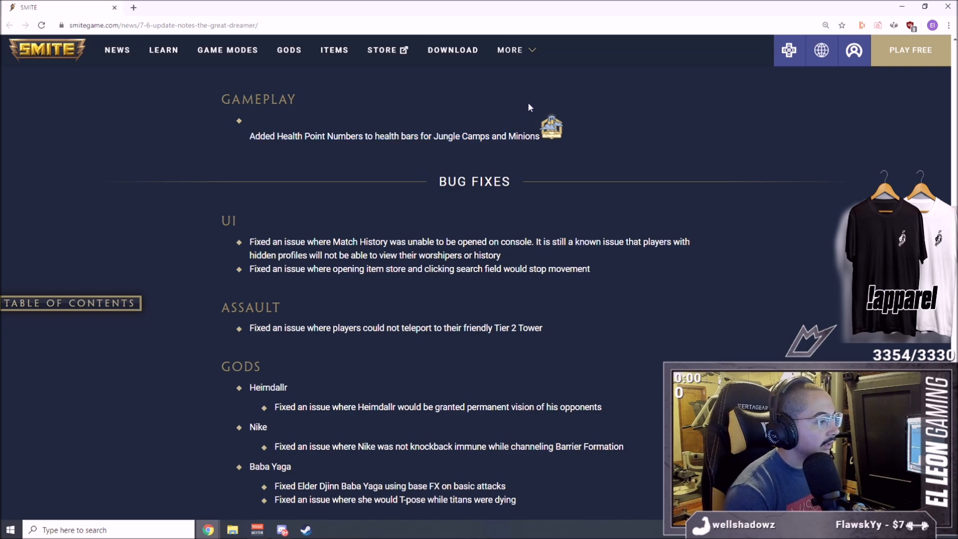
# Step: Read past the UI, Assault and god bug fixes to the Balance Live June 16 Arena notes
pyautogui.scroll(-3)
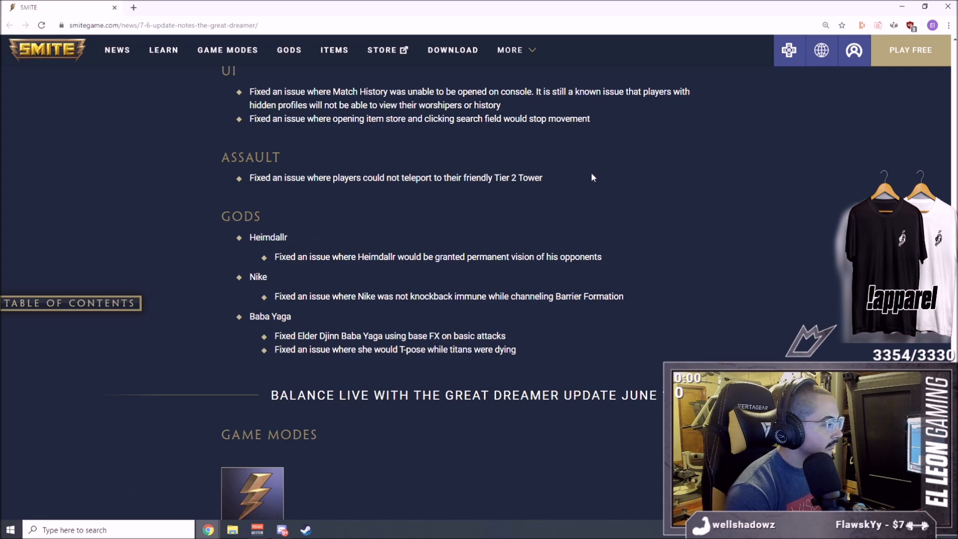
pyautogui.scroll(3)
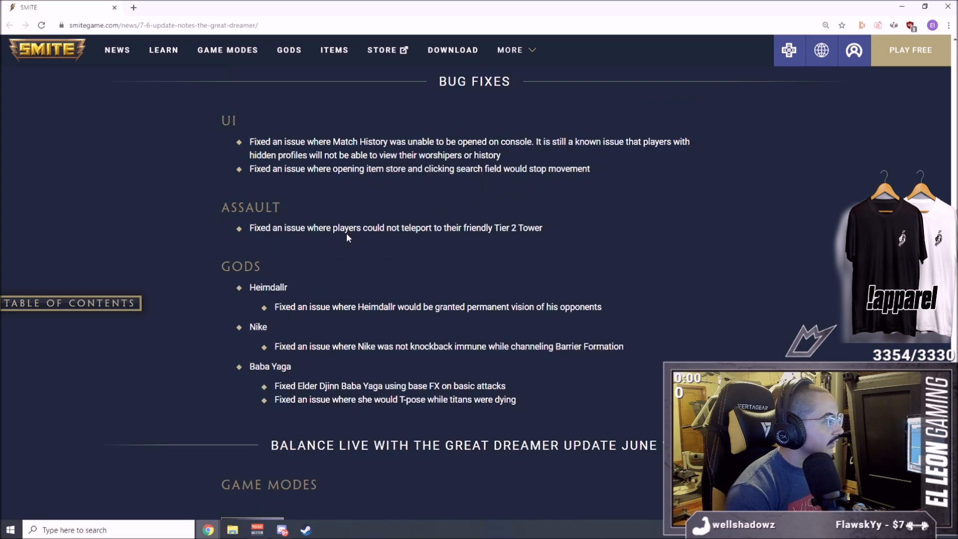
pyautogui.scroll(-3)
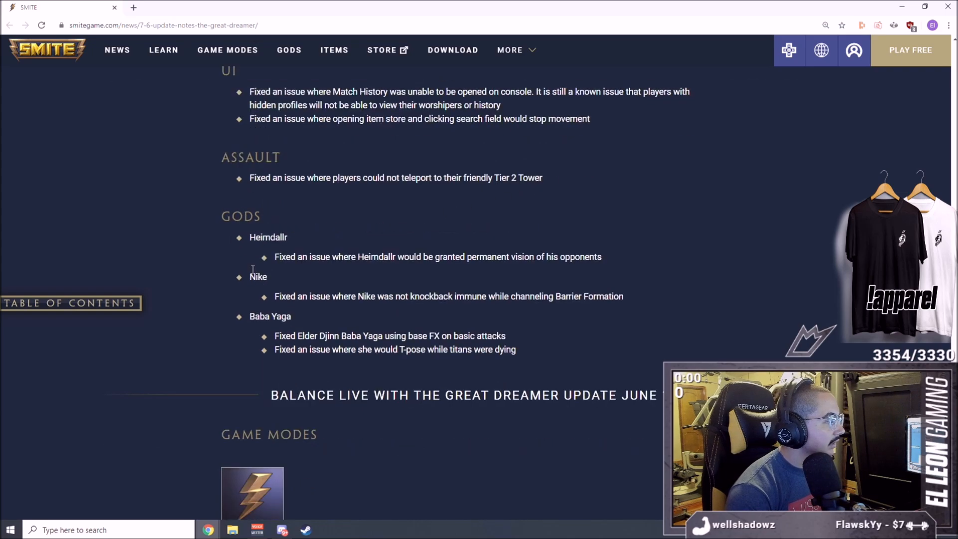
pyautogui.doubleClick(267, 237)
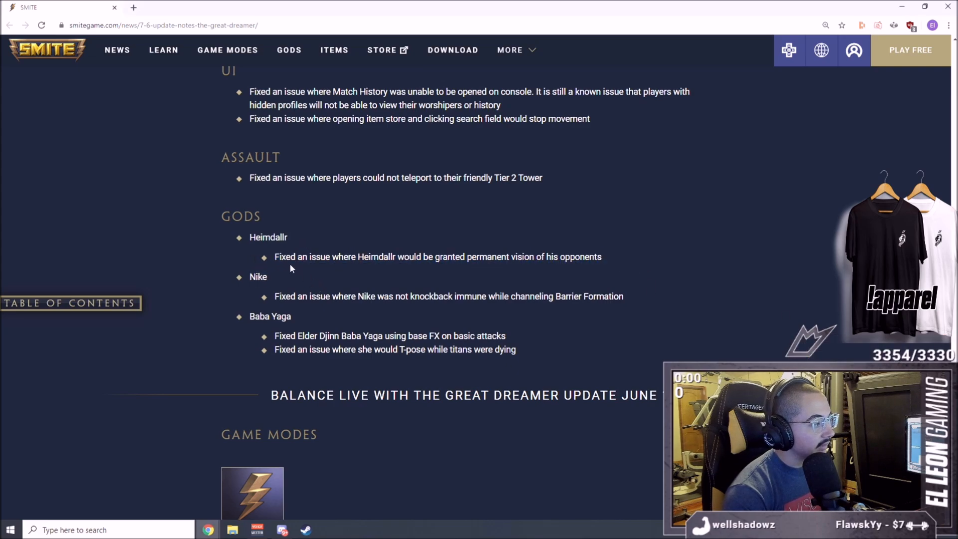
pyautogui.scroll(-3)
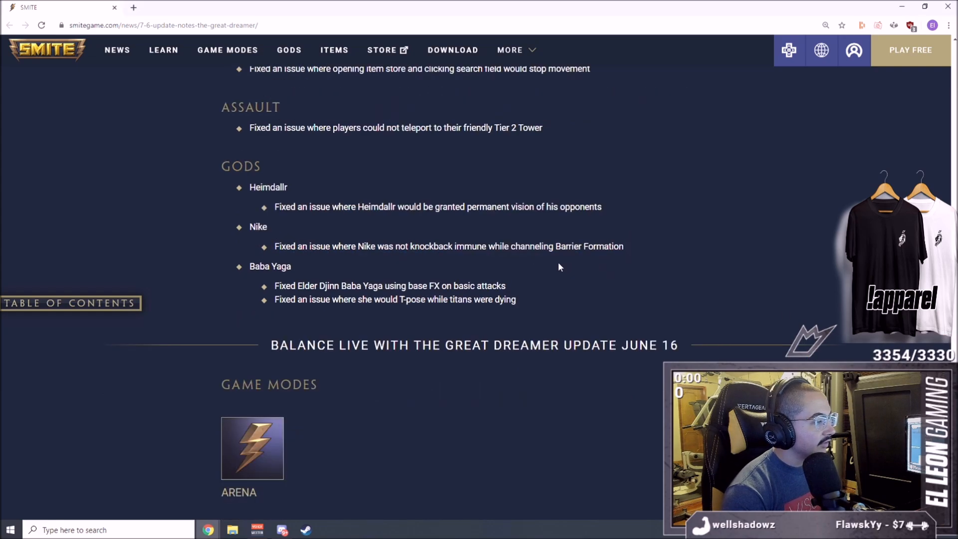
pyautogui.moveTo(604, 259)
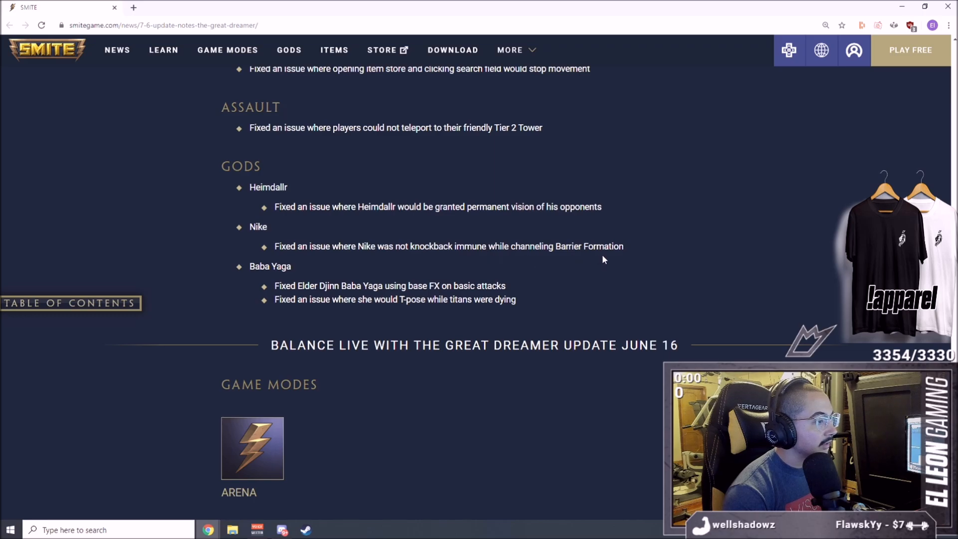
pyautogui.scroll(-3)
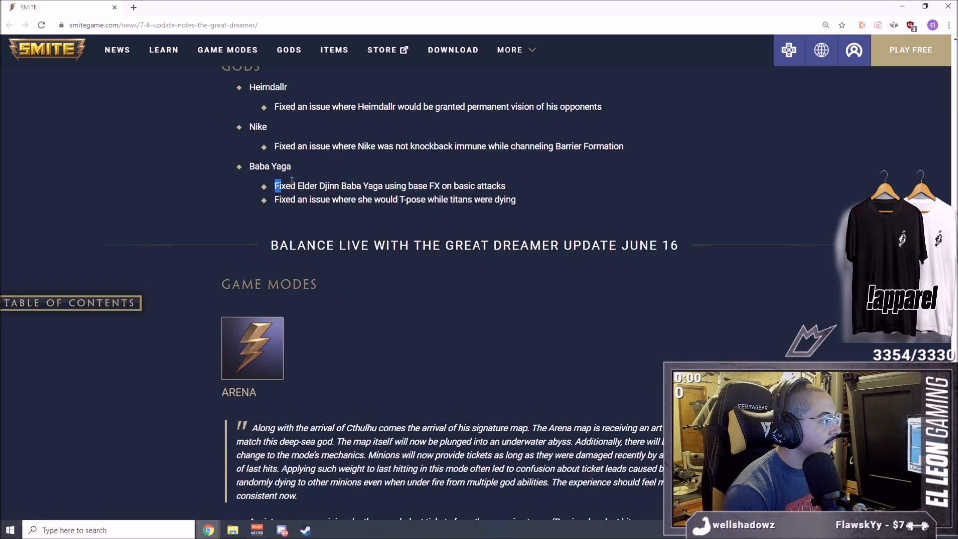
# Step: Read the Arena changes, marking the ticket-assist change while reading
pyautogui.scroll(-3)
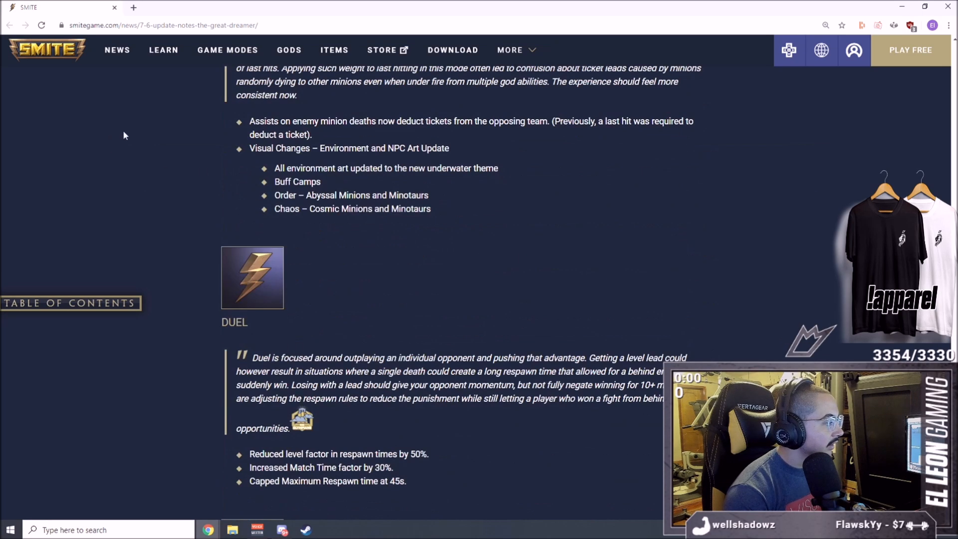
pyautogui.scroll(3)
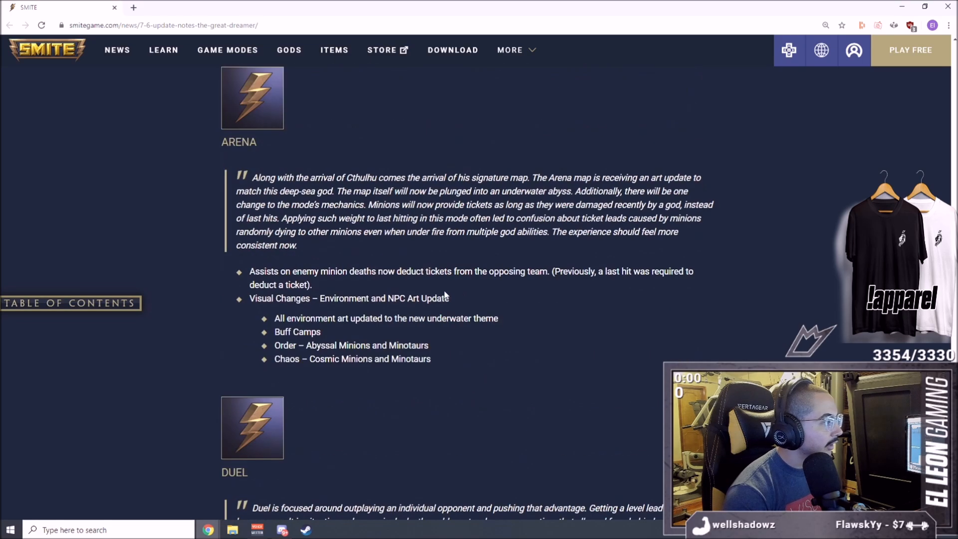
pyautogui.moveTo(408, 282)
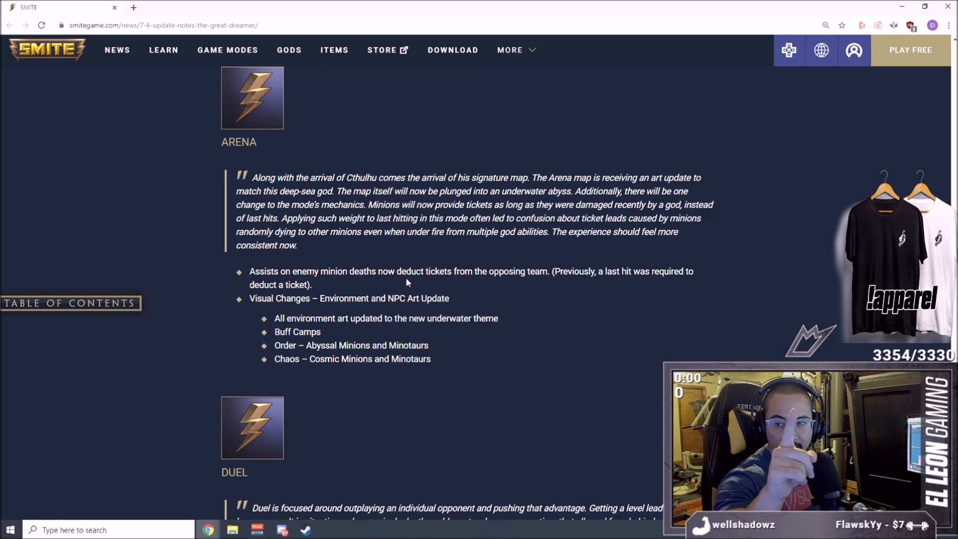
pyautogui.scroll(-3)
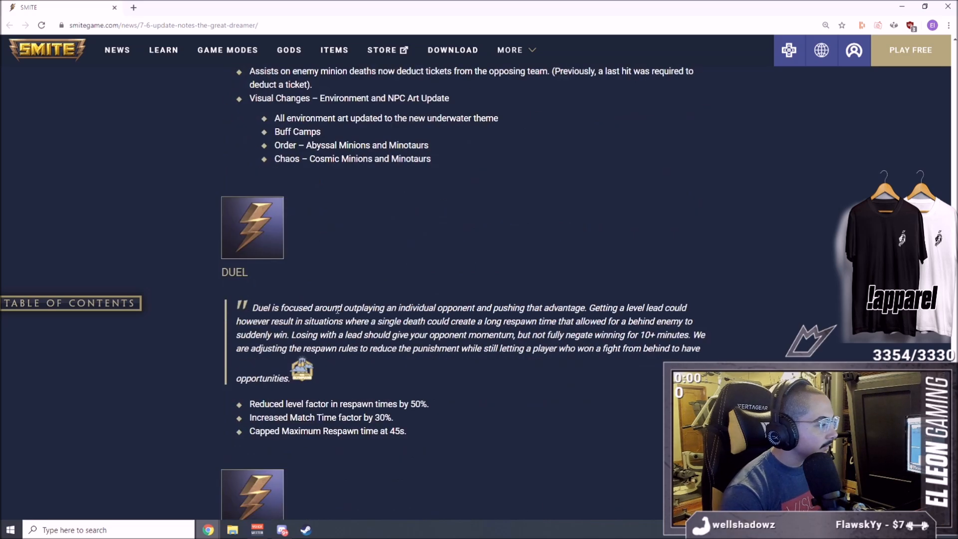
pyautogui.scroll(3)
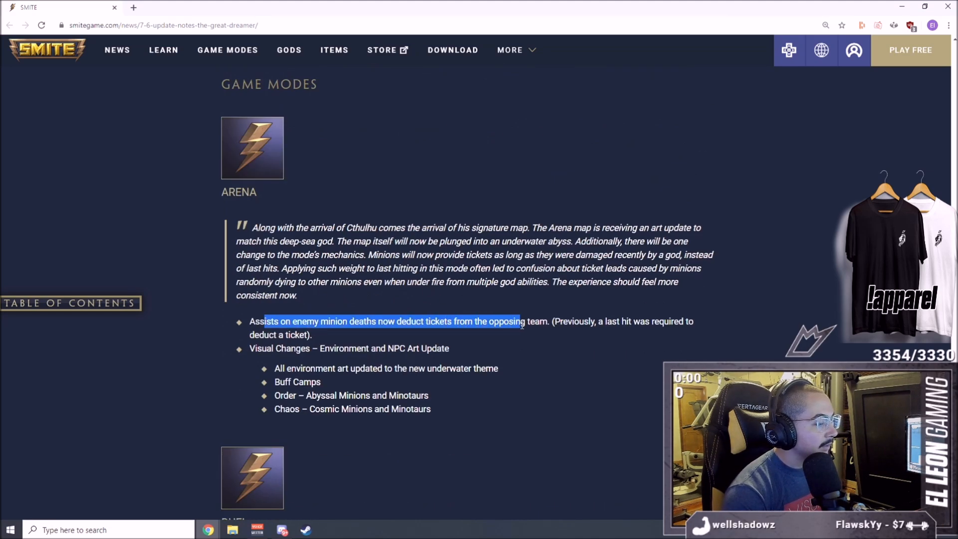
pyautogui.click(625, 321)
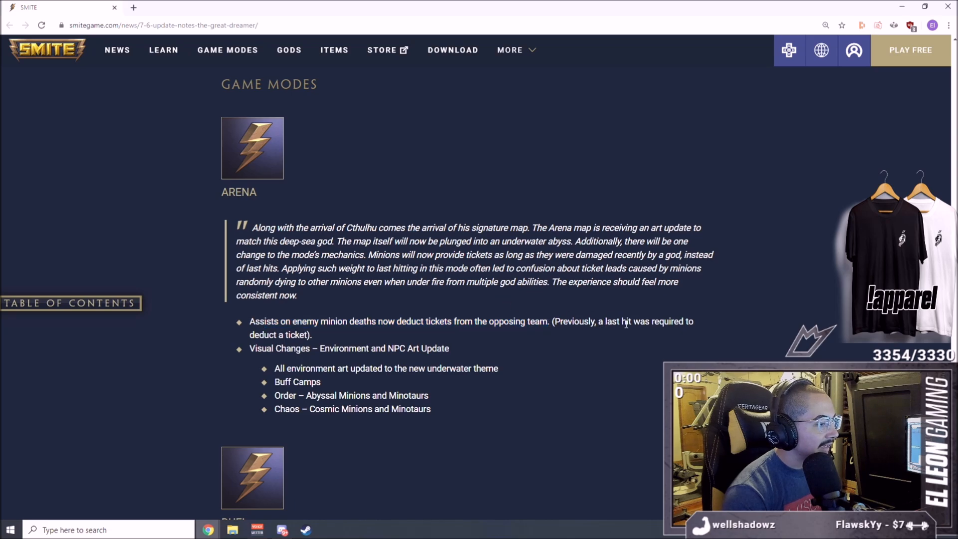
pyautogui.doubleClick(333, 321)
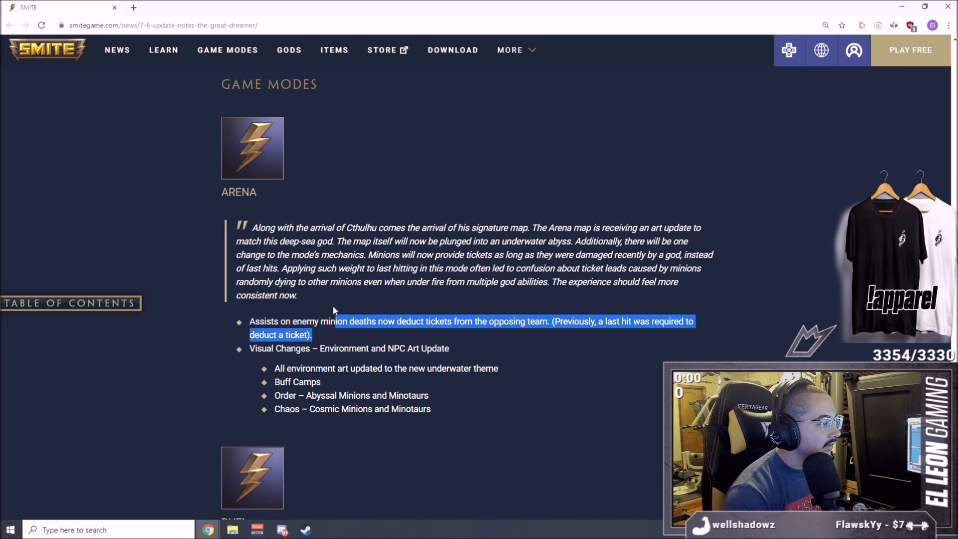
# Step: Read the Duel section's three respawn rule changes down to the start of Conquest
pyautogui.scroll(-3)
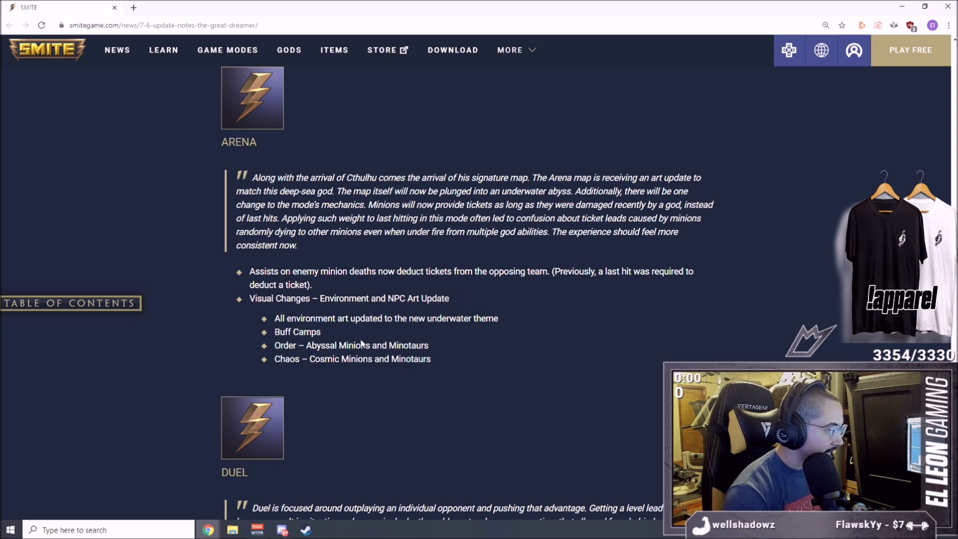
pyautogui.moveTo(300, 329)
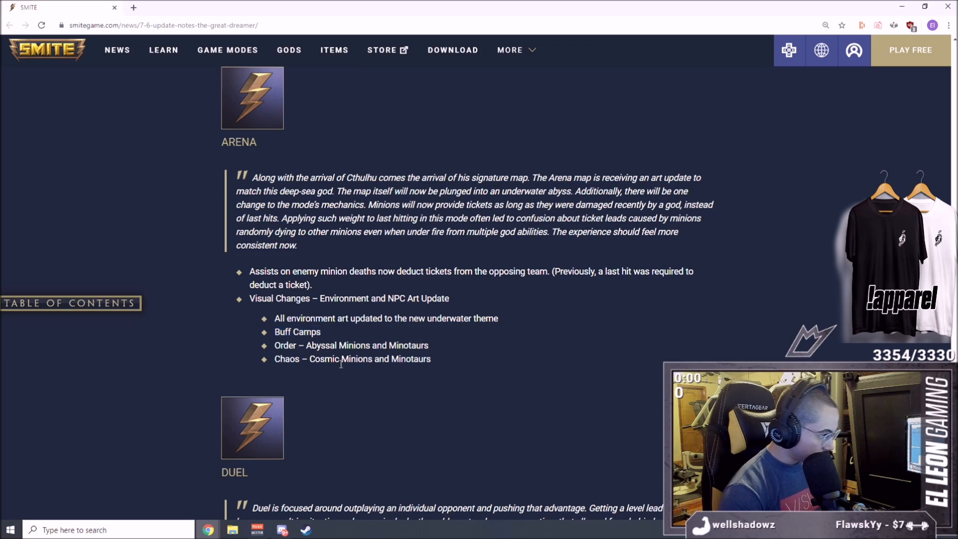
pyautogui.moveTo(361, 344)
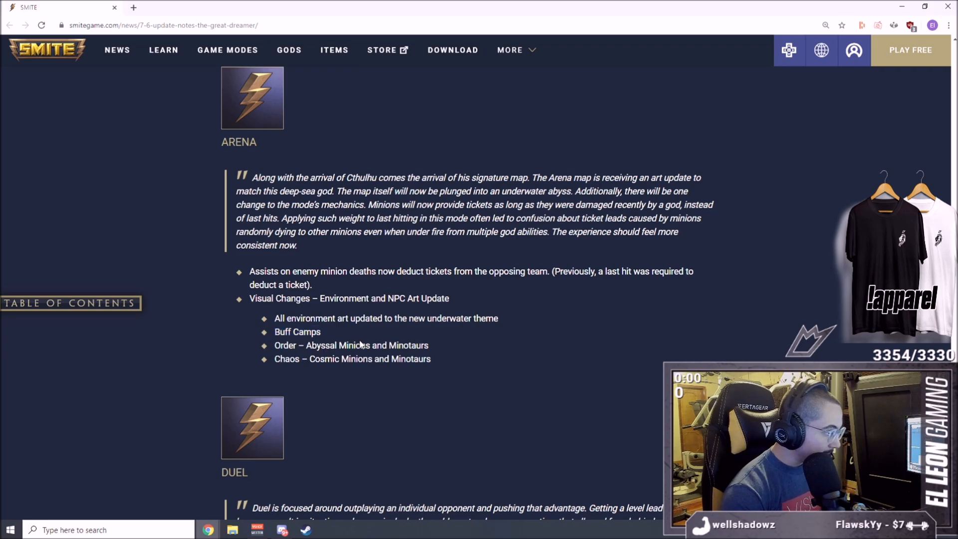
pyautogui.moveTo(369, 362)
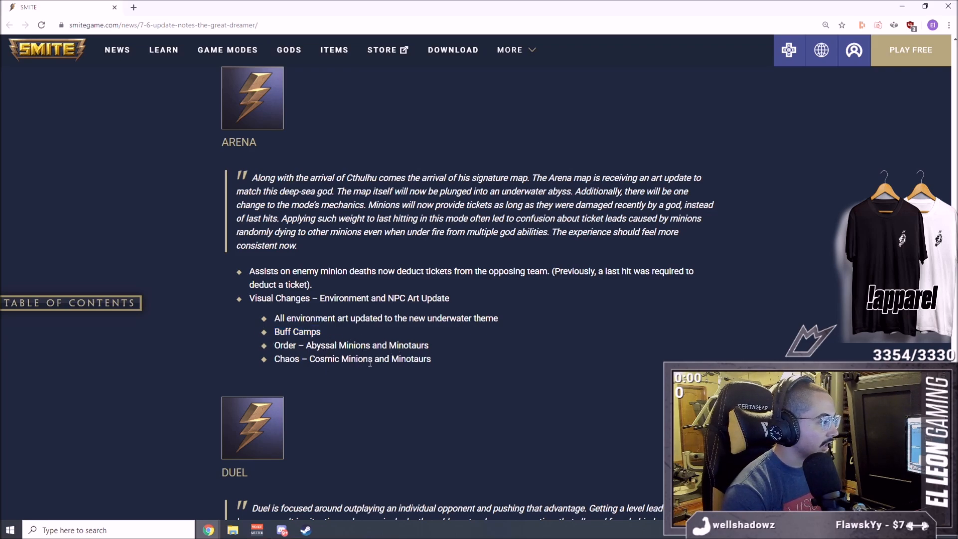
pyautogui.scroll(-3)
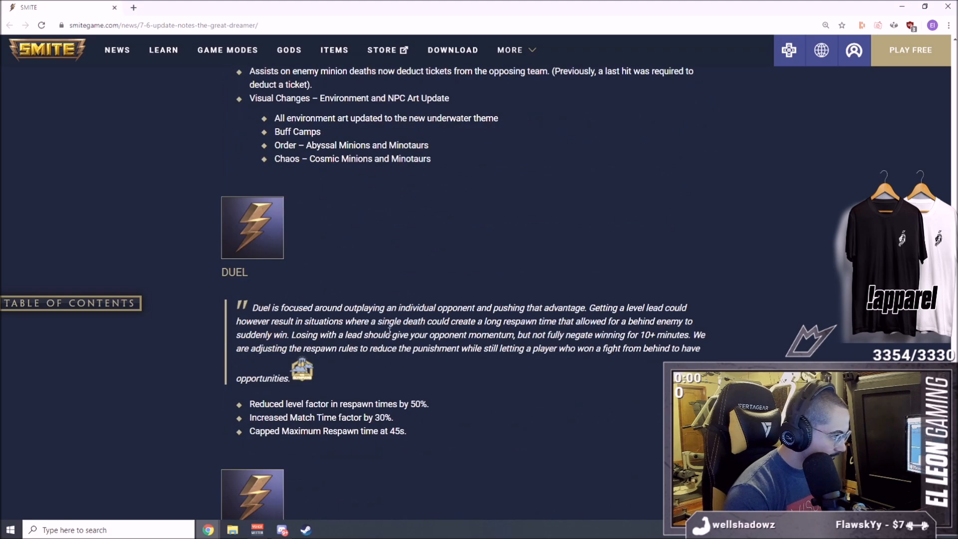
pyautogui.moveTo(391, 260)
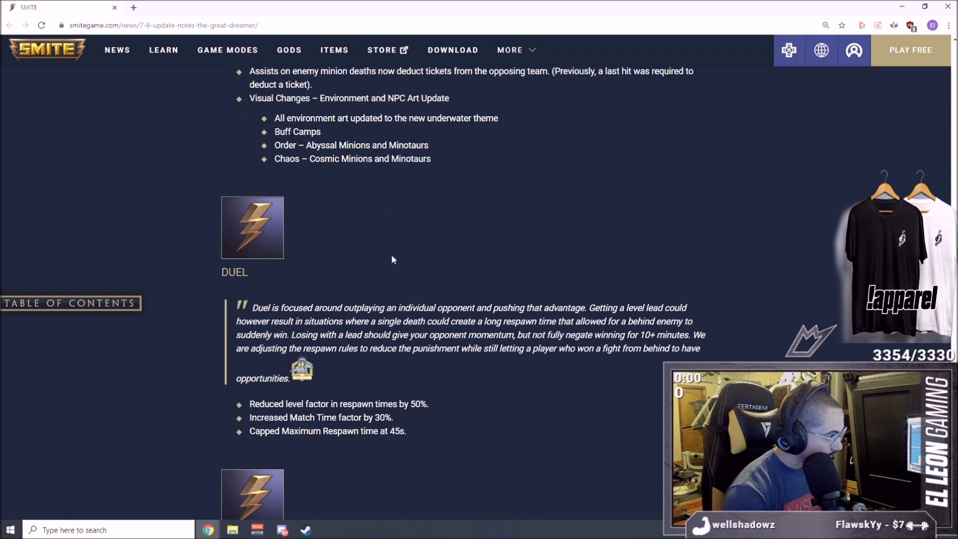
pyautogui.scroll(-3)
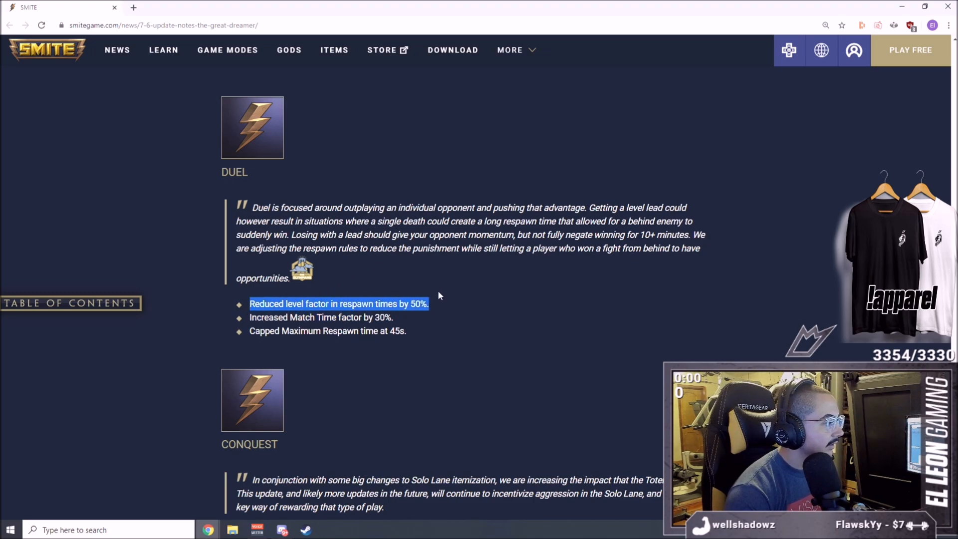
pyautogui.click(437, 303)
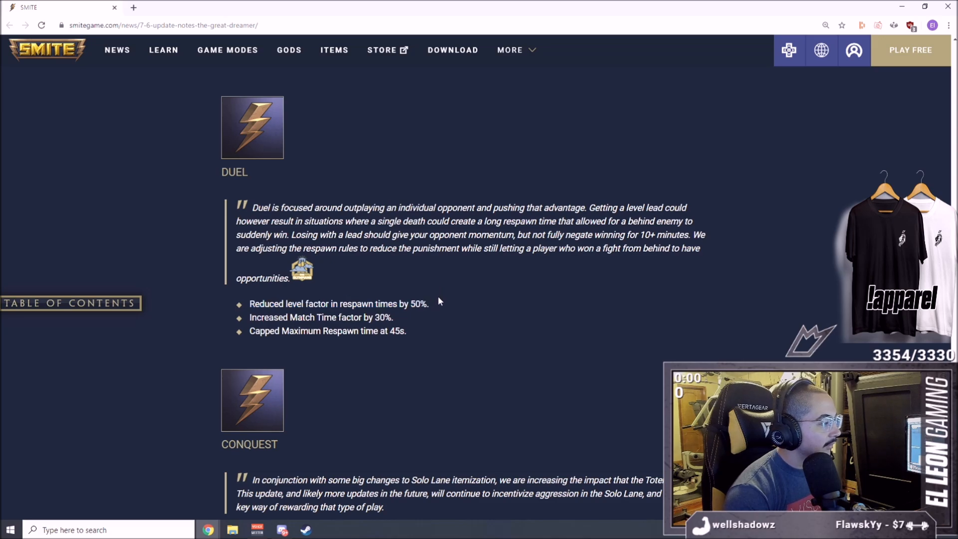
pyautogui.moveTo(439, 308)
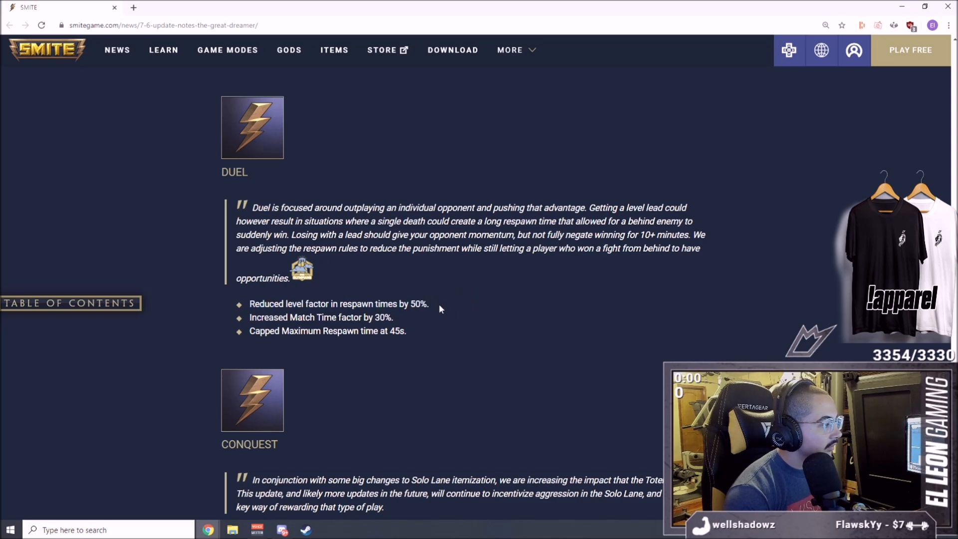
pyautogui.moveTo(341, 283)
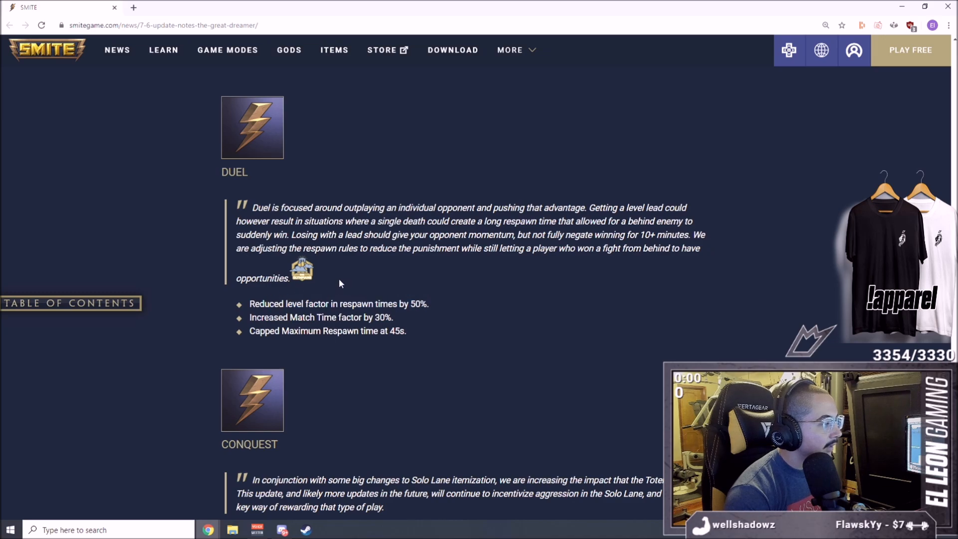
pyautogui.scroll(-3)
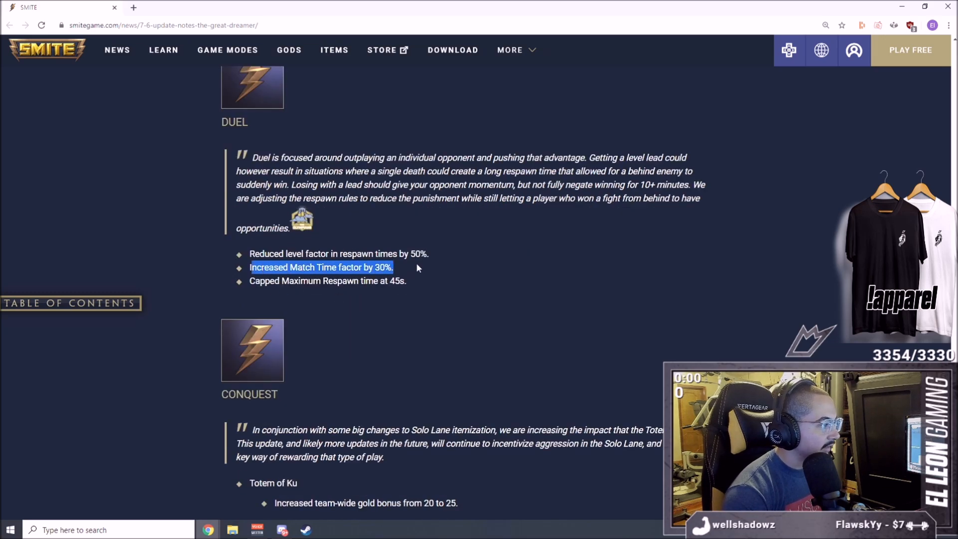
pyautogui.click(245, 291)
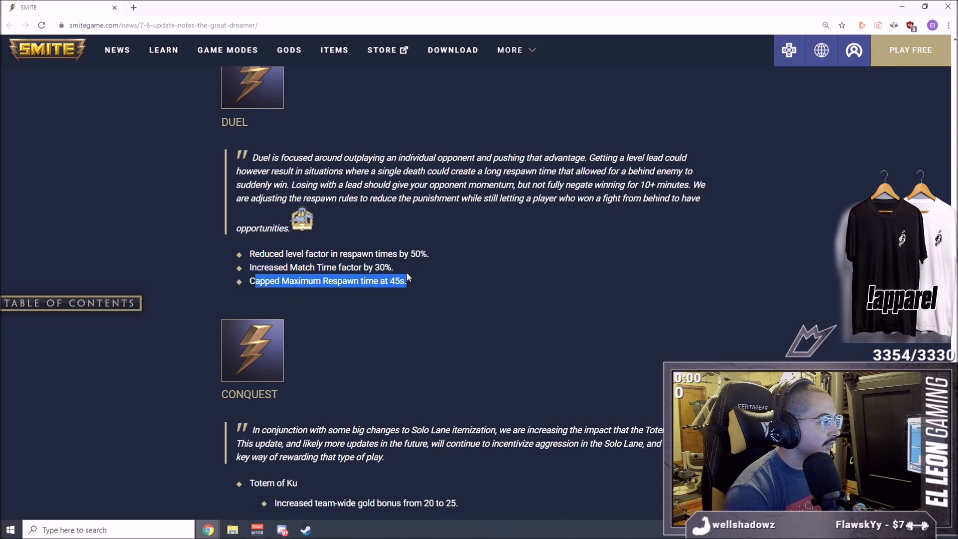
# Step: Read Conquest's Totem of Ku gold bonus change from 20 to 25, reaching the Items heading
pyautogui.scroll(-3)
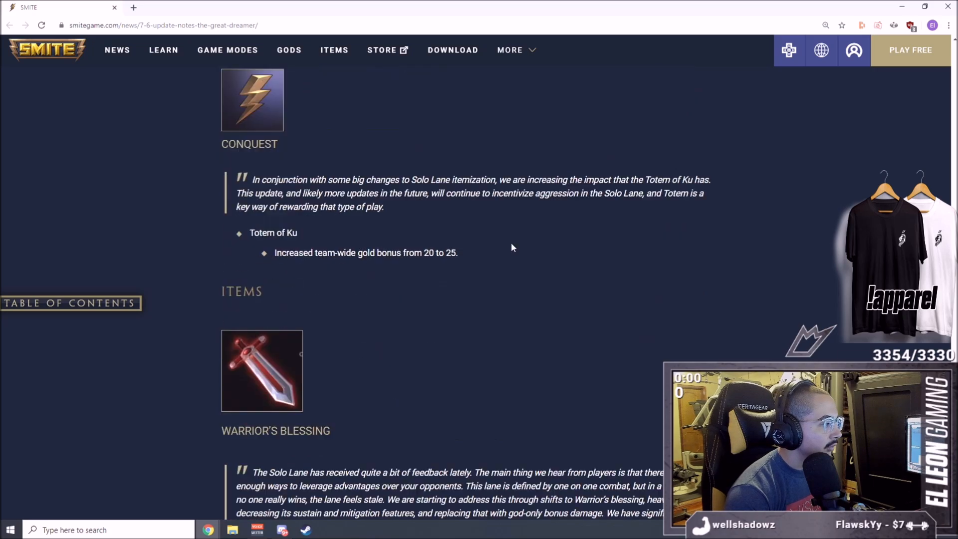
pyautogui.scroll(3)
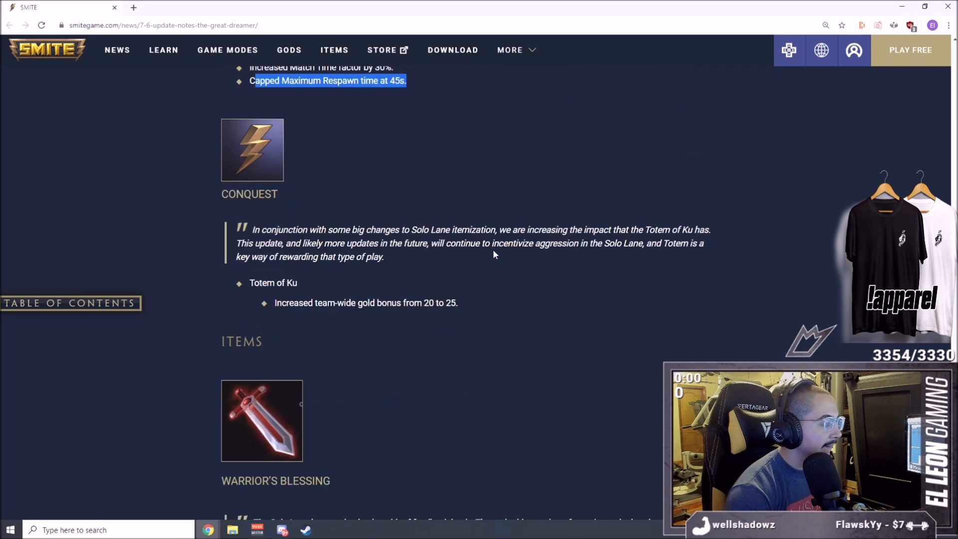
pyautogui.scroll(-3)
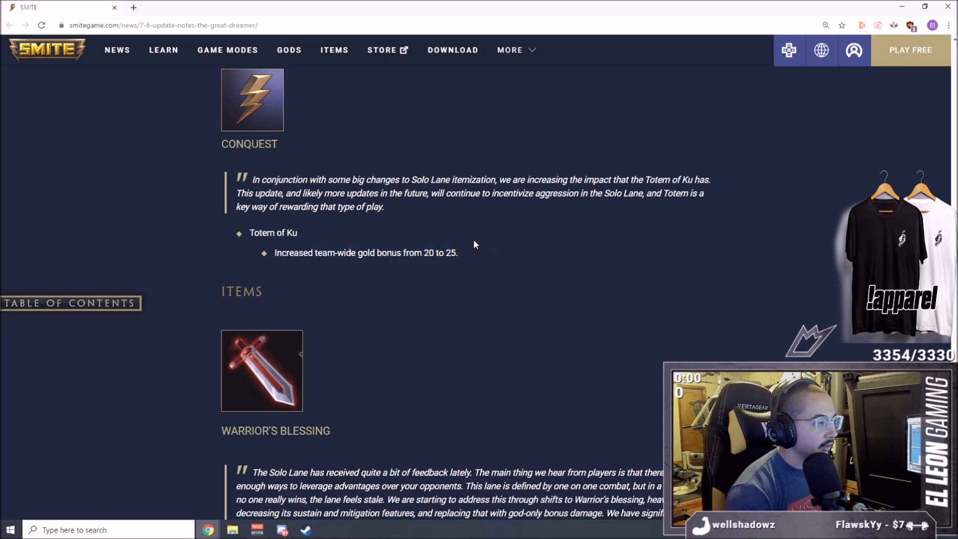
# Step: Read Warrior's Blessing's full entry including its true damage change, with Baron's Brew below
pyautogui.scroll(-3)
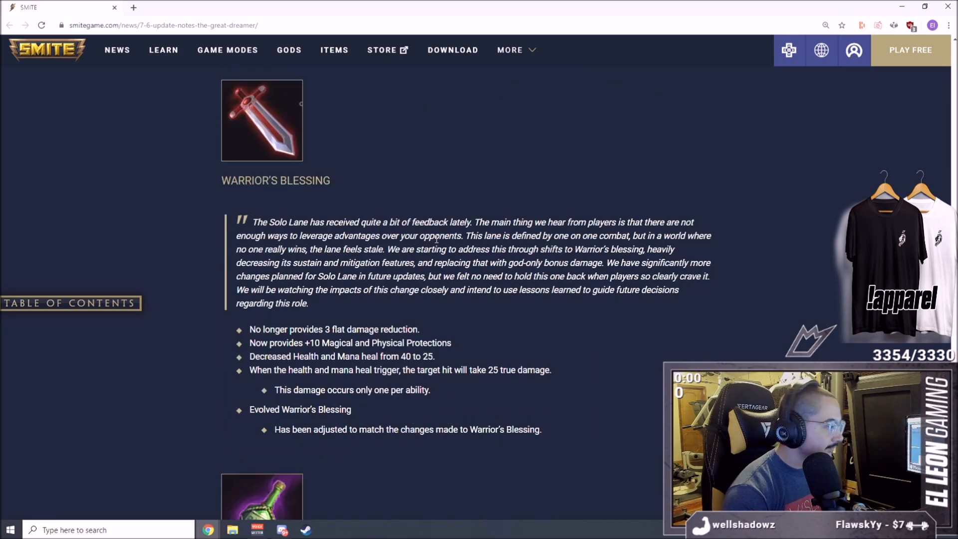
pyautogui.moveTo(335, 160)
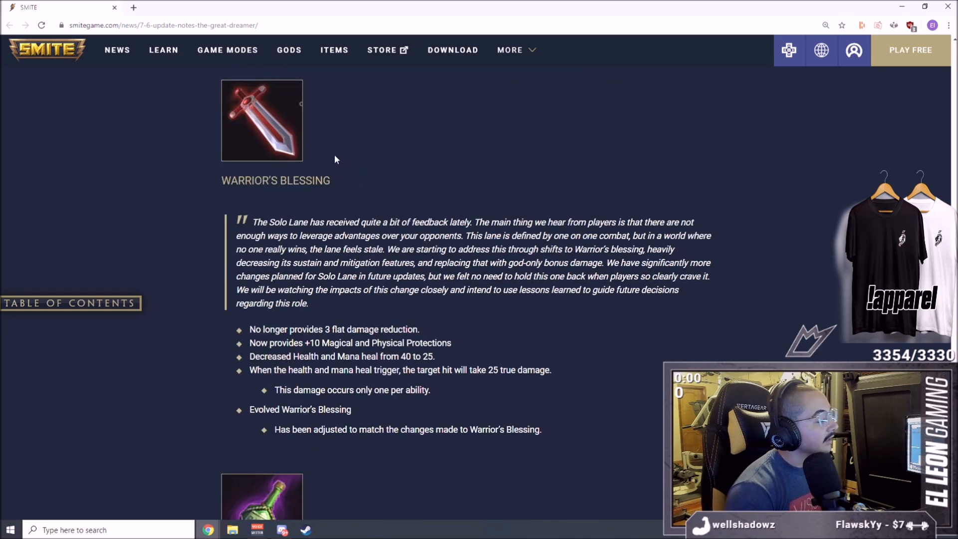
pyautogui.moveTo(327, 114)
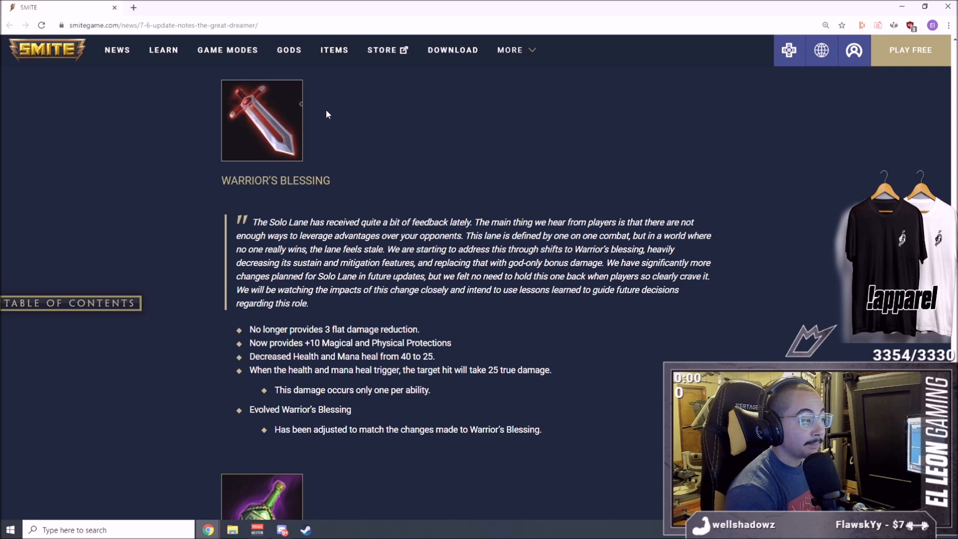
pyautogui.moveTo(296, 361)
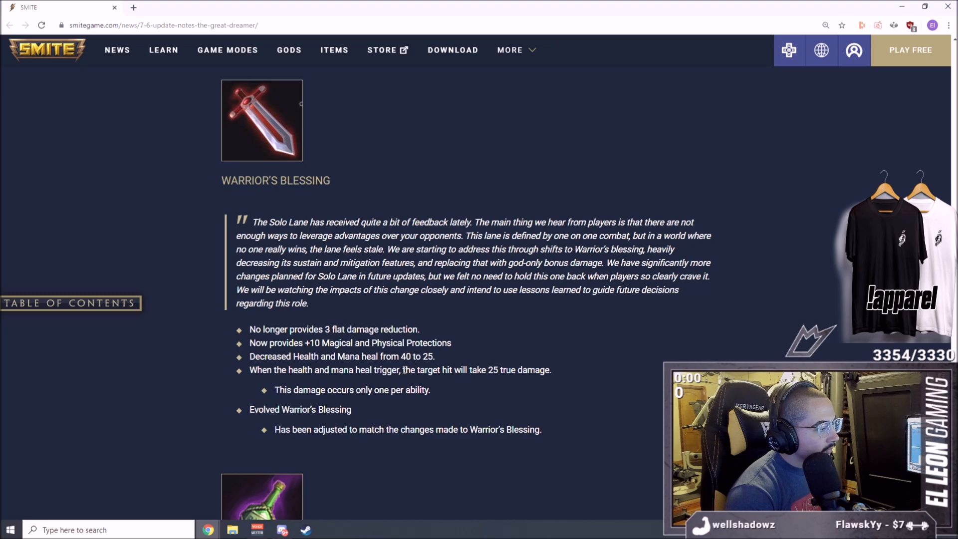
pyautogui.moveTo(403, 369)
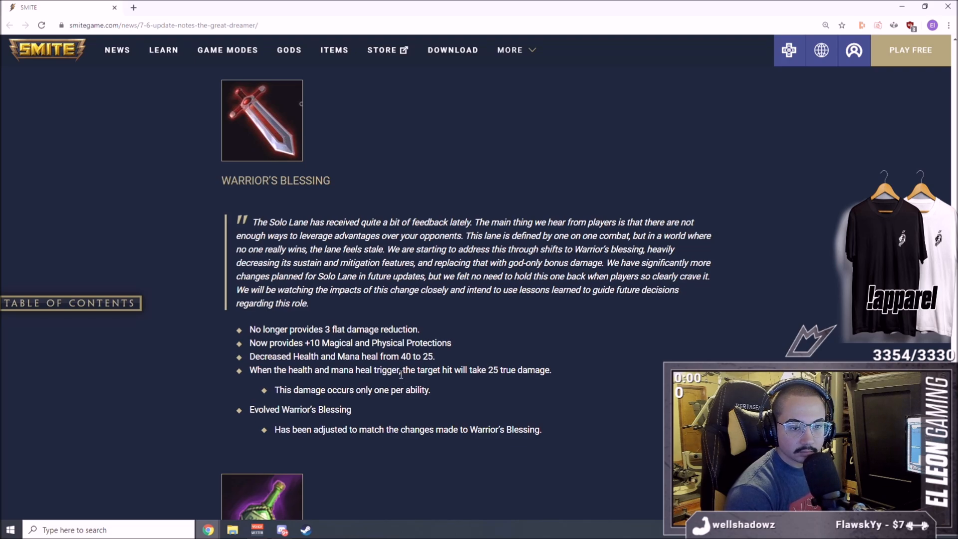
pyautogui.moveTo(397, 381)
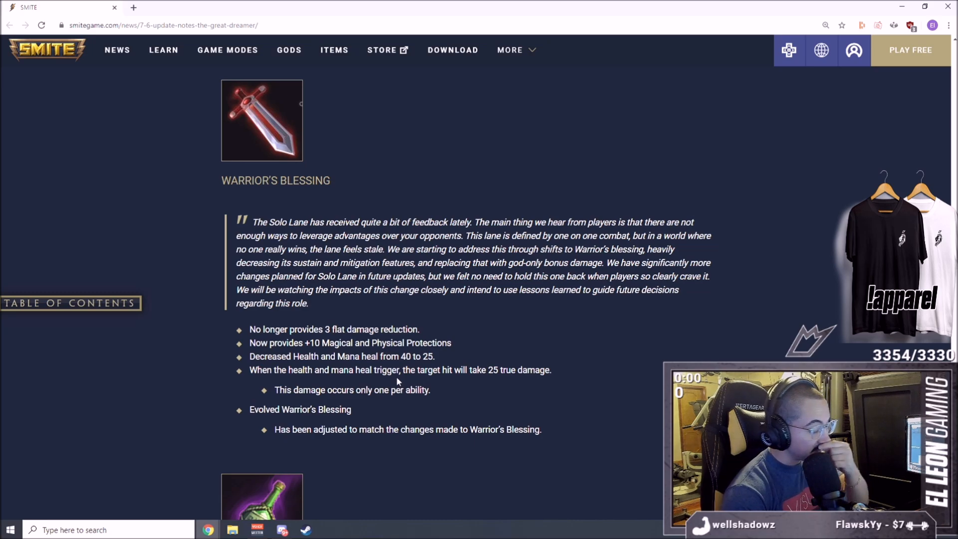
pyautogui.moveTo(396, 381)
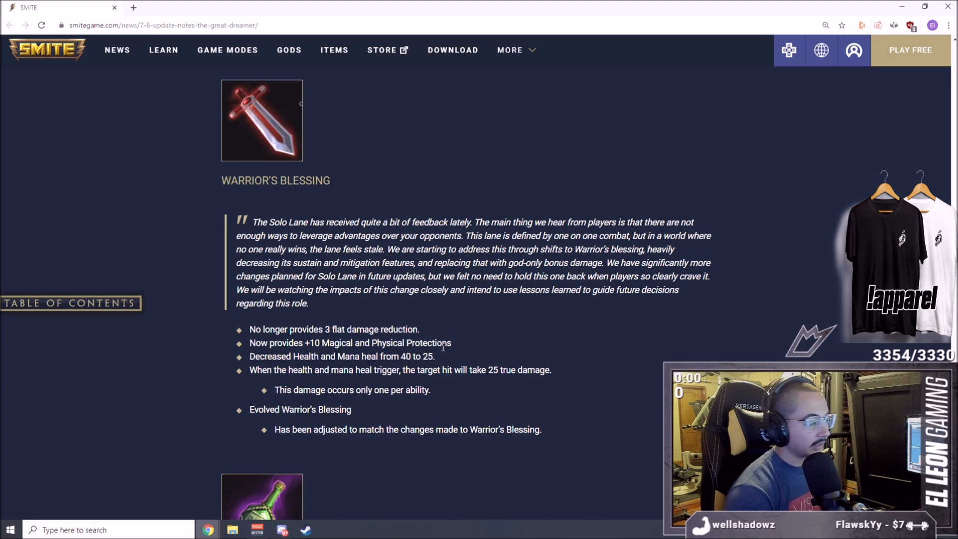
pyautogui.moveTo(499, 367)
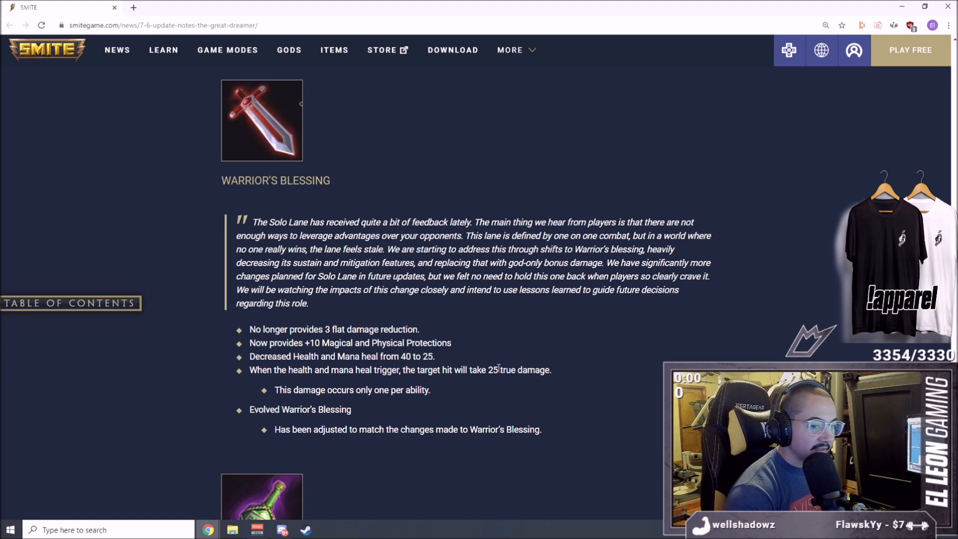
pyautogui.moveTo(597, 374)
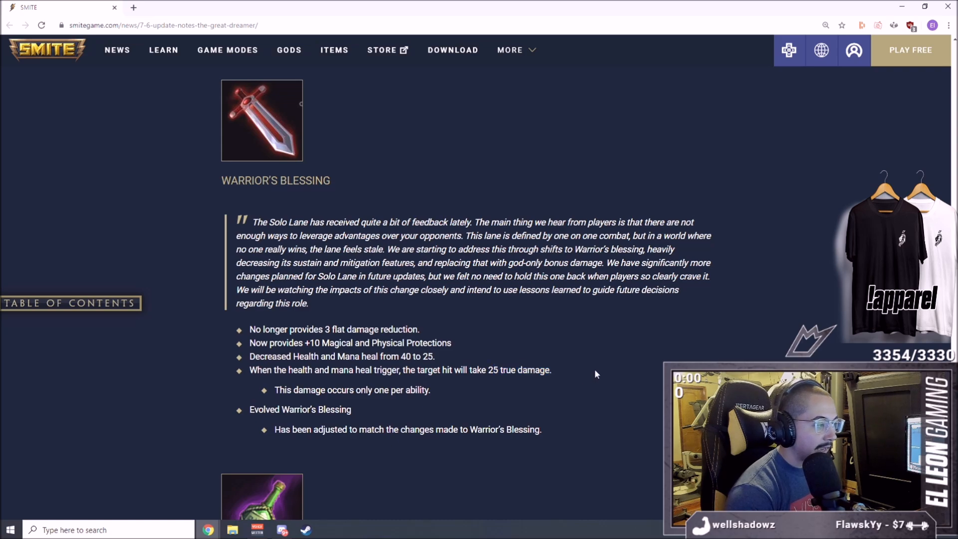
pyautogui.moveTo(568, 377)
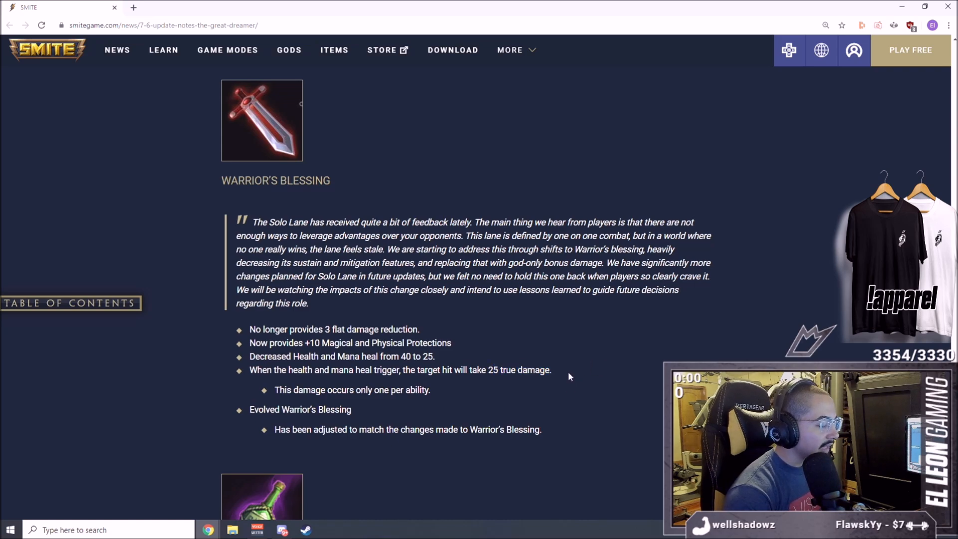
pyautogui.moveTo(562, 379)
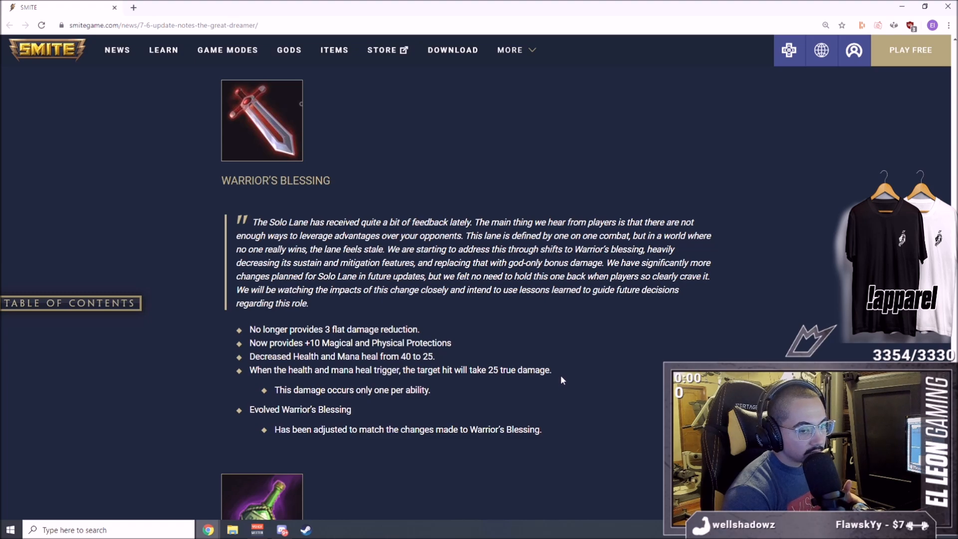
pyautogui.moveTo(549, 387)
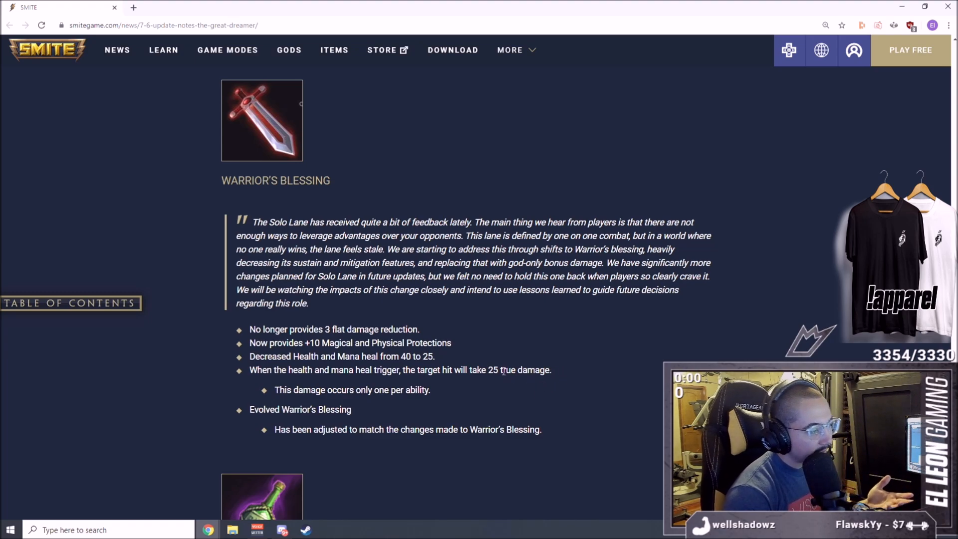
pyautogui.moveTo(531, 362)
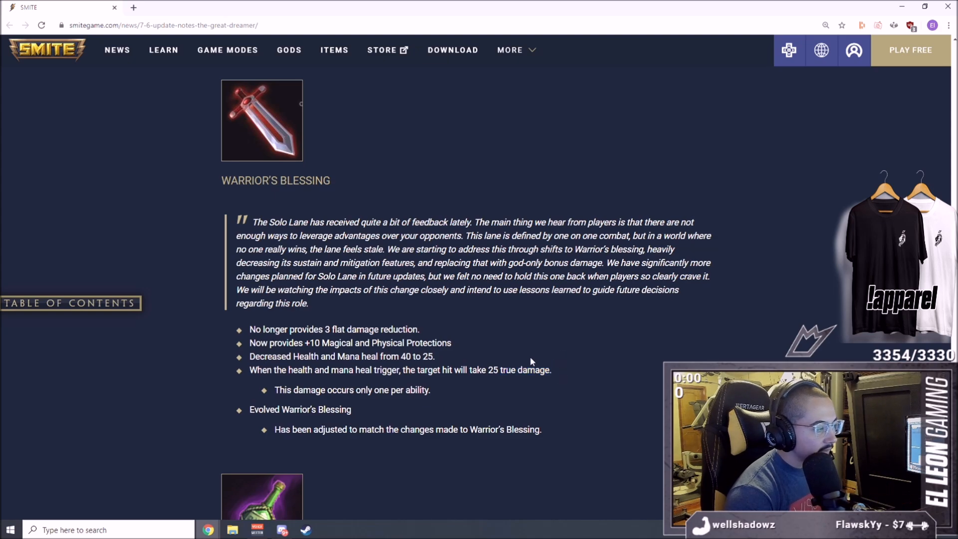
pyautogui.moveTo(364, 403)
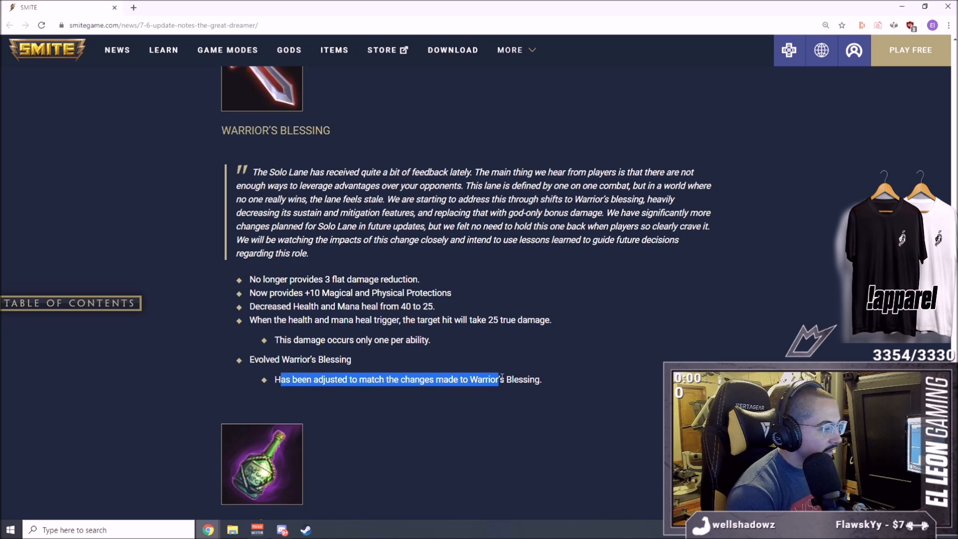
pyautogui.click(543, 371)
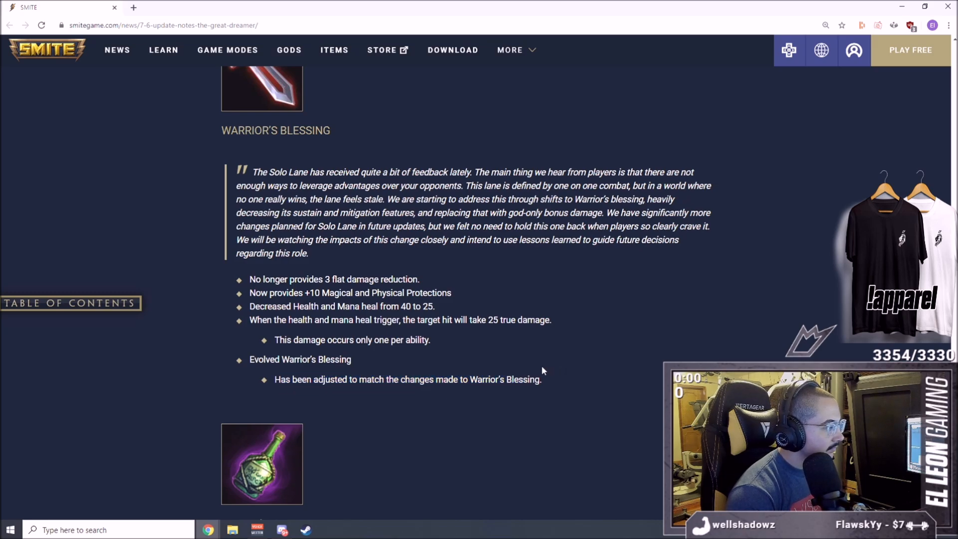
pyautogui.moveTo(537, 377)
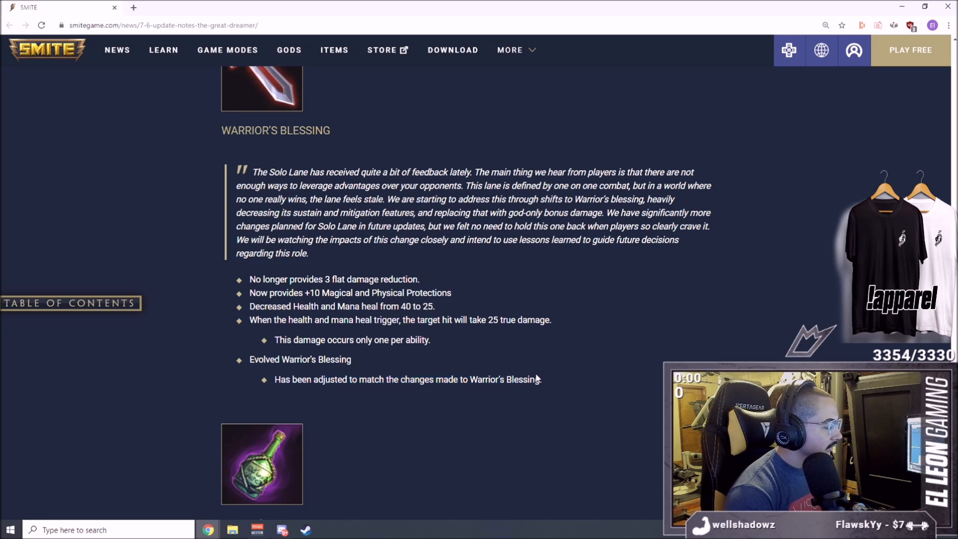
pyautogui.scroll(-3)
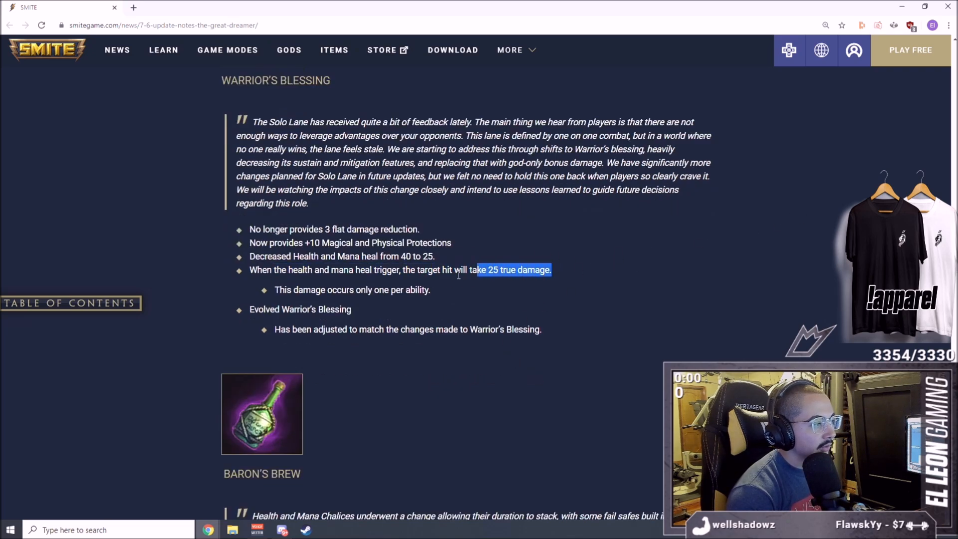
# Step: Read Baron's Brew's stacking-duration change until Katana's 700 to 650 cost cut appears
pyautogui.scroll(-3)
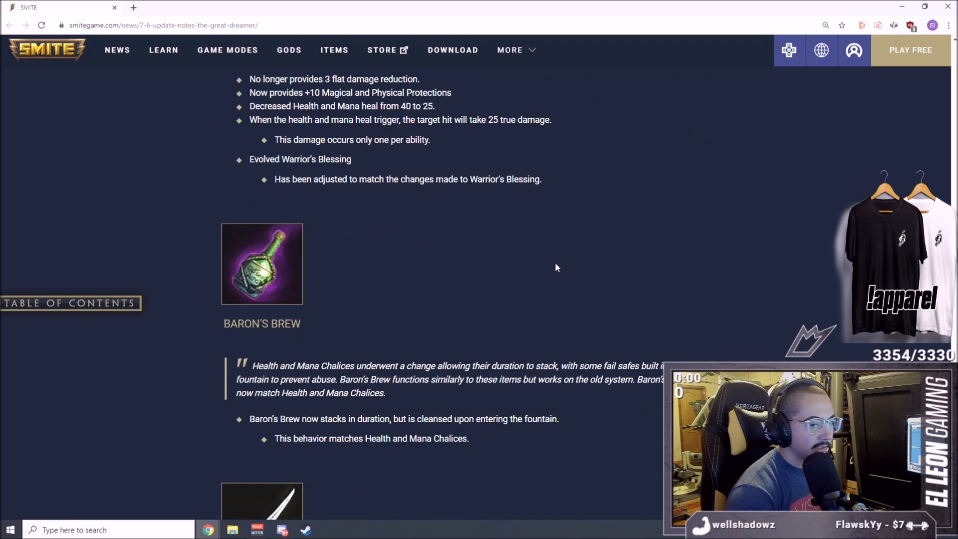
pyautogui.moveTo(361, 283)
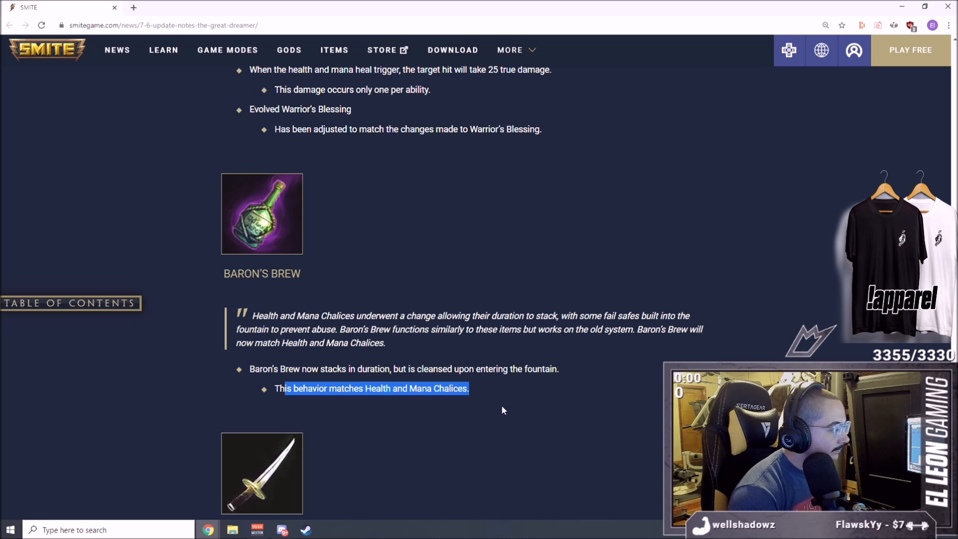
pyautogui.scroll(-3)
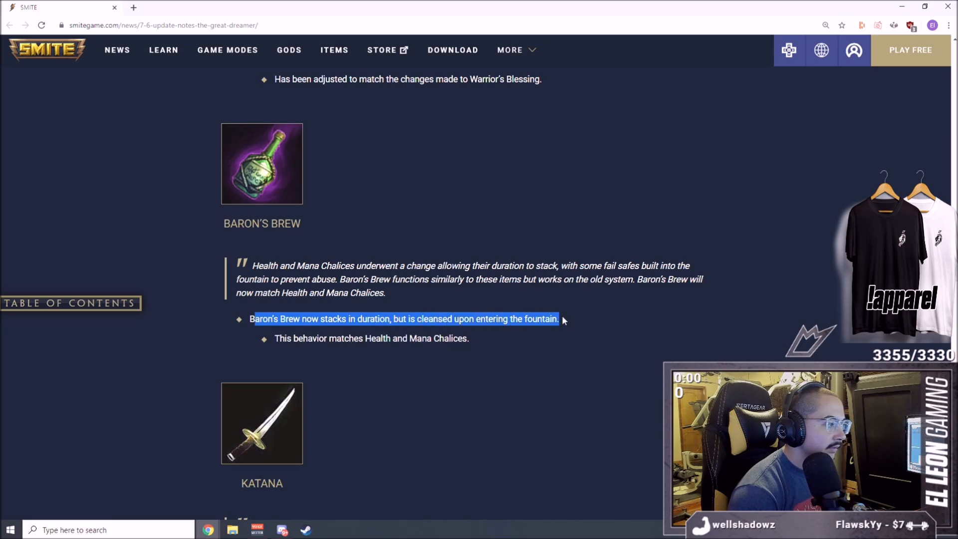
pyautogui.moveTo(440, 301)
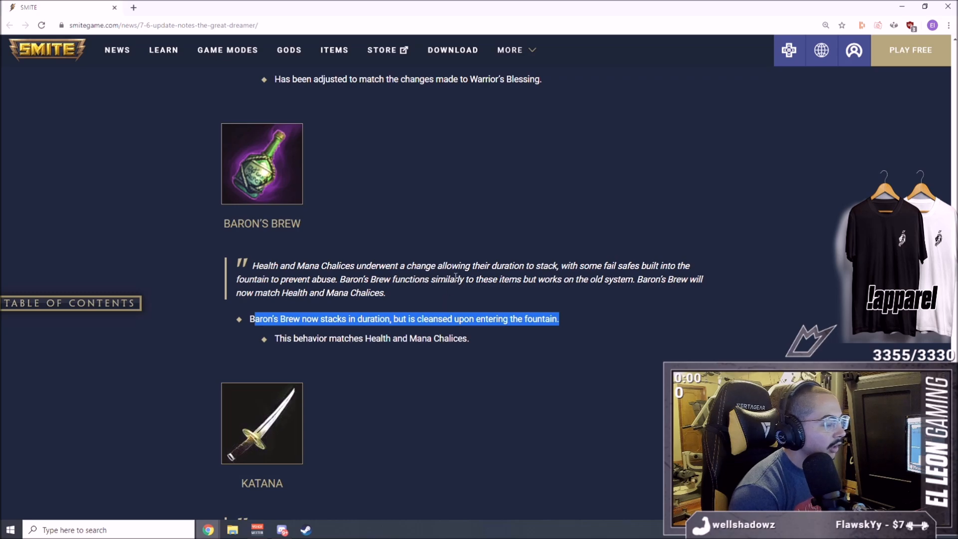
pyautogui.moveTo(590, 322)
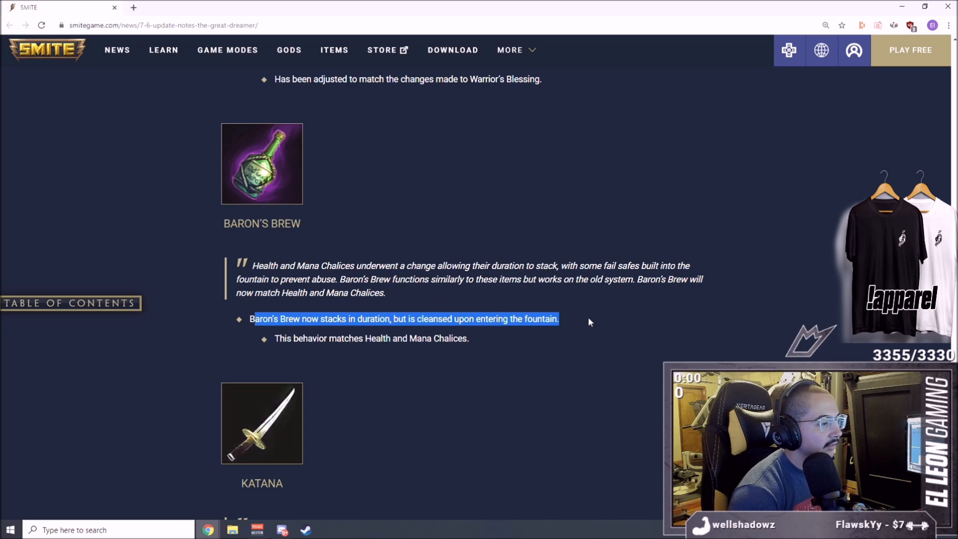
pyautogui.scroll(-3)
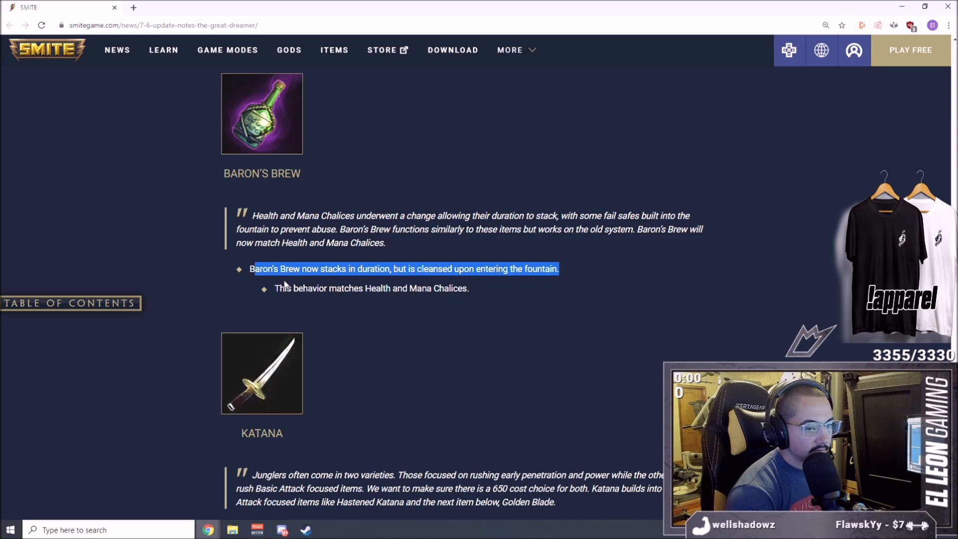
pyautogui.moveTo(489, 273)
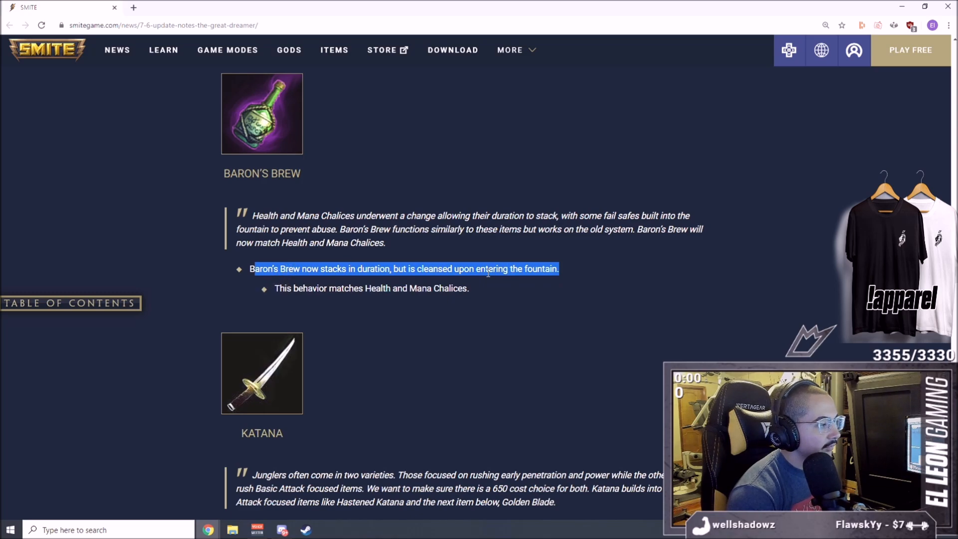
pyautogui.click(567, 273)
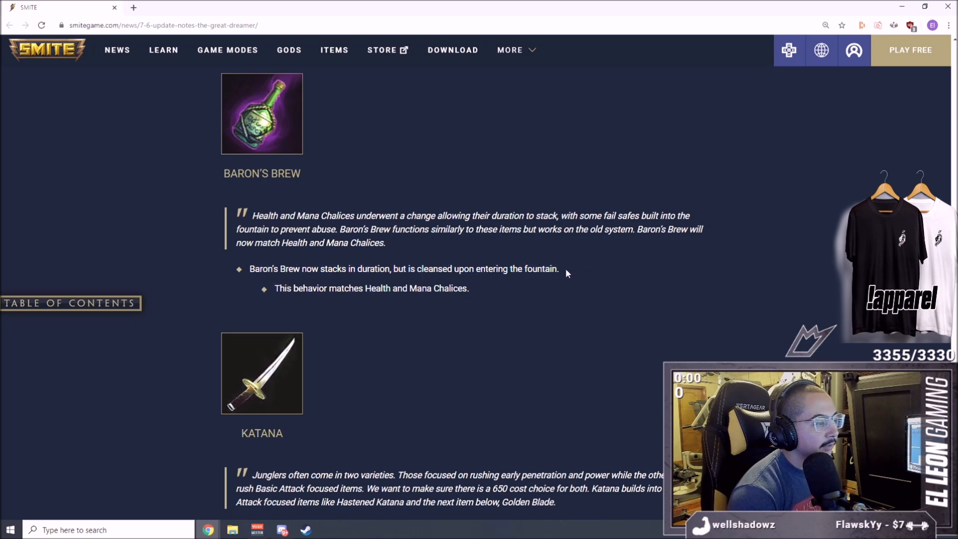
pyautogui.moveTo(572, 286)
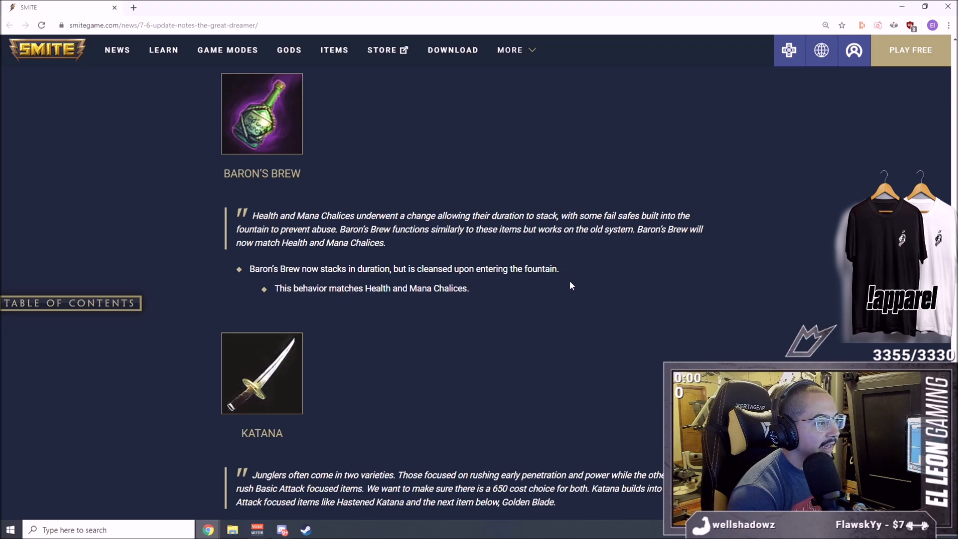
pyautogui.moveTo(585, 257)
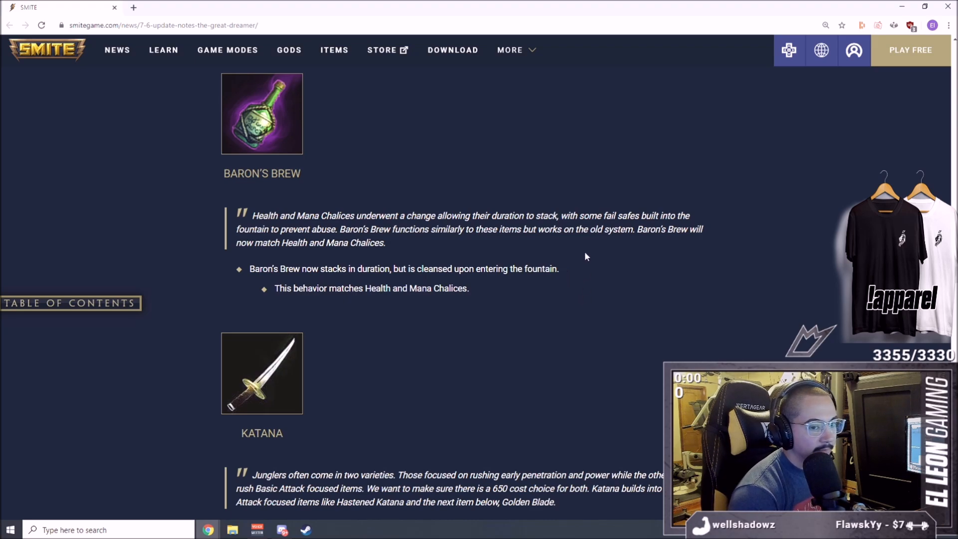
pyautogui.moveTo(631, 241)
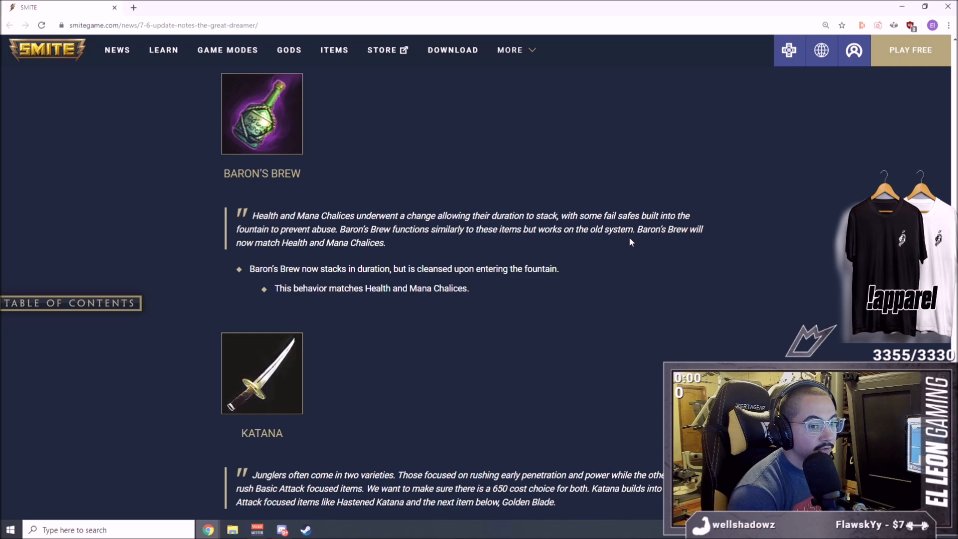
pyautogui.moveTo(538, 271)
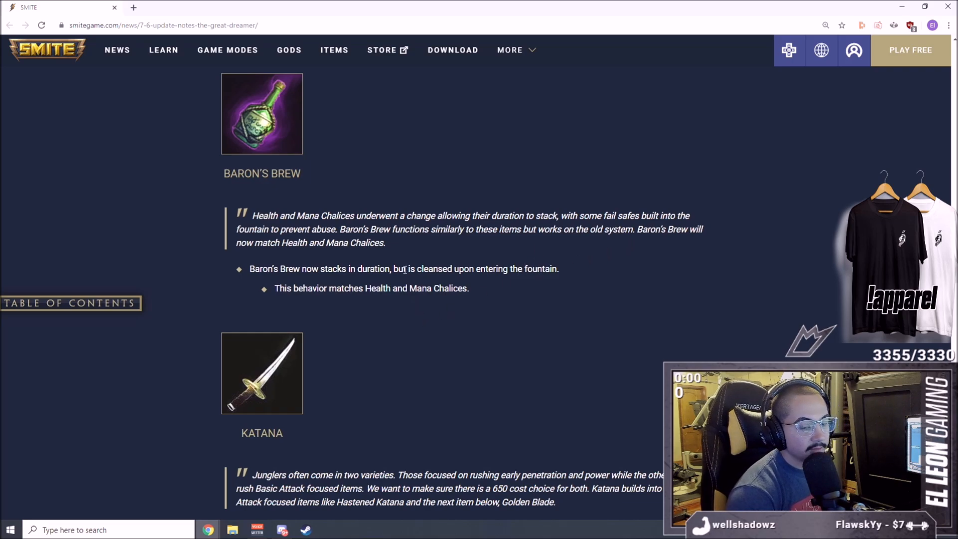
pyautogui.scroll(-3)
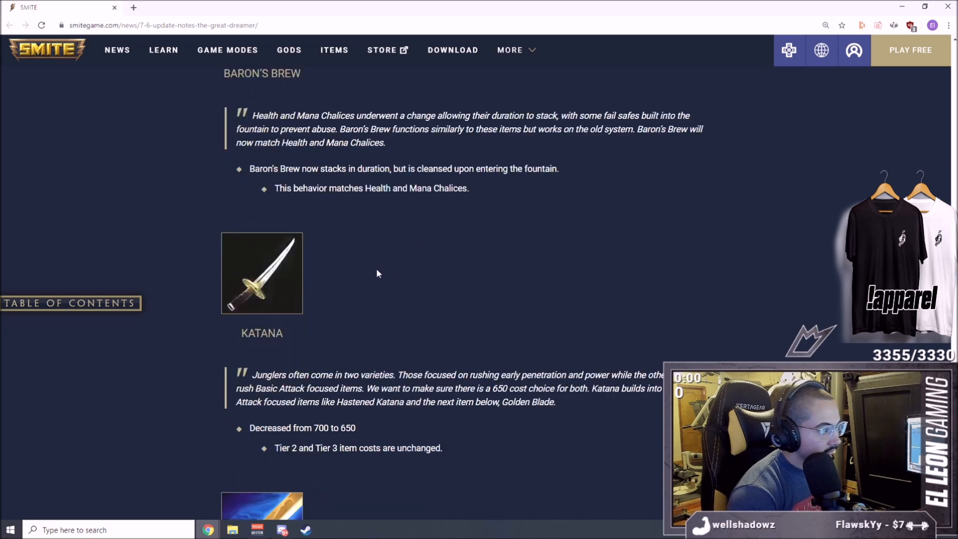
pyautogui.scroll(-3)
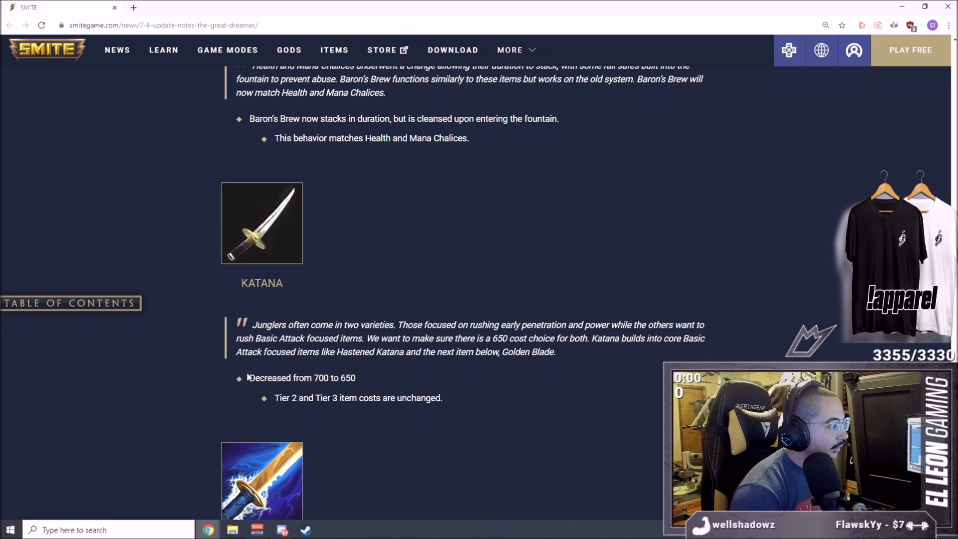
pyautogui.tripleClick(301, 377)
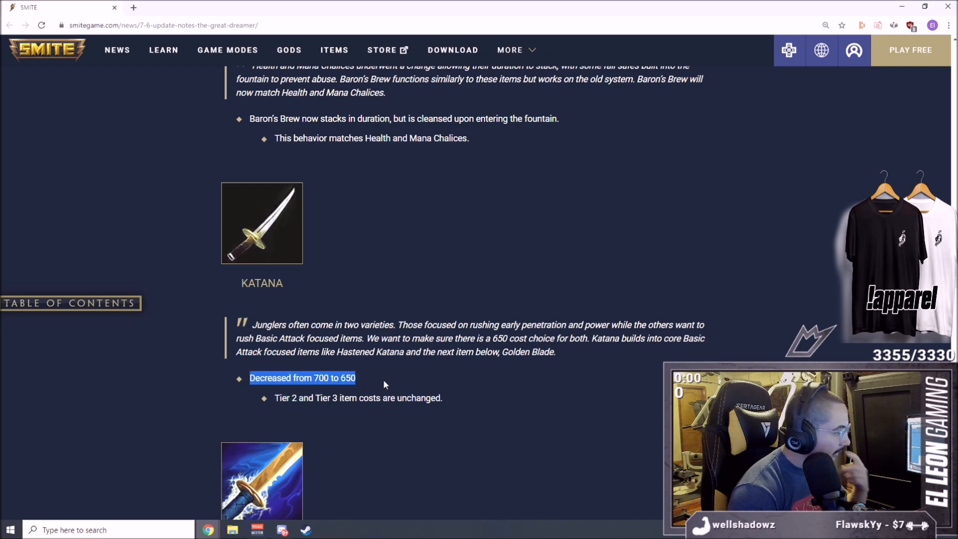
pyautogui.moveTo(390, 392)
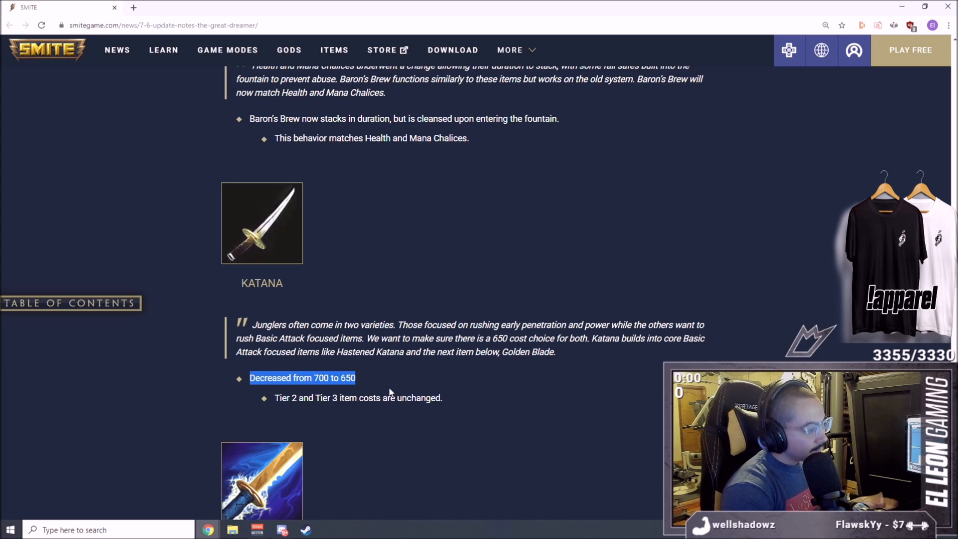
# Step: Read Golden Blade's entry, picking out its new cost of 2000
pyautogui.scroll(-3)
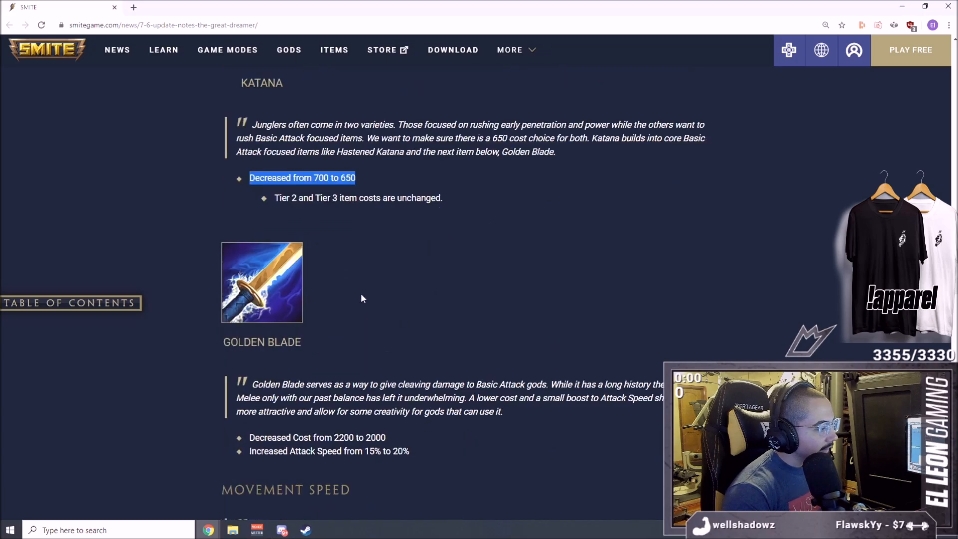
pyautogui.scroll(-3)
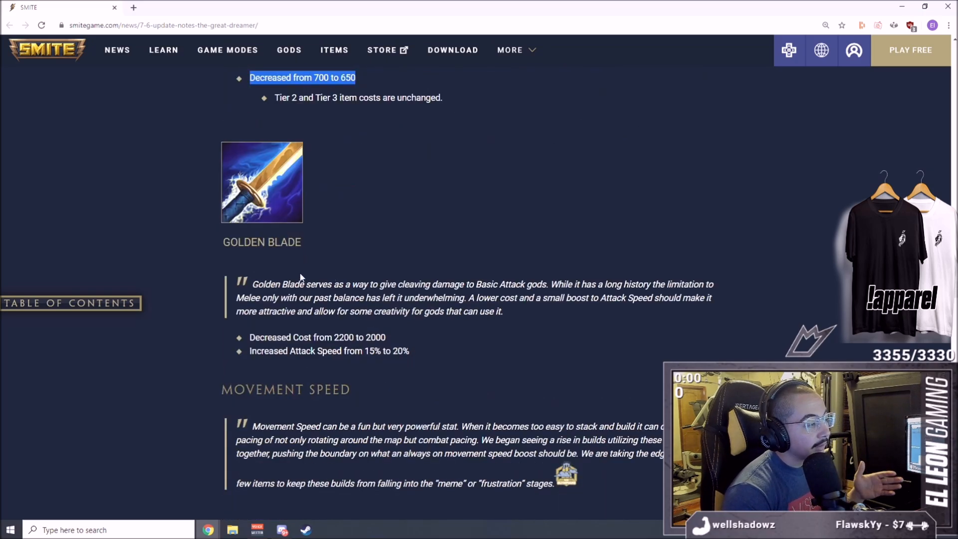
pyautogui.moveTo(291, 262)
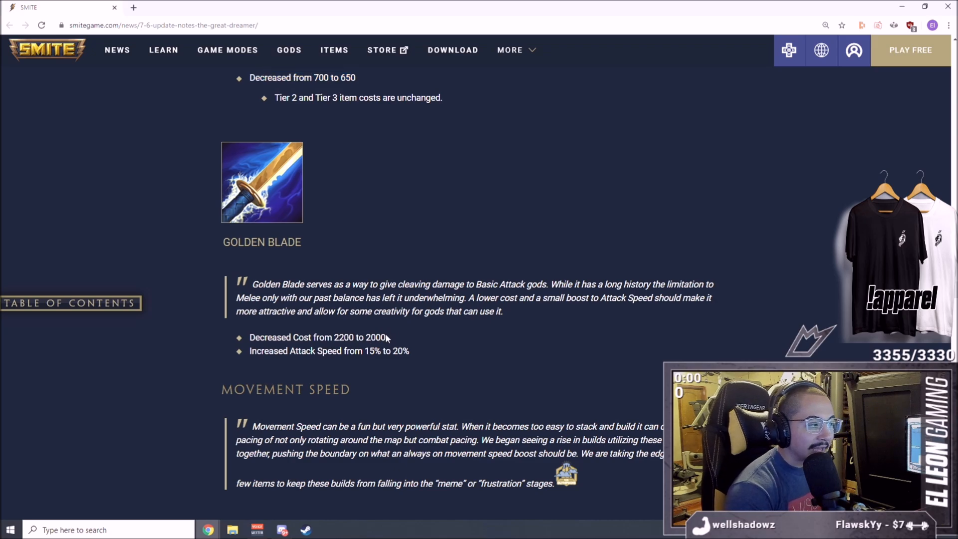
pyautogui.doubleClick(374, 338)
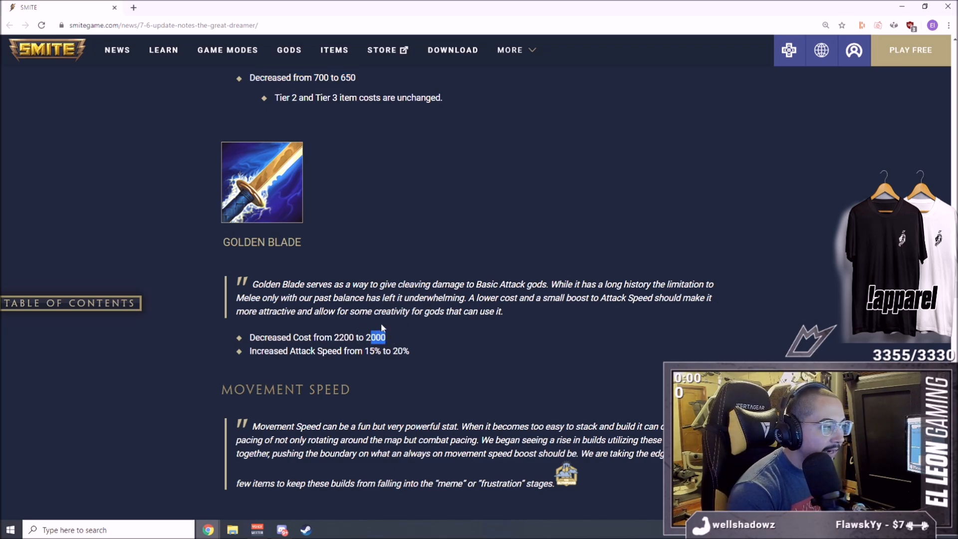
pyautogui.scroll(3)
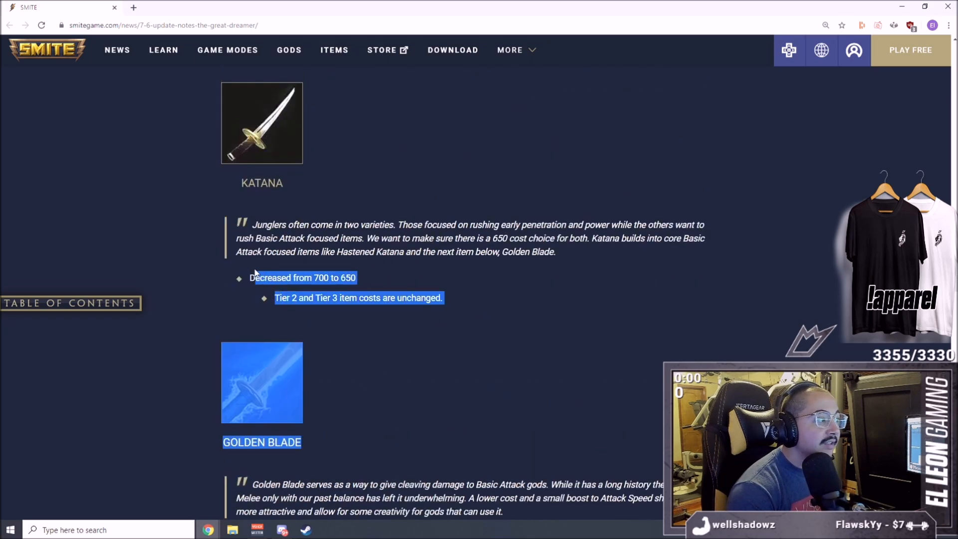
pyautogui.click(357, 285)
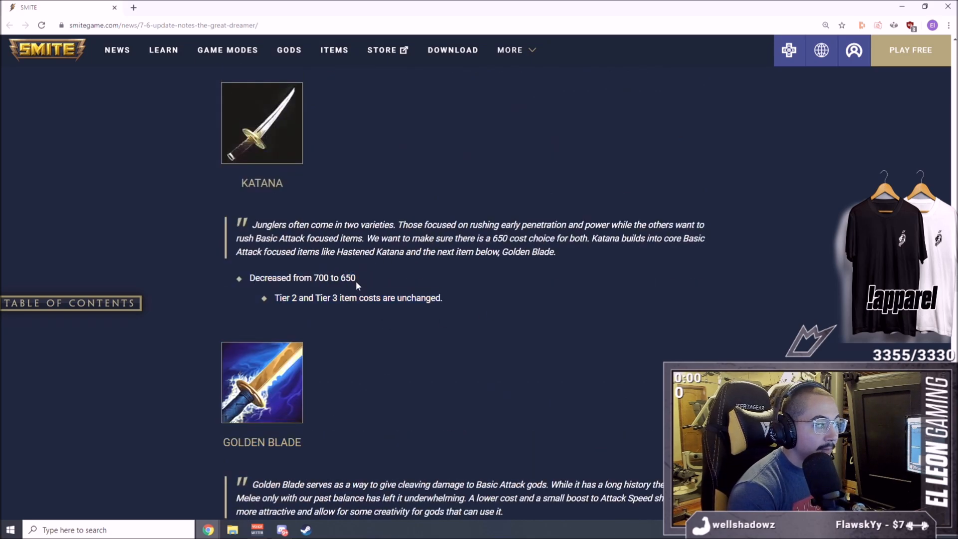
# Step: Re-read Golden Blade's 20% attack speed boost and reach the Movement Speed introduction
pyautogui.scroll(-3)
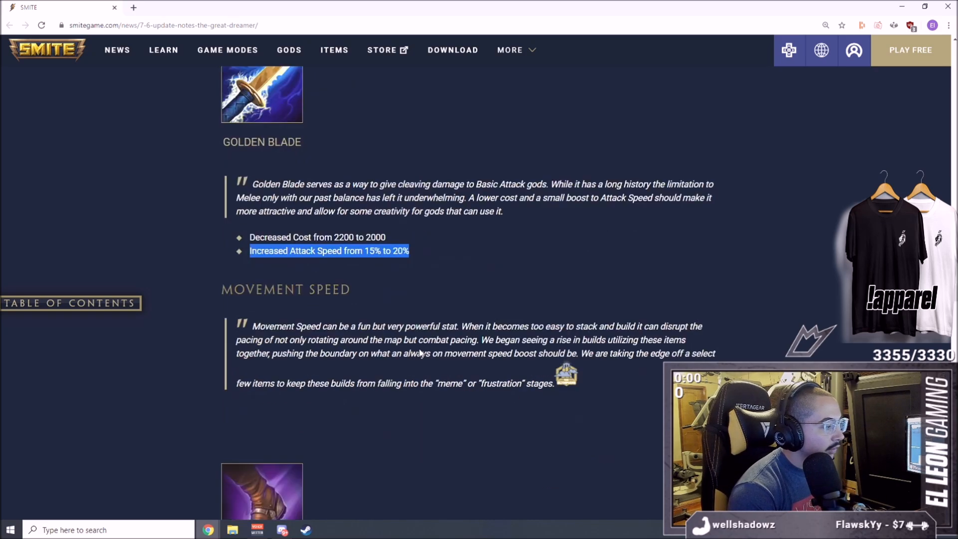
pyautogui.scroll(3)
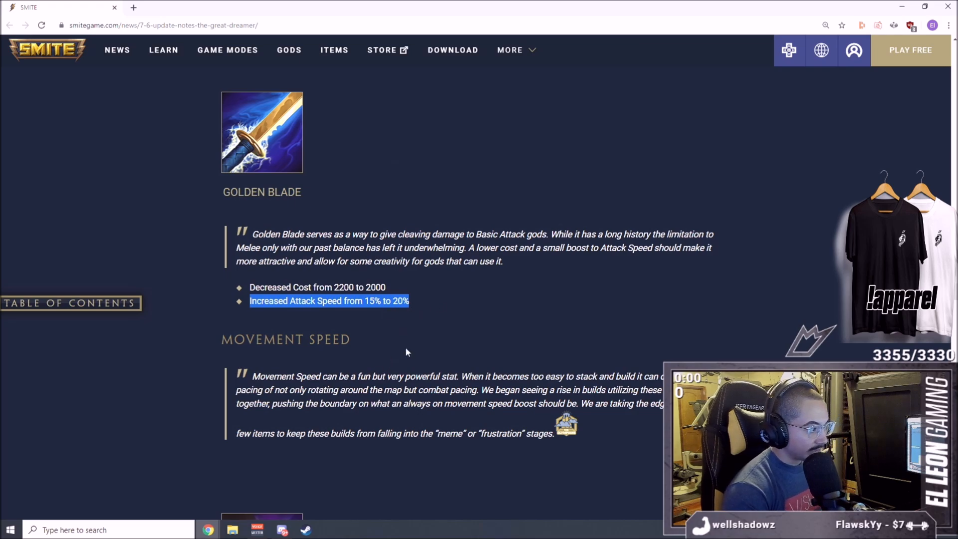
pyautogui.scroll(3)
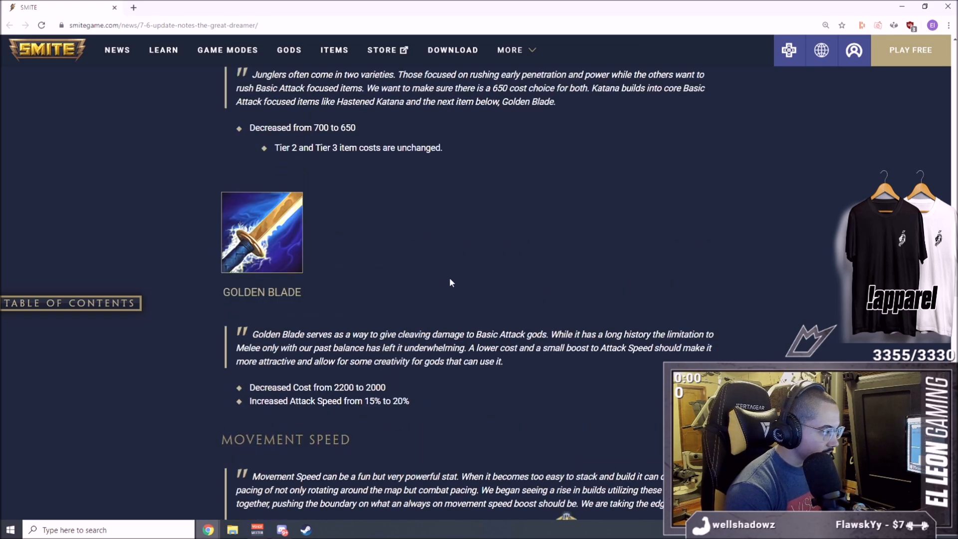
pyautogui.scroll(-3)
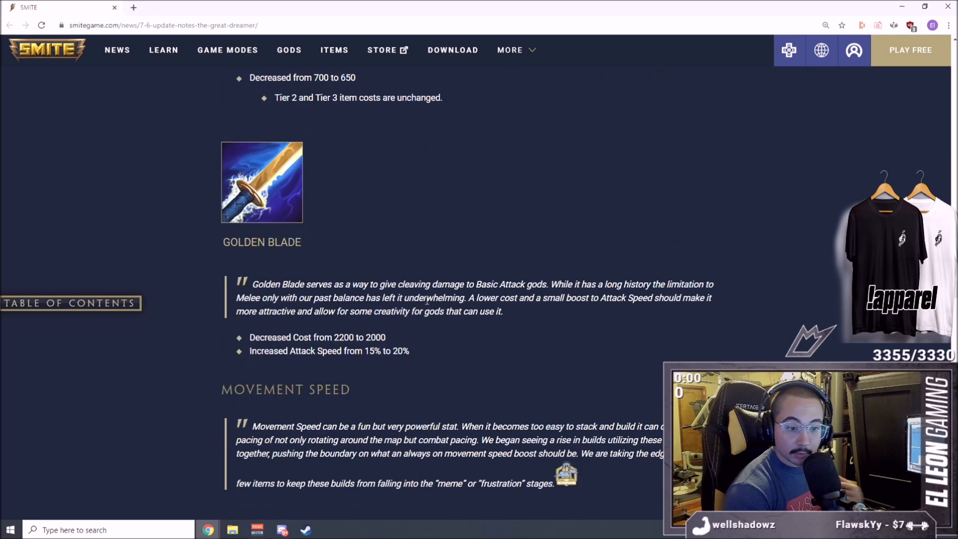
pyautogui.moveTo(427, 323)
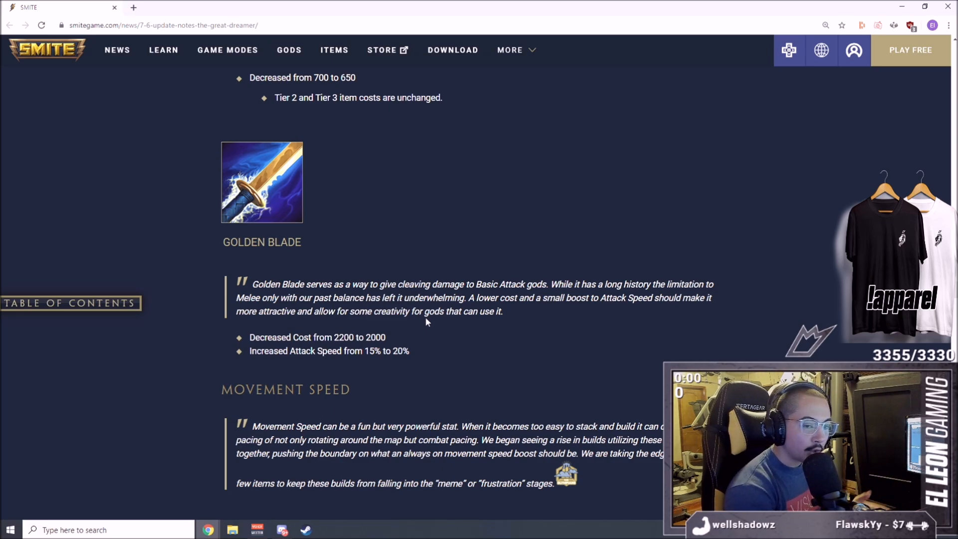
pyautogui.scroll(-3)
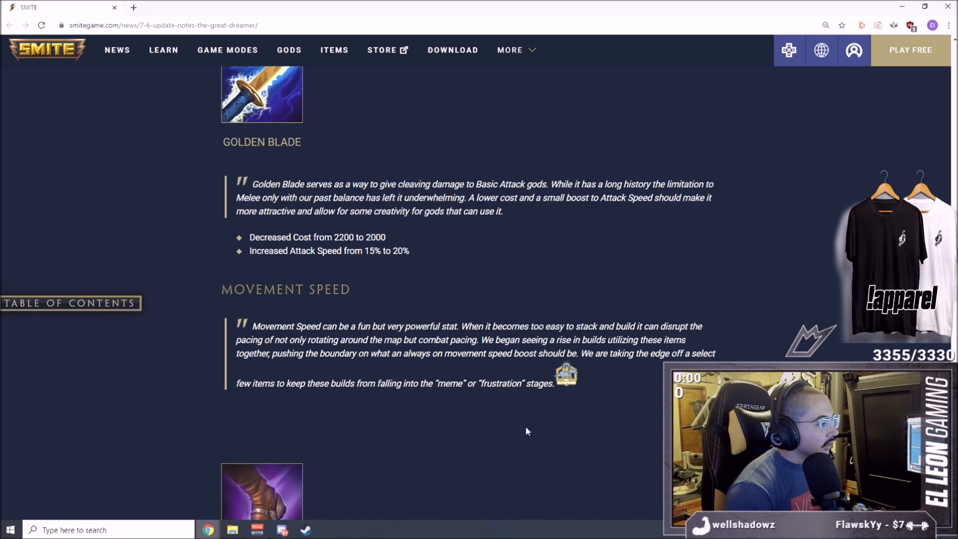
pyautogui.moveTo(483, 437)
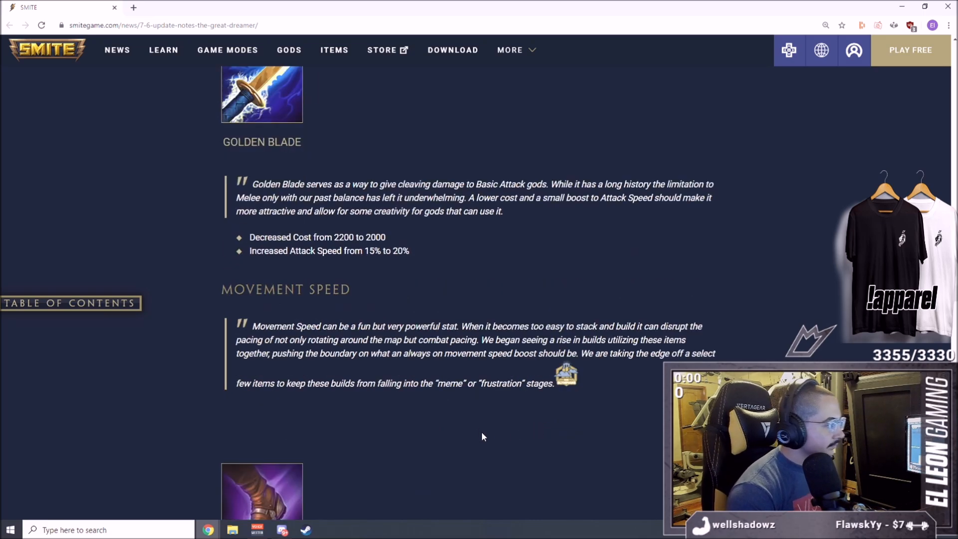
# Step: Read the Movement Speed note with Traveler's Shoes and Talaria Boots cut from 25% to 22%
pyautogui.scroll(-3)
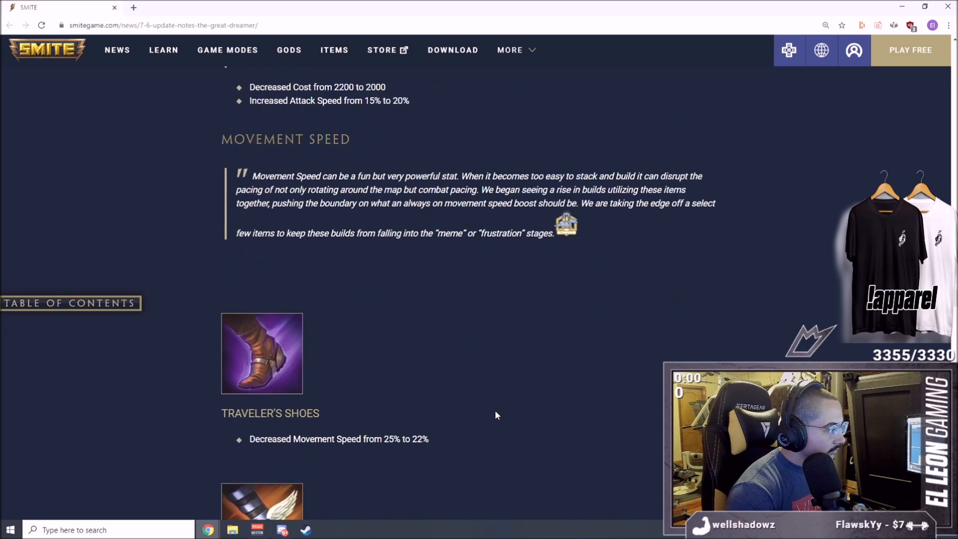
pyautogui.scroll(-3)
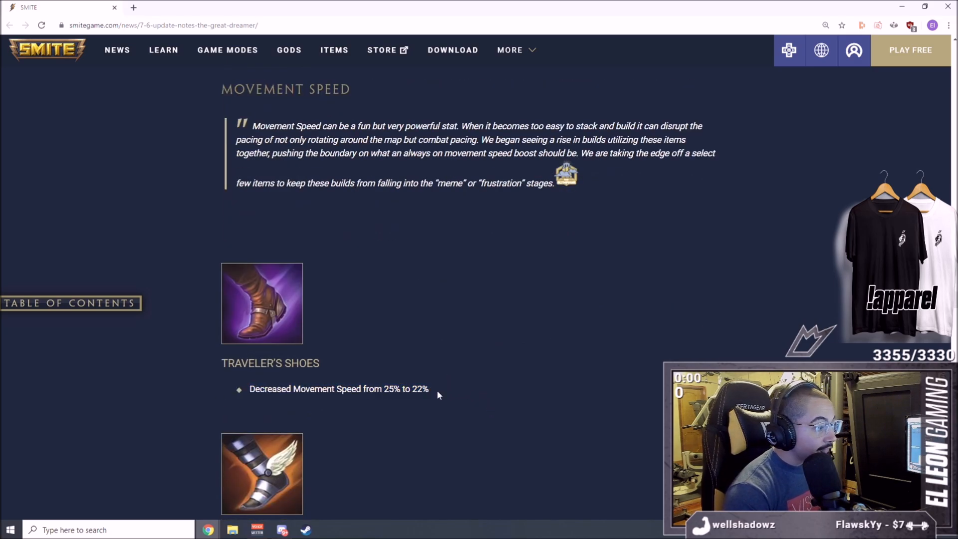
pyautogui.scroll(-3)
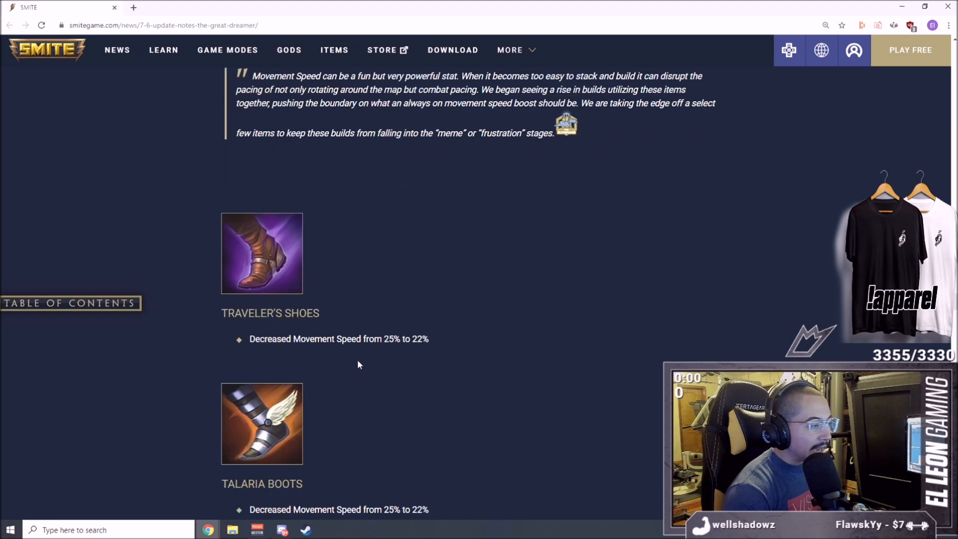
pyautogui.doubleClick(419, 339)
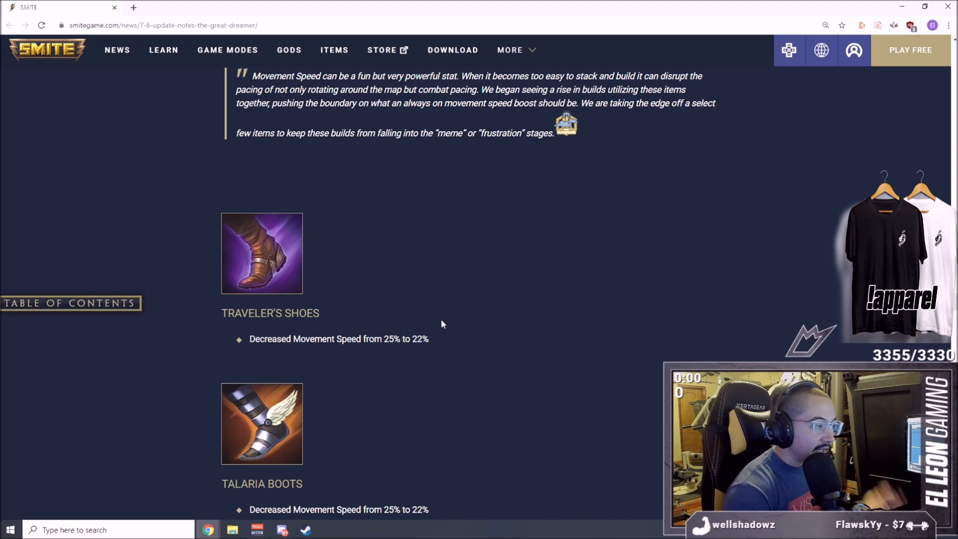
pyautogui.scroll(-3)
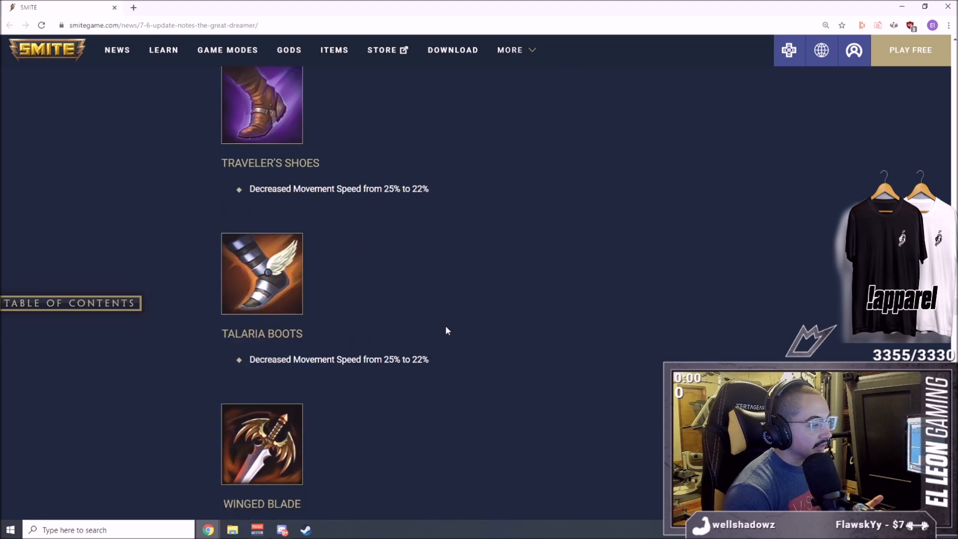
pyautogui.moveTo(438, 346)
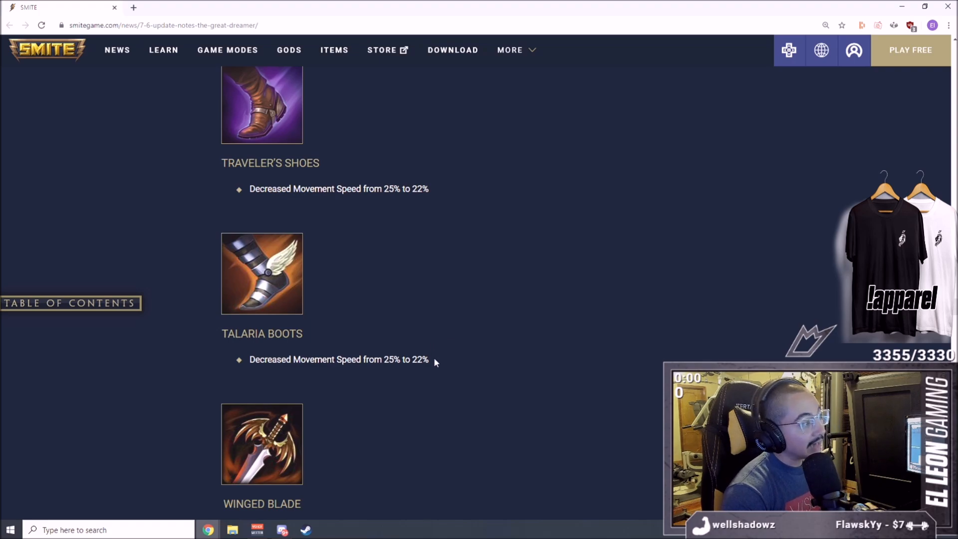
pyautogui.scroll(3)
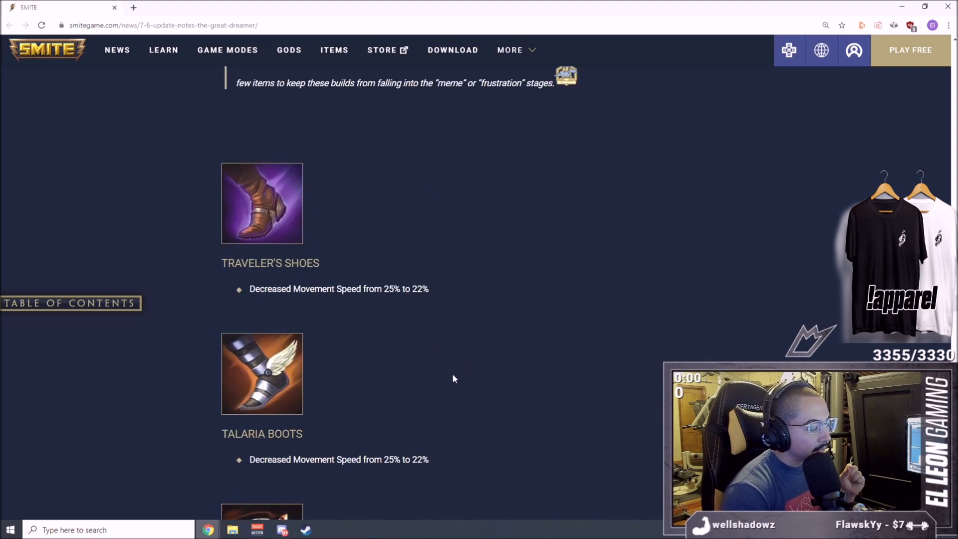
pyautogui.moveTo(438, 366)
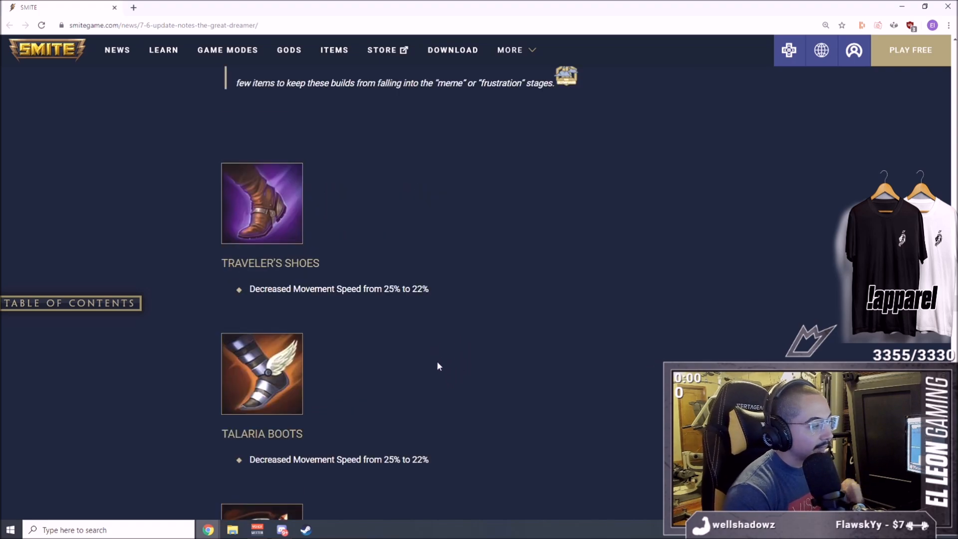
pyautogui.moveTo(391, 394)
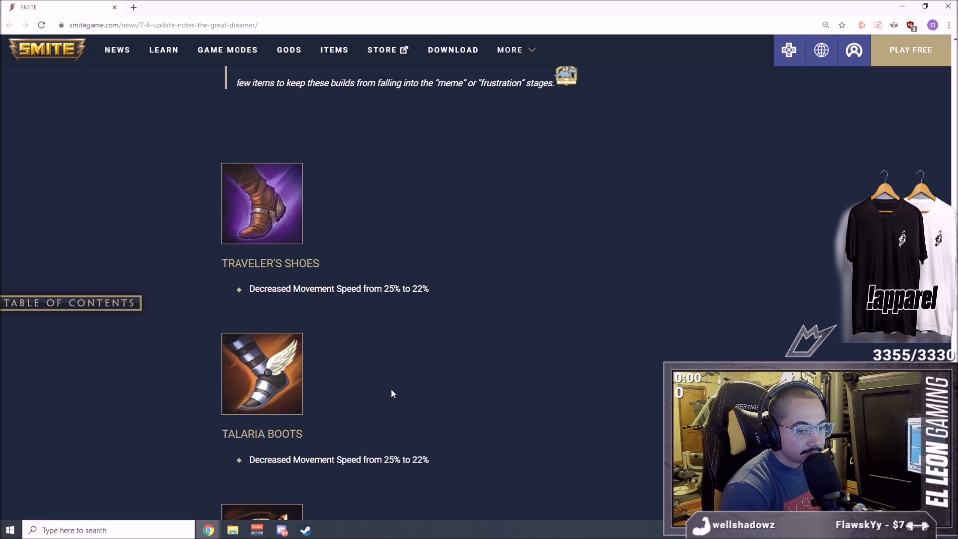
pyautogui.moveTo(425, 292)
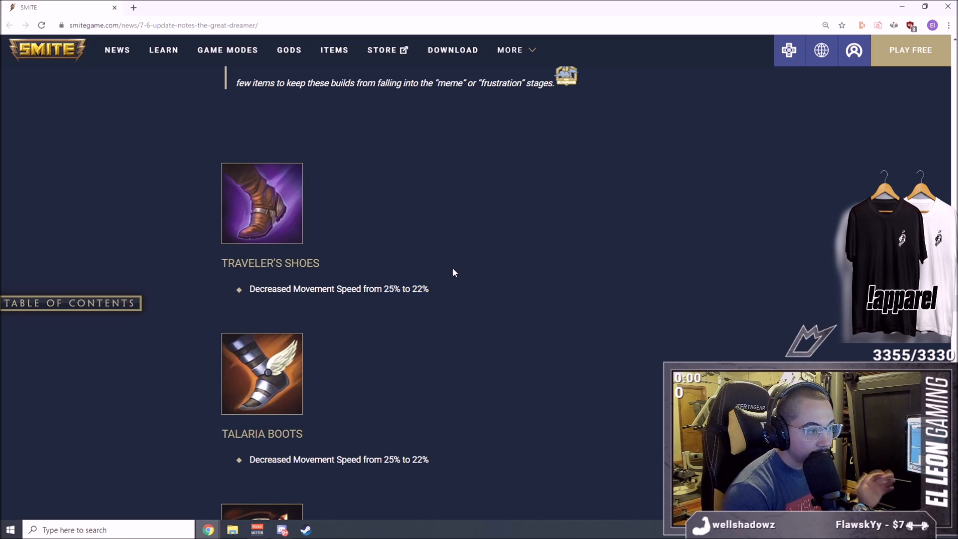
# Step: Read Winged Blade through Adventurer's Blade, each cut from 10% to 7%, to the Gods heading
pyautogui.scroll(-3)
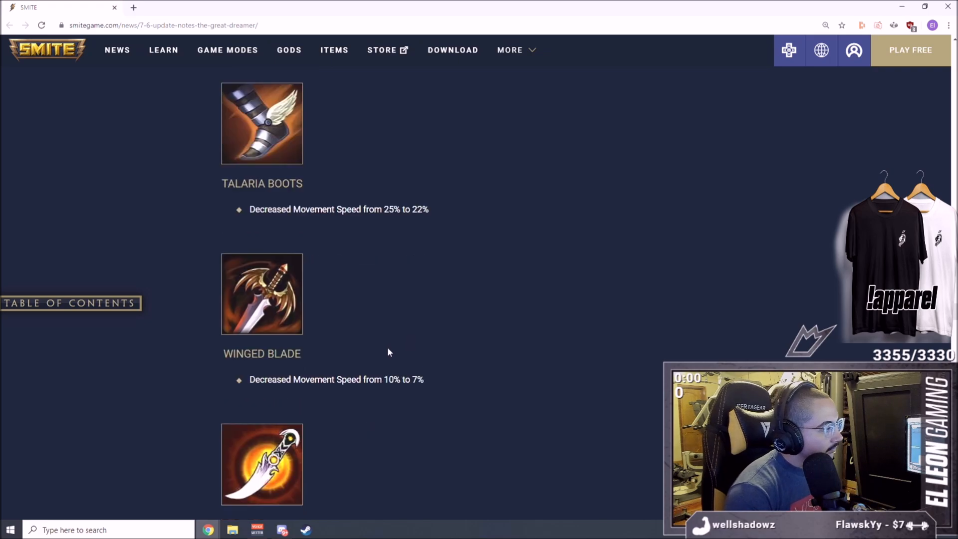
pyautogui.moveTo(174, 213)
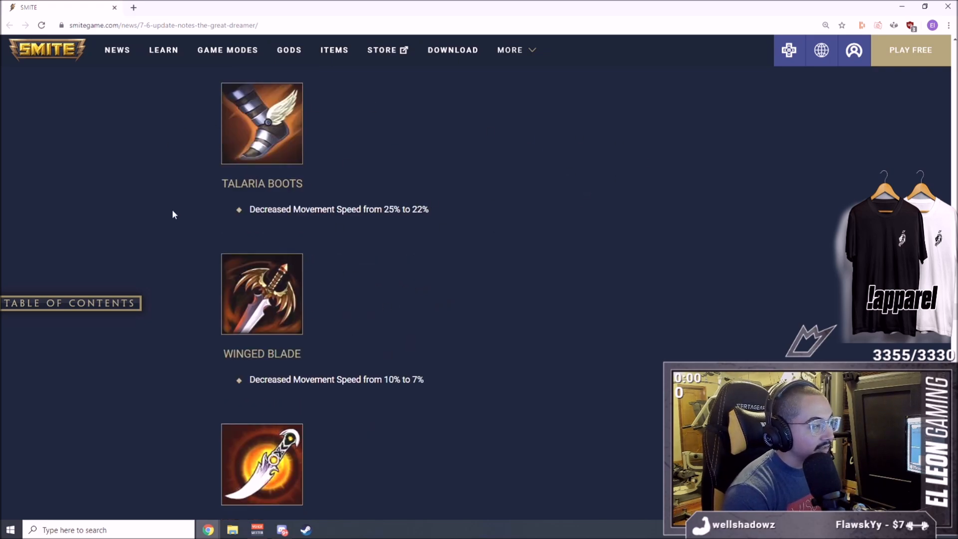
pyautogui.scroll(-3)
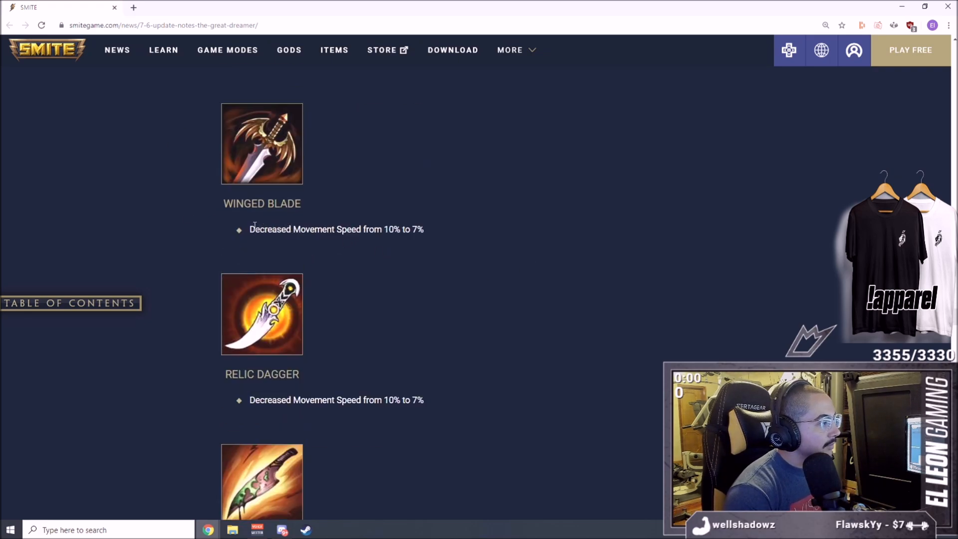
pyautogui.scroll(3)
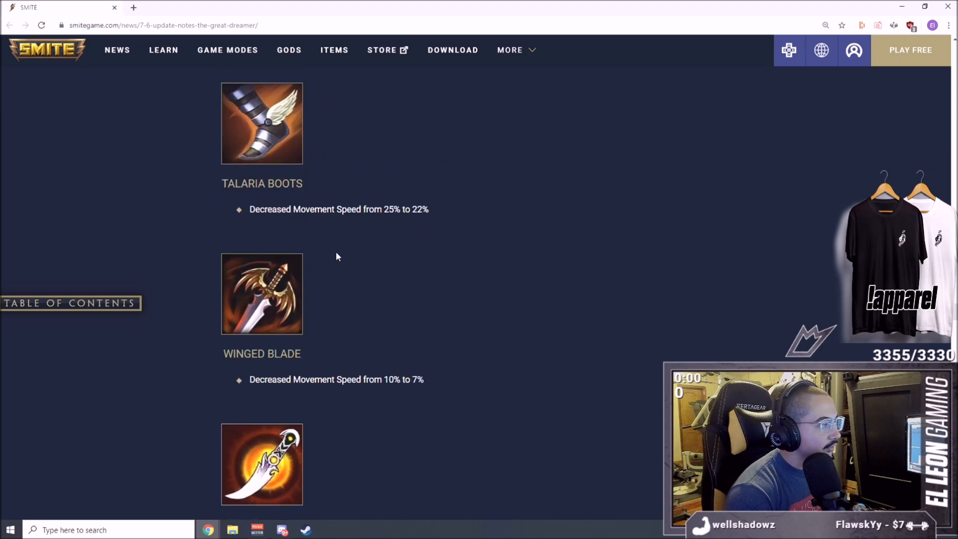
pyautogui.scroll(-3)
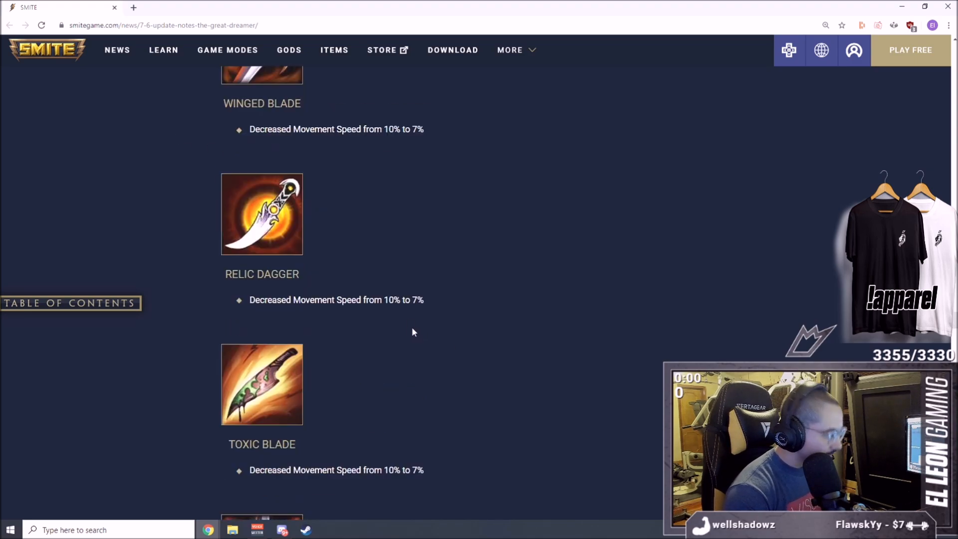
pyautogui.moveTo(444, 303)
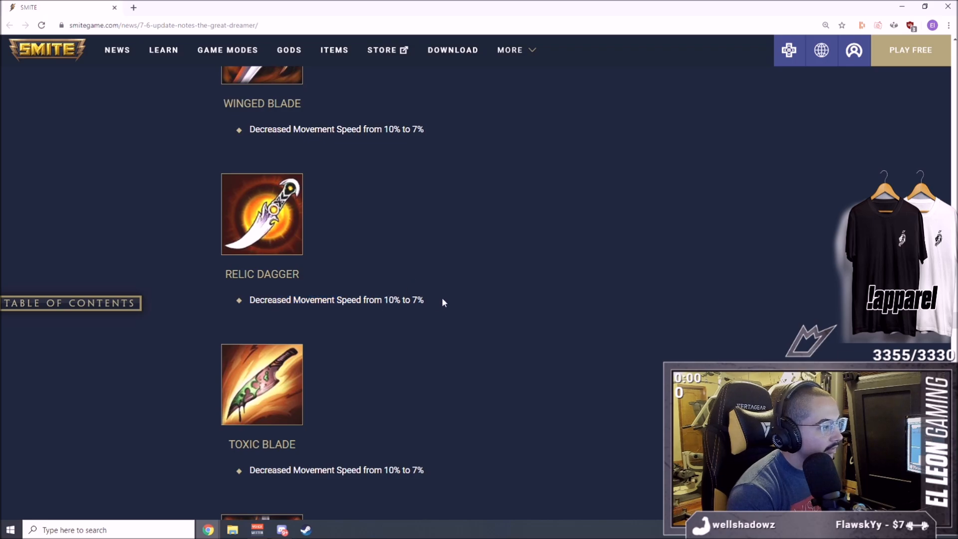
pyautogui.scroll(-3)
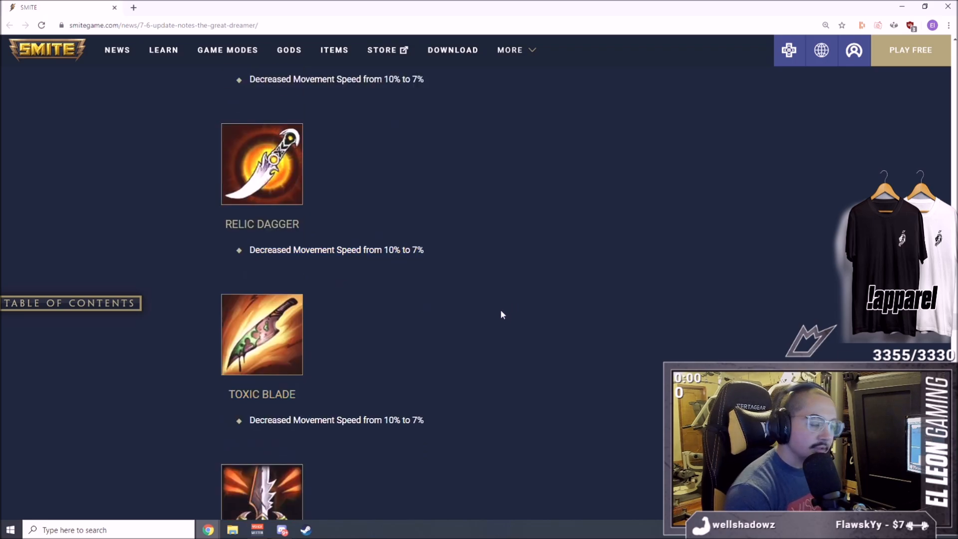
pyautogui.moveTo(374, 312)
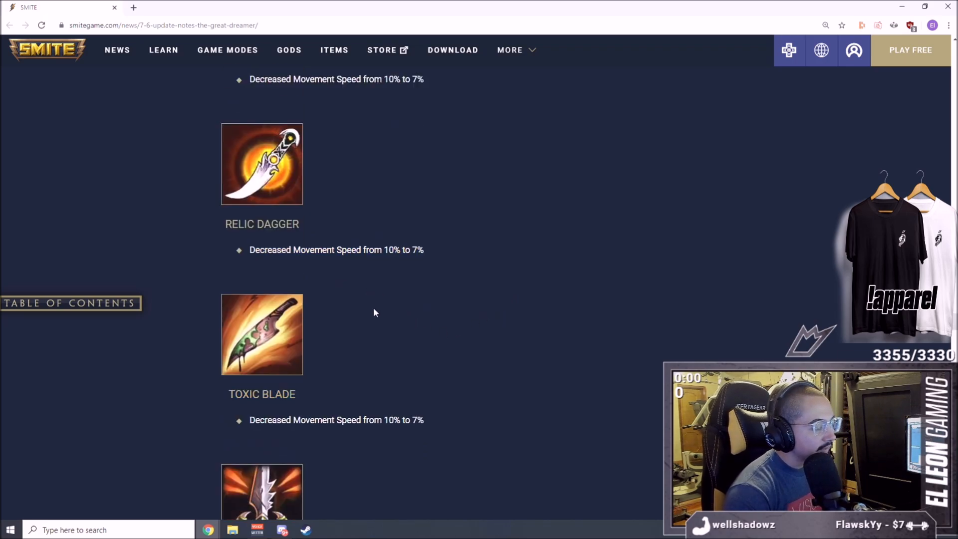
pyautogui.moveTo(377, 356)
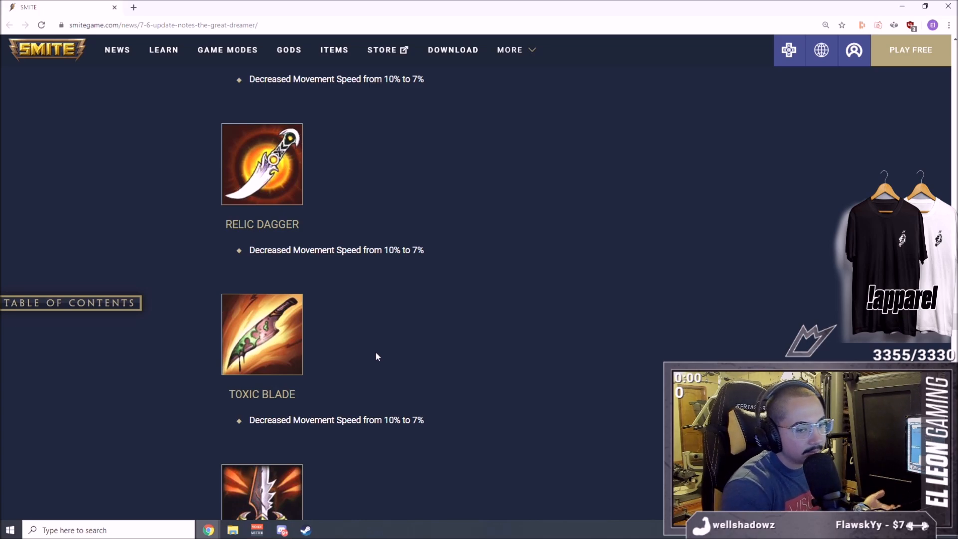
pyautogui.scroll(-3)
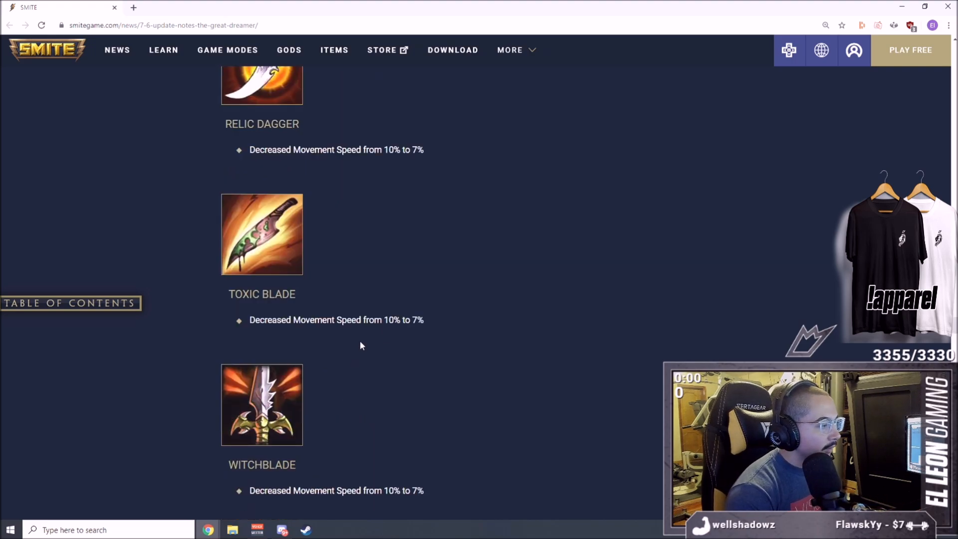
pyautogui.scroll(-3)
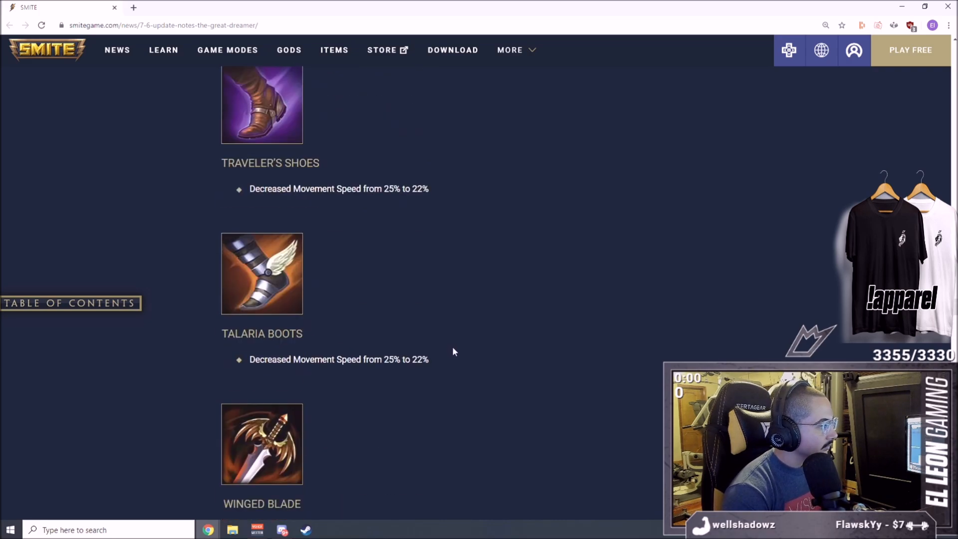
pyautogui.scroll(-3)
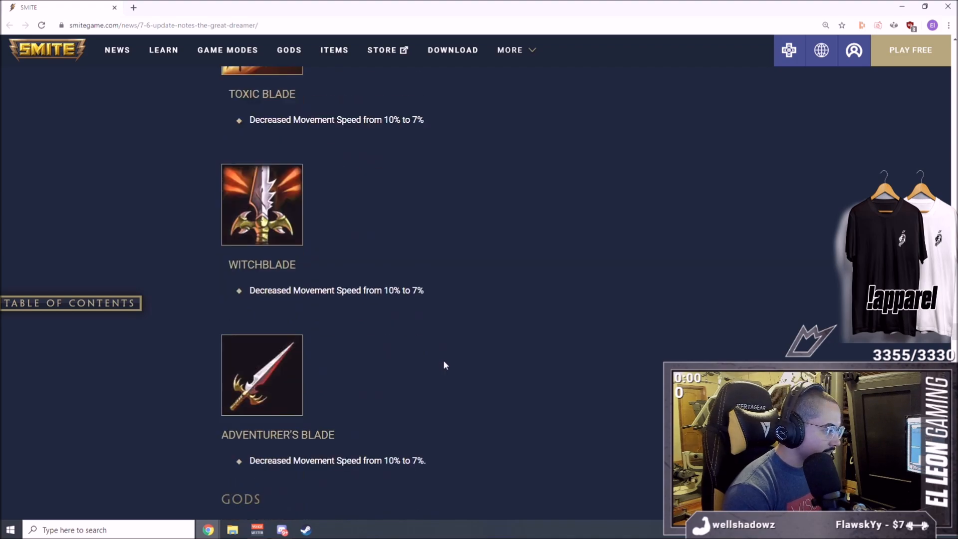
# Step: Read Ah Muzen Cab's Bees fix, Hive cooldown 14s to 12s and Swarm scaling 70% to 80%
pyautogui.scroll(-3)
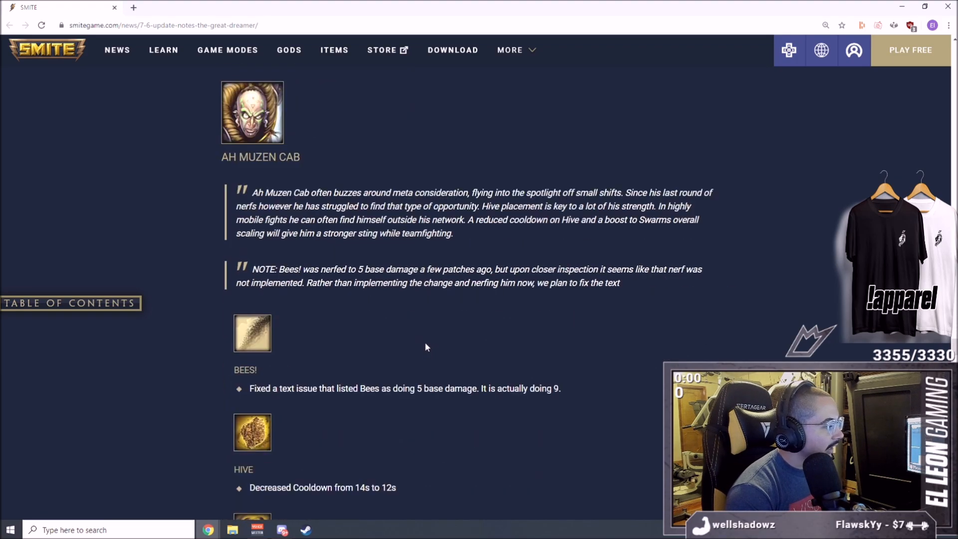
pyautogui.moveTo(316, 409)
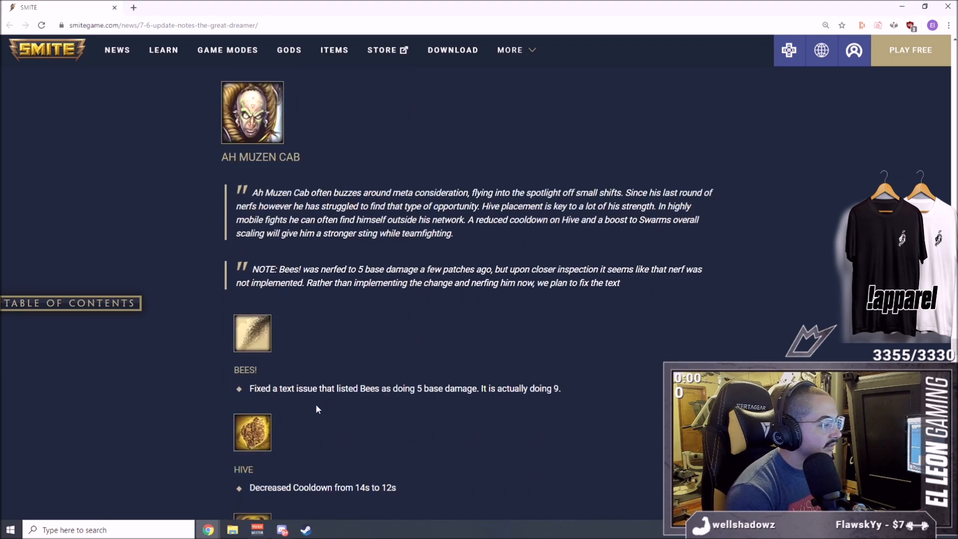
pyautogui.moveTo(498, 373)
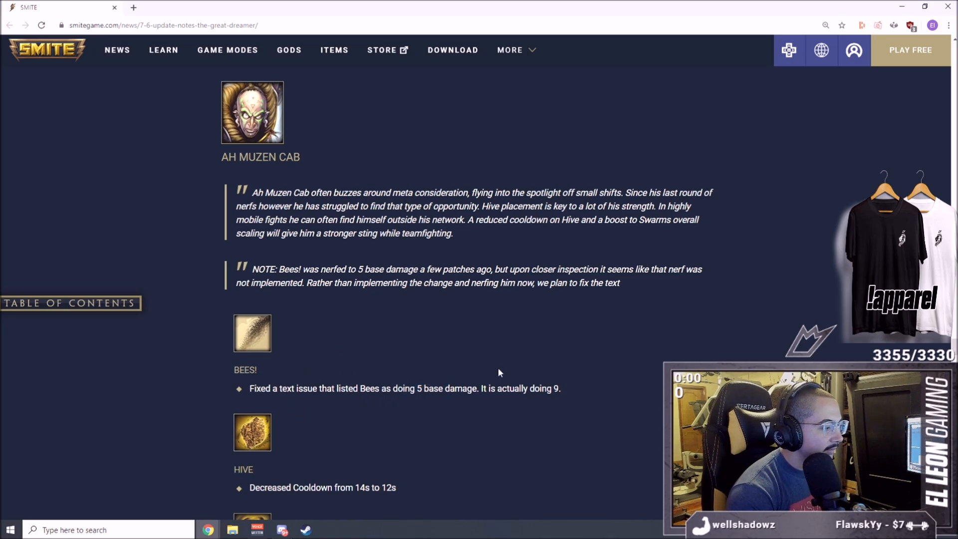
pyautogui.scroll(-3)
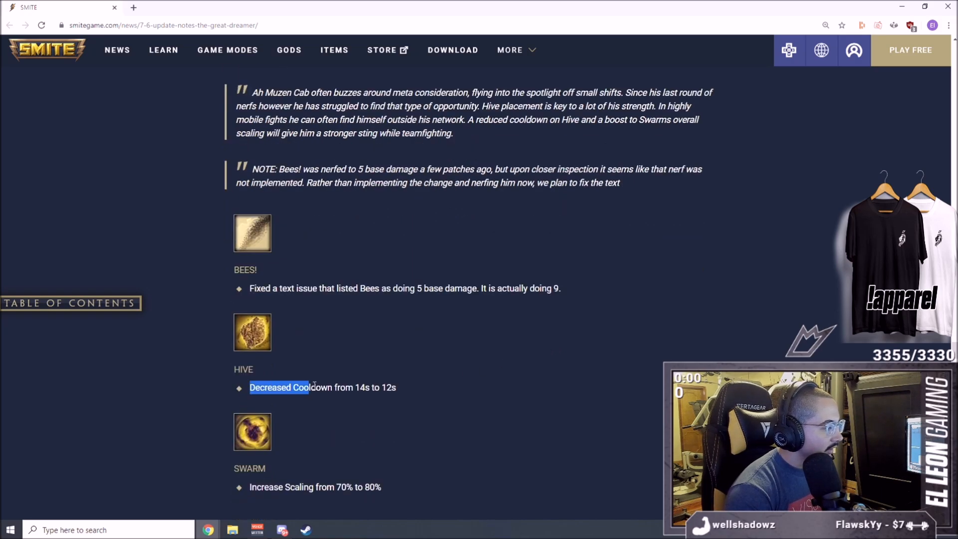
pyautogui.scroll(-3)
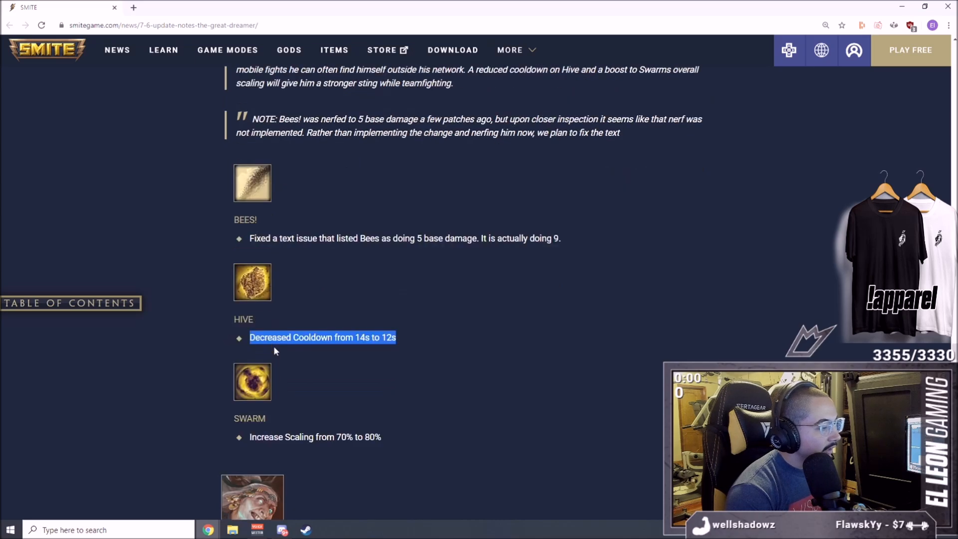
pyautogui.scroll(-3)
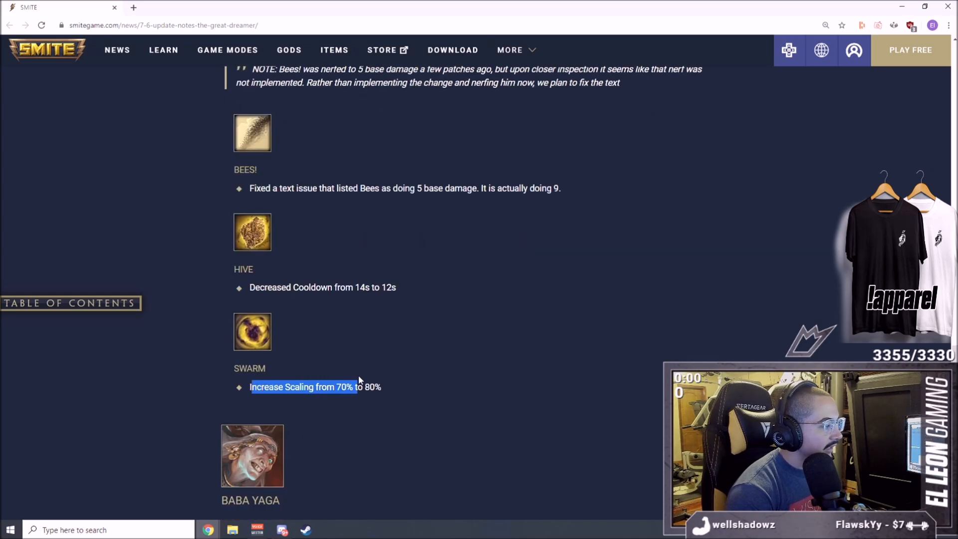
pyautogui.scroll(3)
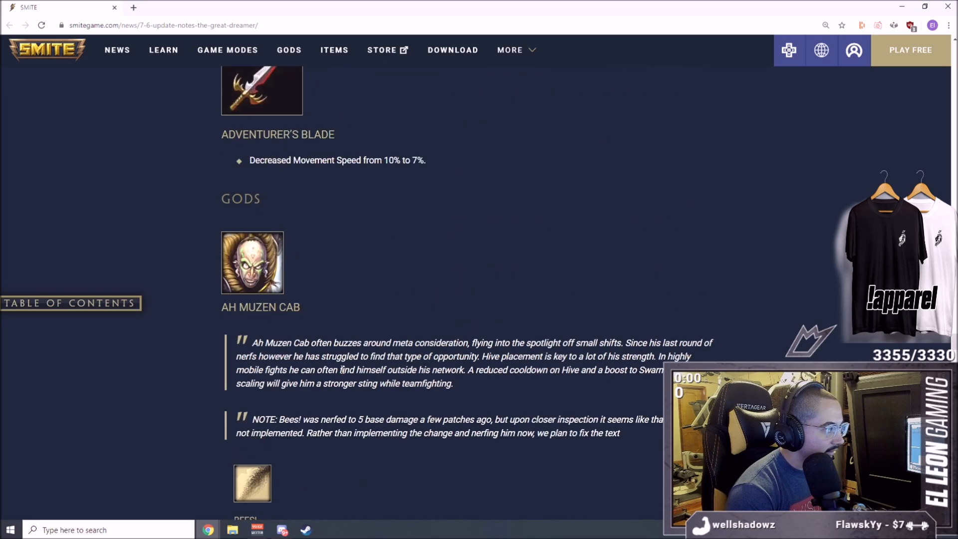
pyautogui.scroll(-3)
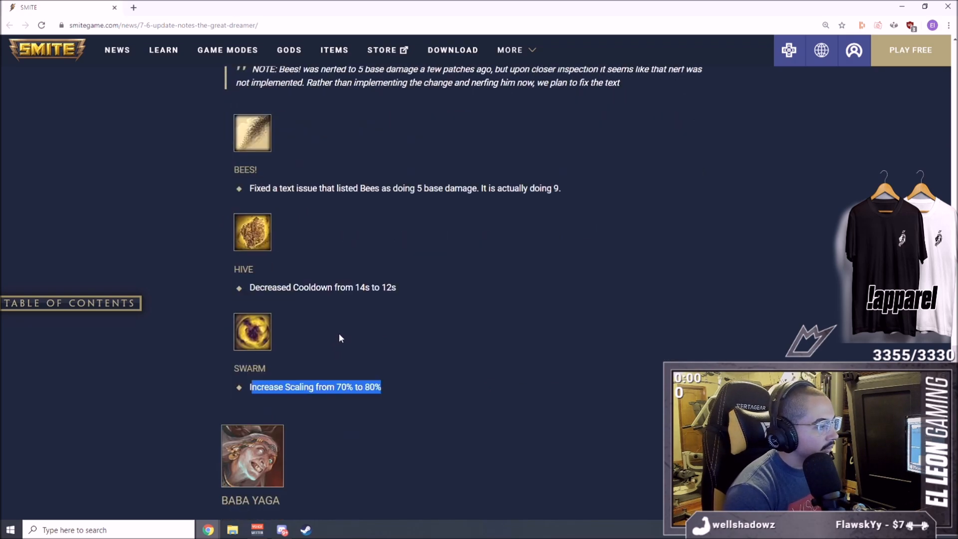
pyautogui.click(305, 222)
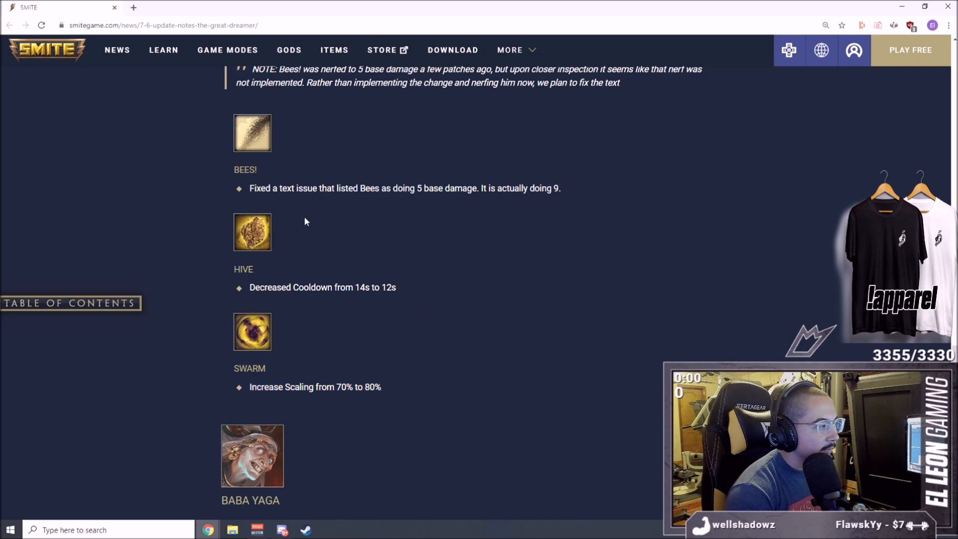
pyautogui.moveTo(333, 365)
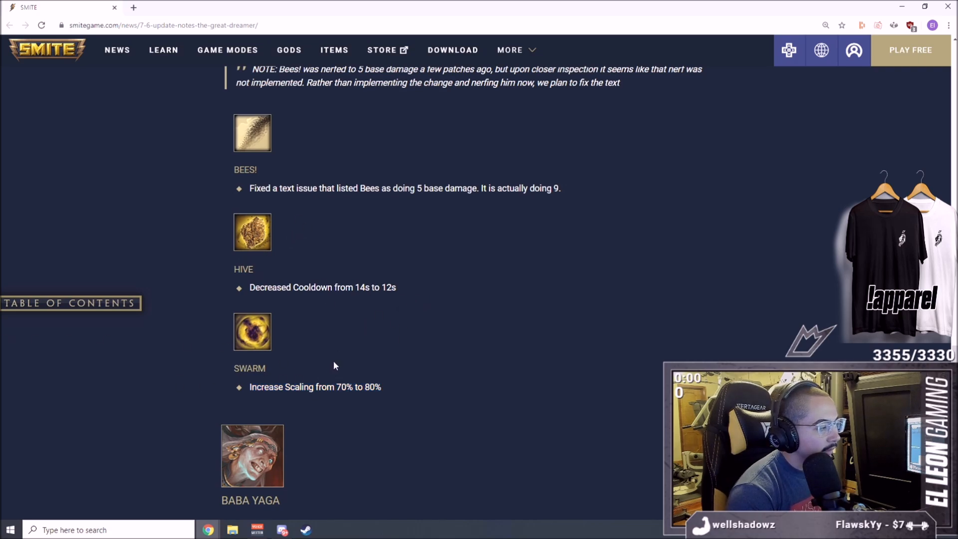
pyautogui.moveTo(436, 371)
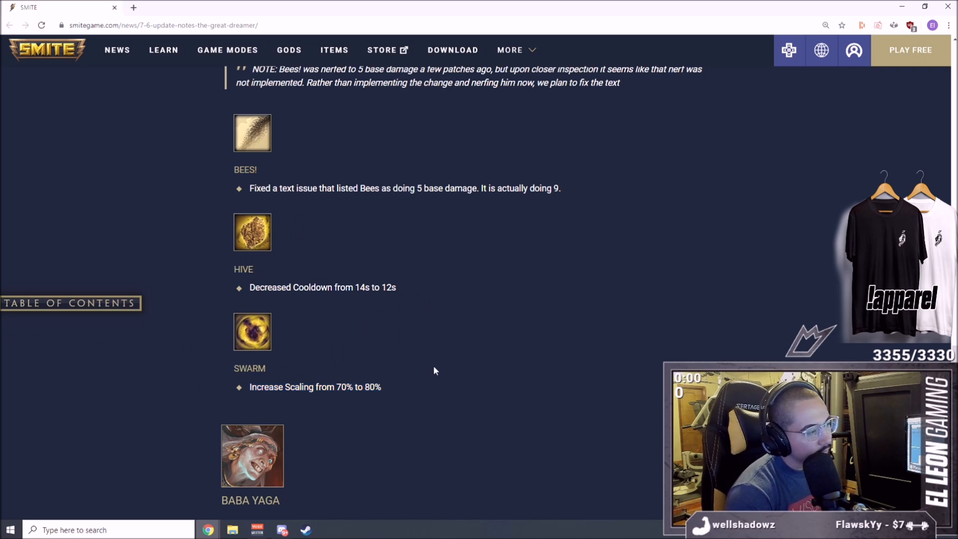
# Step: Read Baba Yaga's Creeping Cabin collision fix, selecting its player-movement blocking sentences
pyautogui.scroll(-3)
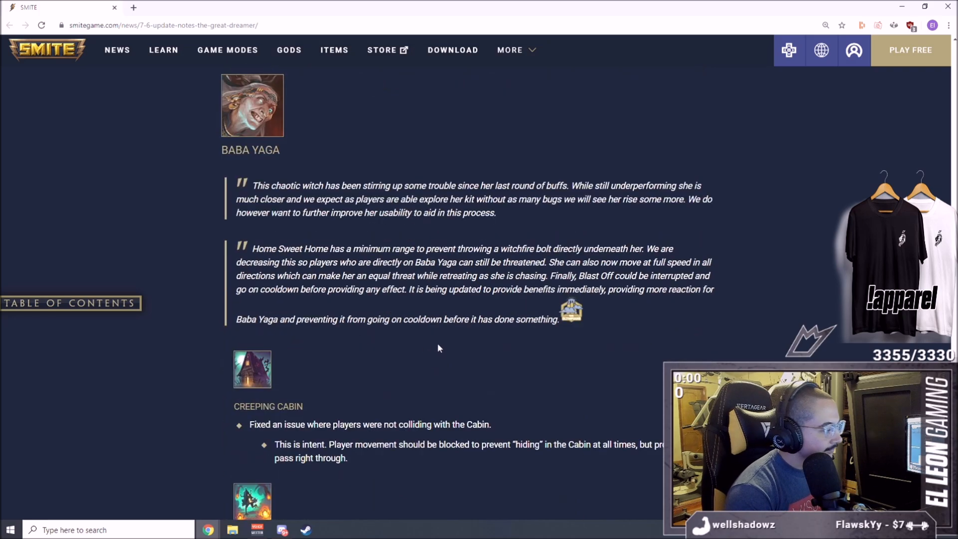
pyautogui.moveTo(443, 251)
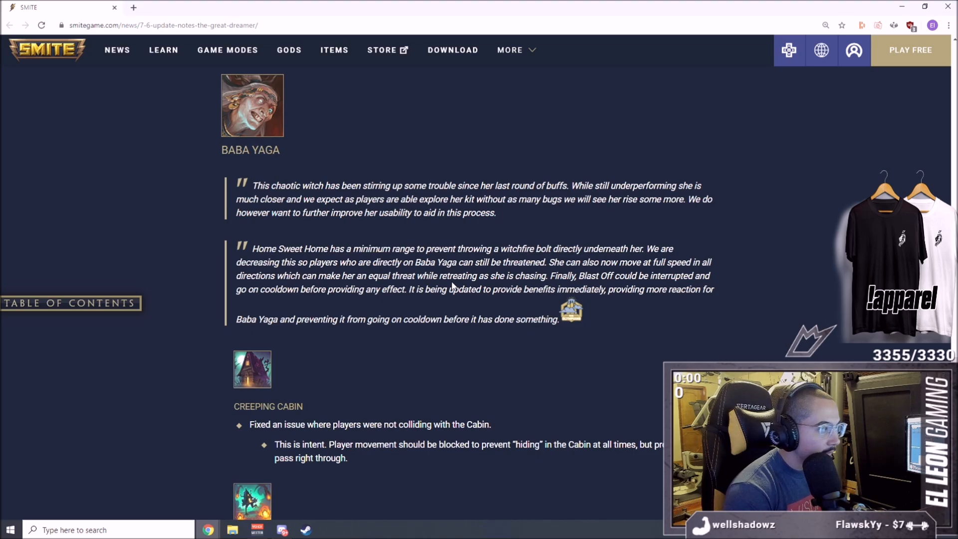
pyautogui.scroll(-3)
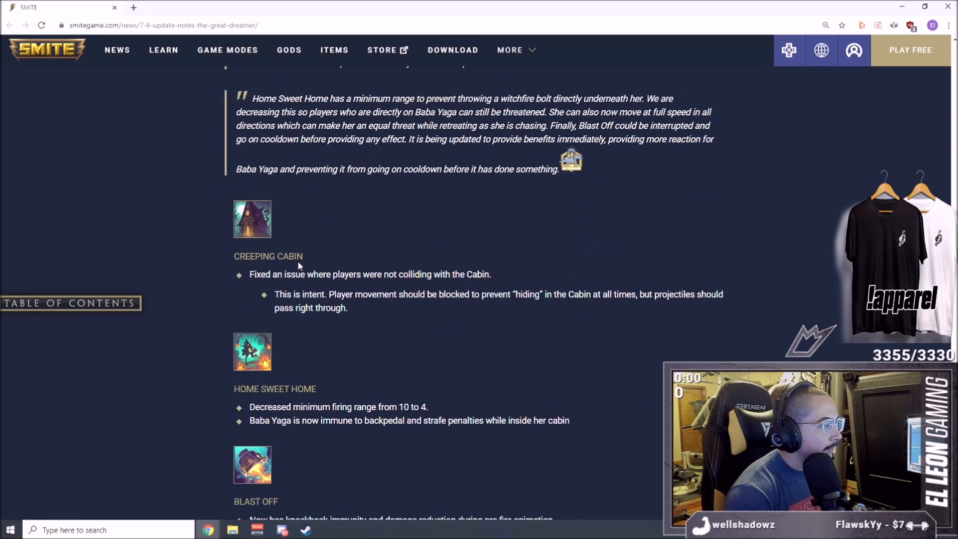
pyautogui.tripleClick(370, 273)
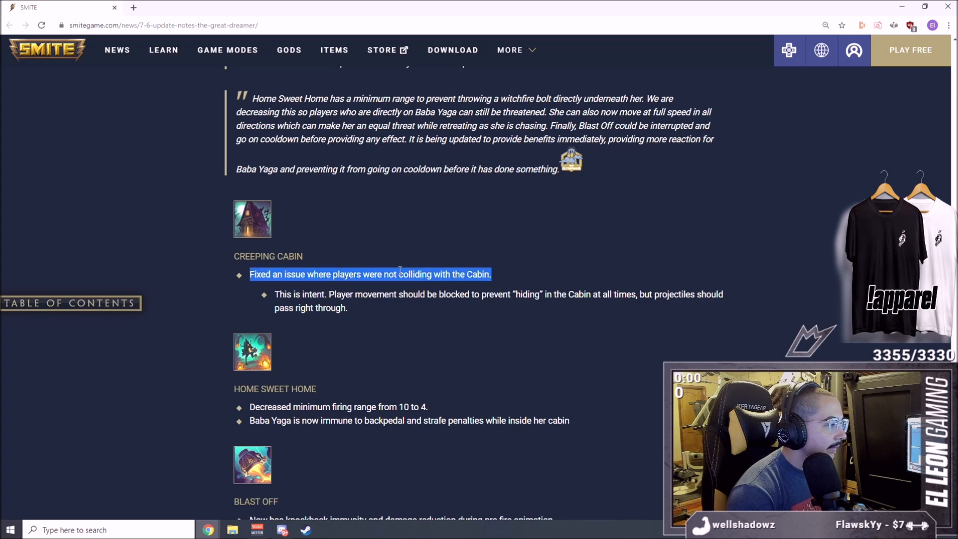
pyautogui.click(339, 293)
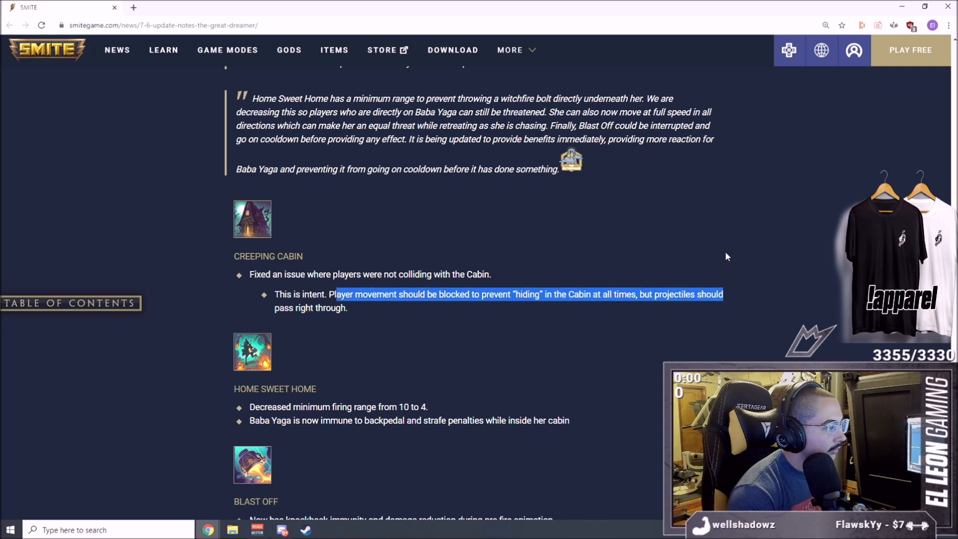
pyautogui.scroll(-3)
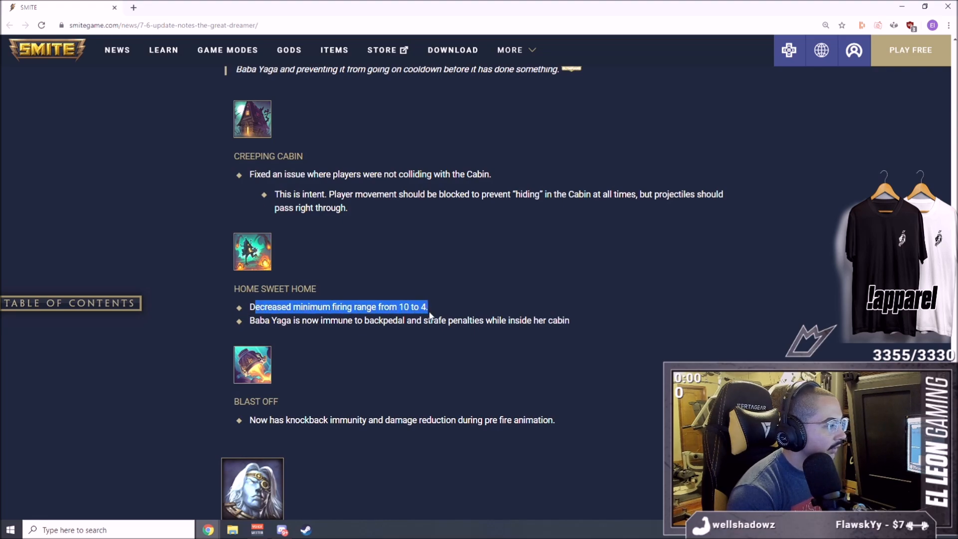
pyautogui.moveTo(372, 459)
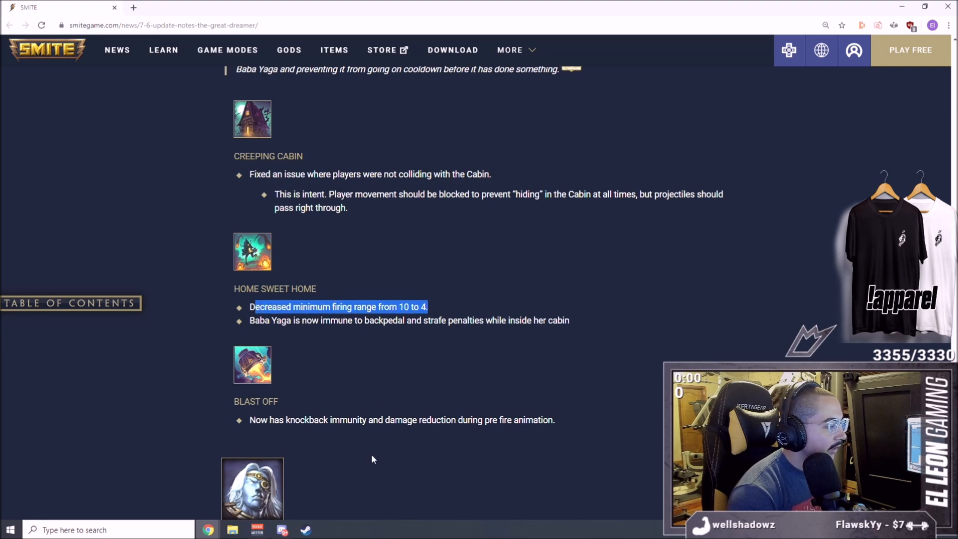
pyautogui.moveTo(308, 347)
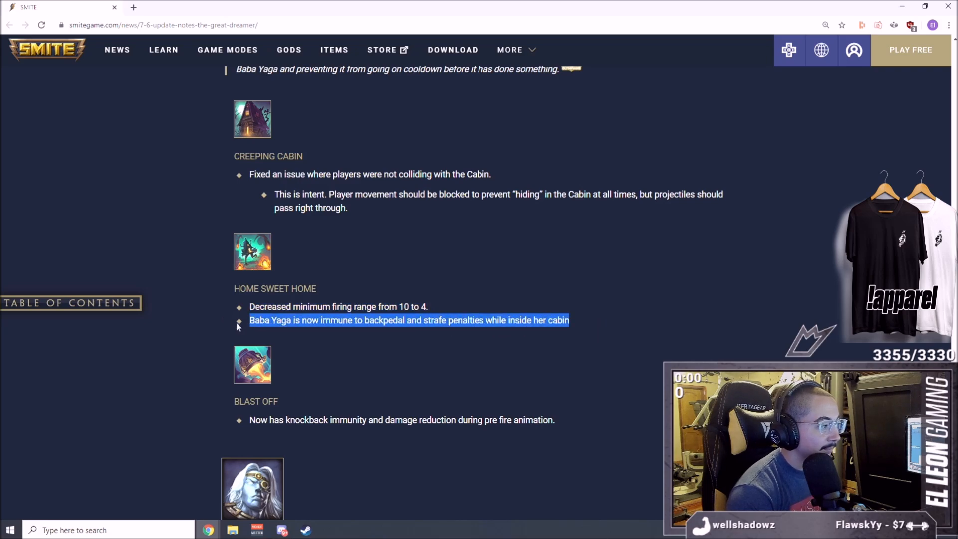
# Step: Read Home Sweet Home and Blast Off's knockback immunity down to the Chronos heading
pyautogui.scroll(-3)
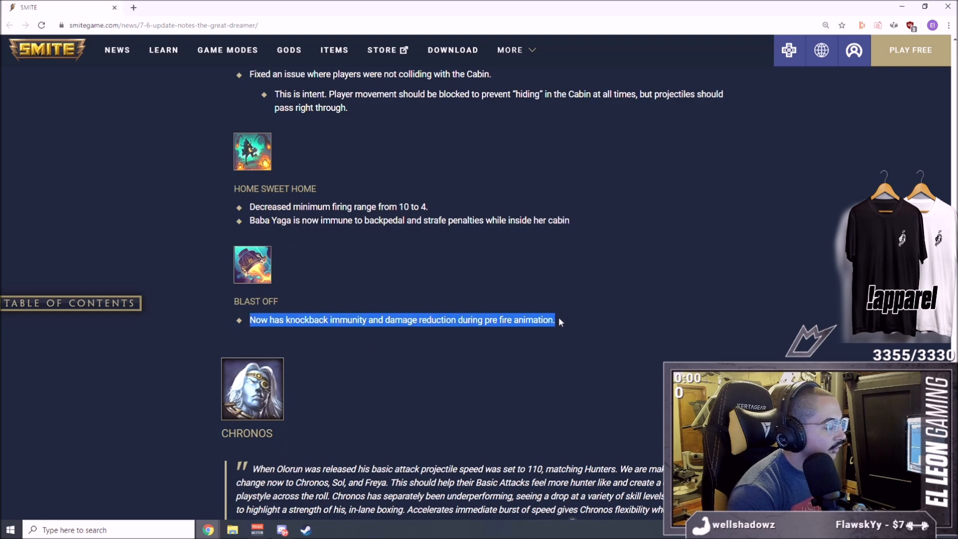
pyautogui.scroll(3)
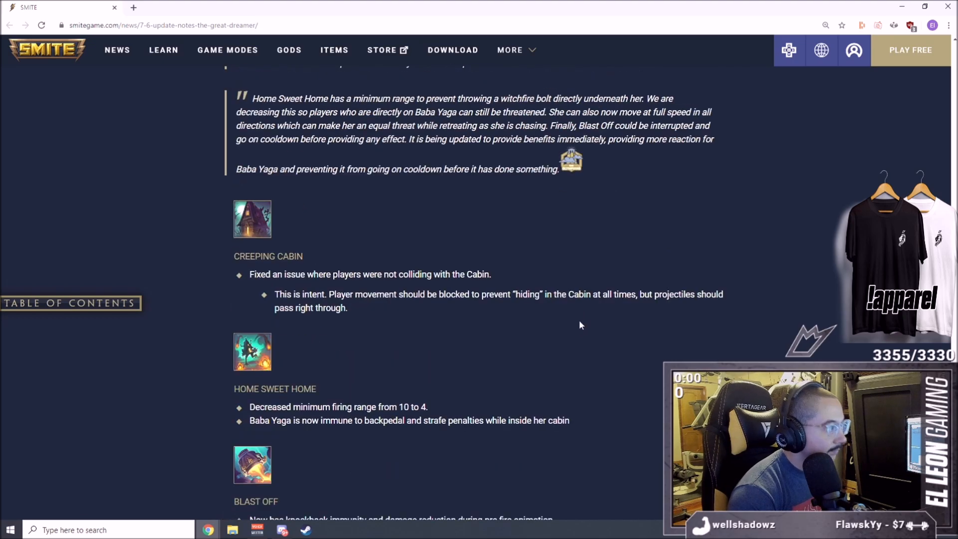
pyautogui.scroll(-3)
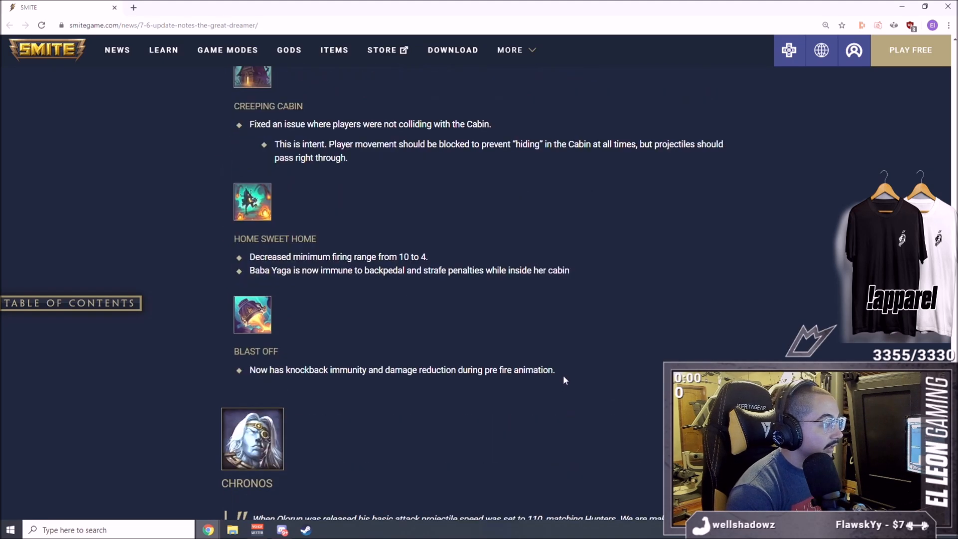
pyautogui.moveTo(578, 362)
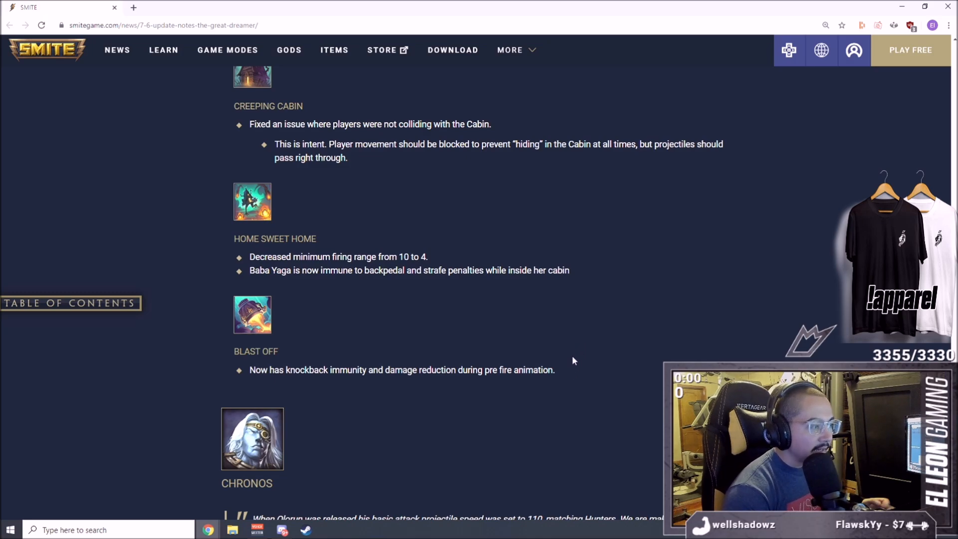
pyautogui.moveTo(554, 398)
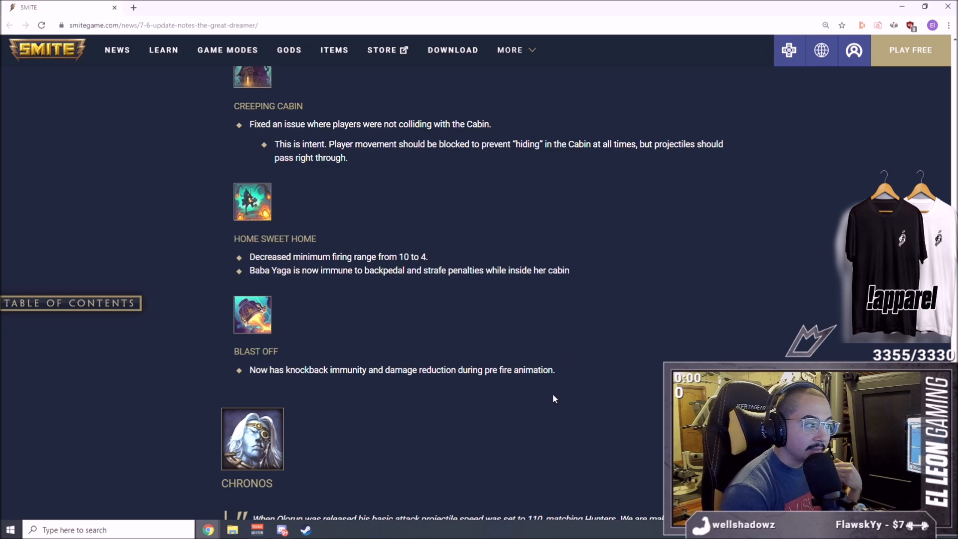
pyautogui.moveTo(540, 338)
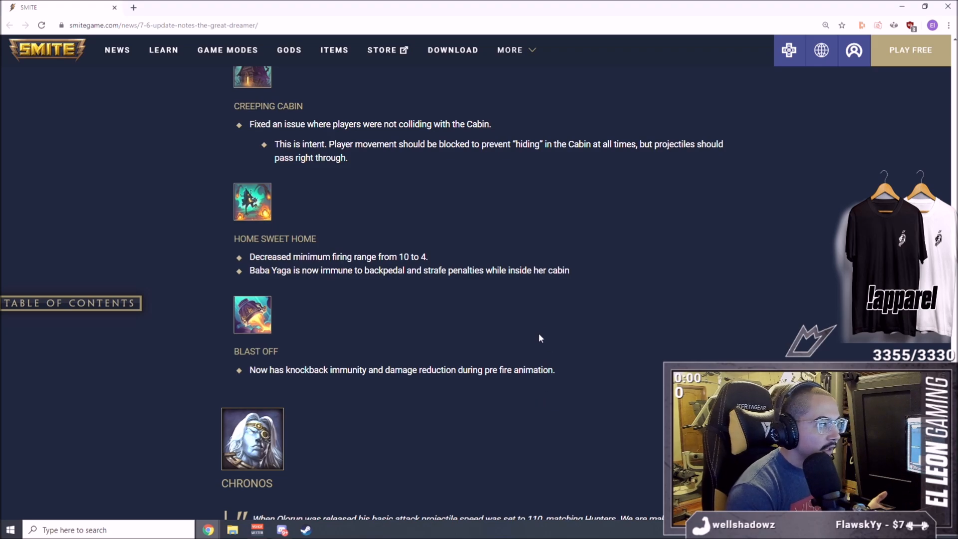
pyautogui.moveTo(520, 301)
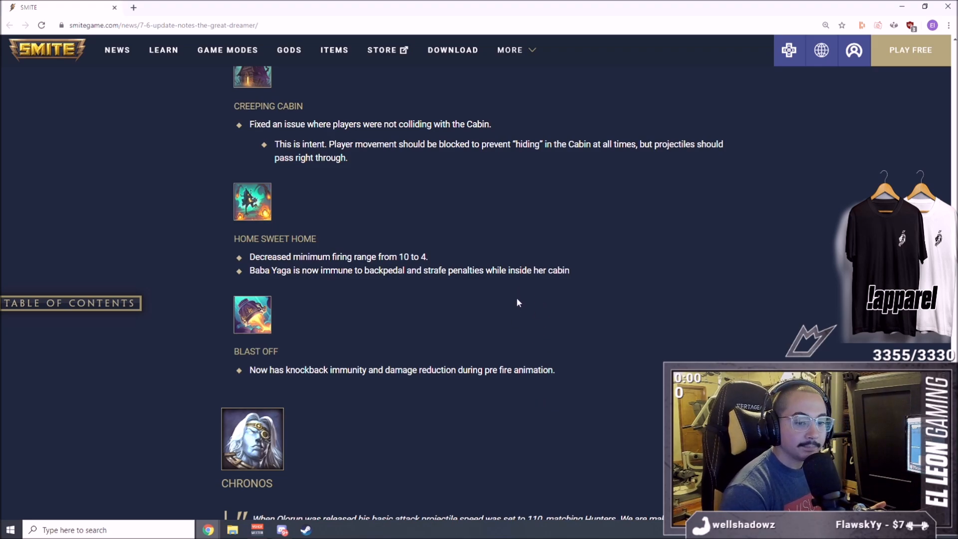
pyautogui.moveTo(550, 336)
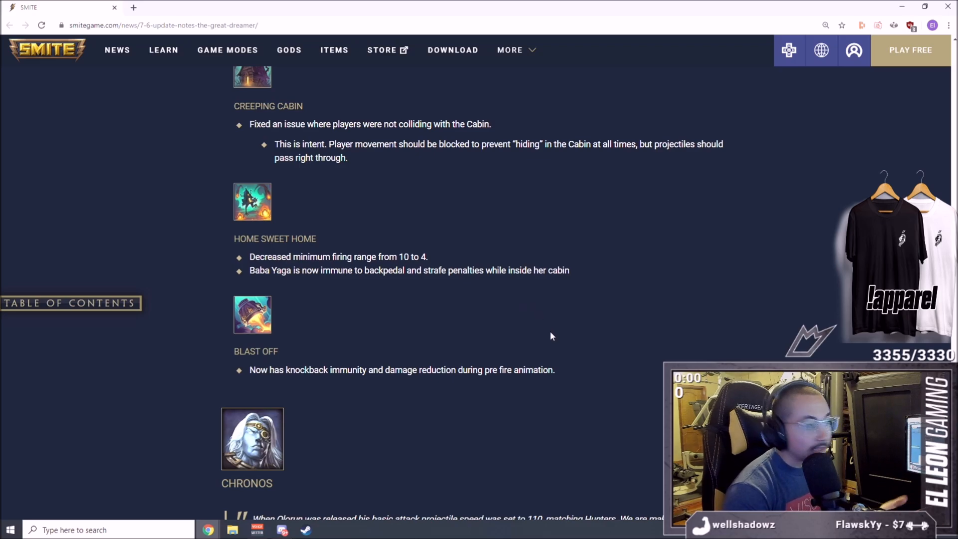
pyautogui.scroll(-3)
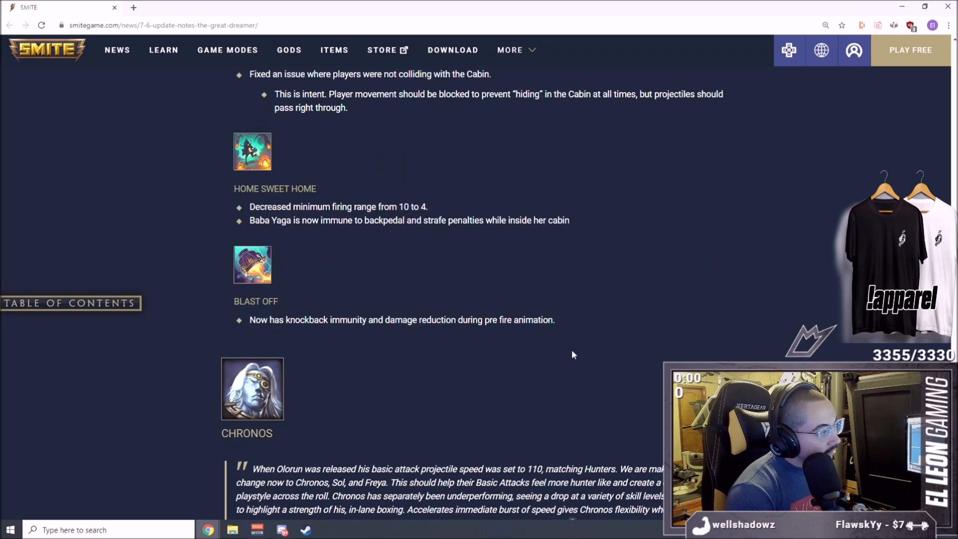
pyautogui.scroll(3)
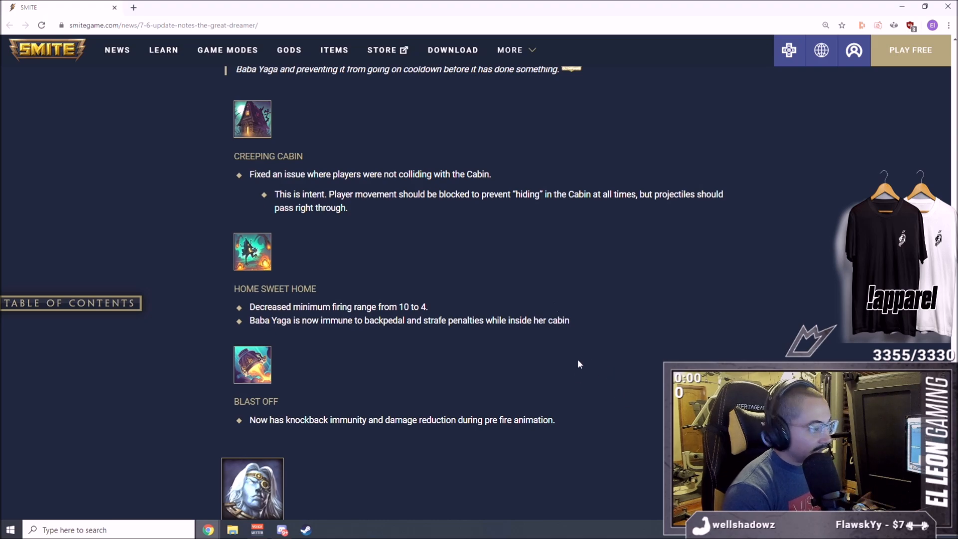
pyautogui.scroll(-3)
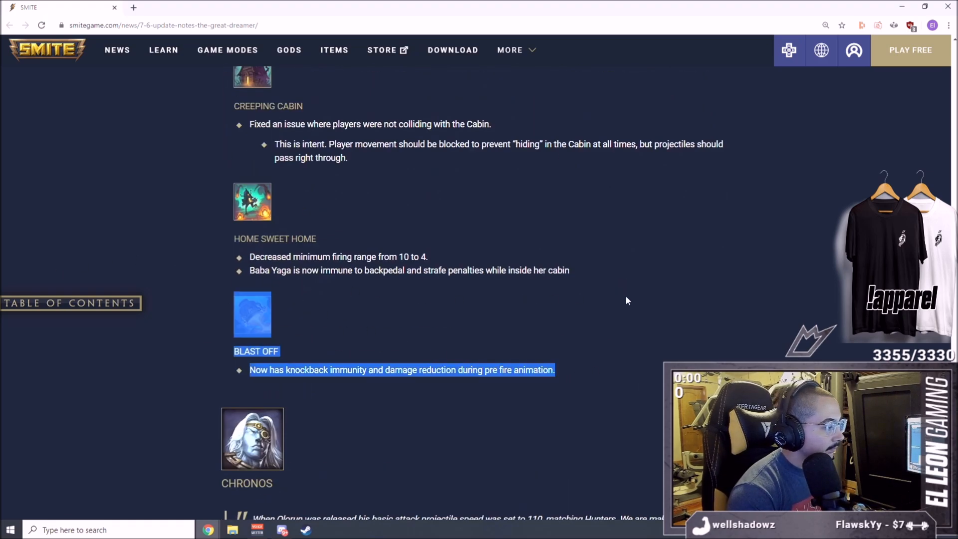
# Step: Scroll through Chronos's notes: basic attack projectile speed 100 to 110 and Accelerate 15% to 20%
pyautogui.scroll(-3)
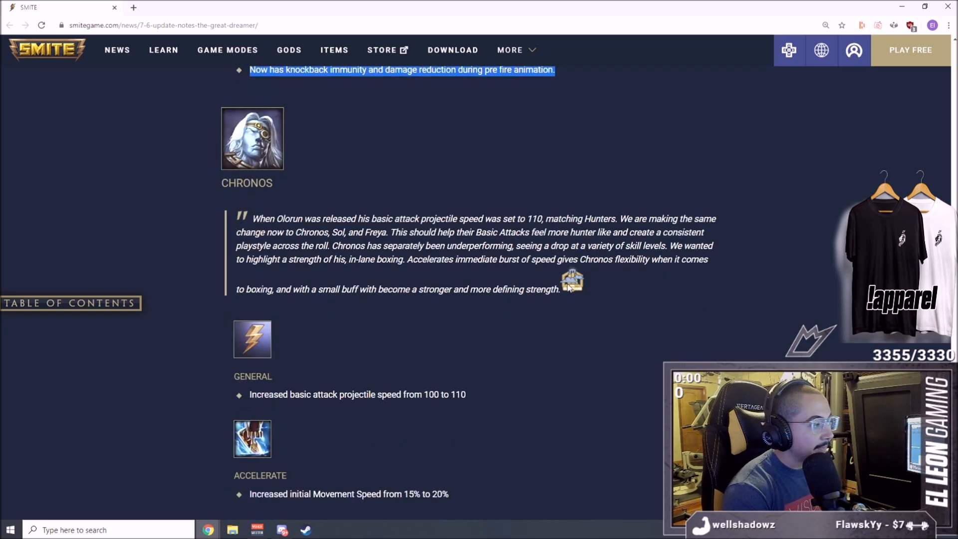
pyautogui.moveTo(587, 370)
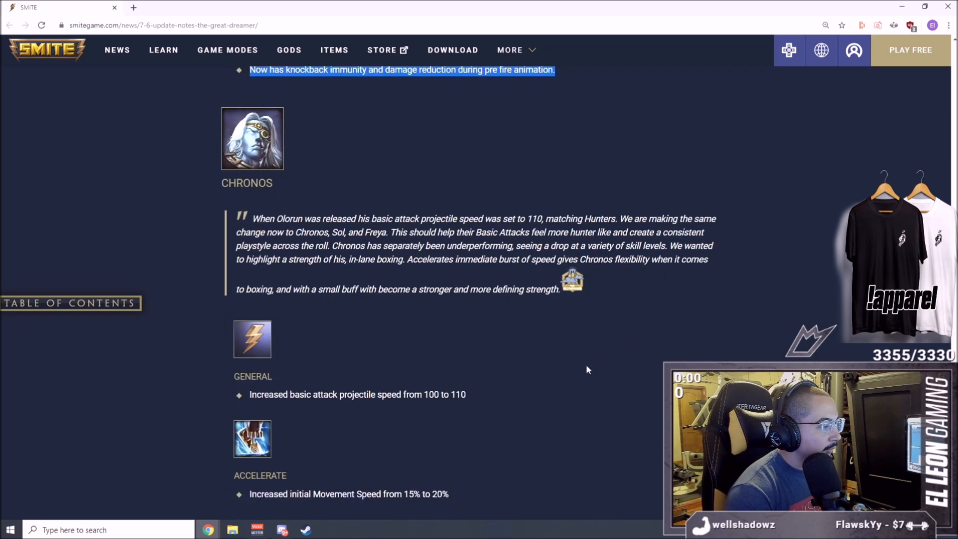
pyautogui.scroll(-3)
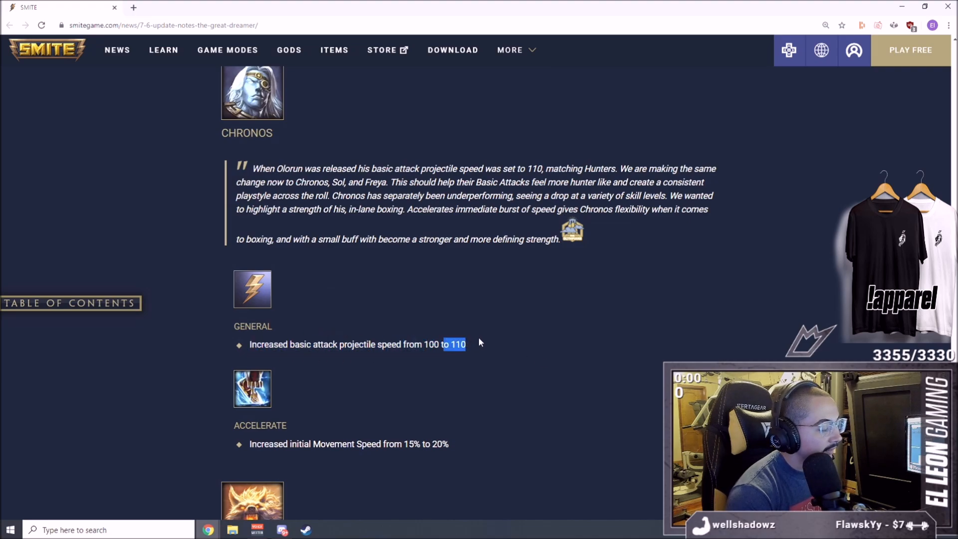
pyautogui.scroll(-3)
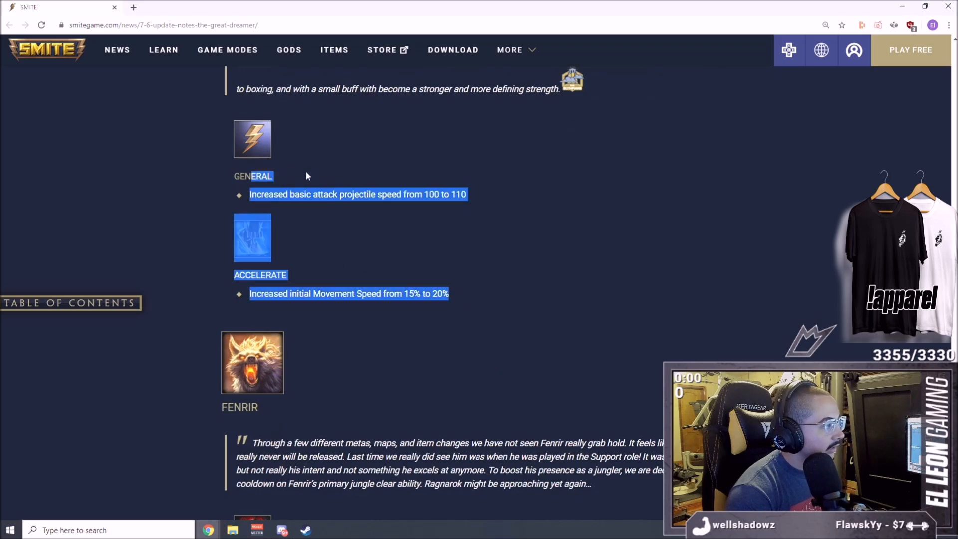
pyautogui.scroll(3)
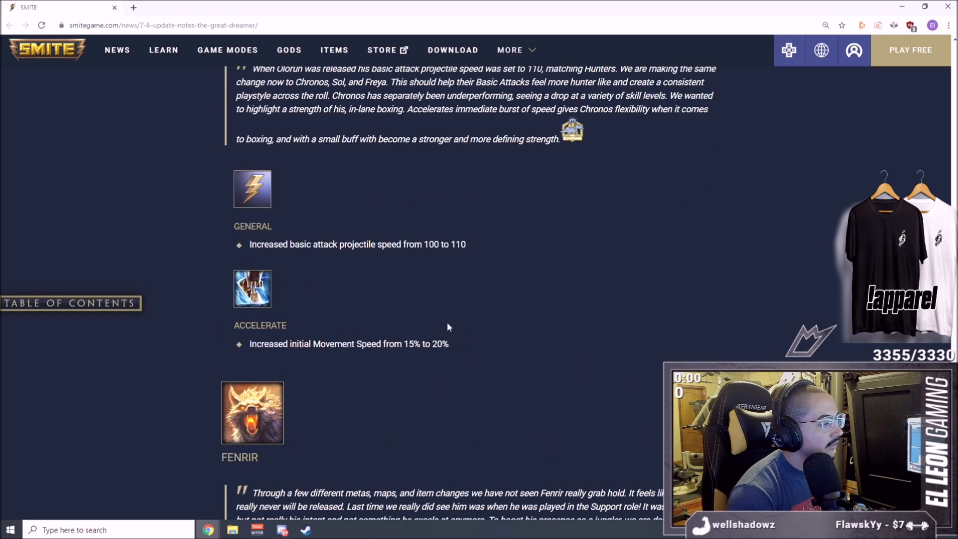
pyautogui.scroll(3)
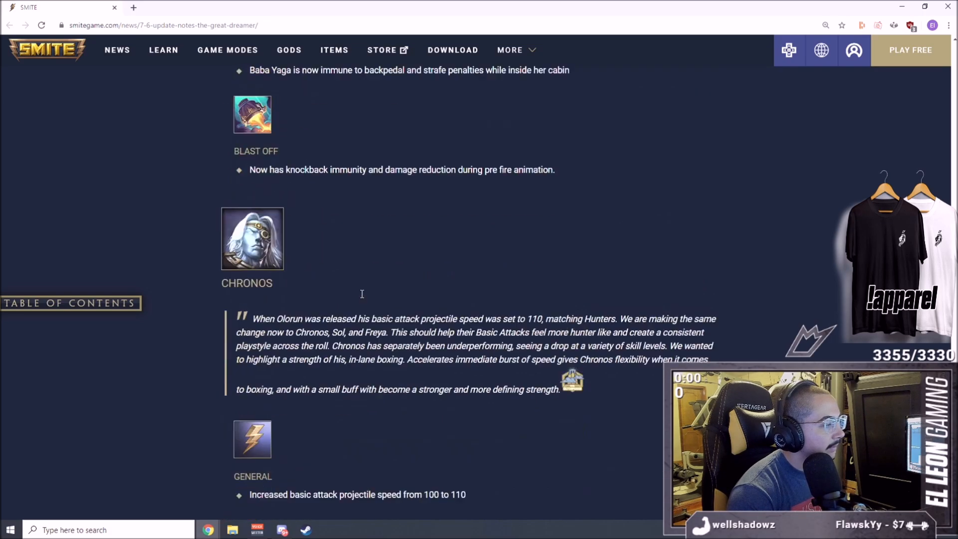
pyautogui.scroll(-3)
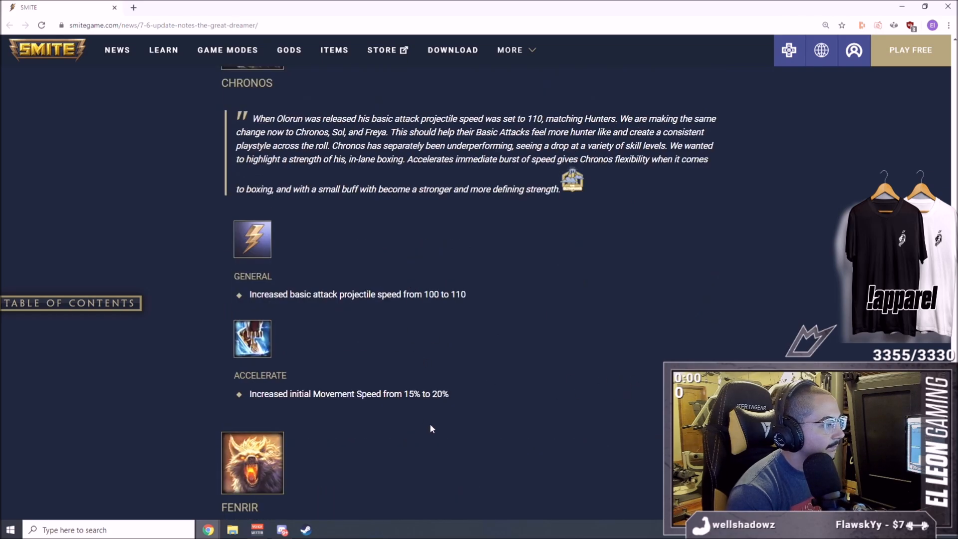
# Step: Scroll to Fenrir's entry showing Brutalize's cooldown cut from 14s to 12s
pyautogui.scroll(-3)
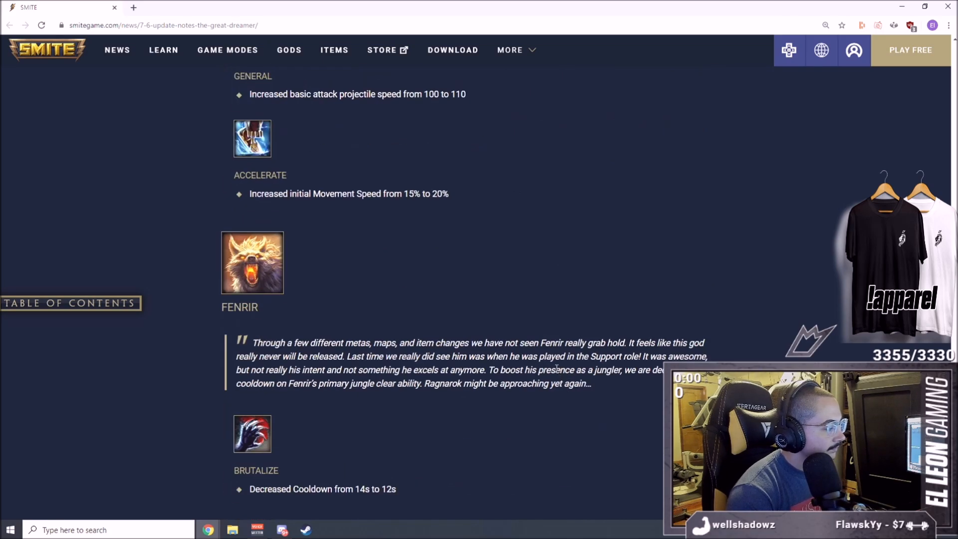
pyautogui.scroll(-3)
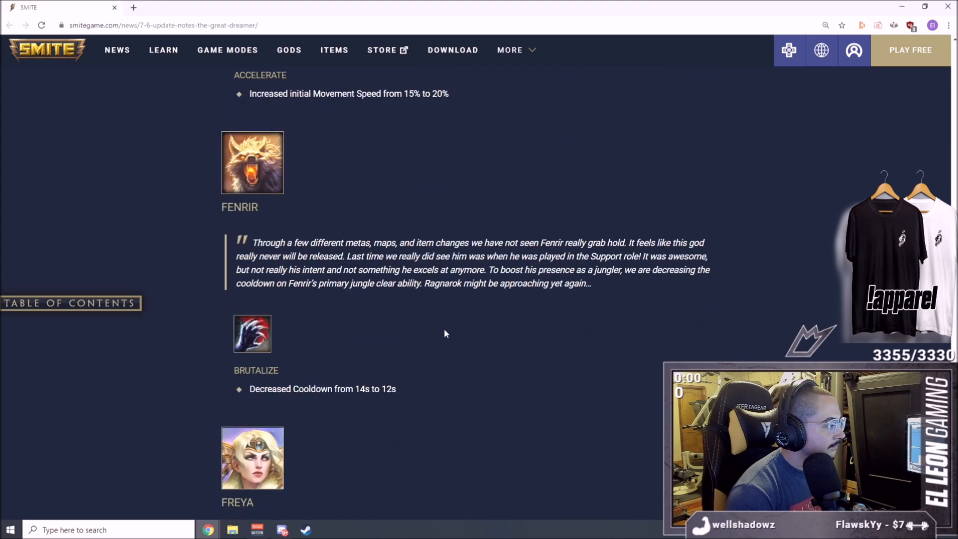
pyautogui.moveTo(517, 334)
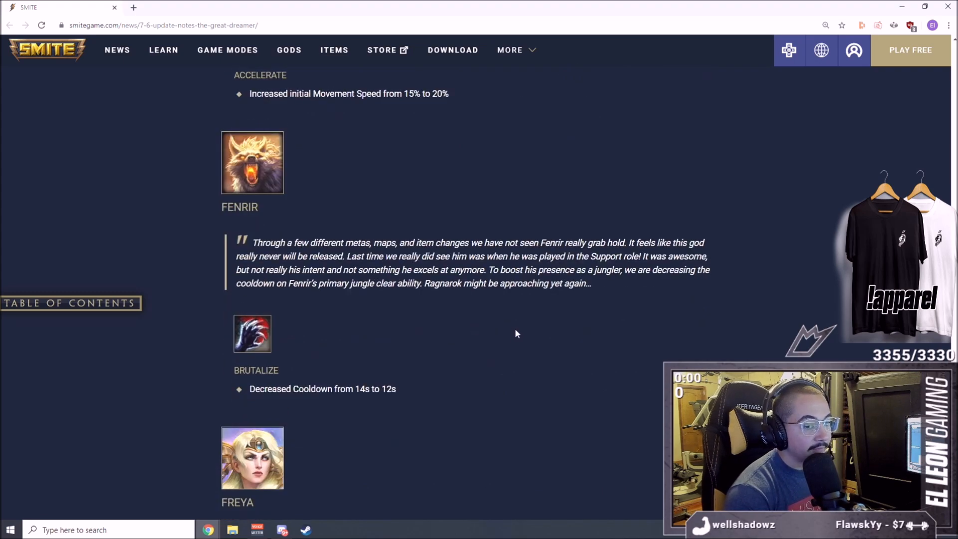
pyautogui.moveTo(511, 359)
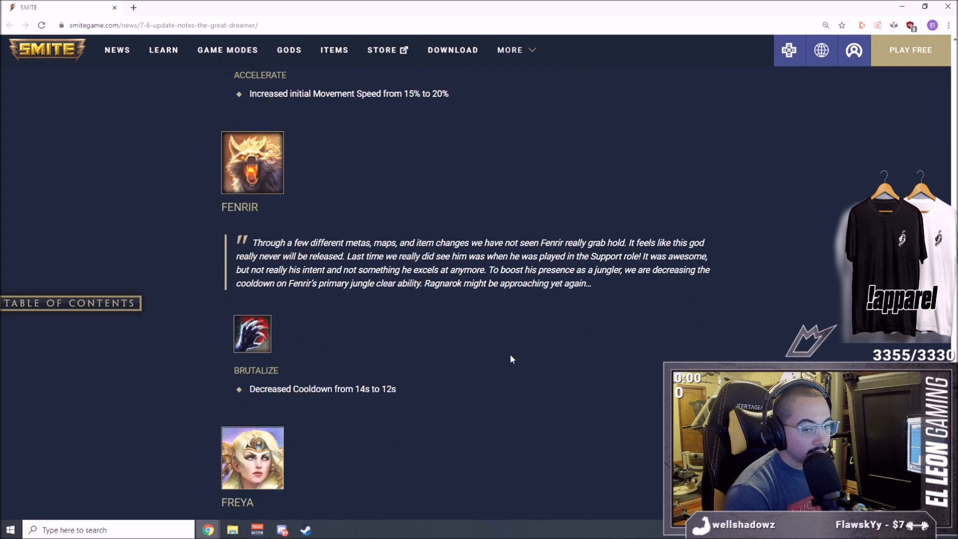
pyautogui.moveTo(386, 373)
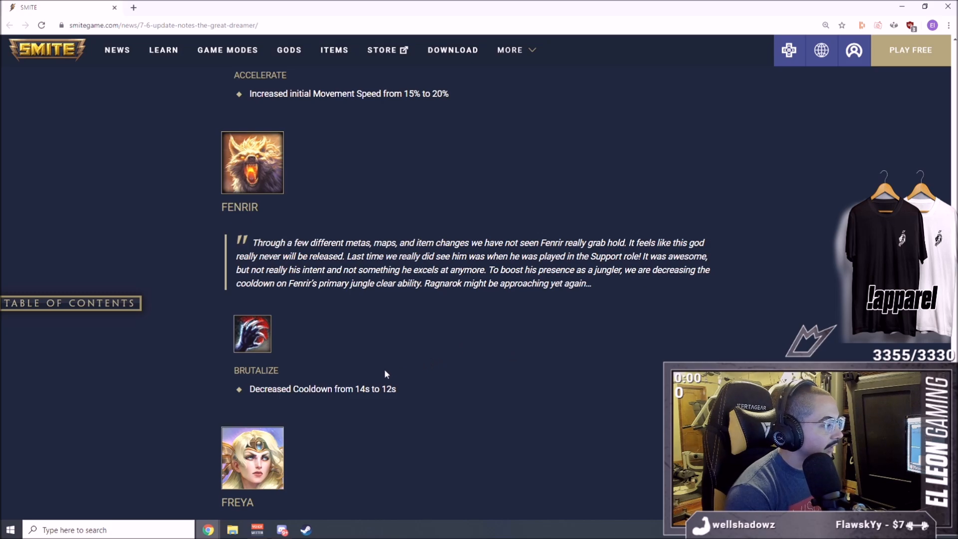
pyautogui.moveTo(382, 355)
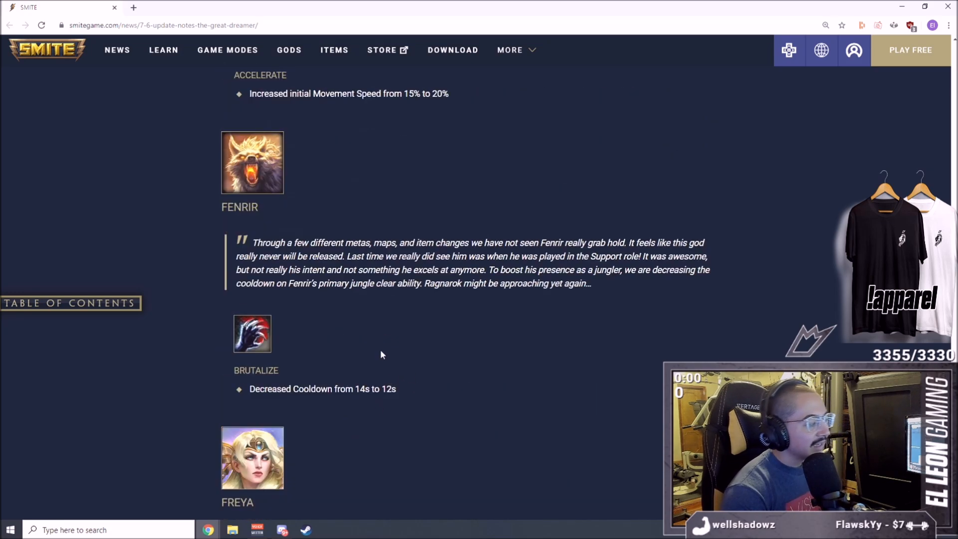
pyautogui.moveTo(442, 353)
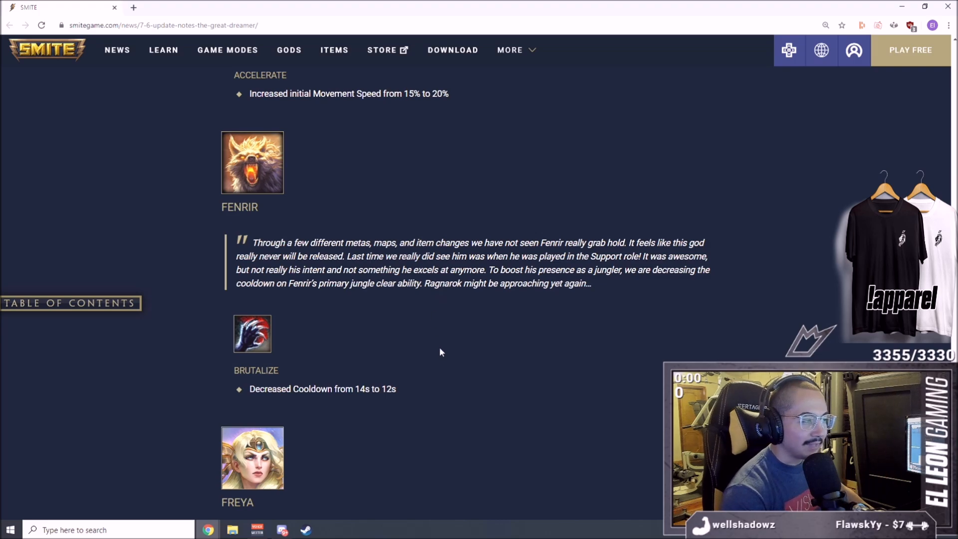
# Step: Scroll to Freya's entry showing basic attack projectile speed raised from 100 to 110
pyautogui.scroll(-3)
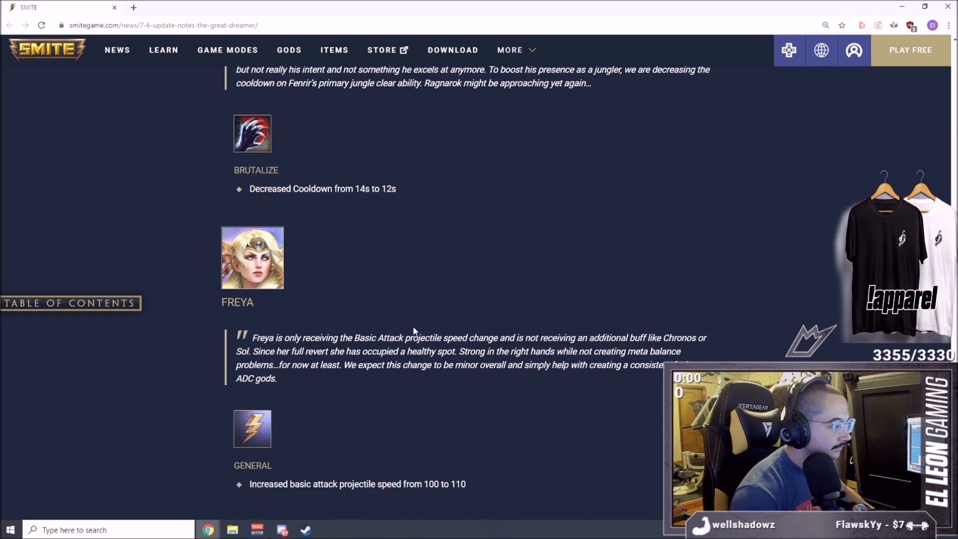
pyautogui.scroll(-3)
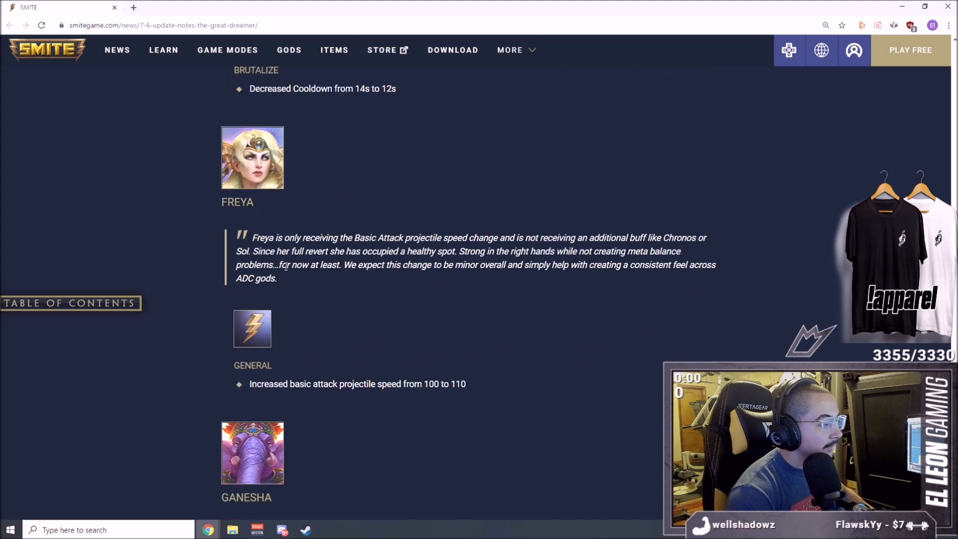
pyautogui.moveTo(420, 362)
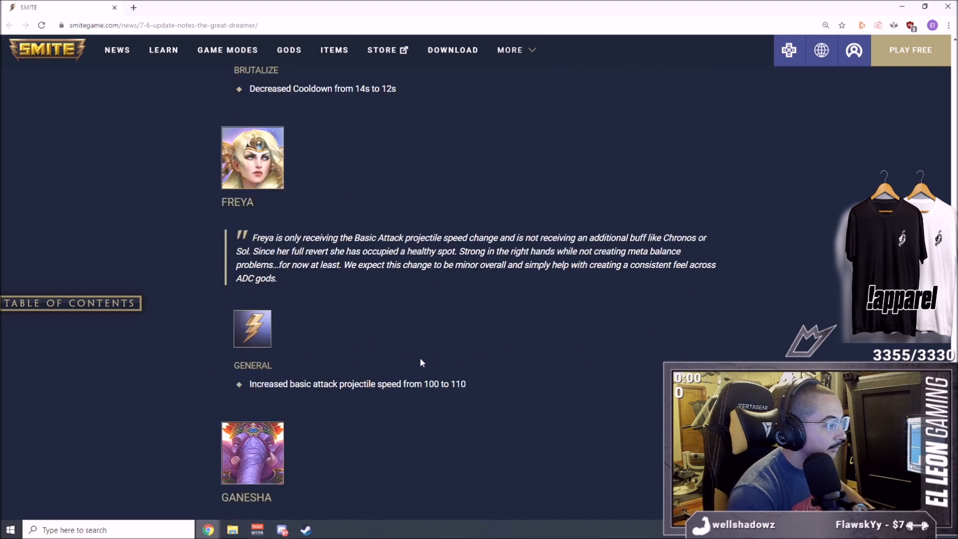
pyautogui.scroll(-3)
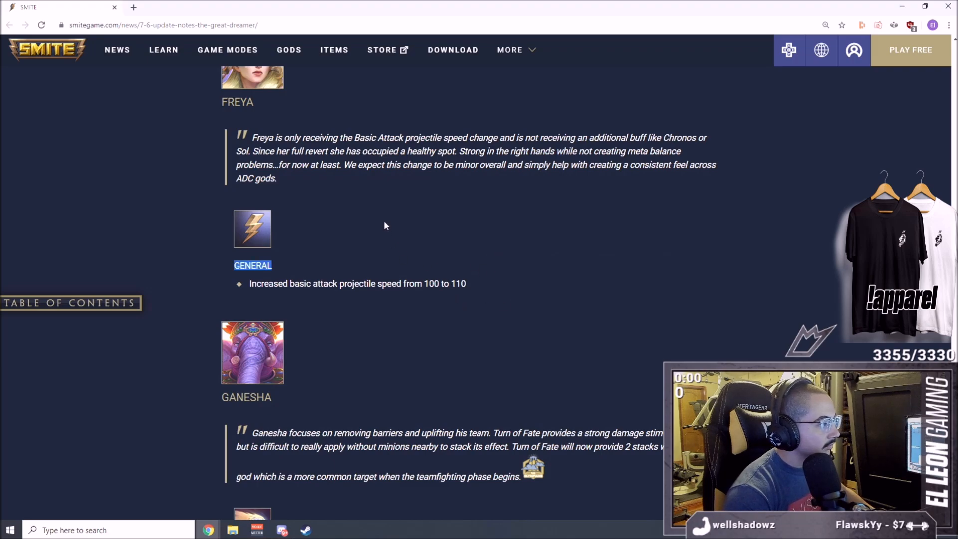
pyautogui.moveTo(370, 281)
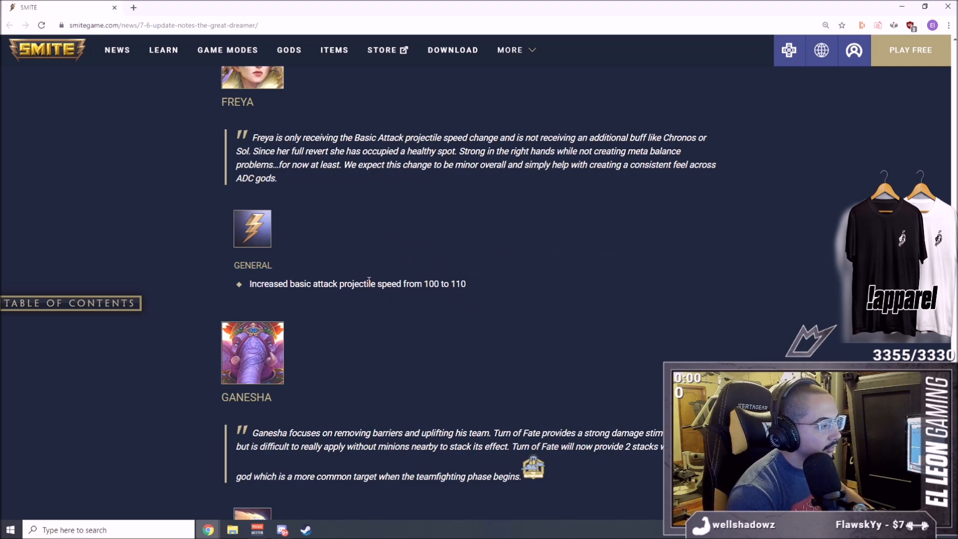
pyautogui.moveTo(329, 258)
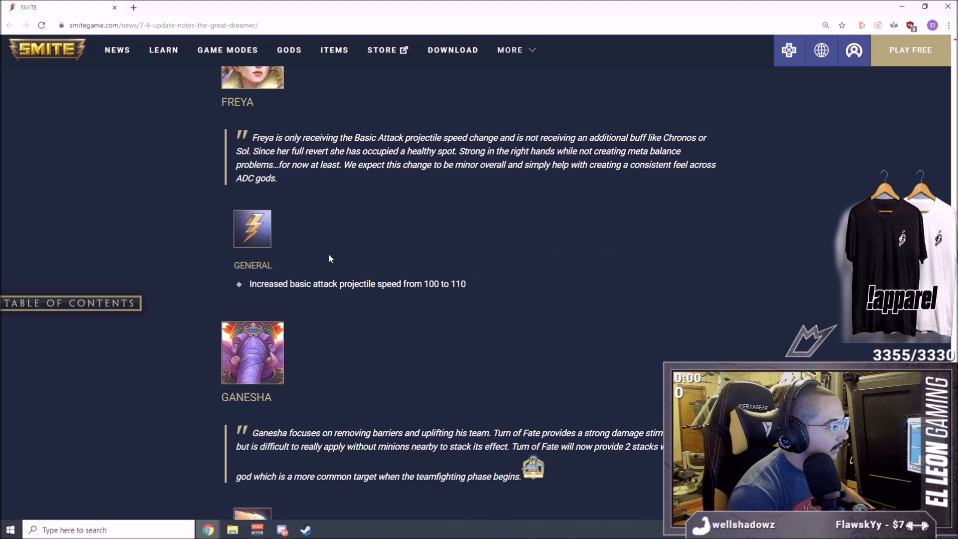
# Step: Scroll past Ganesha's Turn of Fate change to Guan Yu's two Painless changes
pyautogui.scroll(-3)
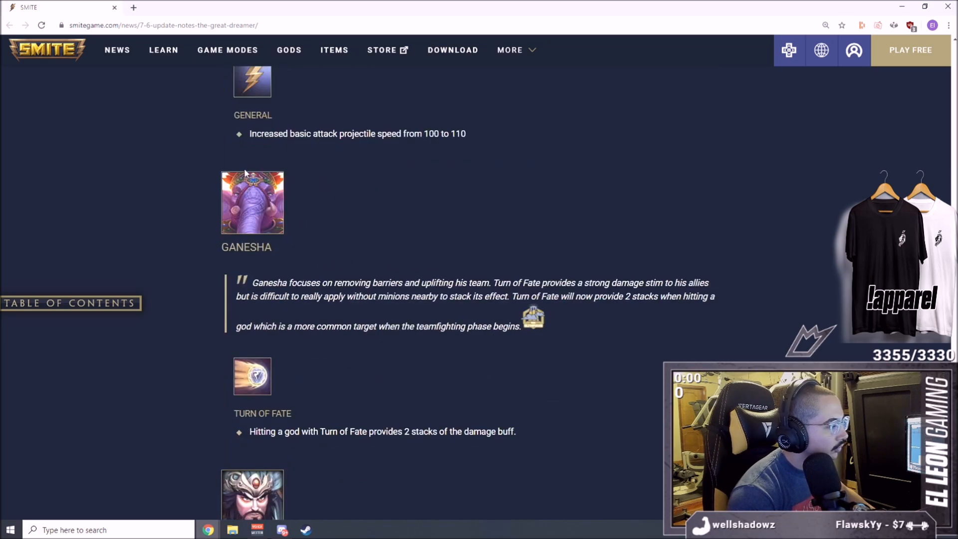
pyautogui.moveTo(262, 165)
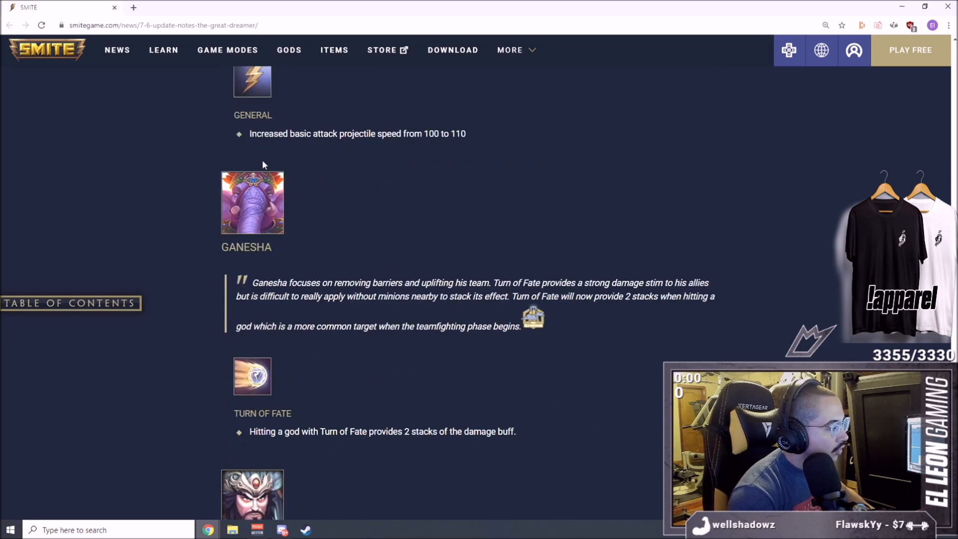
pyautogui.scroll(-3)
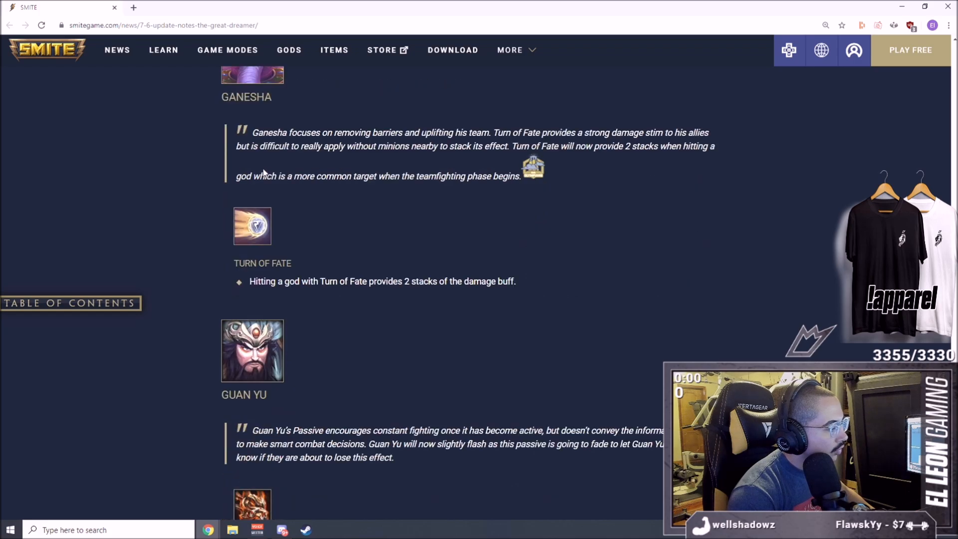
pyautogui.scroll(3)
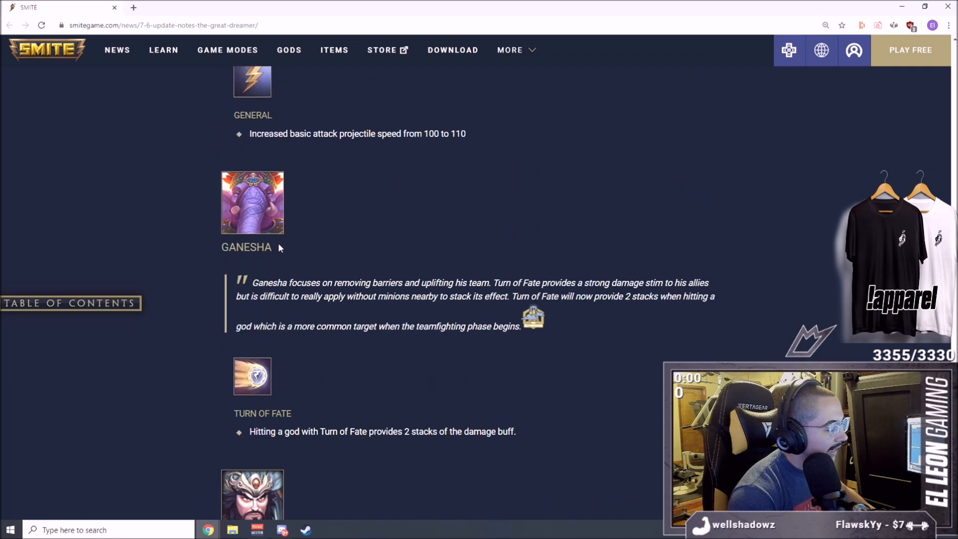
pyautogui.scroll(-3)
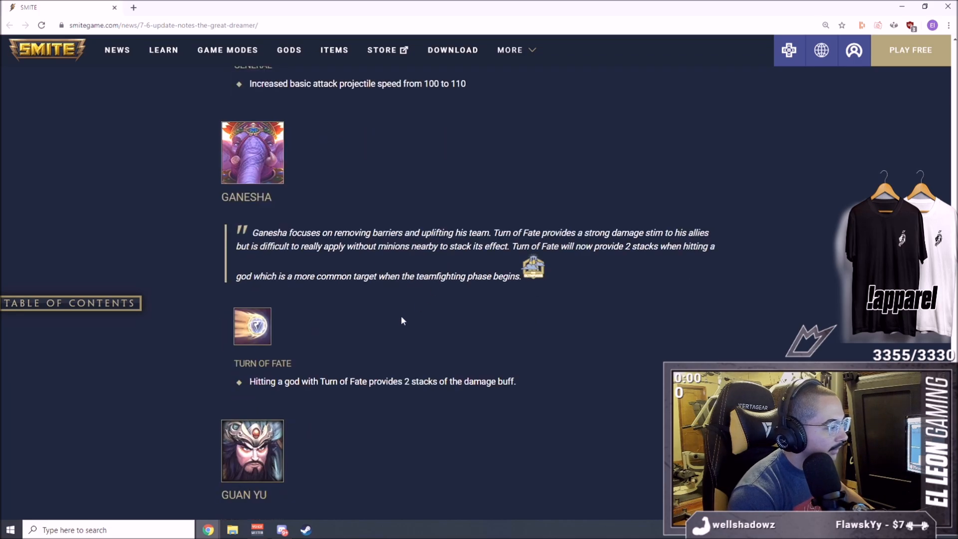
pyautogui.moveTo(540, 364)
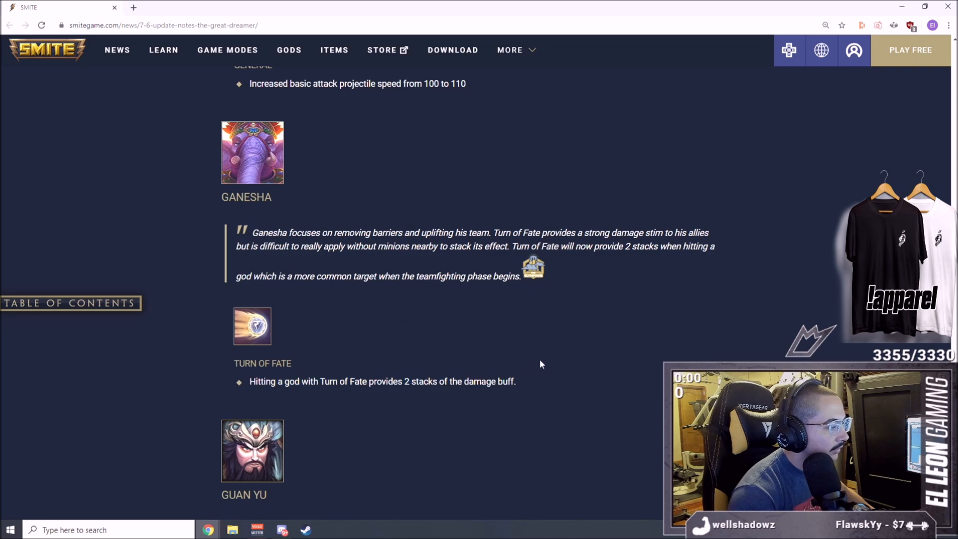
pyautogui.moveTo(533, 366)
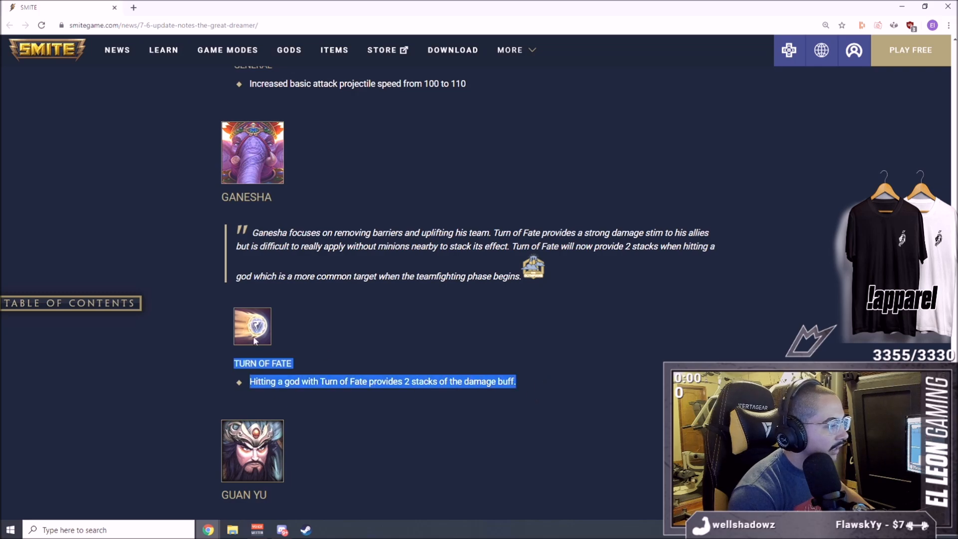
pyautogui.scroll(-3)
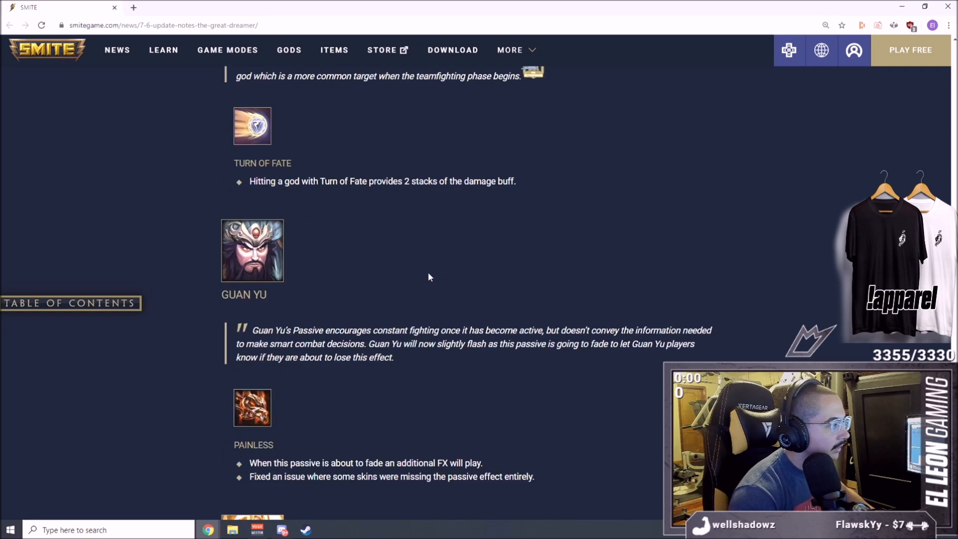
pyautogui.scroll(-3)
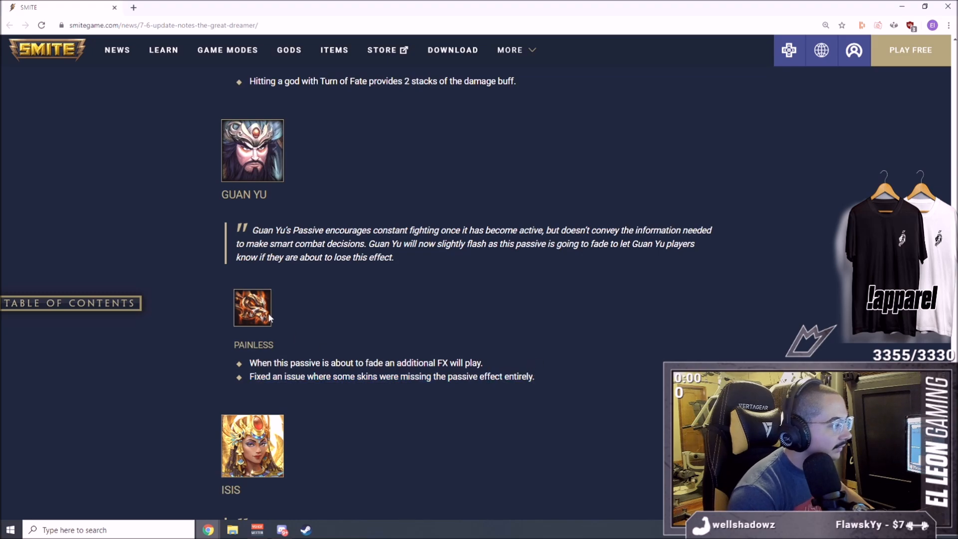
# Step: Scroll past Isis's Wing Gust damage increase to Nemesis's Scales of Fate changes
pyautogui.scroll(-3)
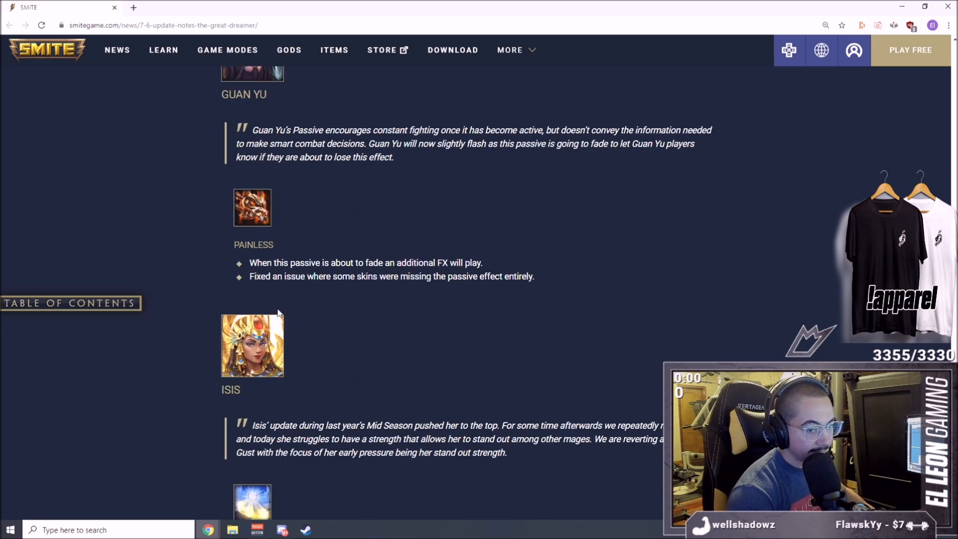
pyautogui.scroll(-3)
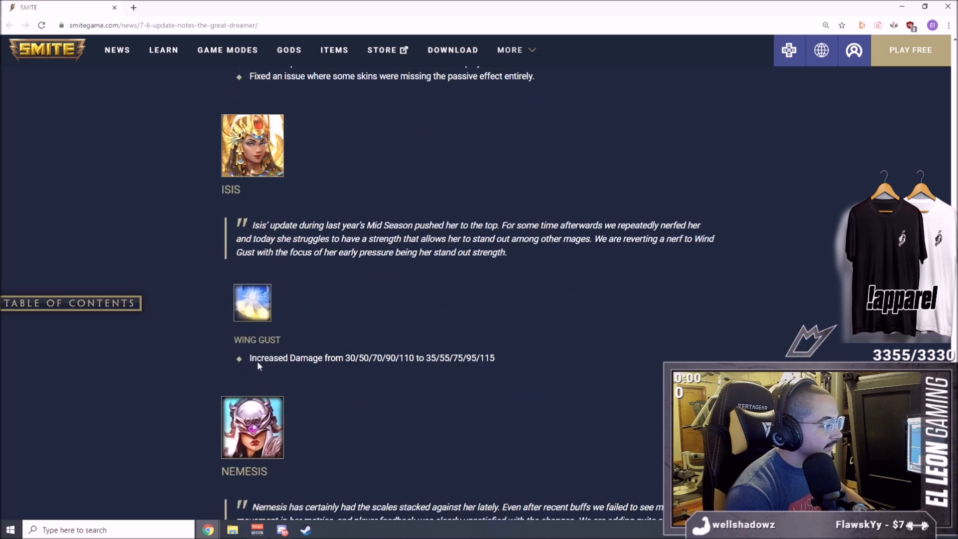
pyautogui.scroll(-3)
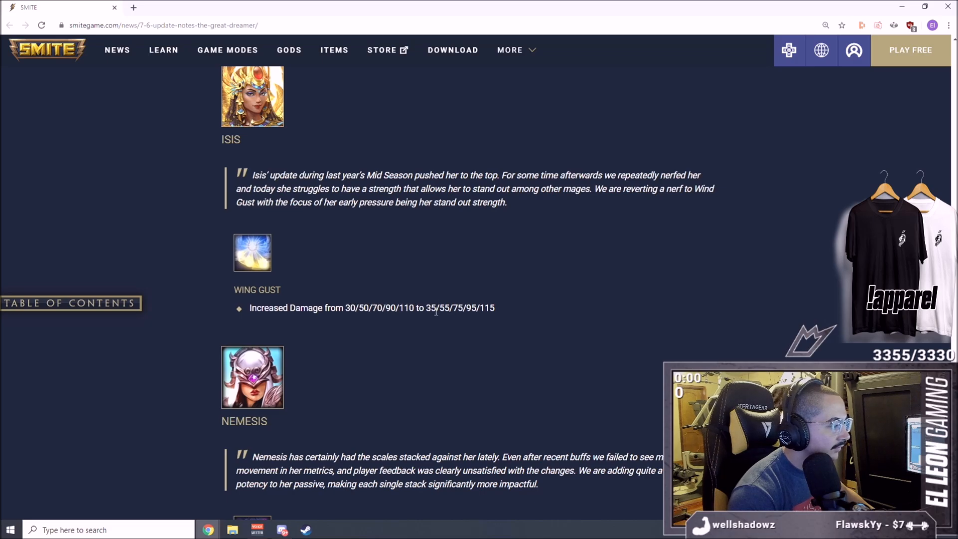
pyautogui.scroll(-3)
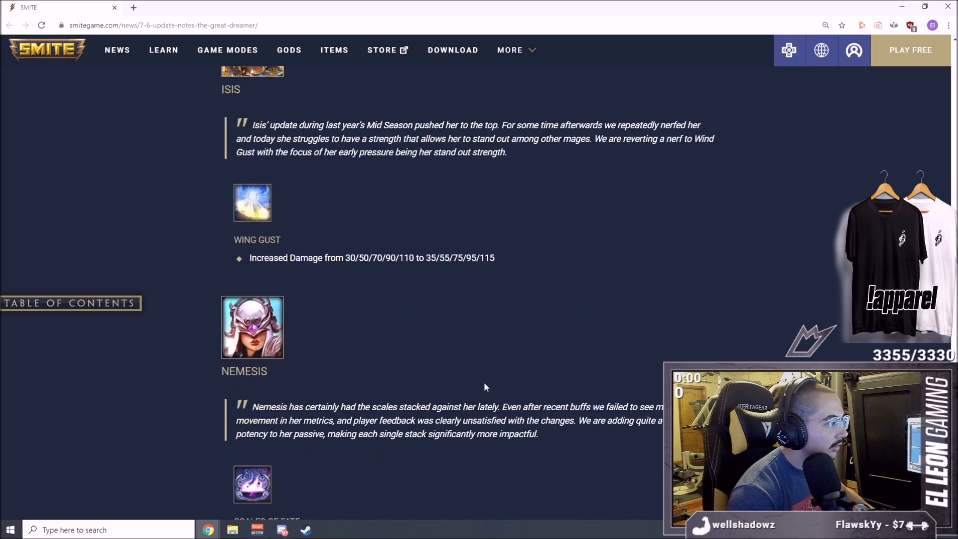
pyautogui.moveTo(498, 328)
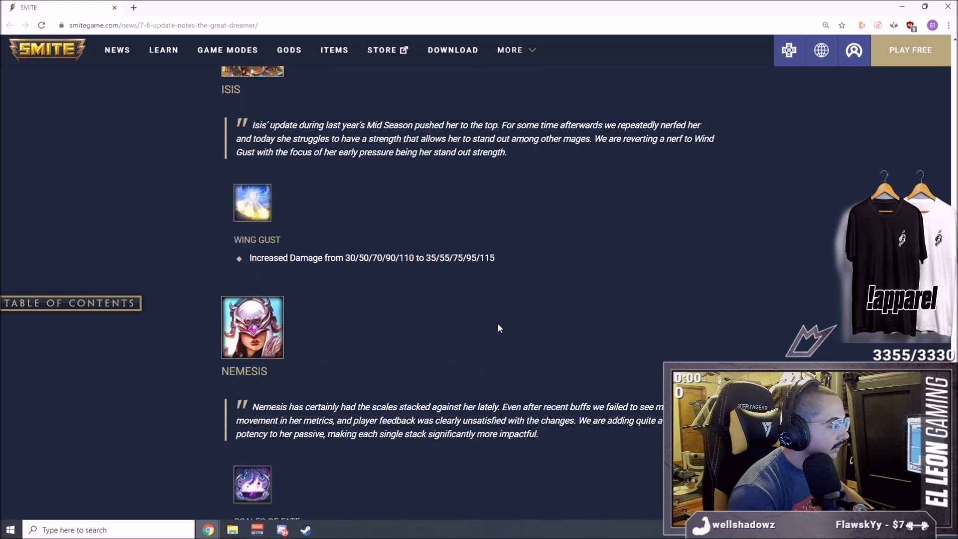
pyautogui.moveTo(497, 299)
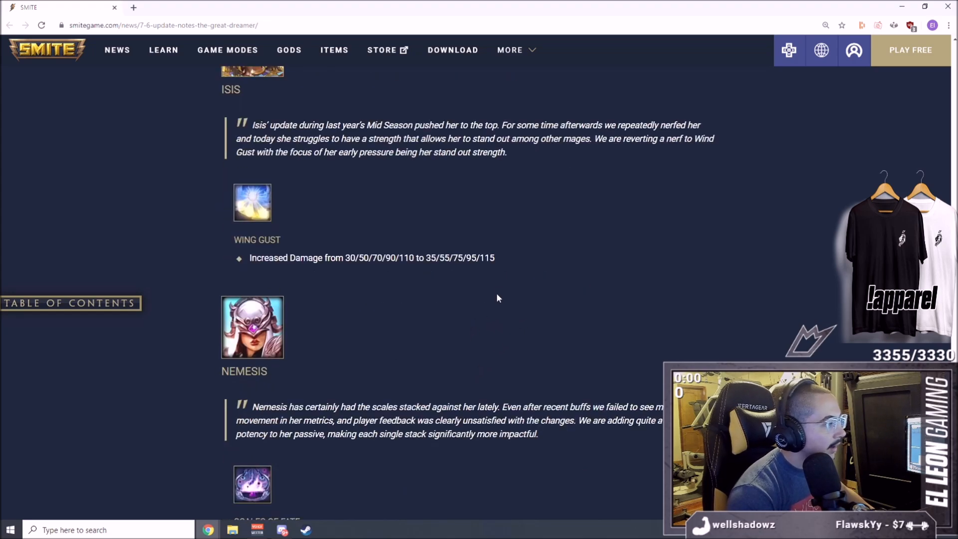
pyautogui.scroll(3)
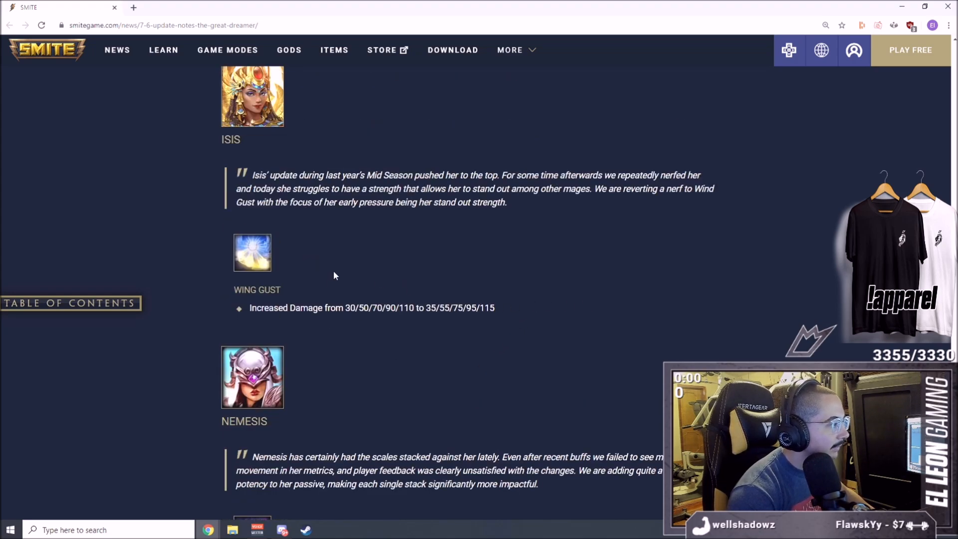
pyautogui.moveTo(532, 335)
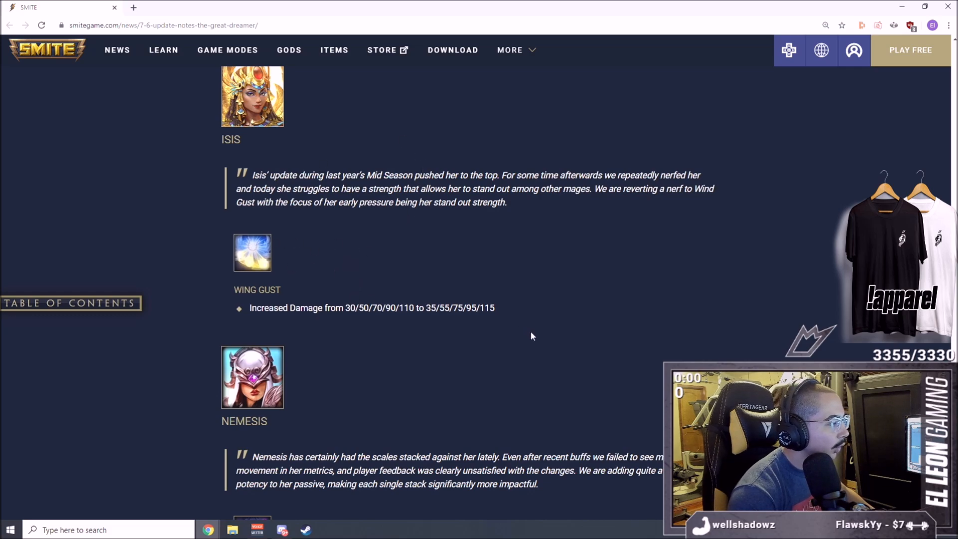
pyautogui.moveTo(743, 229)
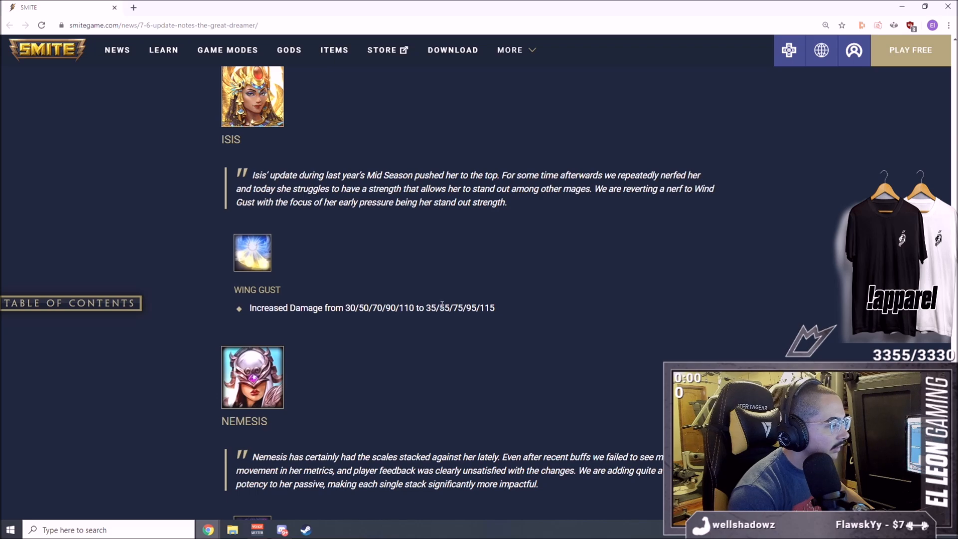
pyautogui.scroll(-3)
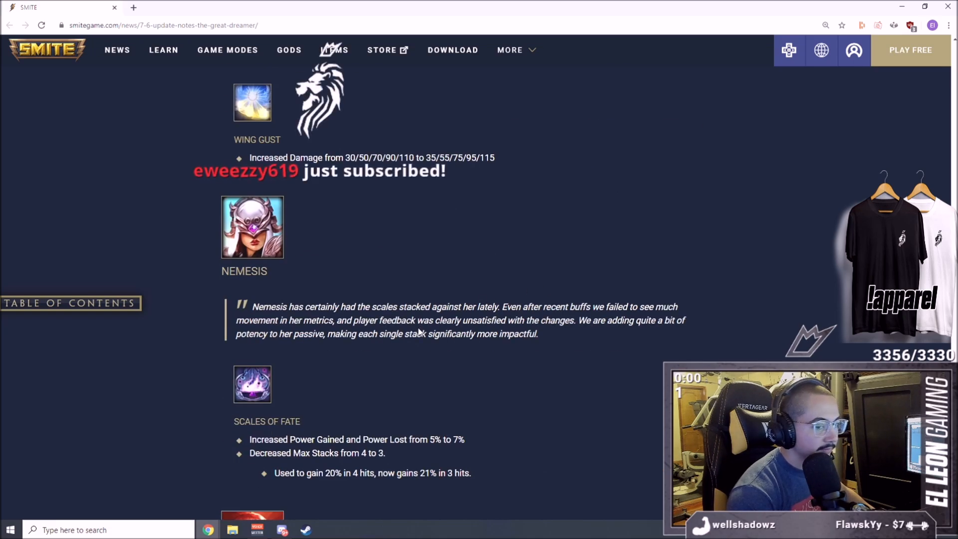
# Step: Read Nemesis's Scales of Fate changes: power 5% to 7%, max stacks 4 to 3
pyautogui.scroll(-3)
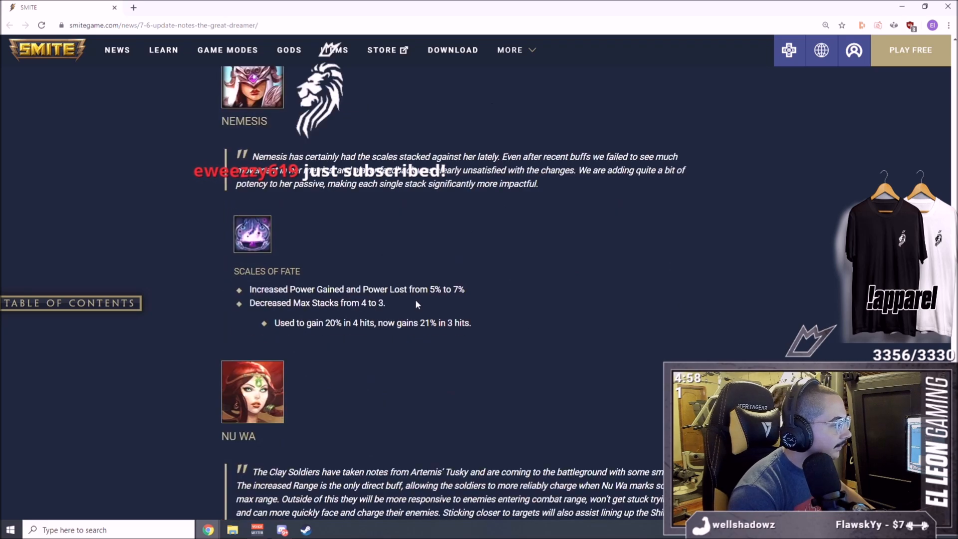
pyautogui.scroll(3)
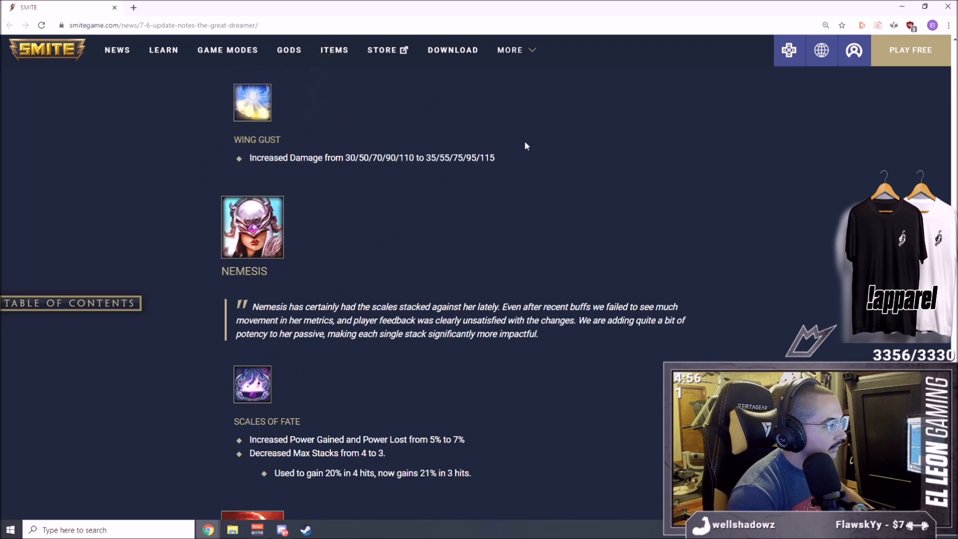
pyautogui.scroll(-3)
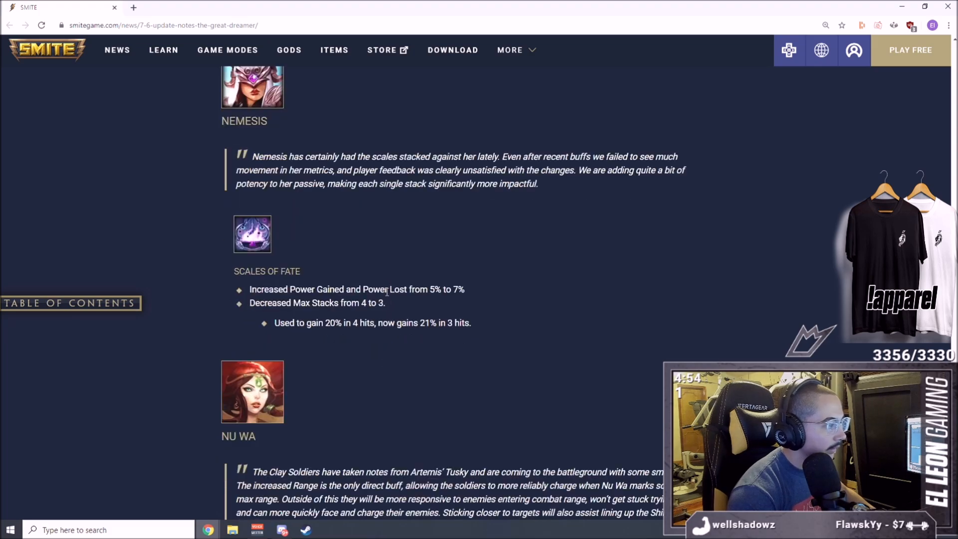
pyautogui.moveTo(423, 282)
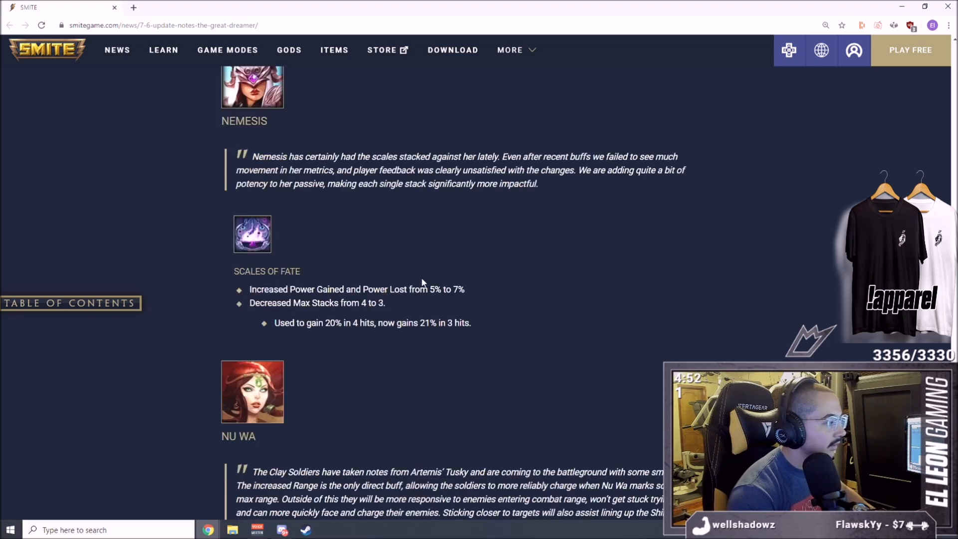
pyautogui.moveTo(455, 304)
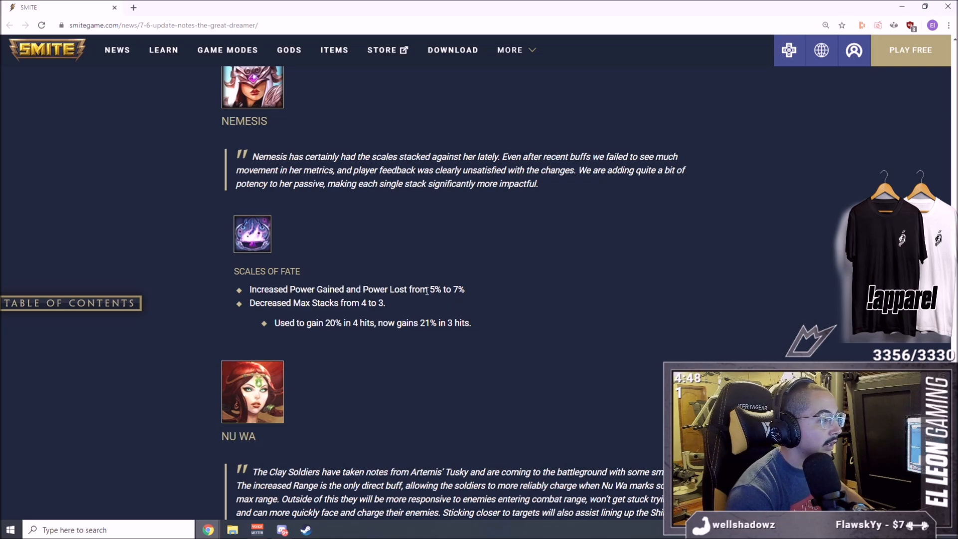
pyautogui.moveTo(238, 253)
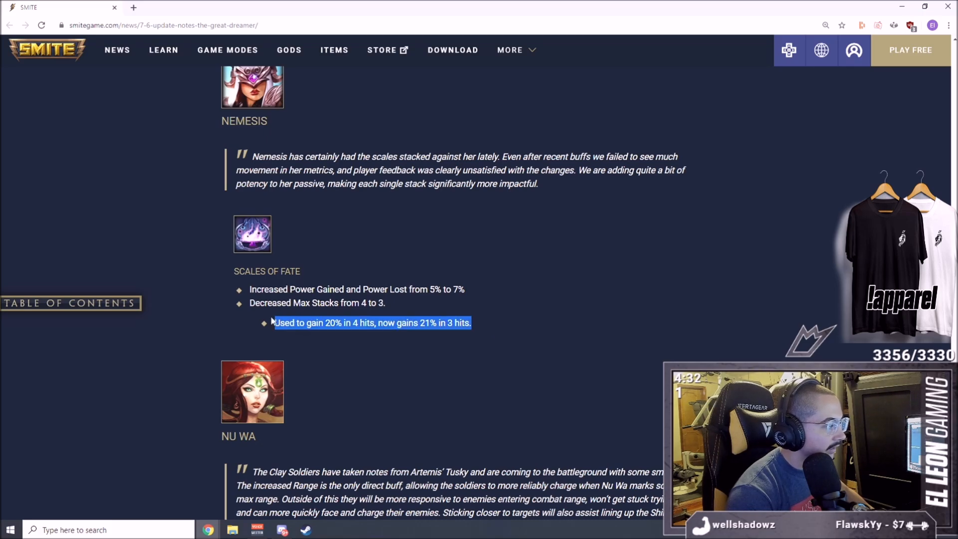
# Step: Scroll through Nu Wa's Clay Soldiers bullets, including charge range raised from 25 to 30
pyautogui.scroll(-3)
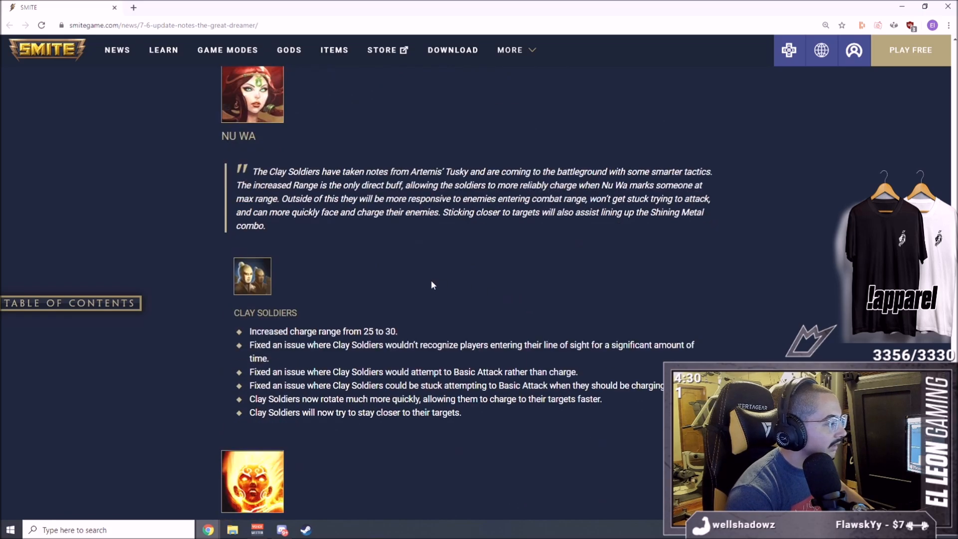
pyautogui.moveTo(426, 322)
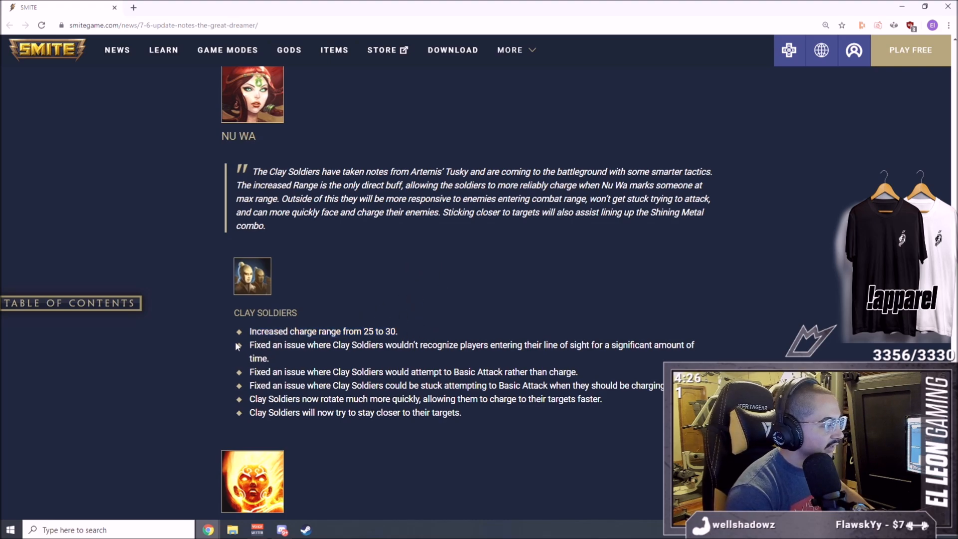
pyautogui.moveTo(564, 328)
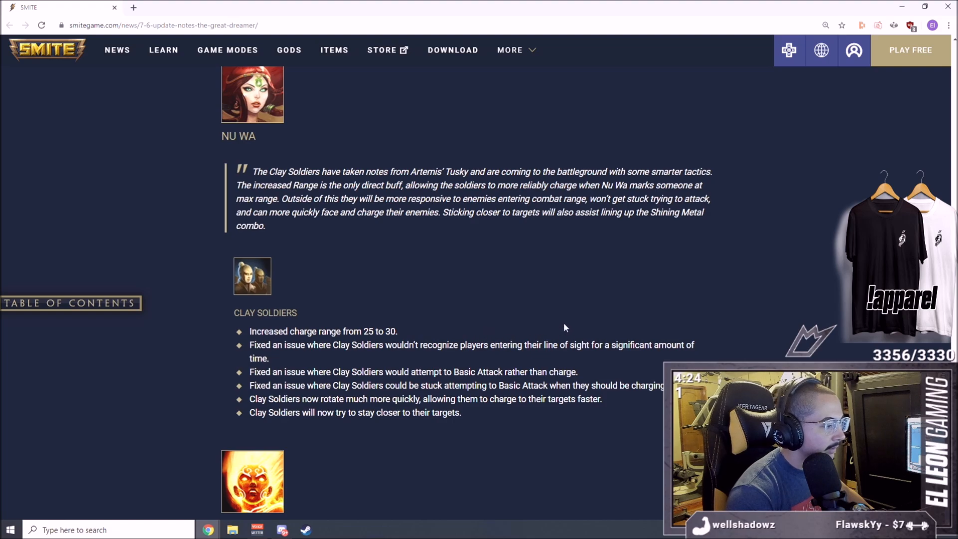
pyautogui.moveTo(307, 358)
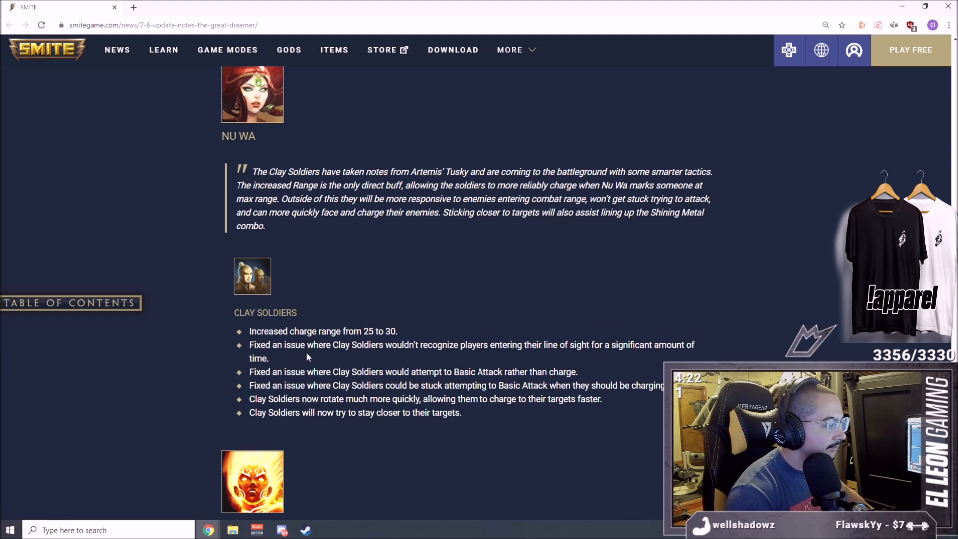
pyautogui.scroll(-3)
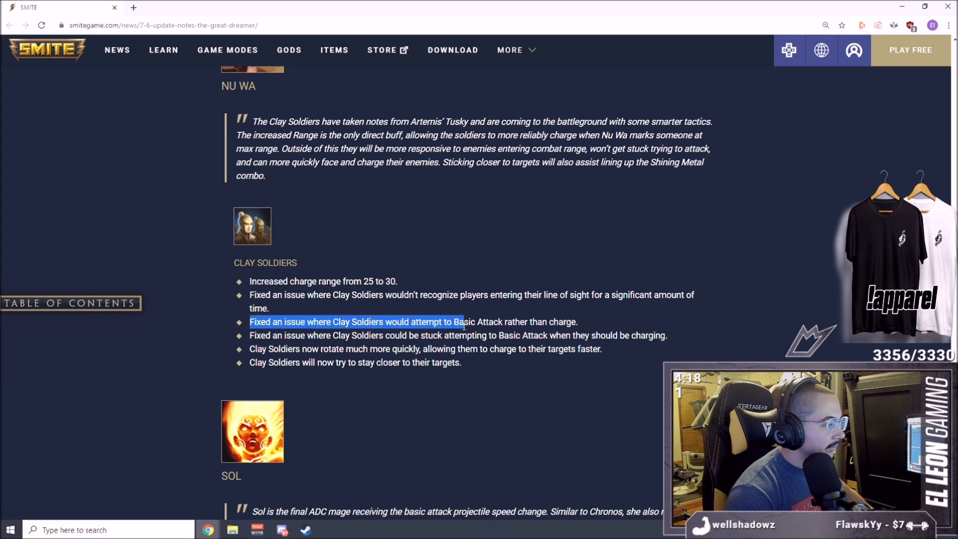
pyautogui.scroll(-3)
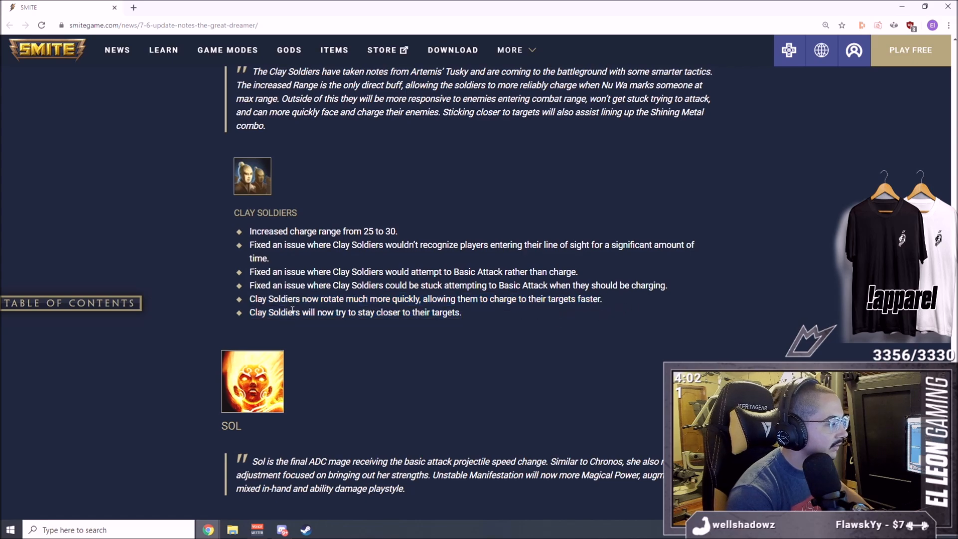
pyautogui.moveTo(494, 320)
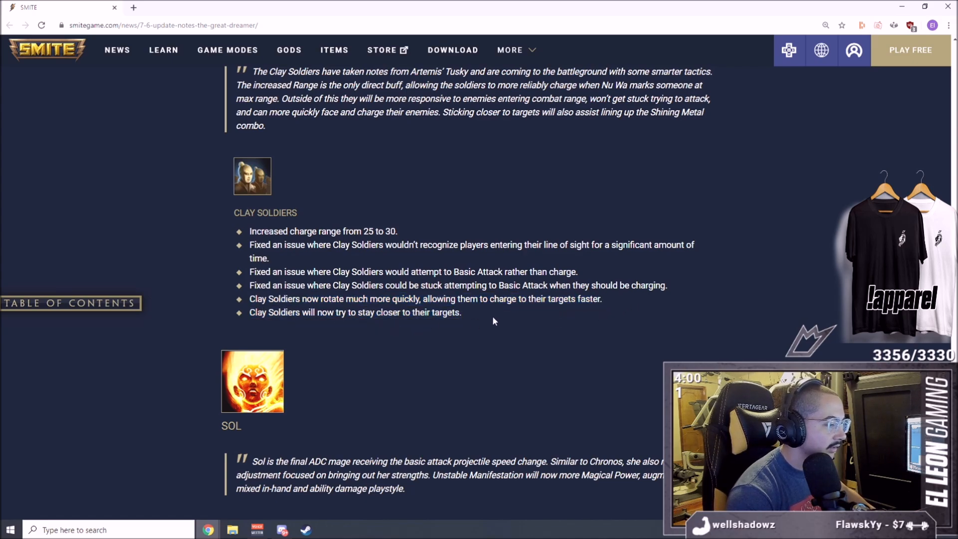
pyautogui.scroll(3)
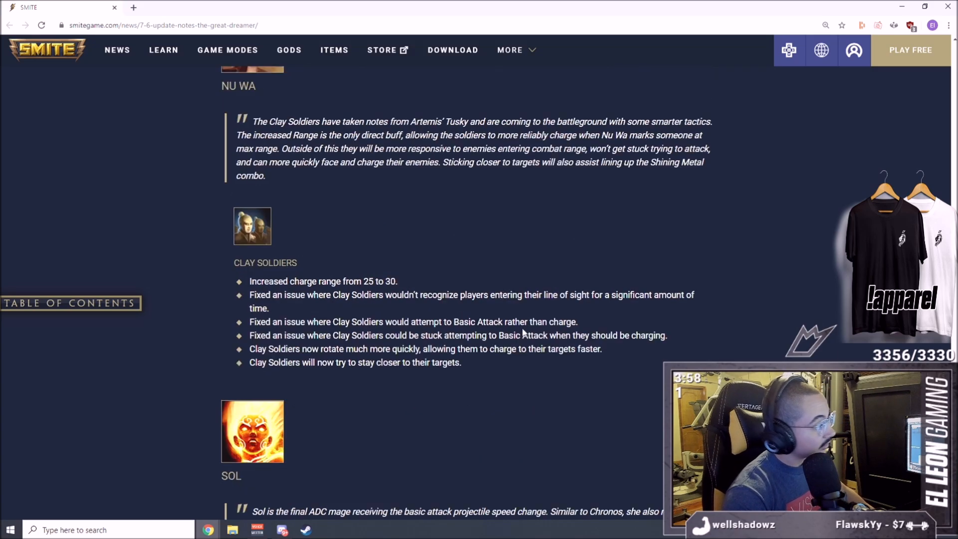
pyautogui.moveTo(560, 293)
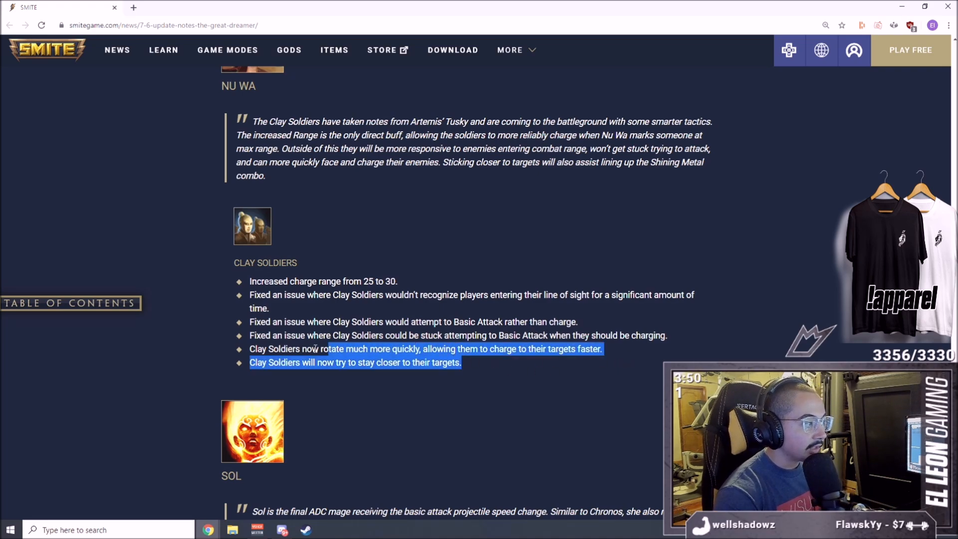
pyautogui.scroll(3)
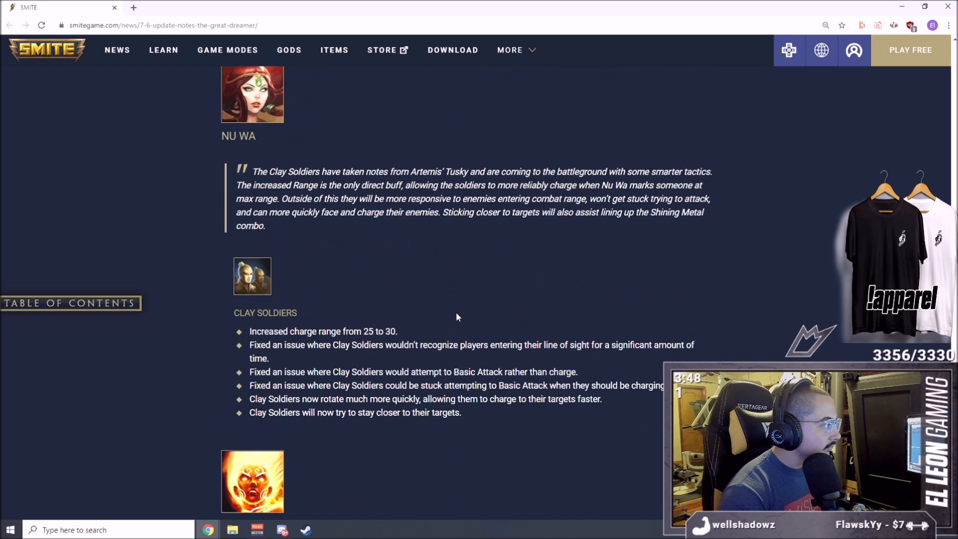
# Step: Read Sol's notes: projectile speed 100 to 110 and Unstable Manifestation 0.8% to 1%
pyautogui.scroll(-3)
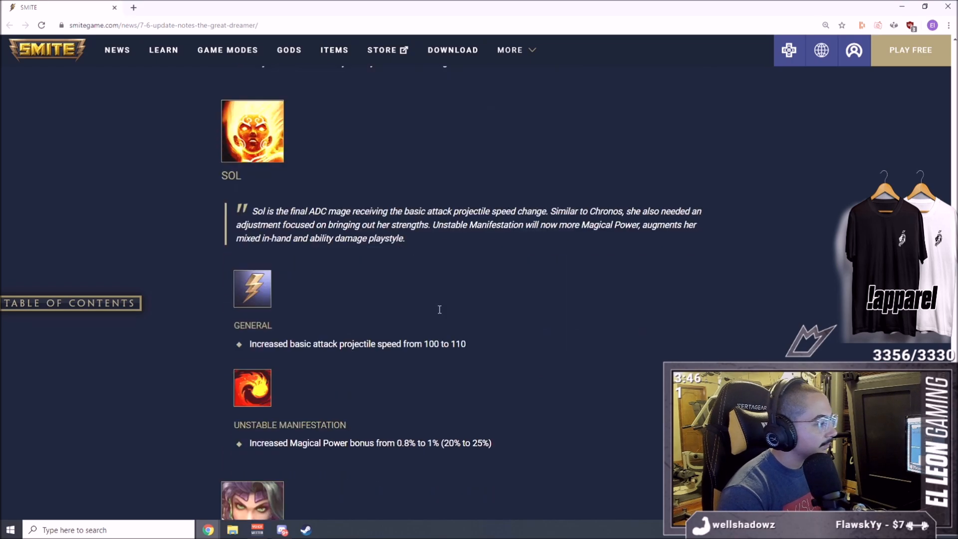
pyautogui.moveTo(204, 356)
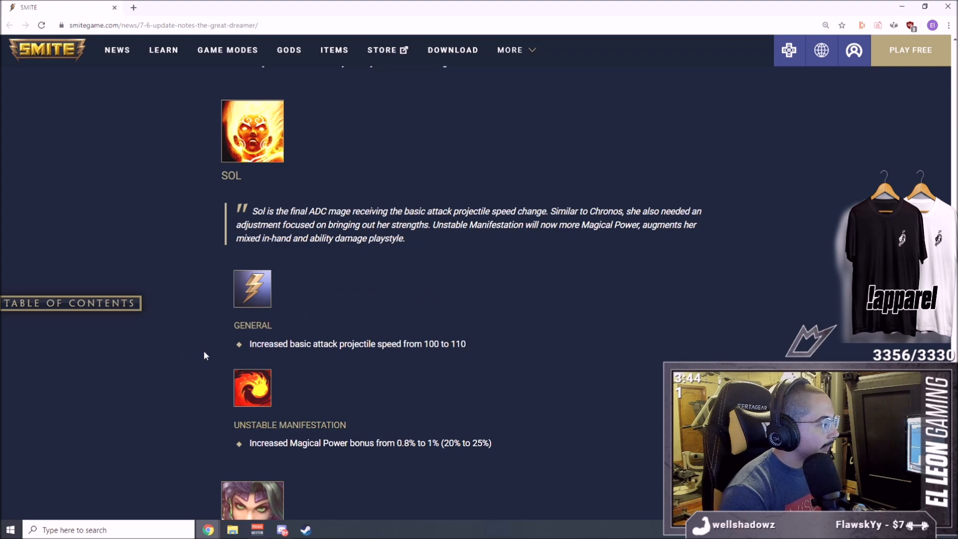
pyautogui.scroll(3)
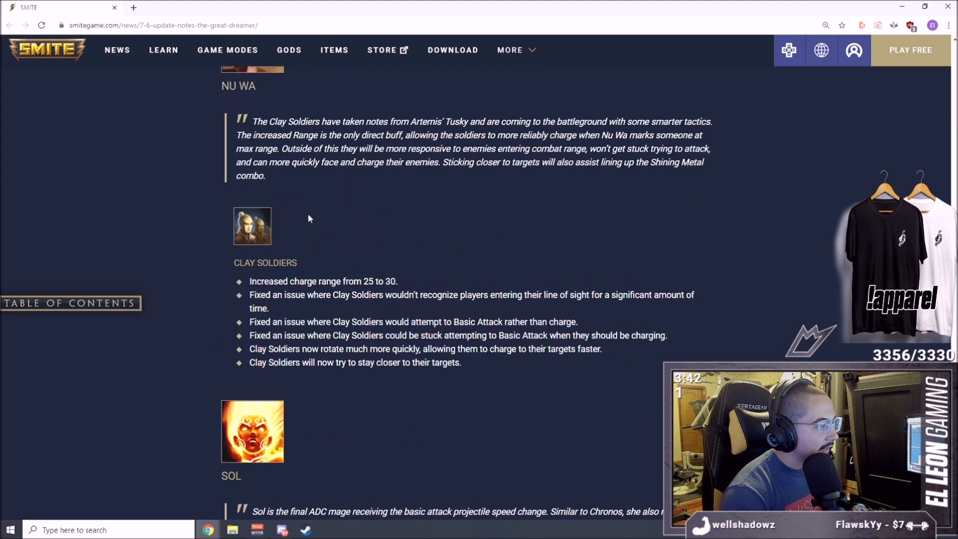
pyautogui.moveTo(276, 242)
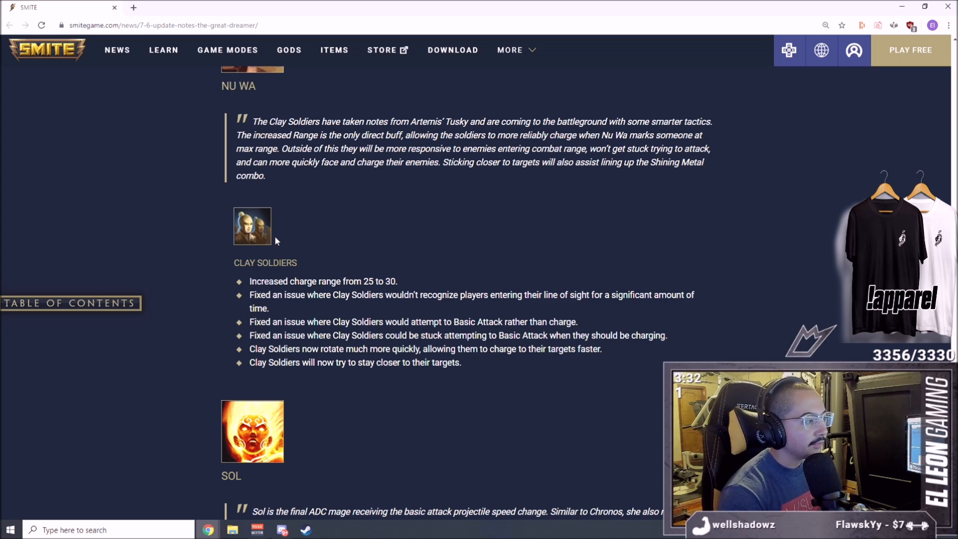
pyautogui.moveTo(458, 430)
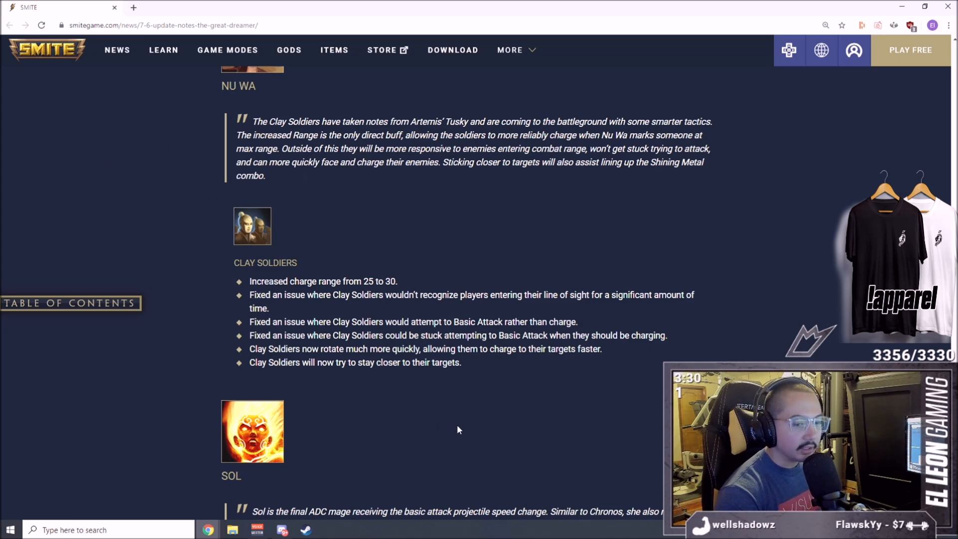
pyautogui.scroll(-3)
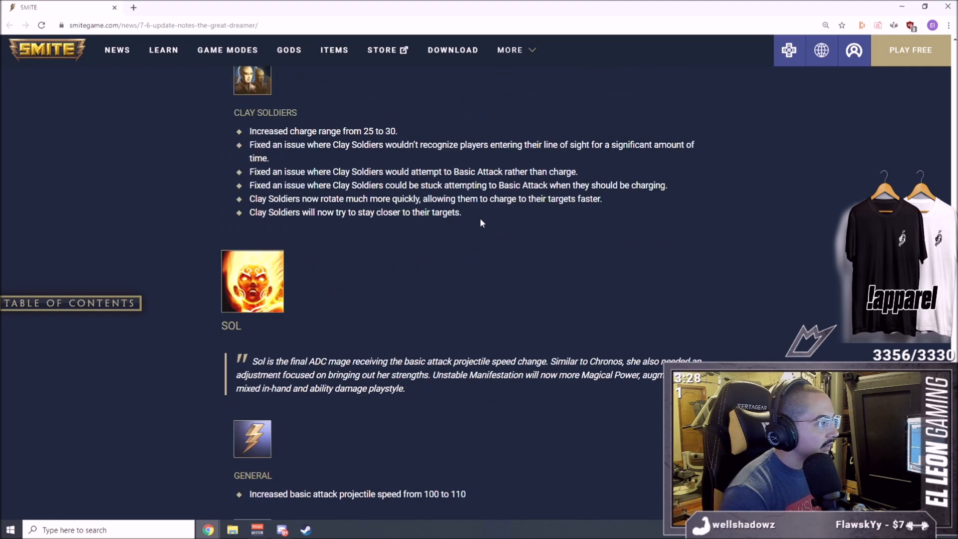
pyautogui.scroll(-3)
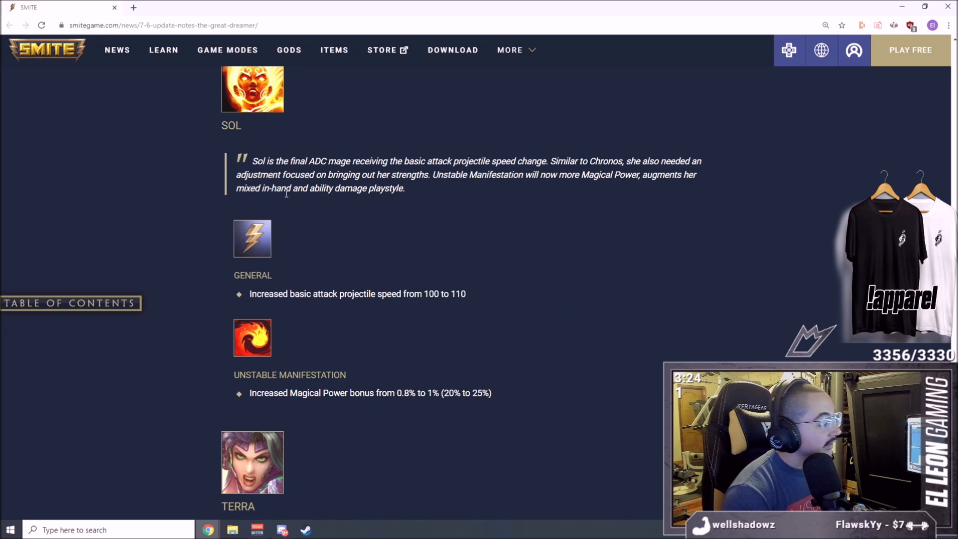
pyautogui.moveTo(341, 331)
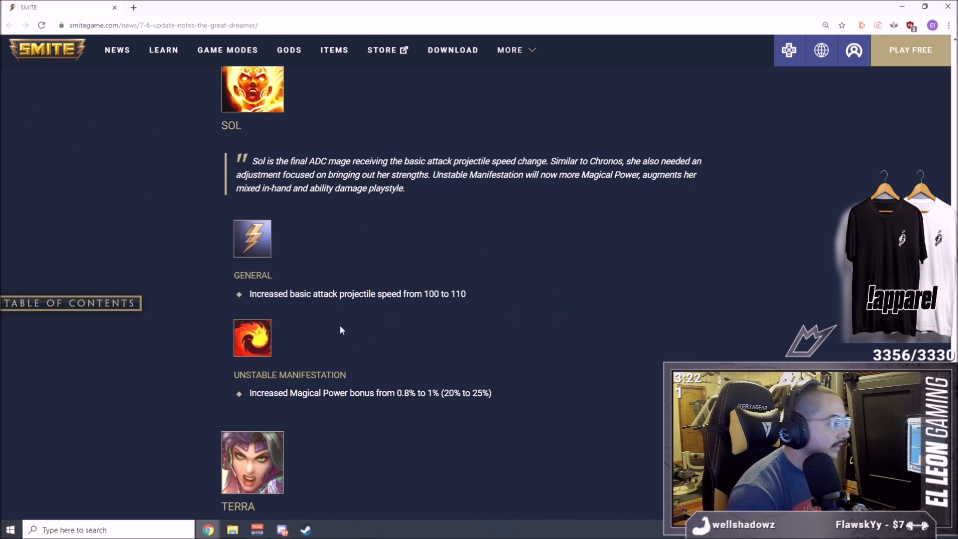
pyautogui.moveTo(494, 270)
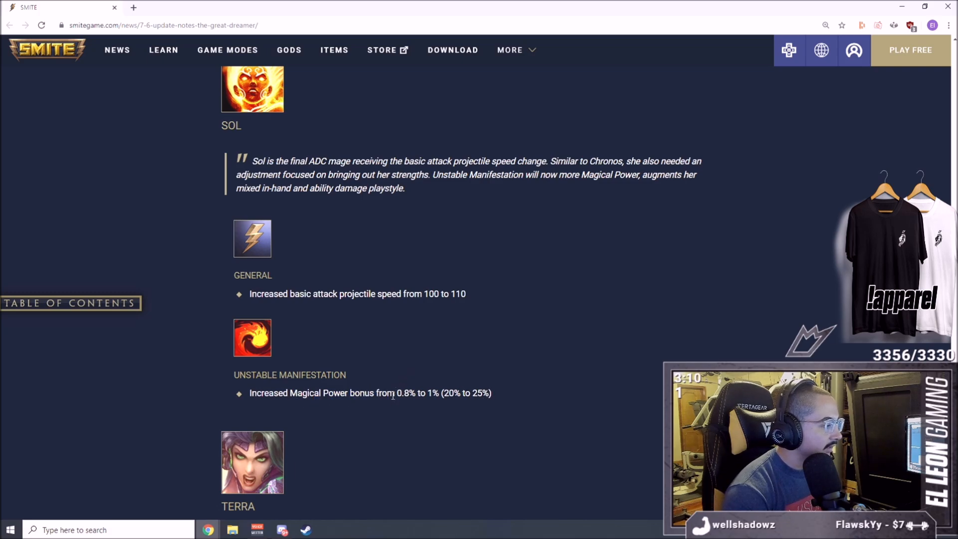
# Step: Scroll down to Terra's General section with the basic attack prefire change
pyautogui.scroll(-3)
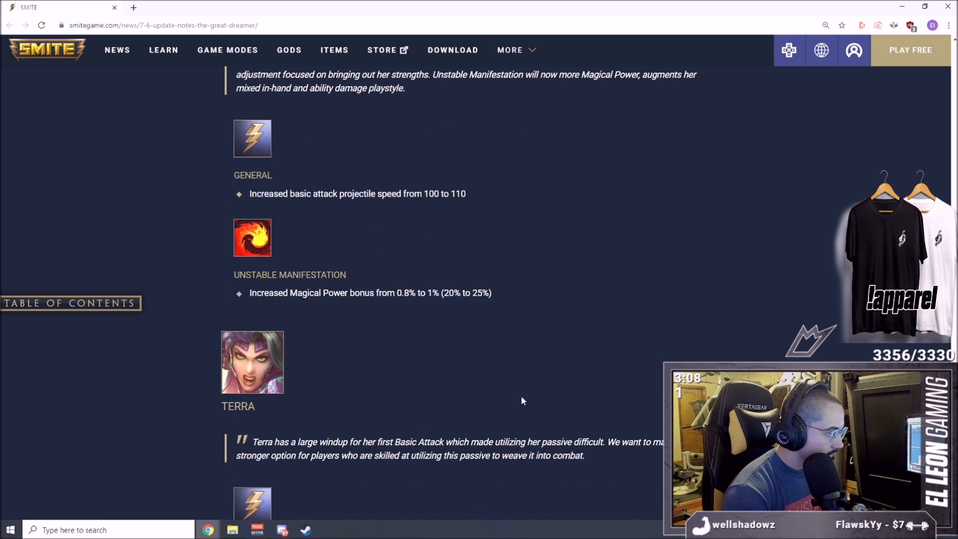
pyautogui.scroll(3)
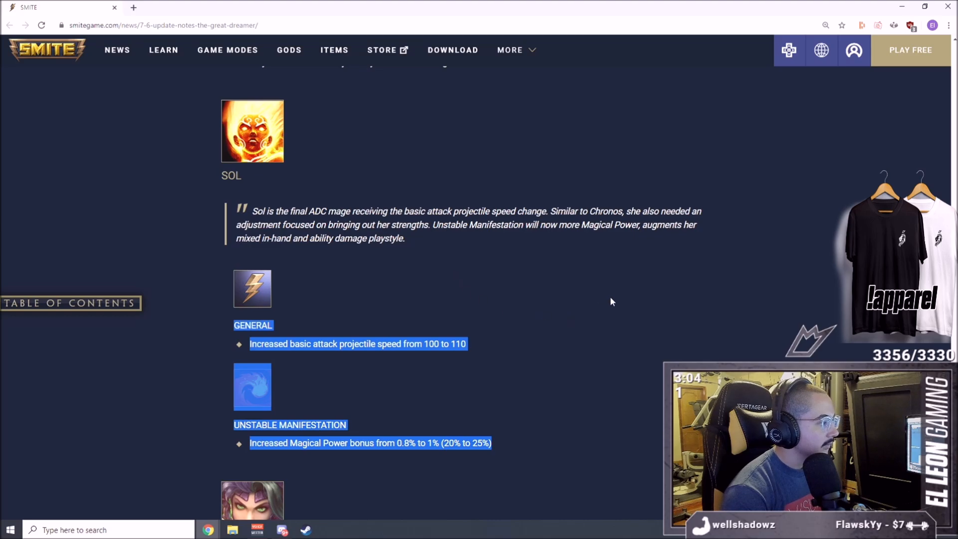
pyautogui.scroll(-3)
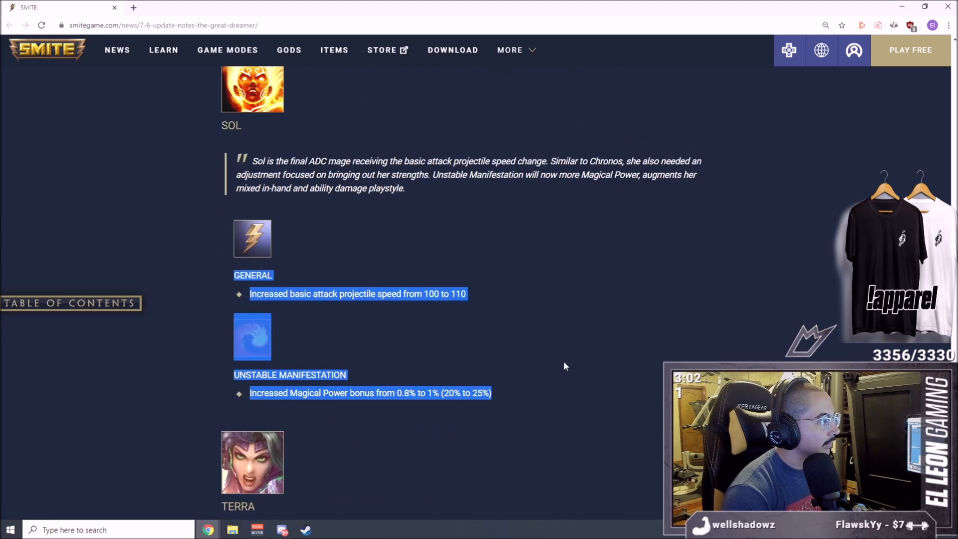
pyautogui.scroll(3)
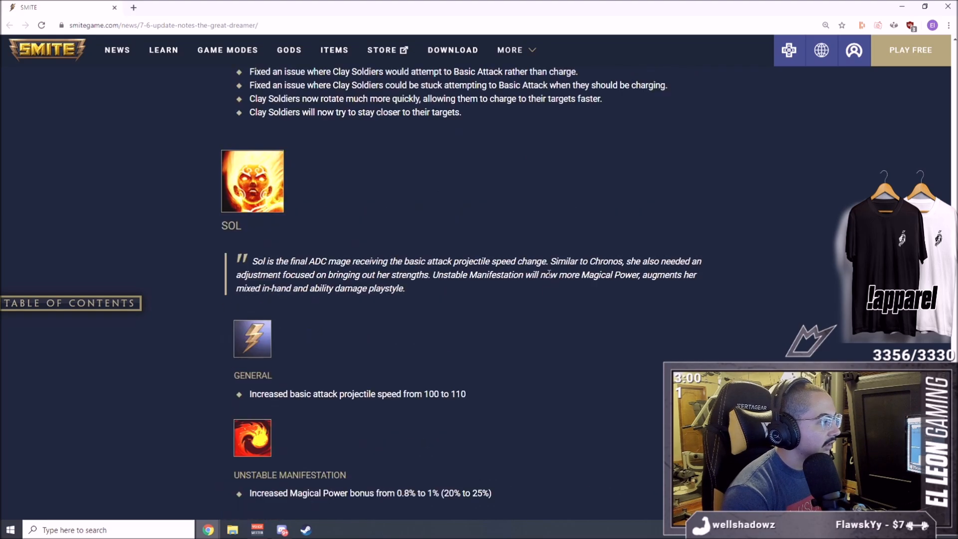
pyautogui.scroll(-3)
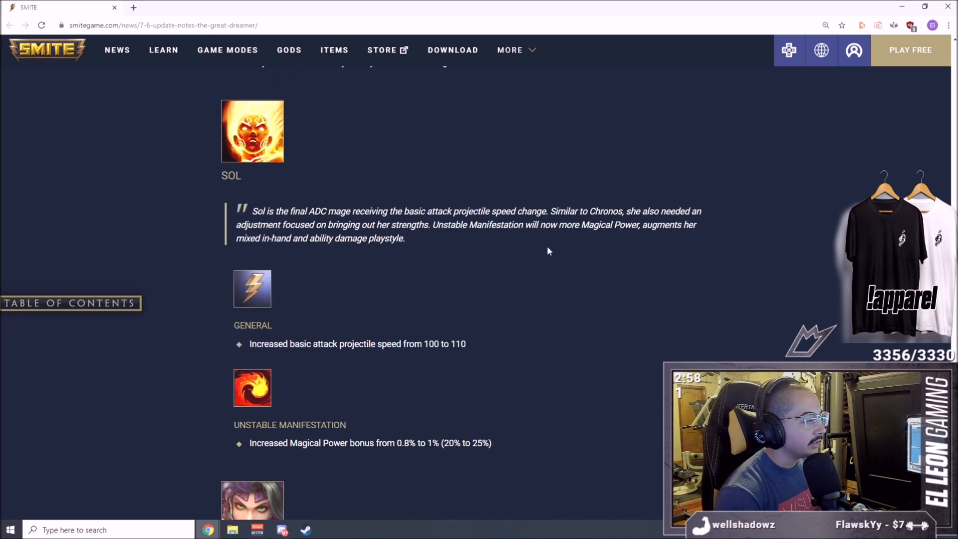
pyautogui.scroll(-3)
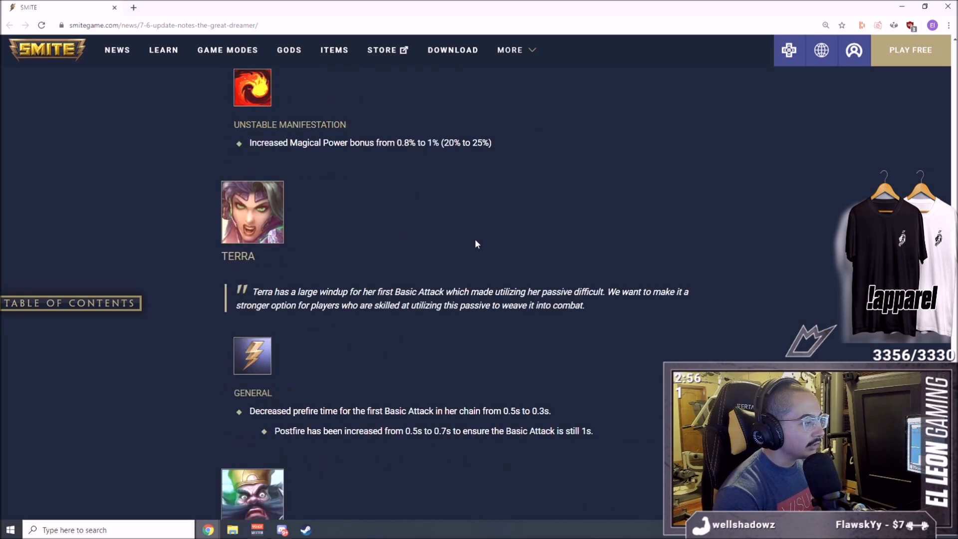
pyautogui.moveTo(449, 240)
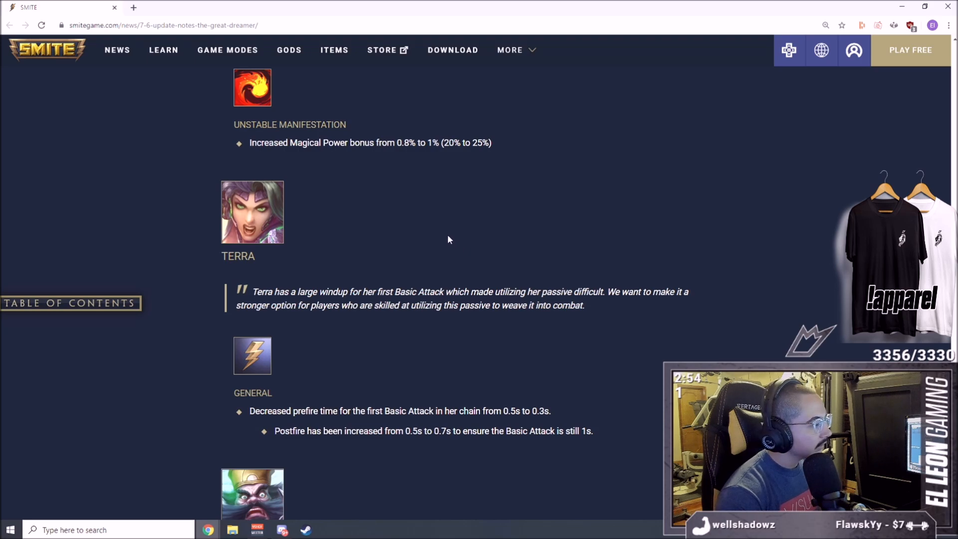
# Step: Scroll to Terra's prefire 0.5s to 0.3s and postfire 0.7s changes, with Zhong Kui below
pyautogui.scroll(-3)
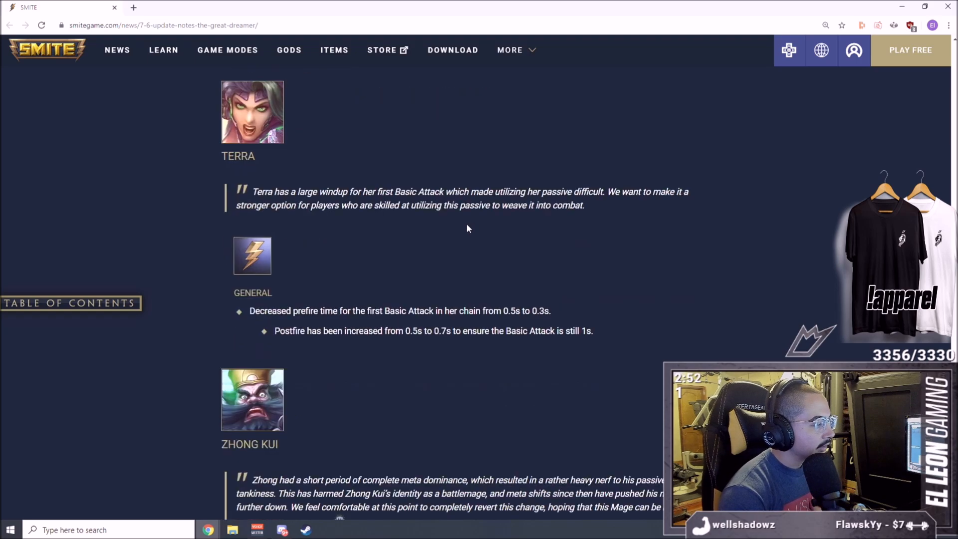
pyautogui.moveTo(426, 309)
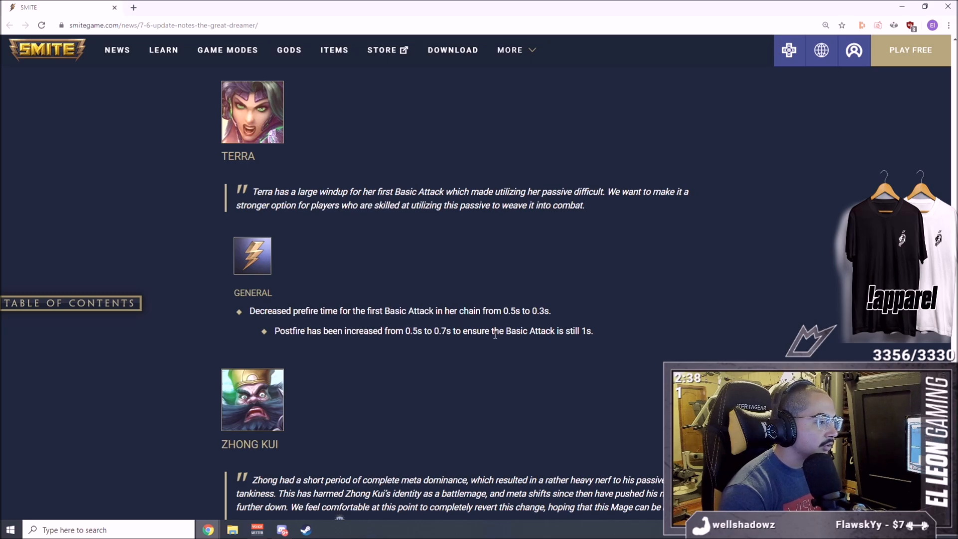
pyautogui.moveTo(588, 320)
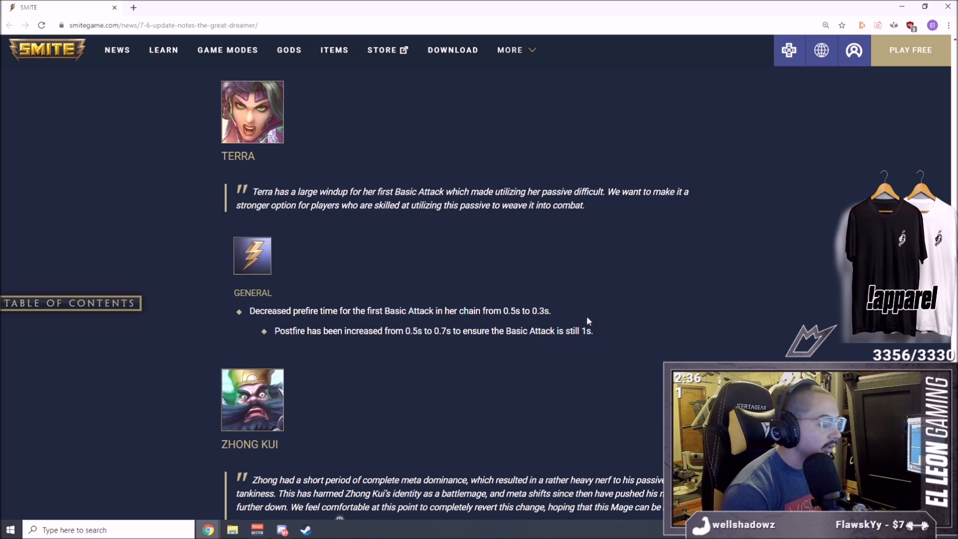
pyautogui.moveTo(571, 325)
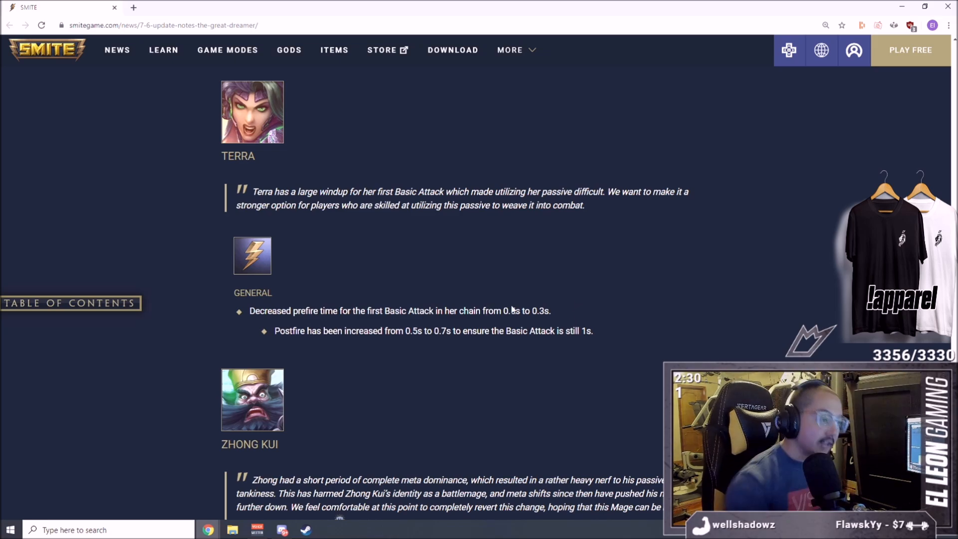
pyautogui.moveTo(539, 295)
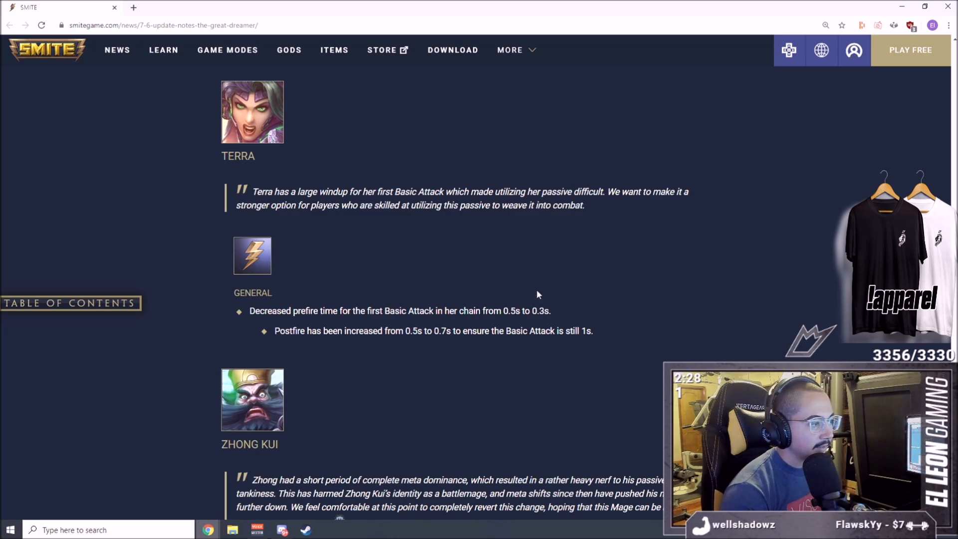
pyautogui.moveTo(543, 271)
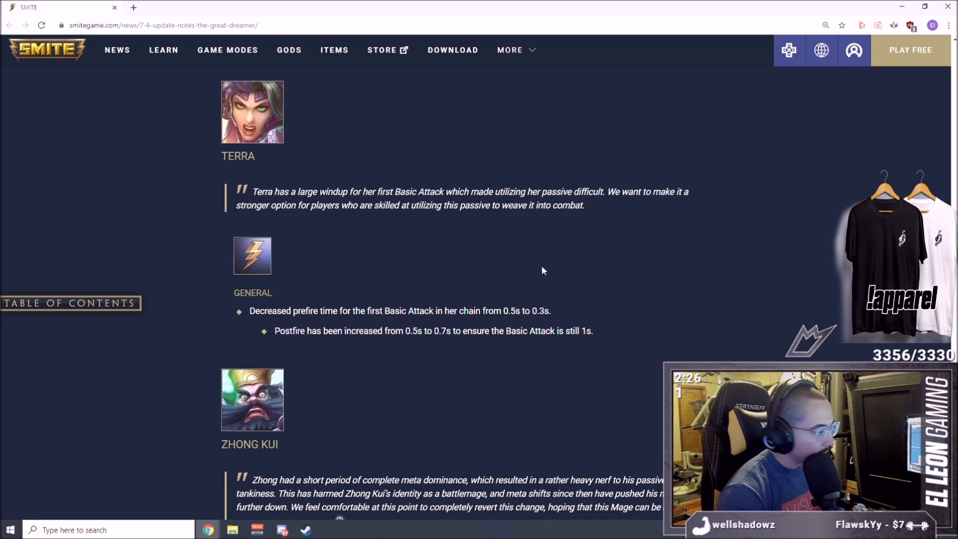
# Step: Scroll to Zhong Kui's Demon Bag notes and highlight the new Max Souls value of 40
pyautogui.scroll(-3)
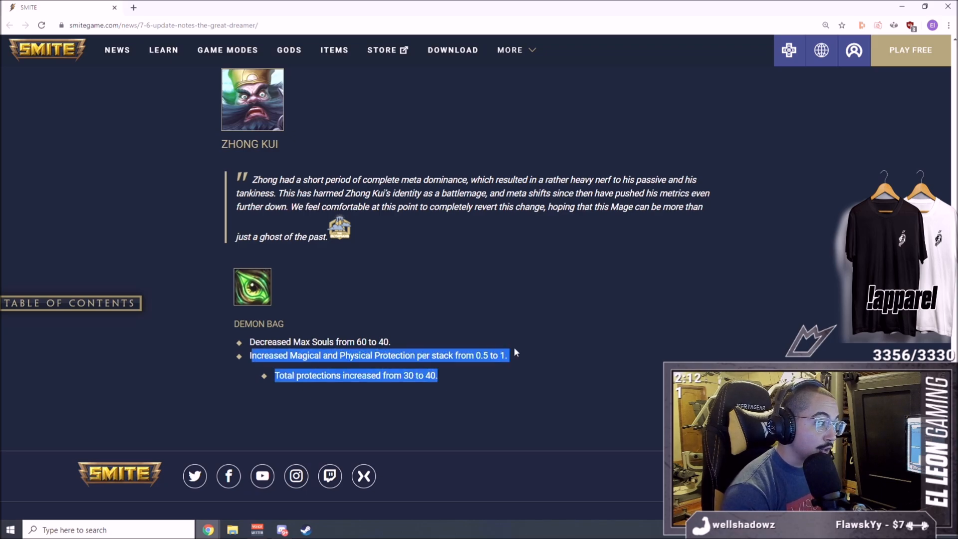
pyautogui.moveTo(507, 371)
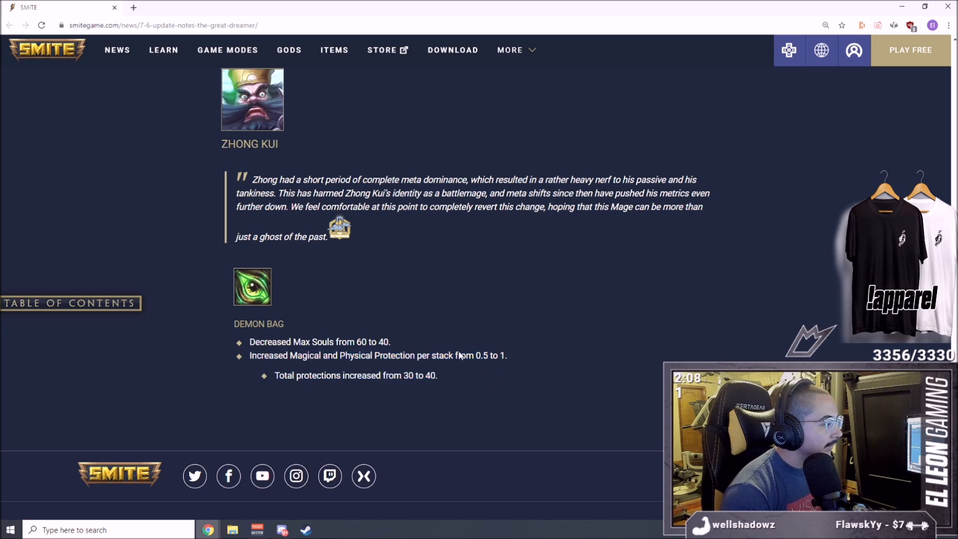
pyautogui.doubleClick(319, 342)
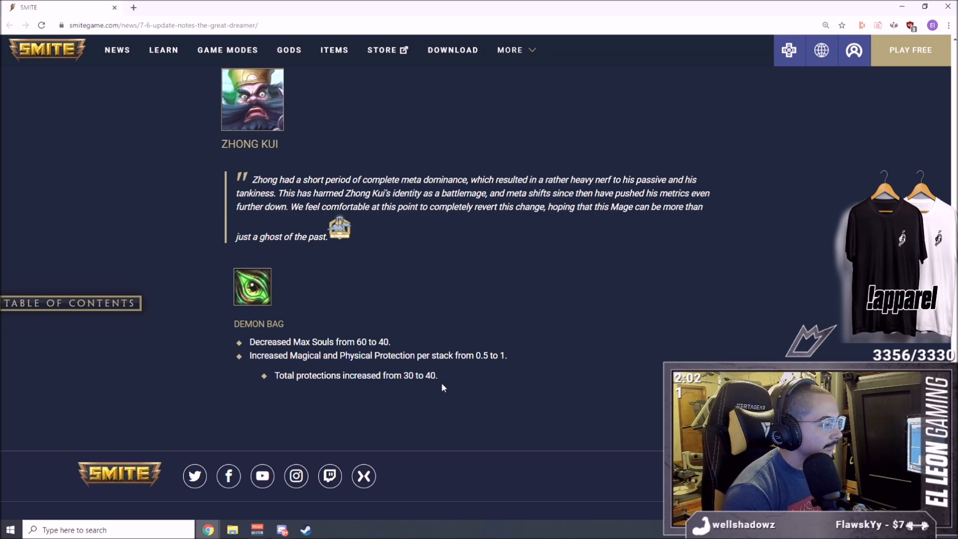
pyautogui.doubleClick(379, 341)
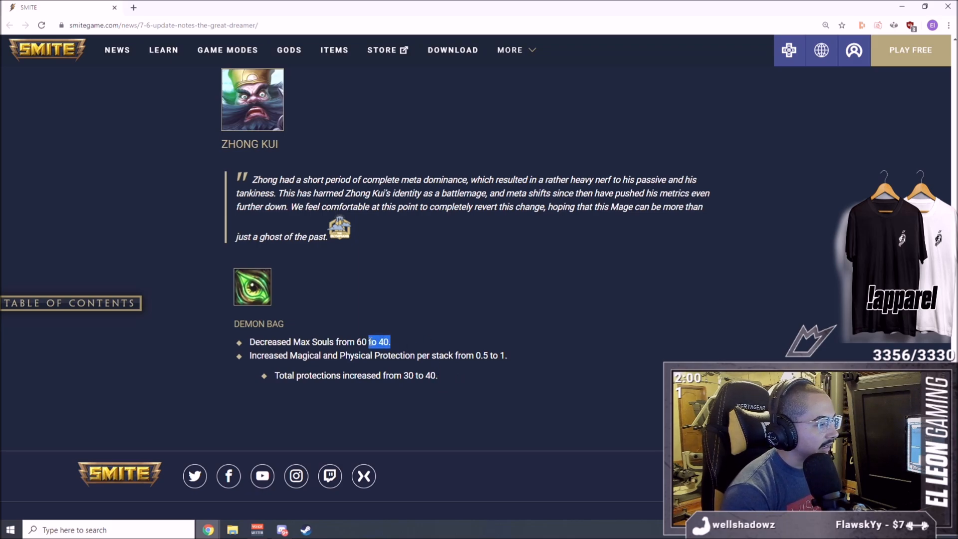
pyautogui.moveTo(403, 327)
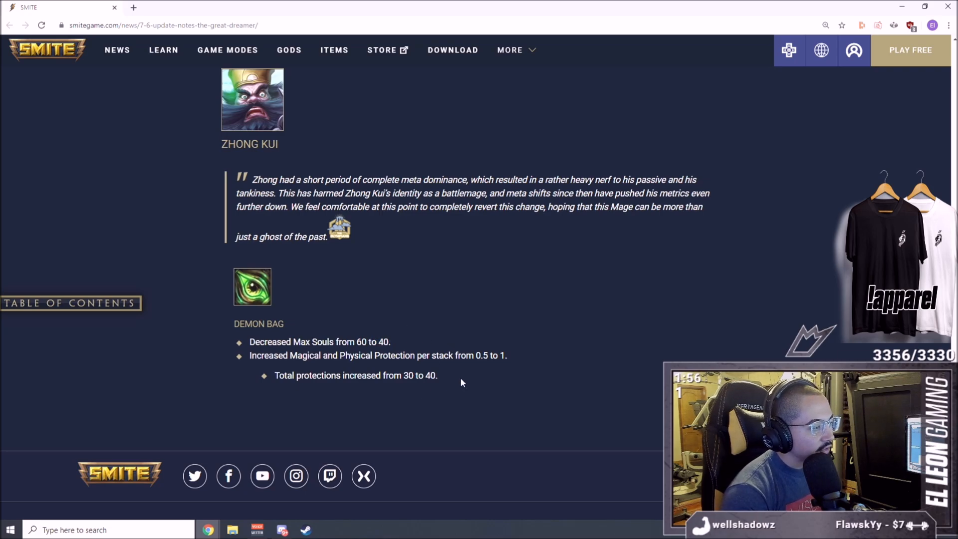
pyautogui.moveTo(471, 379)
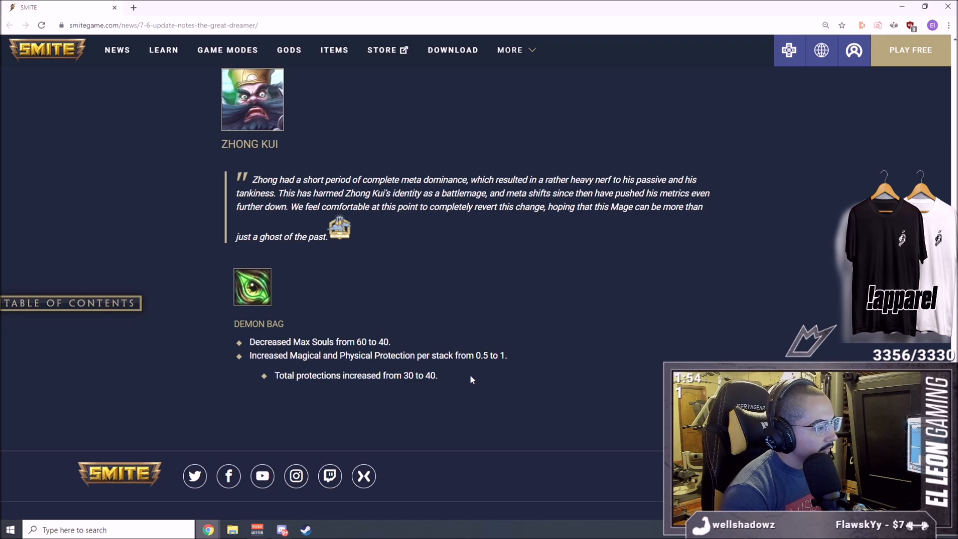
pyautogui.moveTo(464, 380)
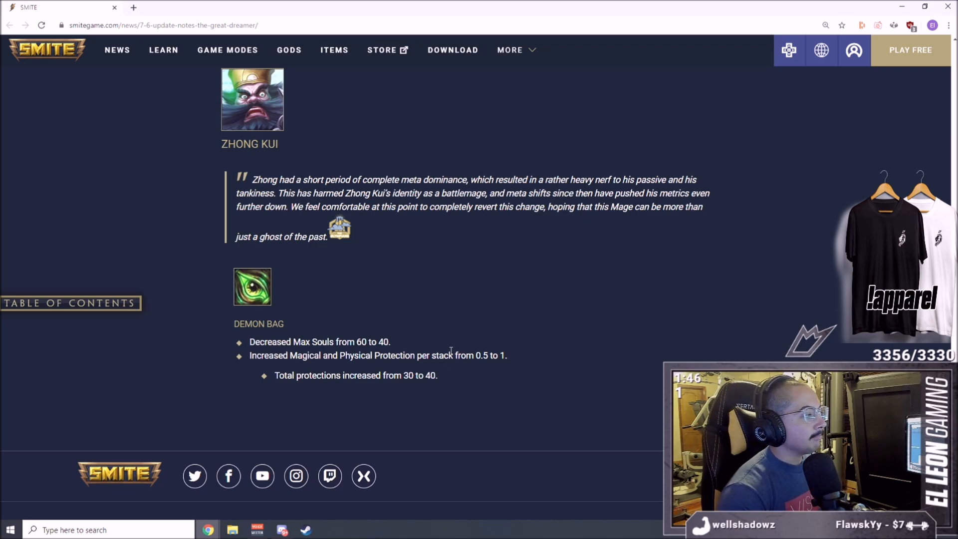
pyautogui.moveTo(451, 318)
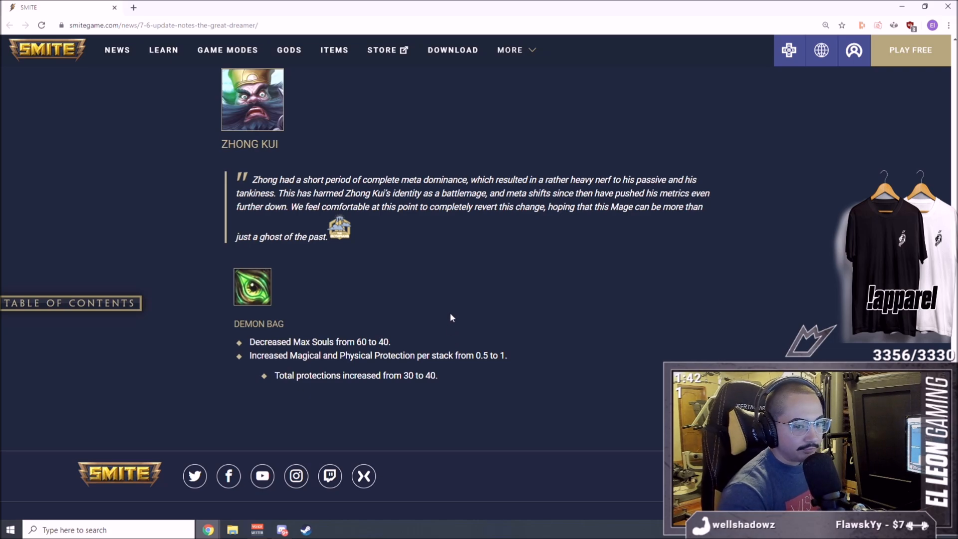
pyautogui.moveTo(556, 306)
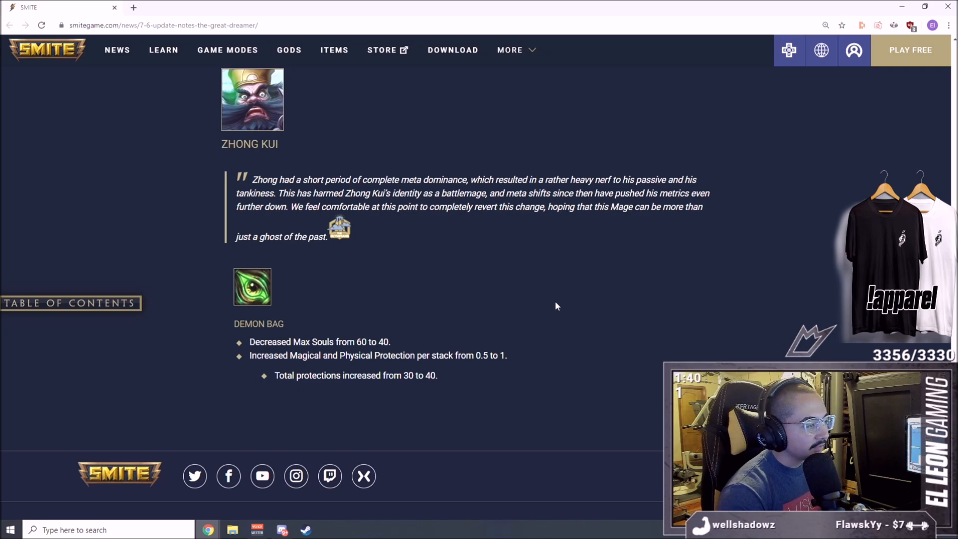
pyautogui.moveTo(478, 331)
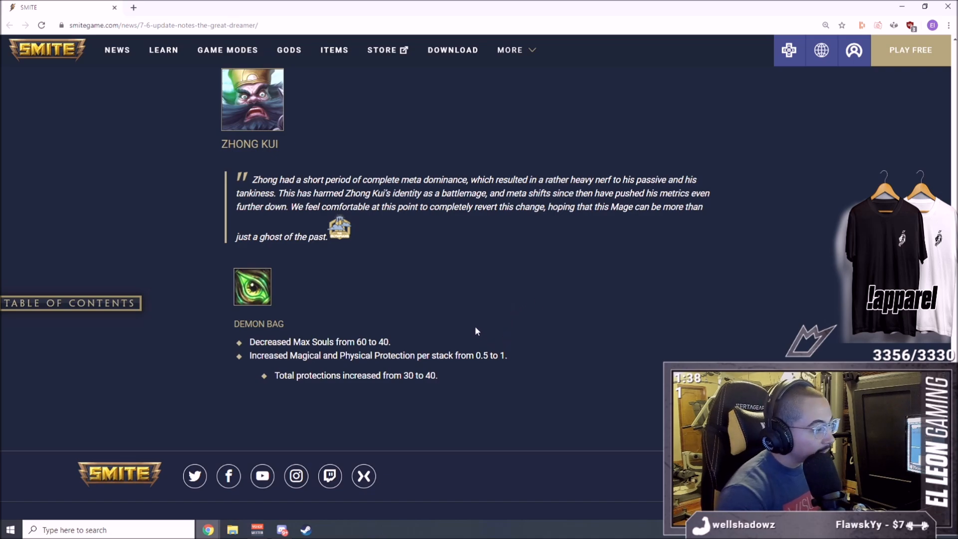
pyautogui.moveTo(391, 292)
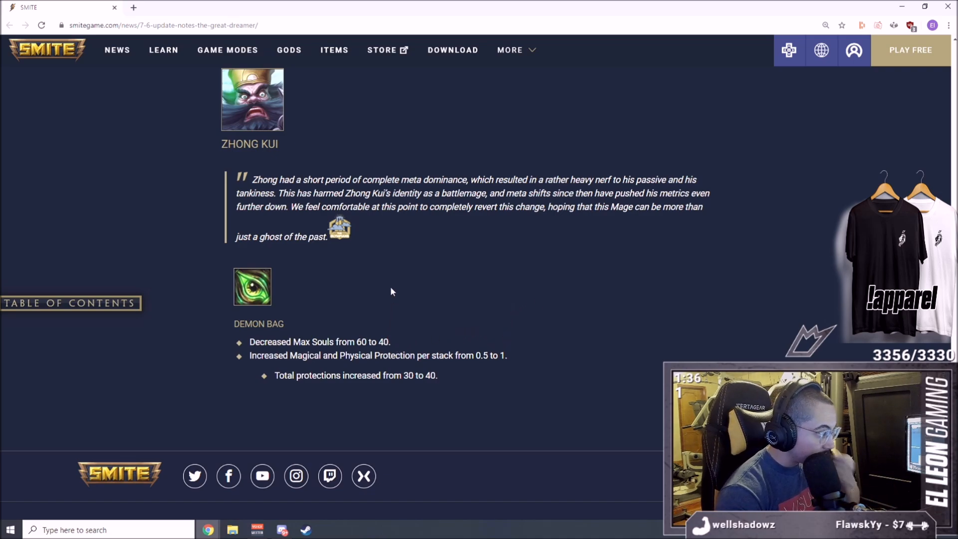
pyautogui.moveTo(367, 300)
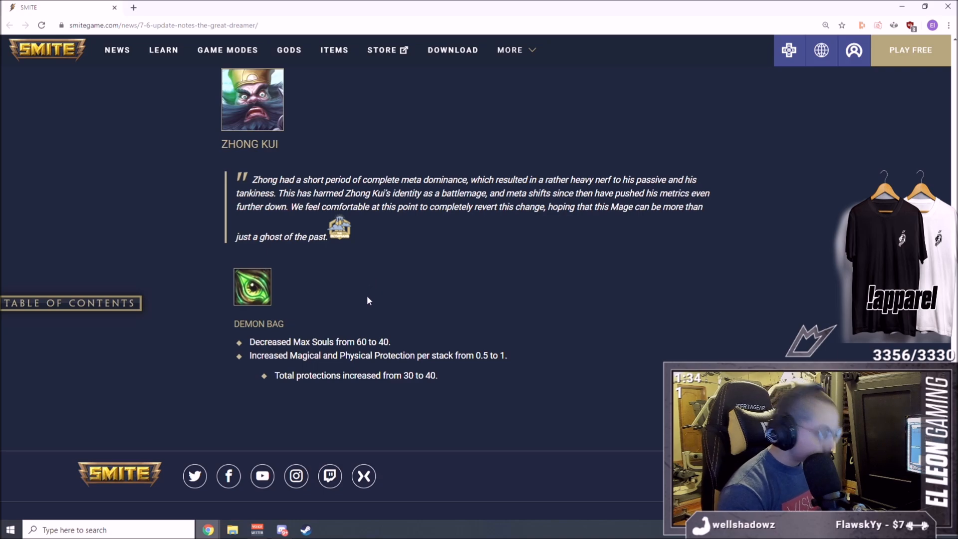
pyautogui.moveTo(487, 331)
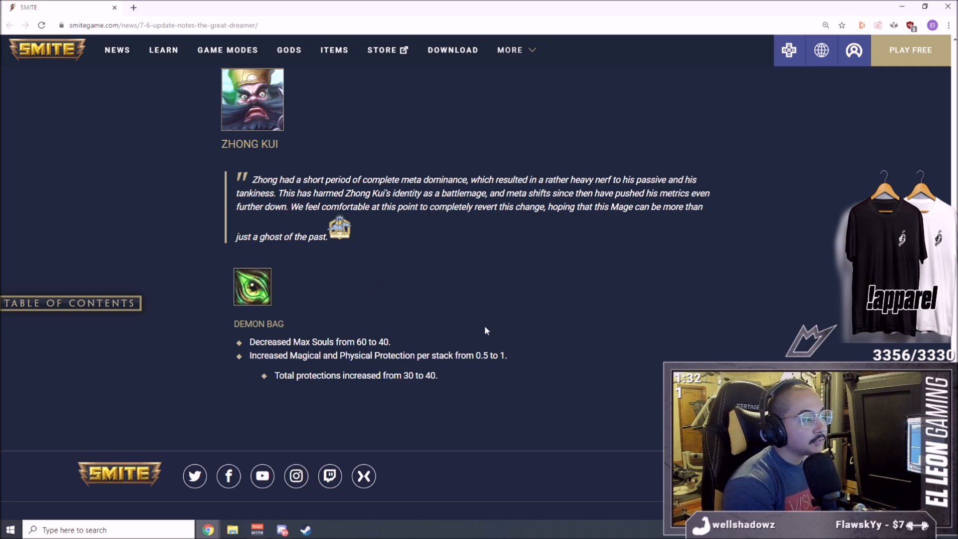
pyautogui.moveTo(369, 72)
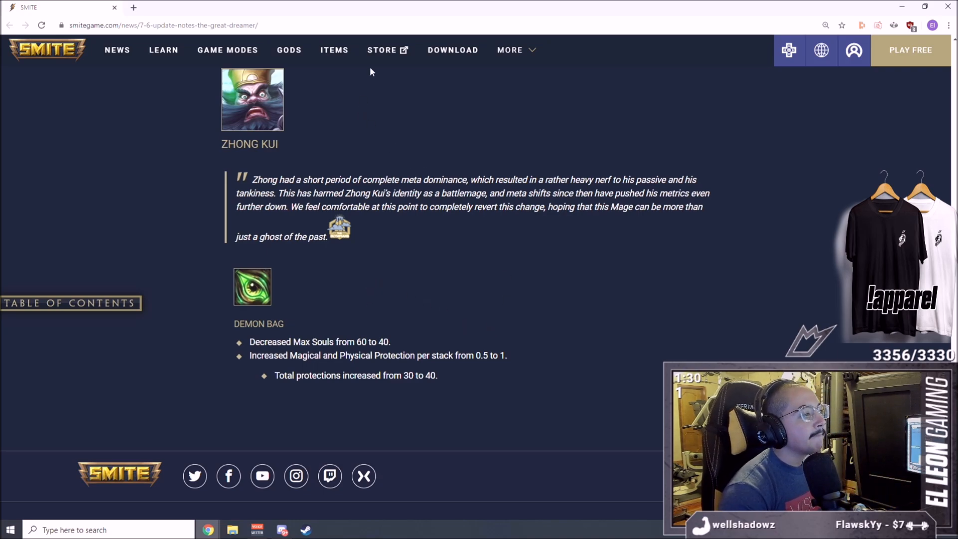
pyautogui.moveTo(481, 351)
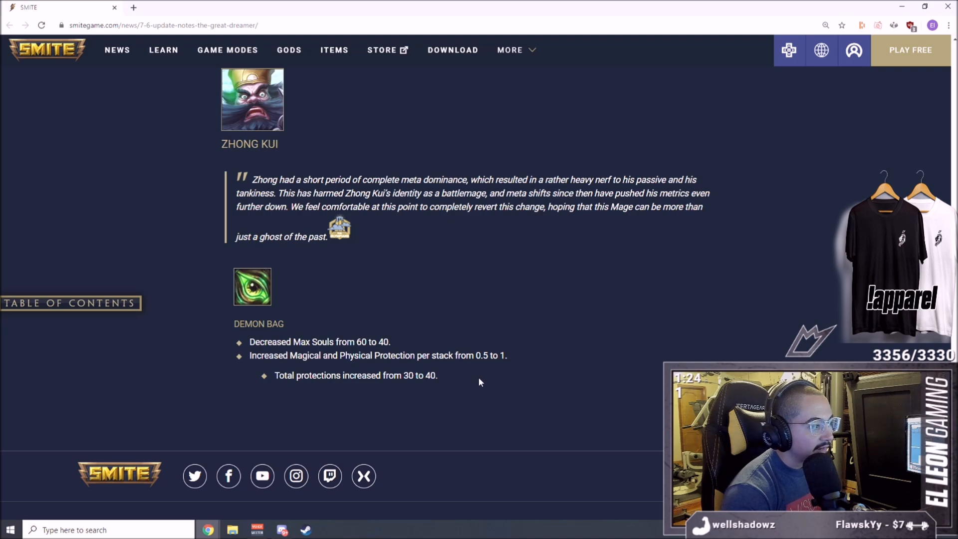
pyautogui.moveTo(482, 378)
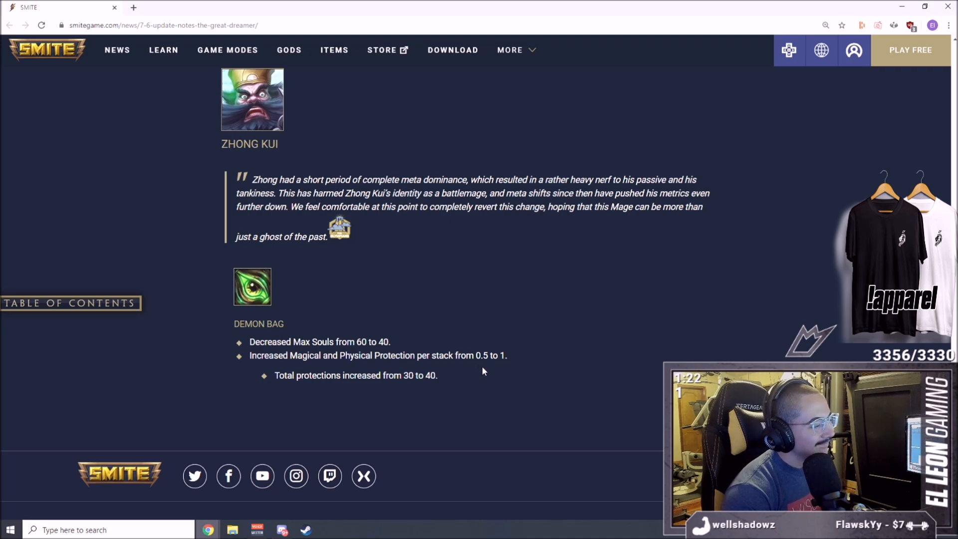
pyautogui.moveTo(486, 377)
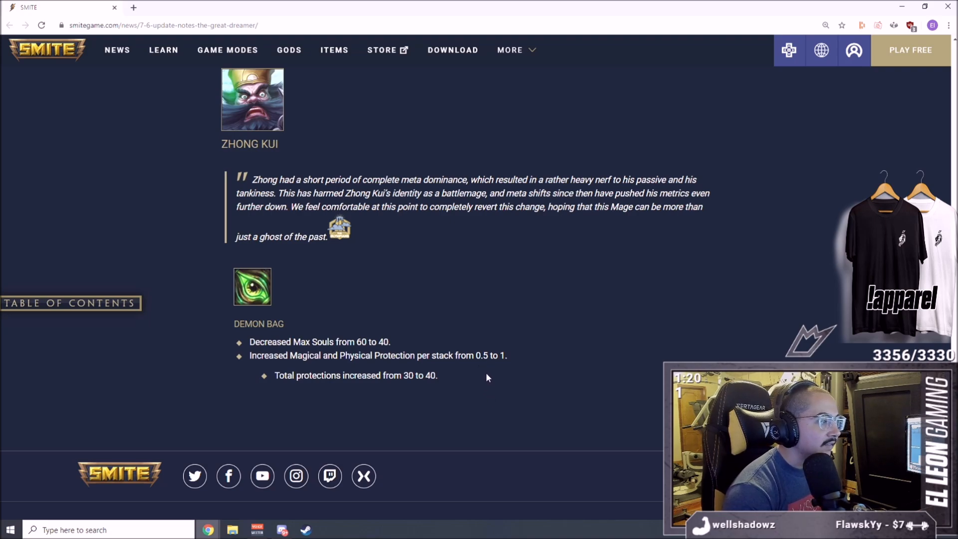
pyautogui.moveTo(462, 377)
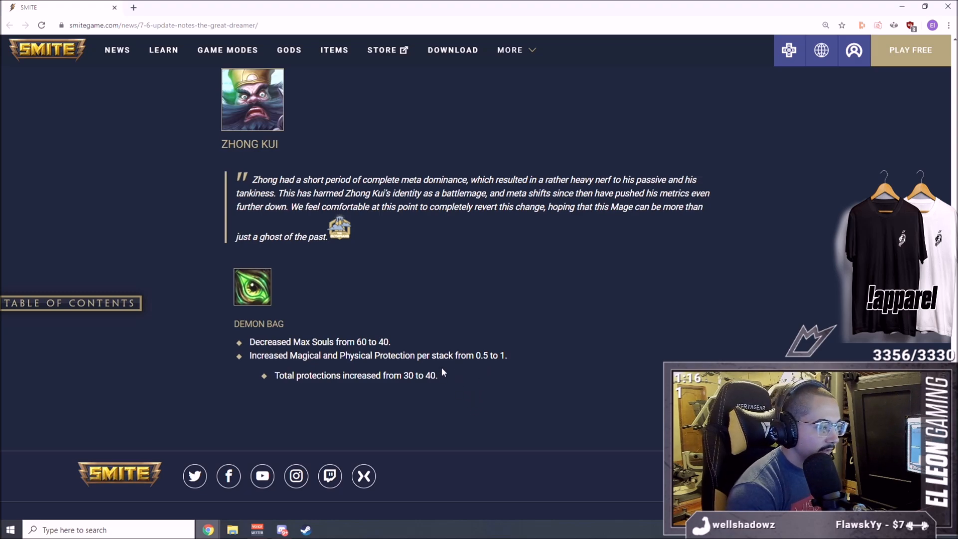
pyautogui.moveTo(455, 383)
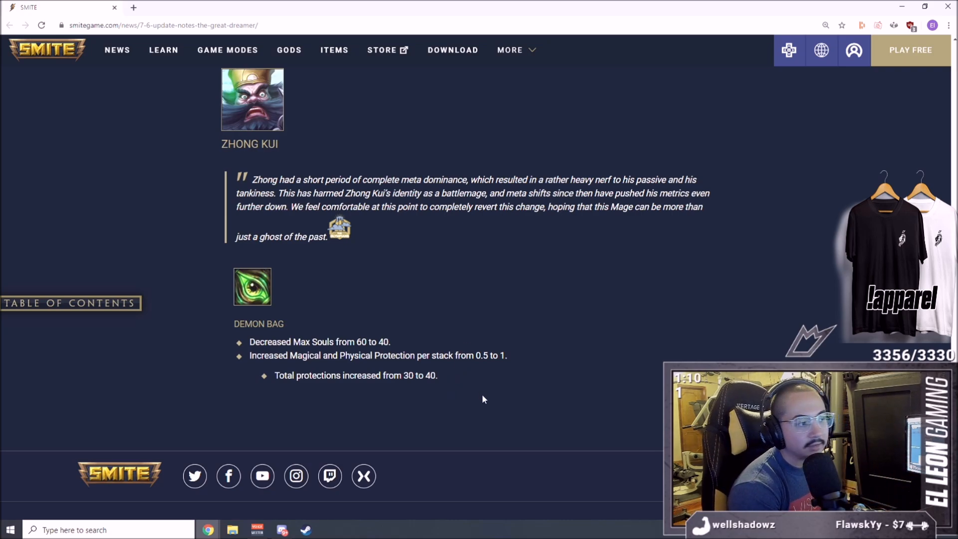
pyautogui.moveTo(458, 282)
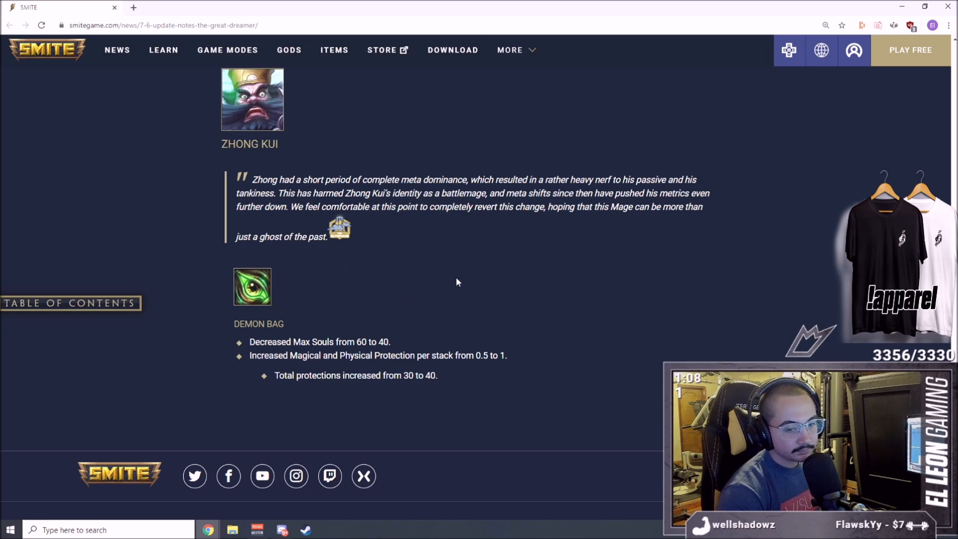
pyautogui.moveTo(571, 382)
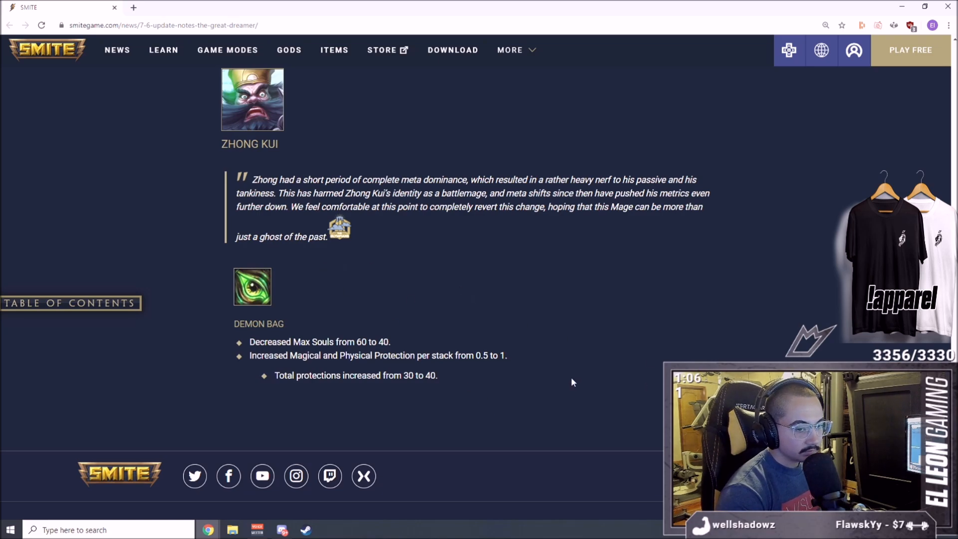
# Step: Scroll back up past the Items section to Ah Muzen Cab's Bees, Hive and Swarm changes with Baba Yaga below
pyautogui.scroll(3)
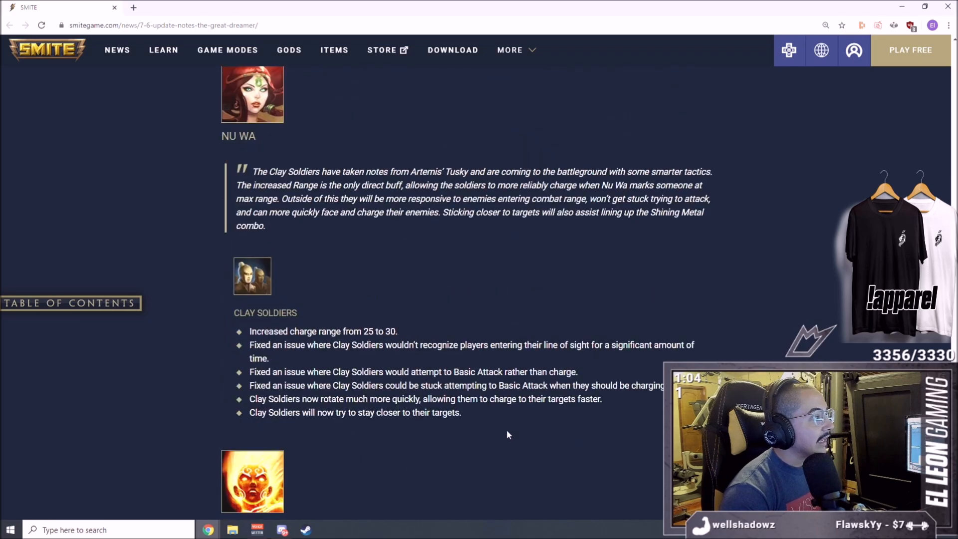
pyautogui.scroll(-3)
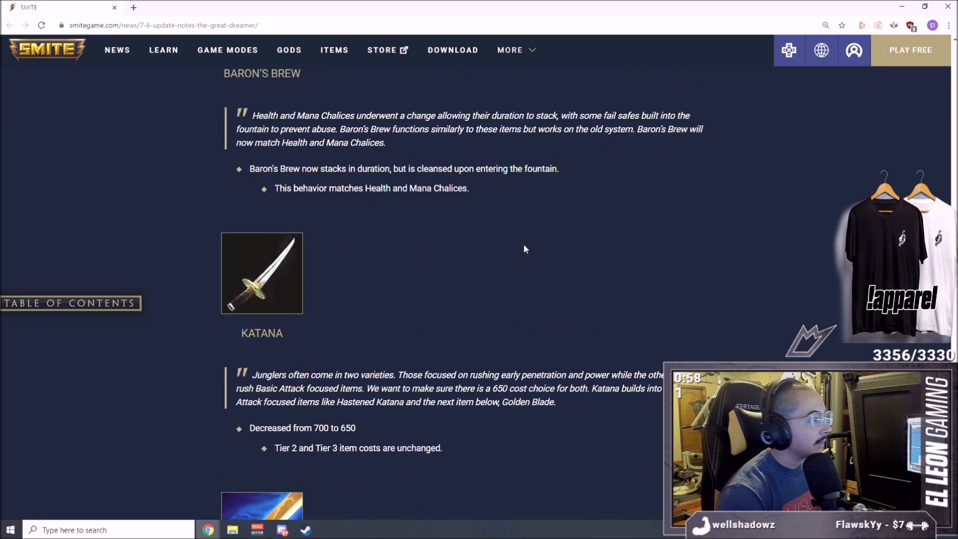
pyautogui.scroll(3)
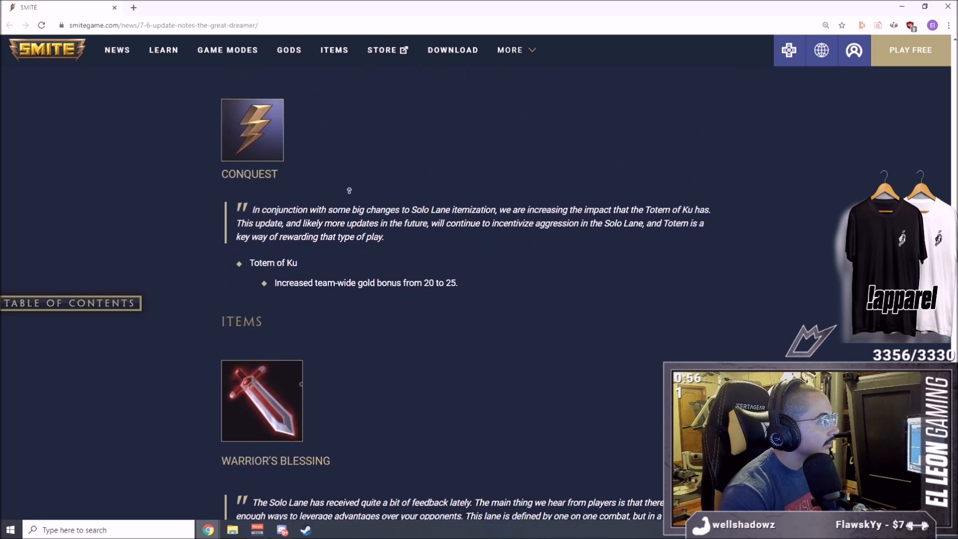
pyautogui.scroll(3)
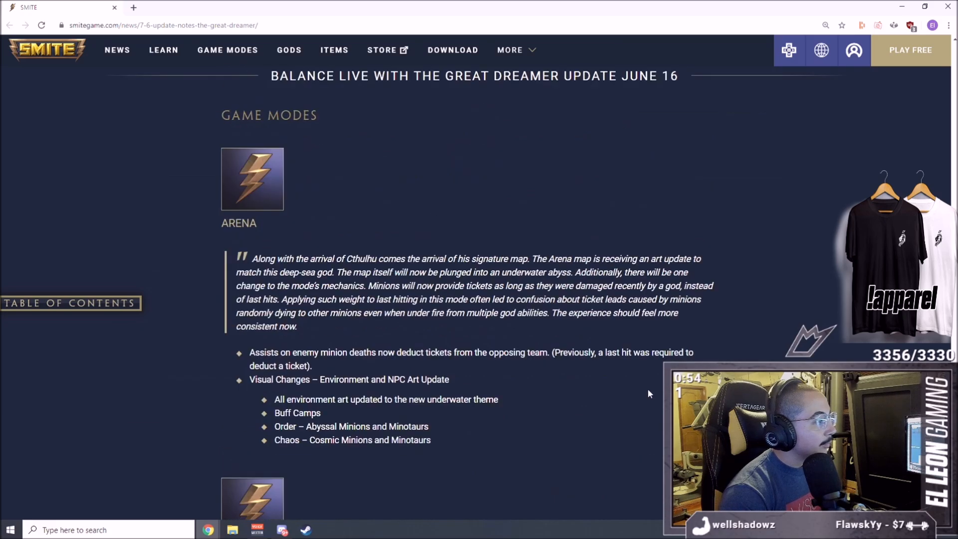
pyautogui.scroll(-3)
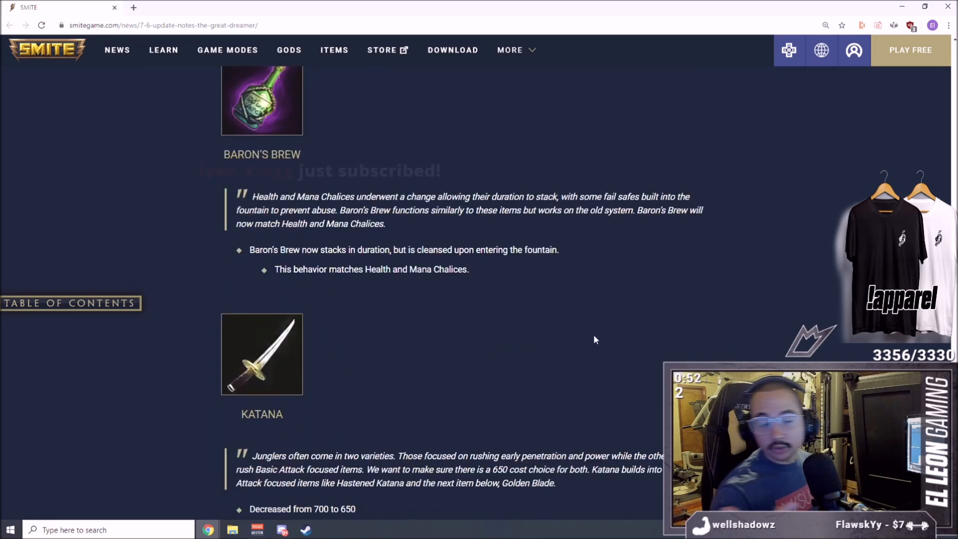
pyautogui.moveTo(489, 286)
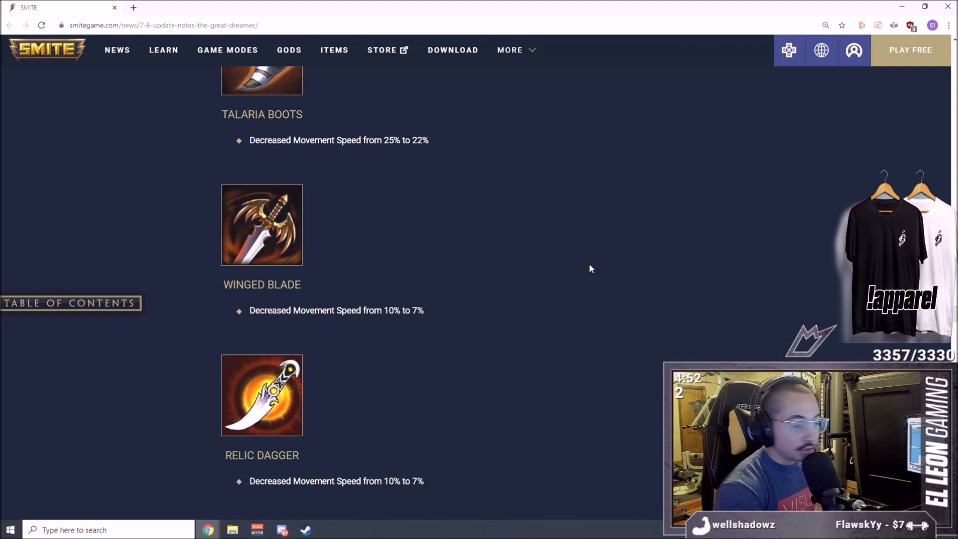
pyautogui.scroll(-3)
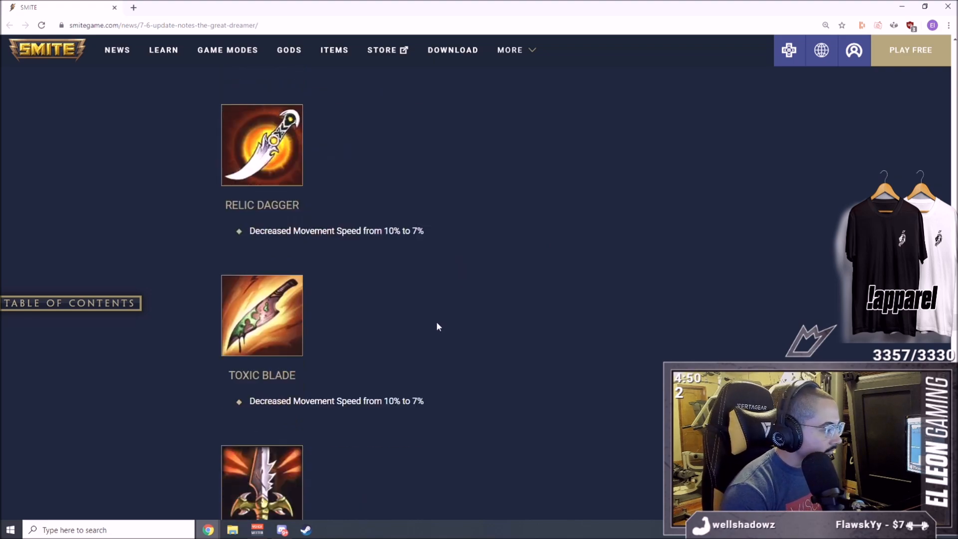
pyautogui.scroll(-3)
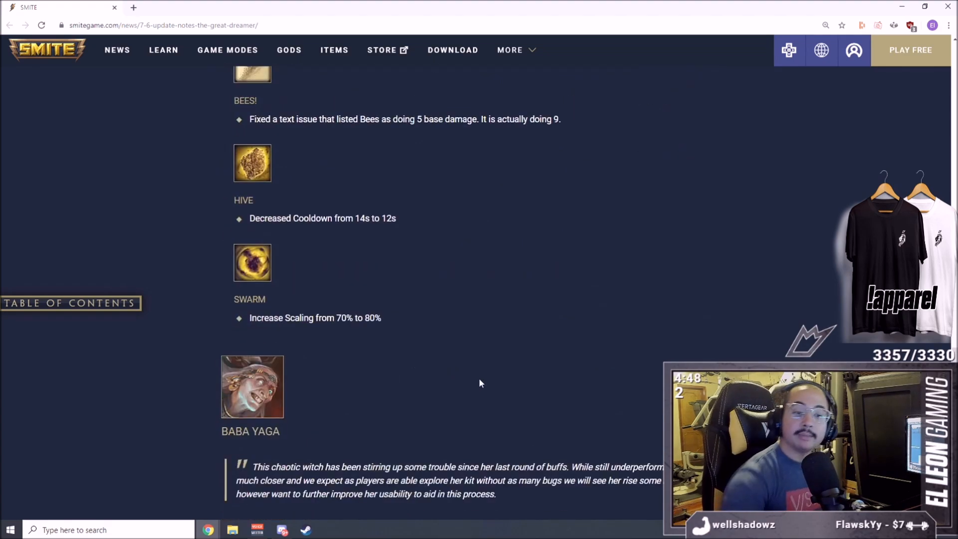